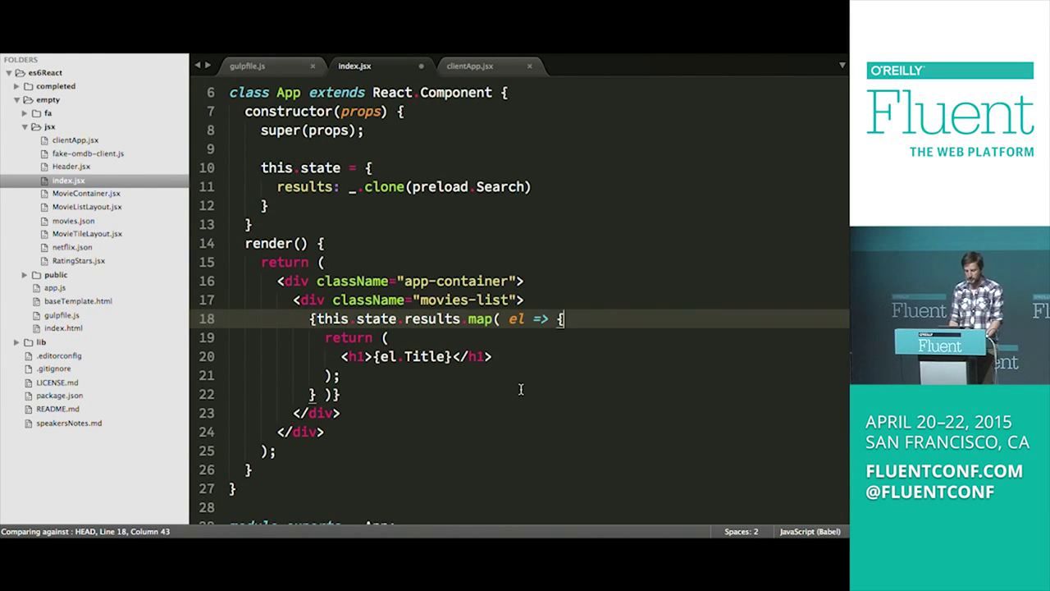
Step: Revert the function(el) and this.setState experiments, then put 'return (' back around the h1 title
{"action": "key", "text": "Backspace"}
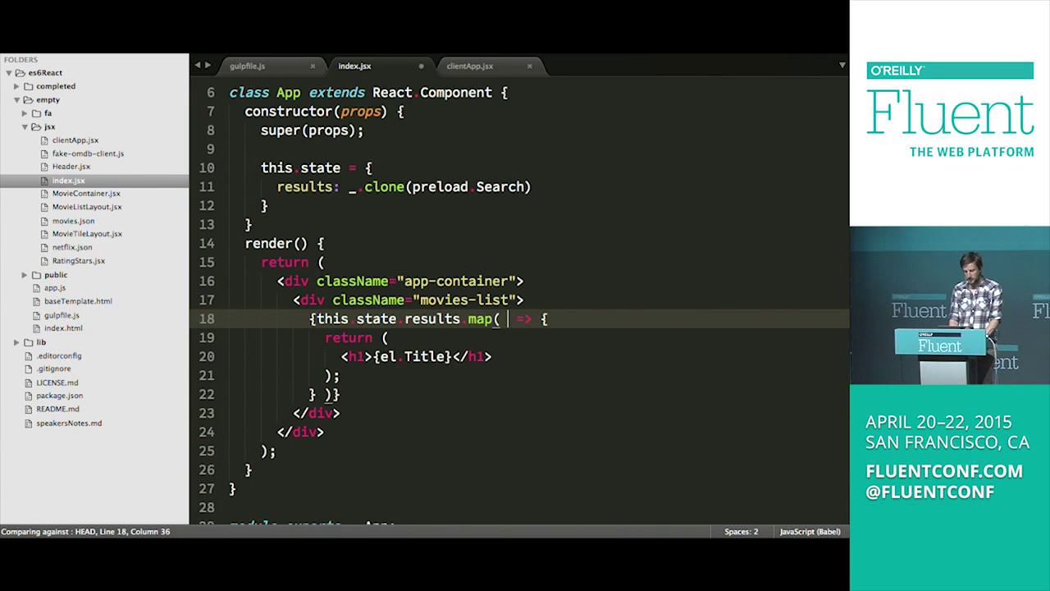
{"action": "type", "text": "function(el)"}
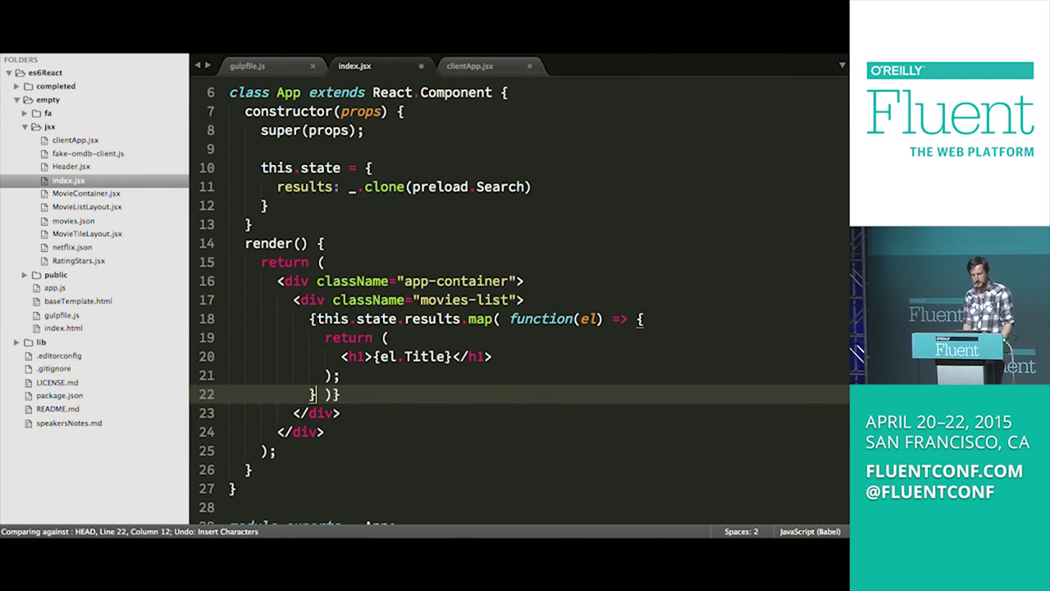
{"action": "key", "text": "Backspace"}
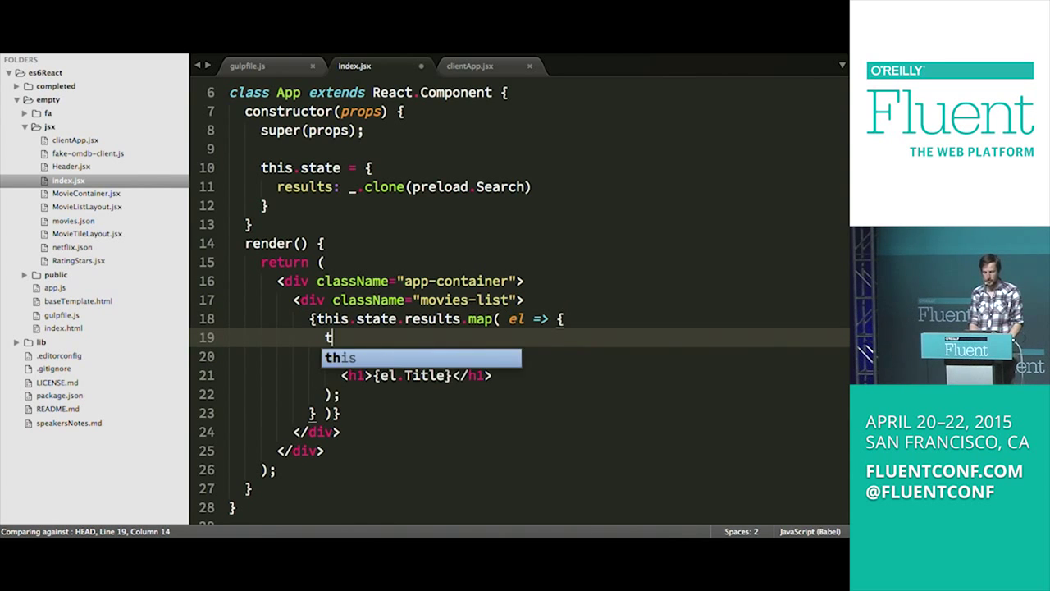
{"action": "type", "text": "this.setState"}
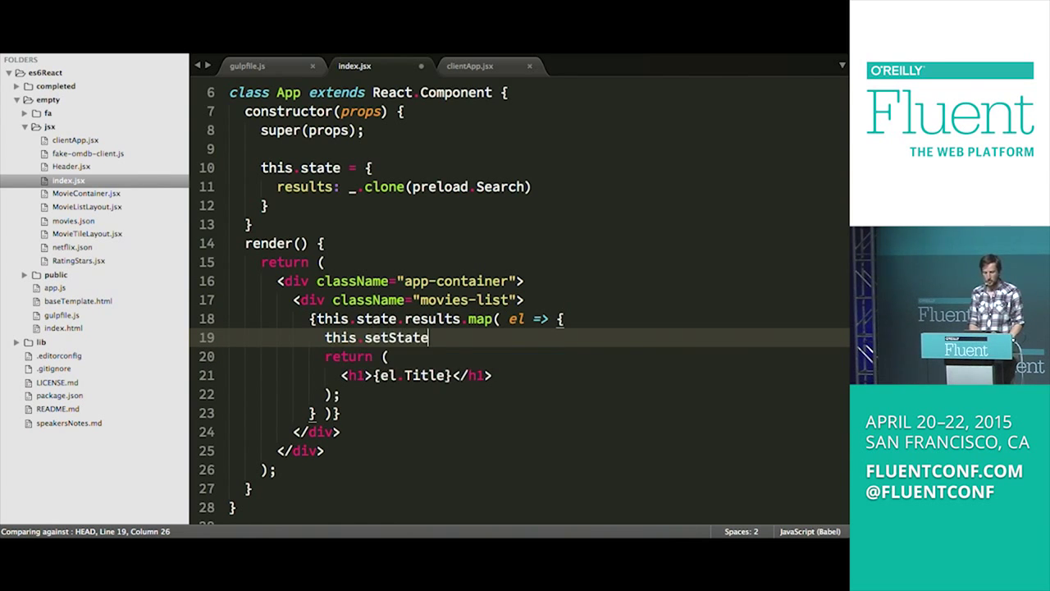
{"action": "type", "text": "this"}
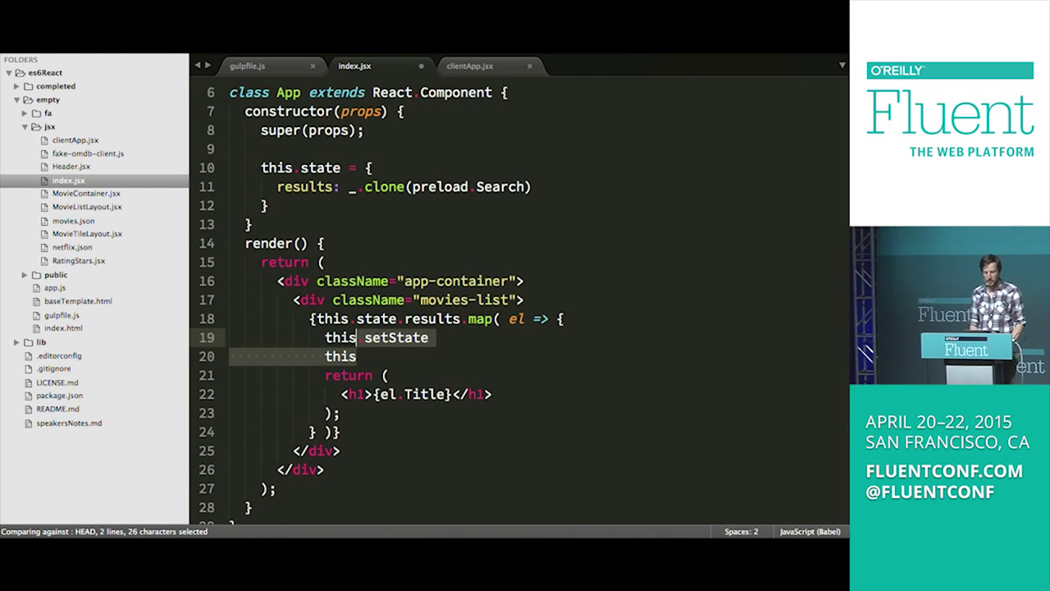
{"action": "key", "text": "Delete"}
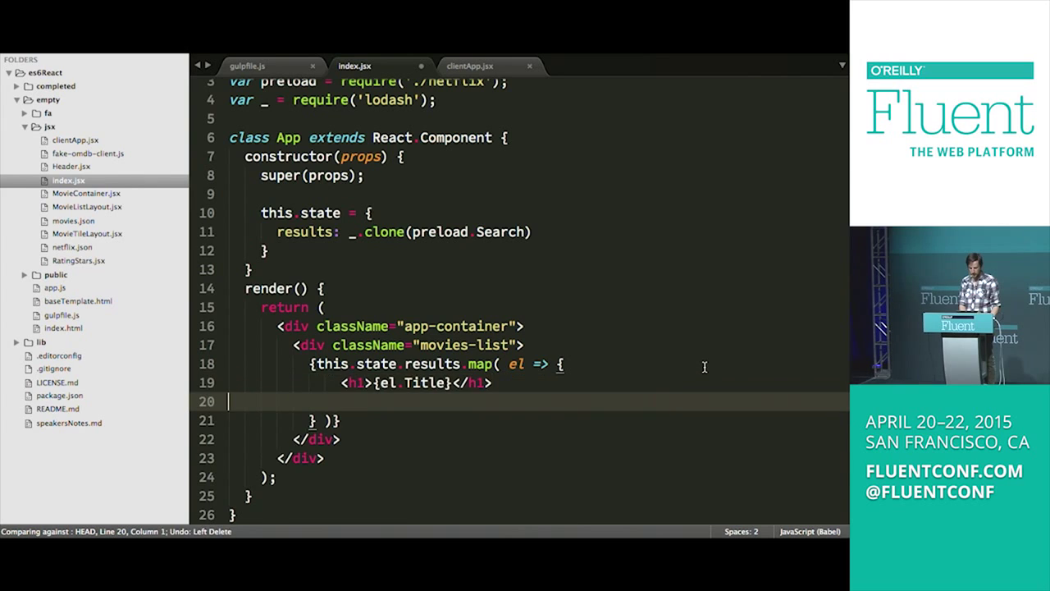
{"action": "type", "text": "return ("}
{"action": "type", "text": ");"}
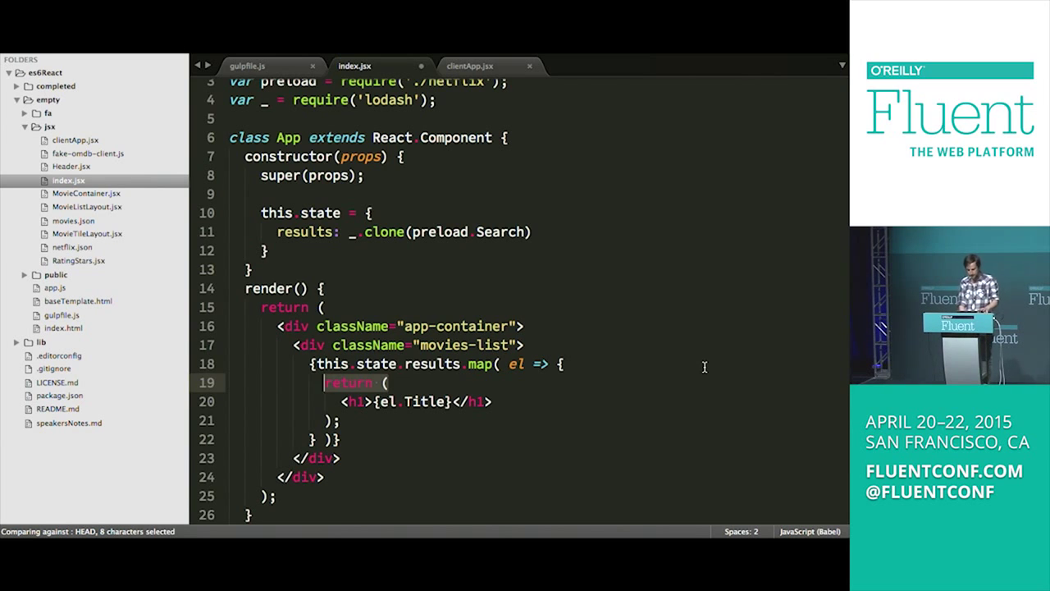
{"action": "mouse_move", "coordinate": [518, 391]}
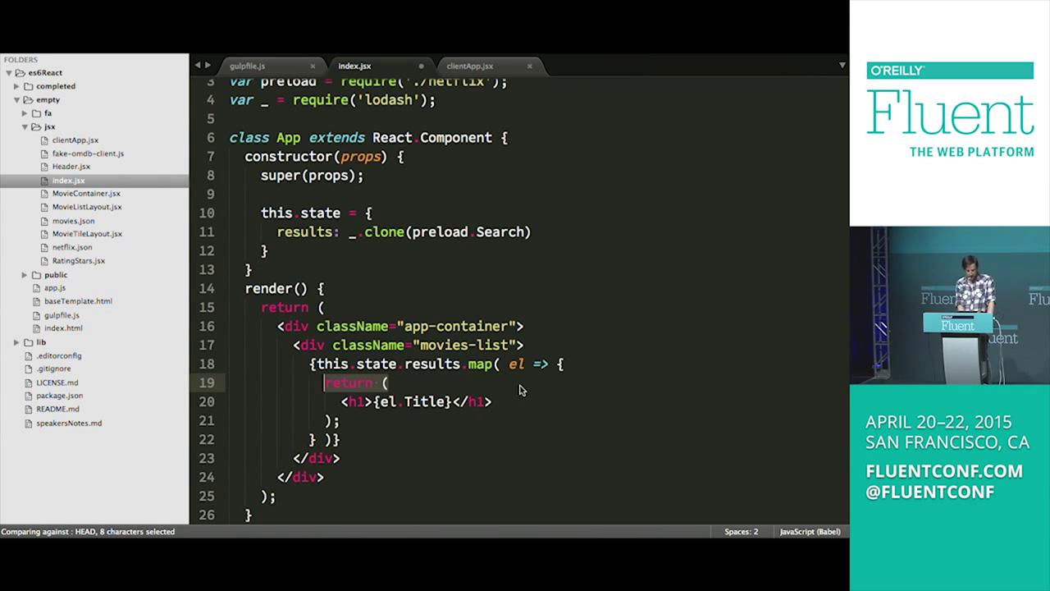
Step: In MovieContainer.jsx, require React and omdb-client
{"action": "left_click", "coordinate": [85, 193]}
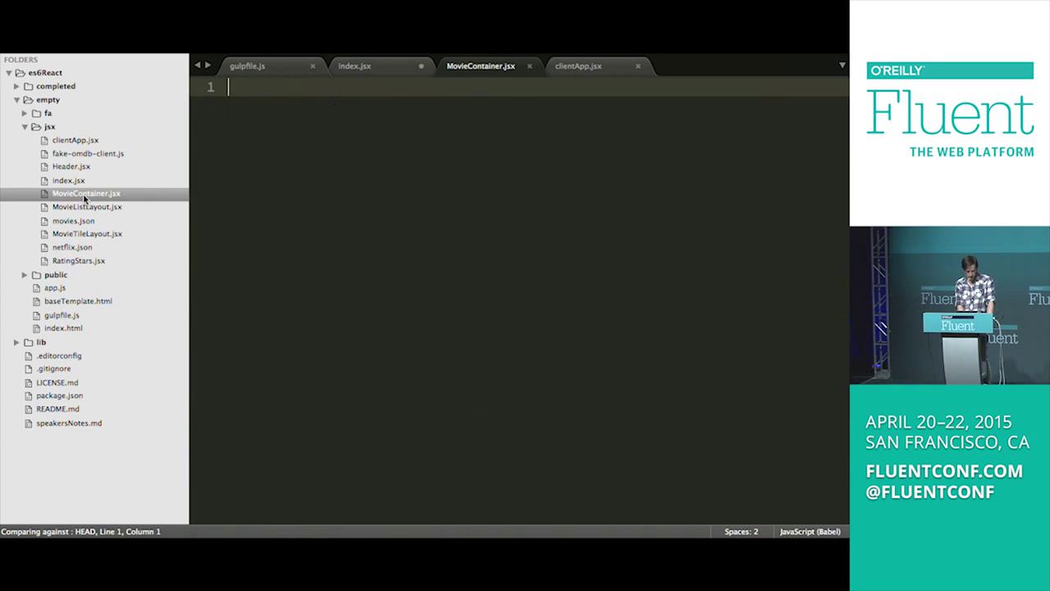
{"action": "left_click", "coordinate": [355, 65]}
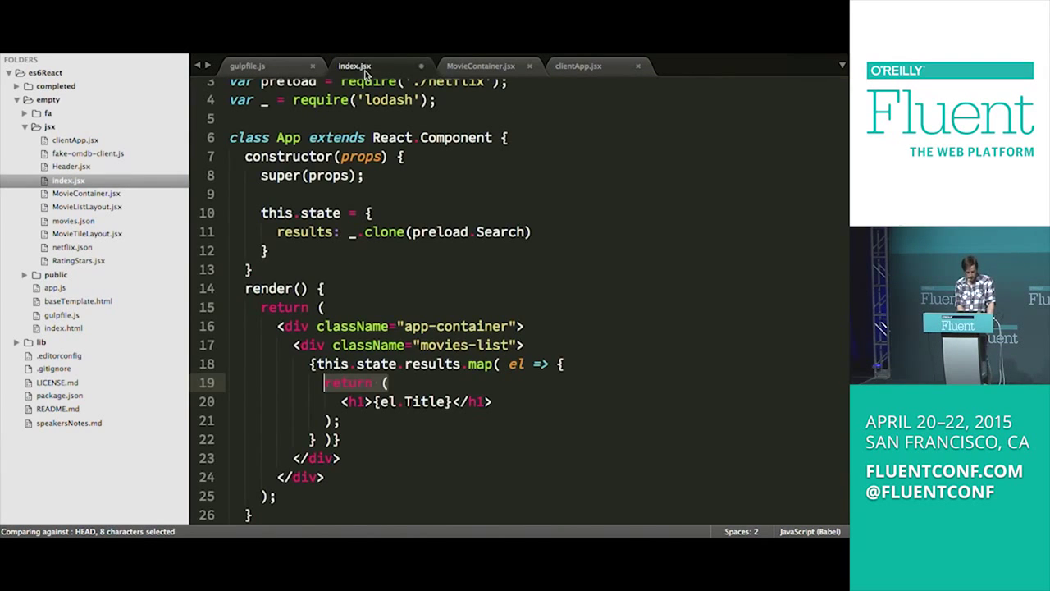
{"action": "left_click", "coordinate": [479, 66]}
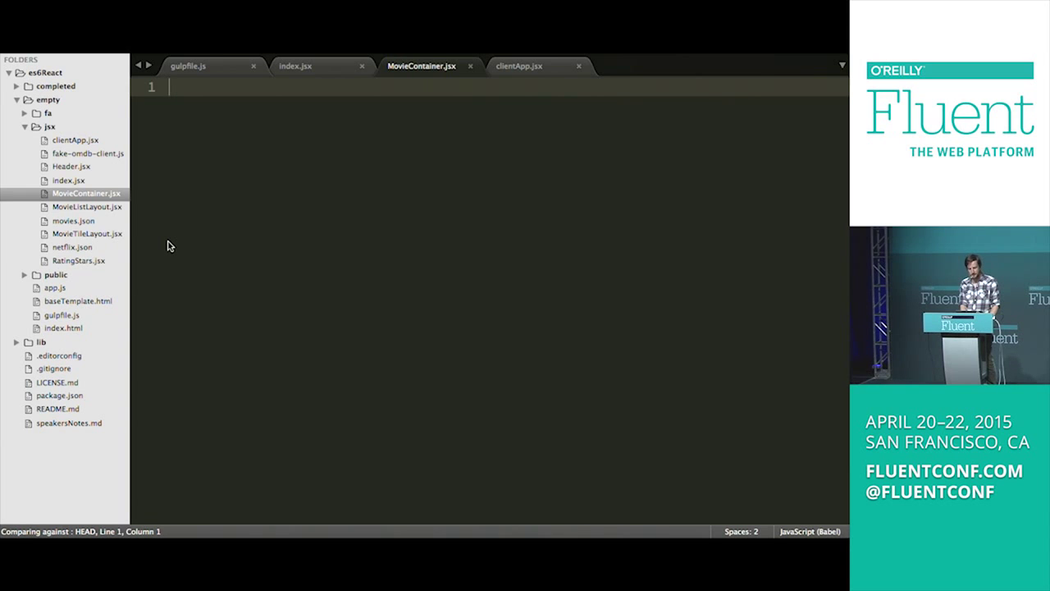
{"action": "type", "text": "var"}
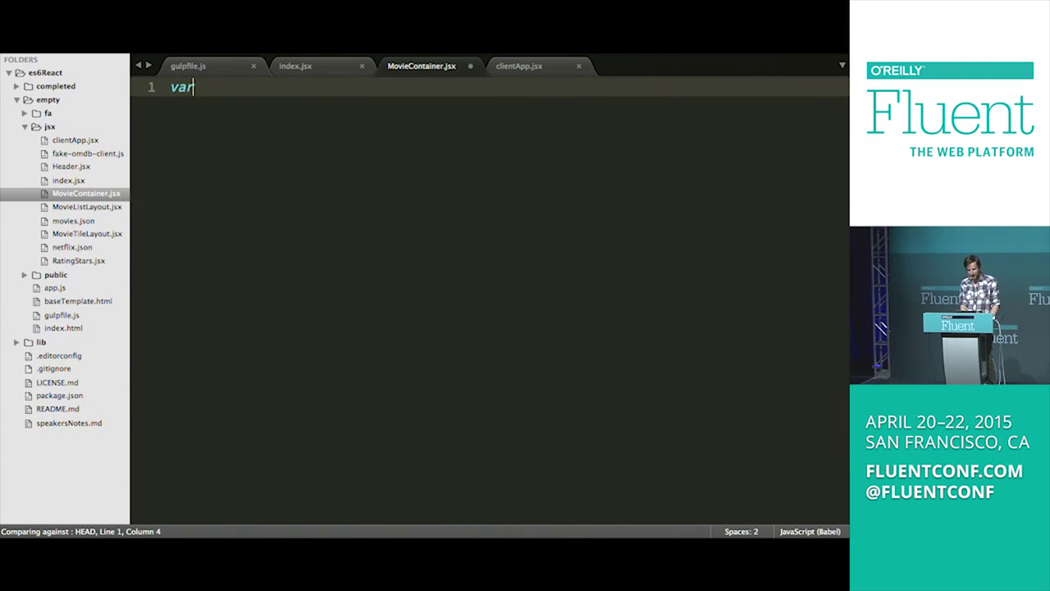
{"action": "type", "text": "React = require('react');"}
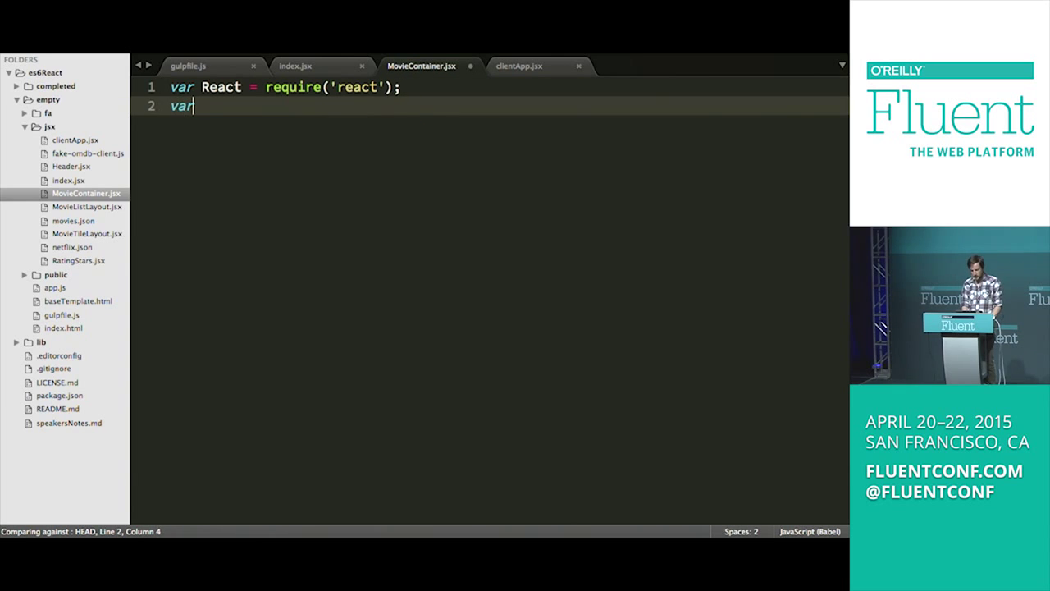
{"action": "type", "text": "omdb"}
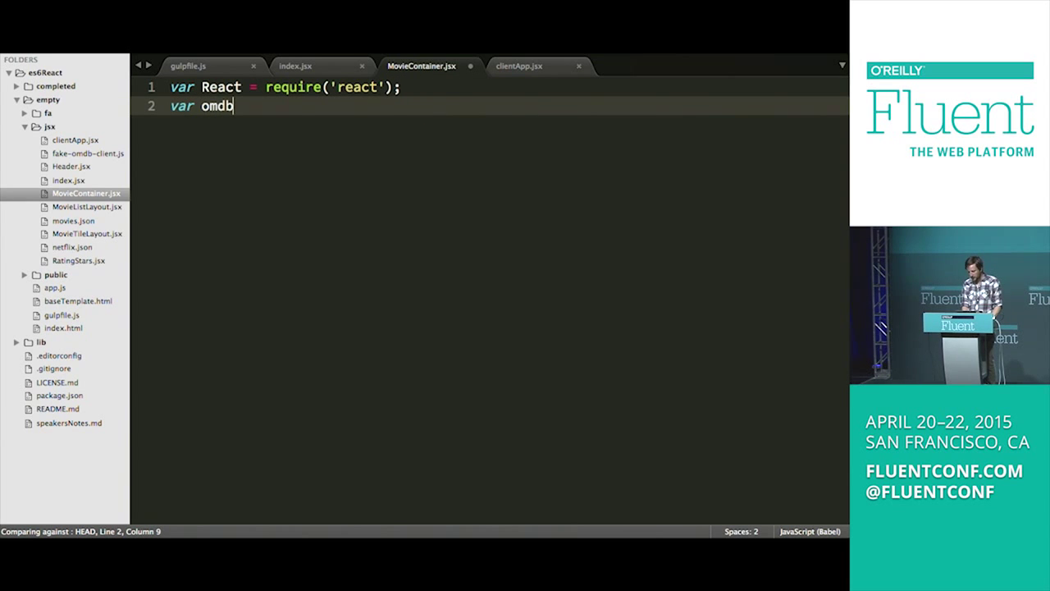
{"action": "type", "text": "= require('"}
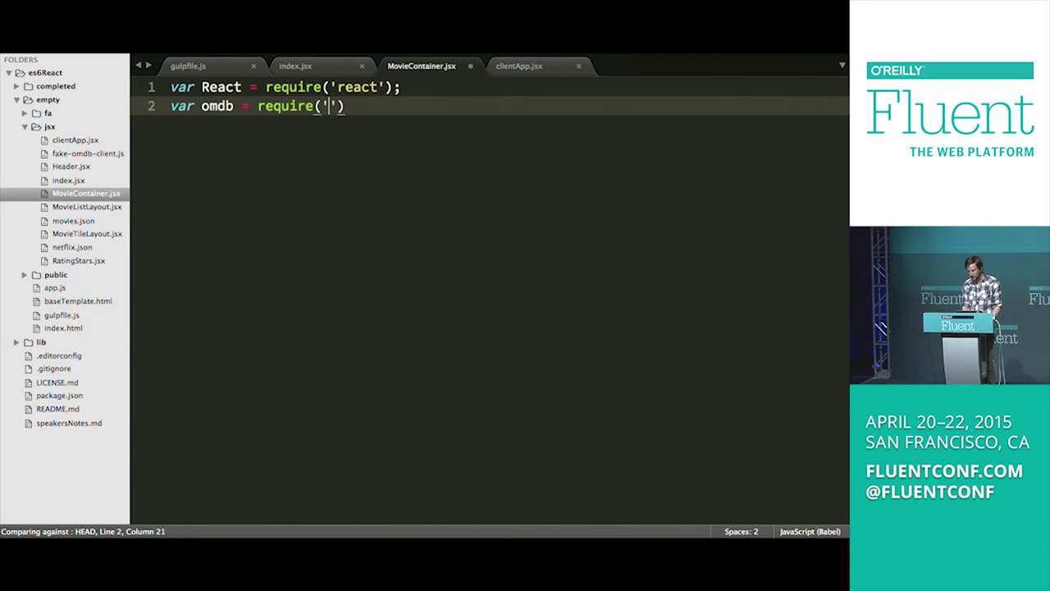
{"action": "type", "text": "omdb"}
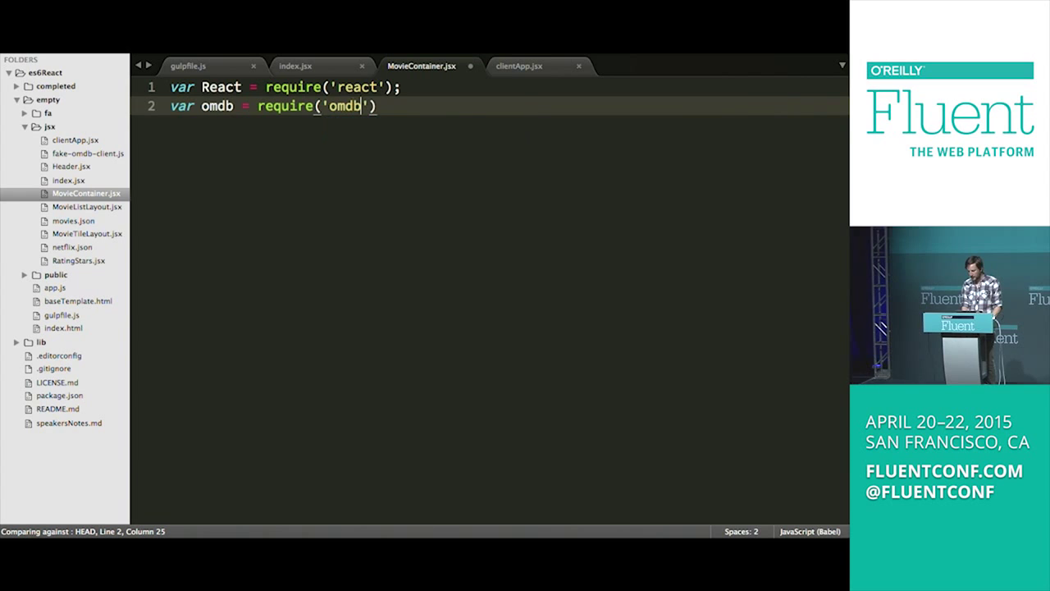
{"action": "type", "text": "-client"}
{"action": "type", "text": "var"}
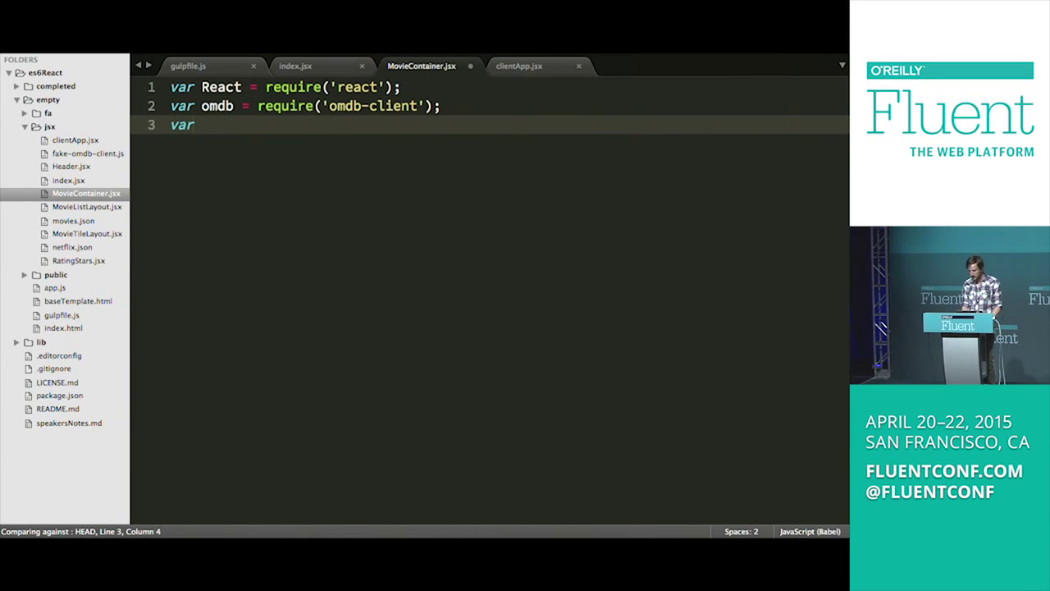
Step: Add a commented-out omdb require of './fake-omdb-client'
{"action": "type", "text": "omdb"}
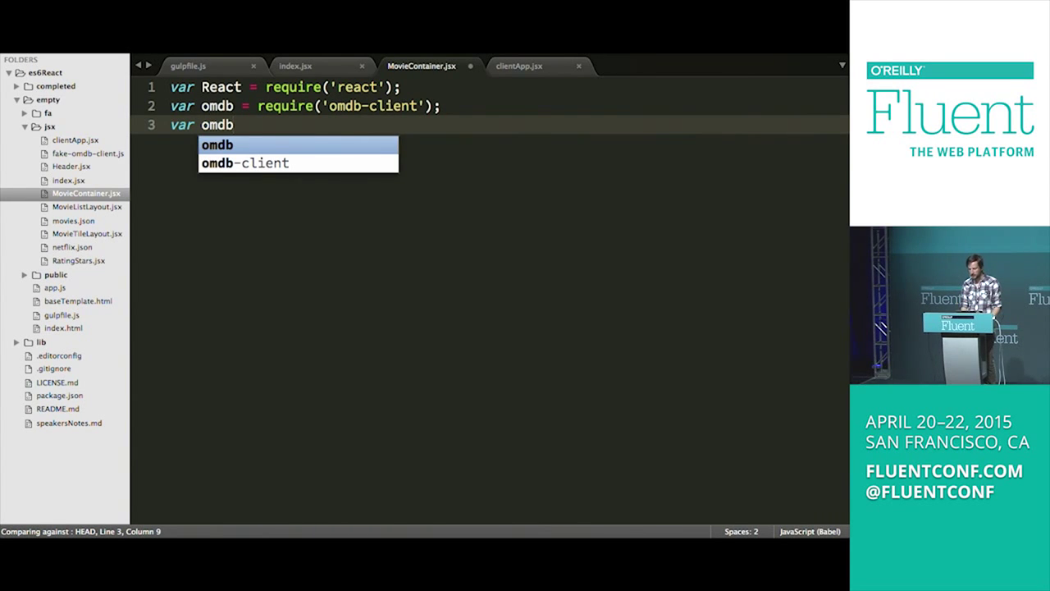
{"action": "type", "text": "= require('"}
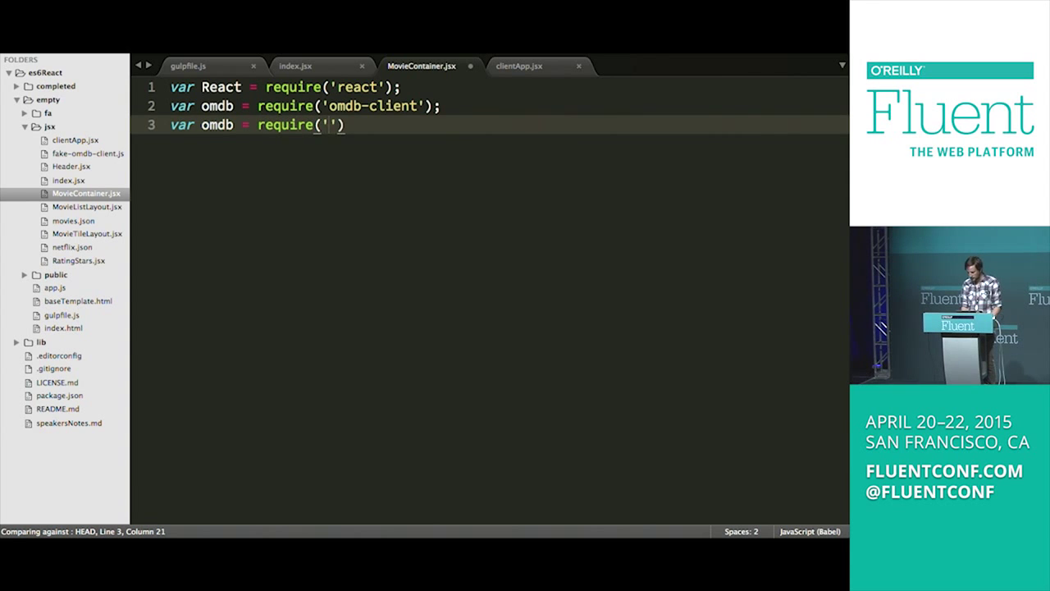
{"action": "type", "text": "./fa"}
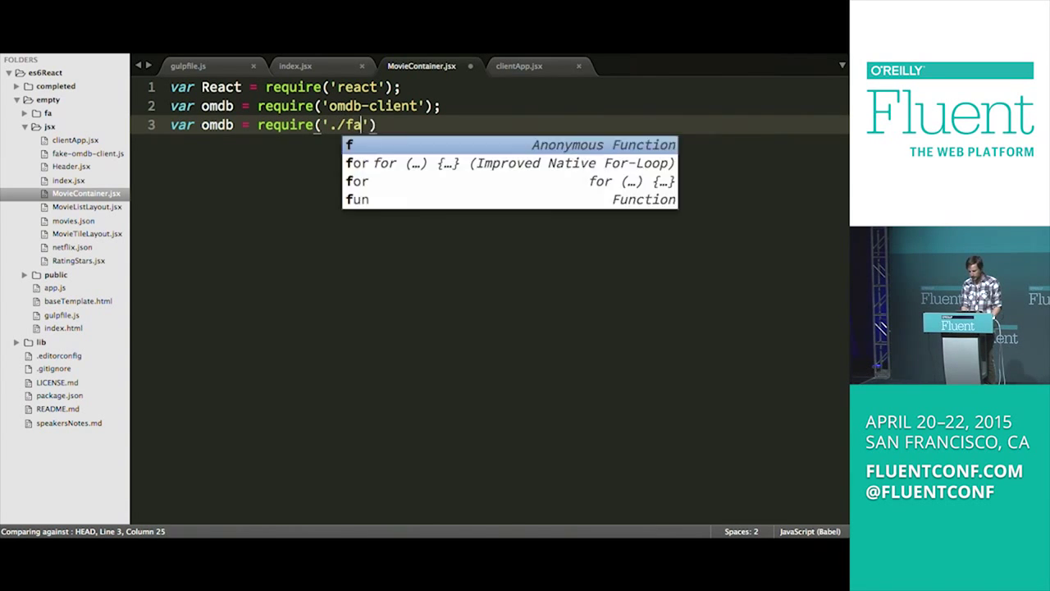
{"action": "type", "text": "ke-omdb-cl"}
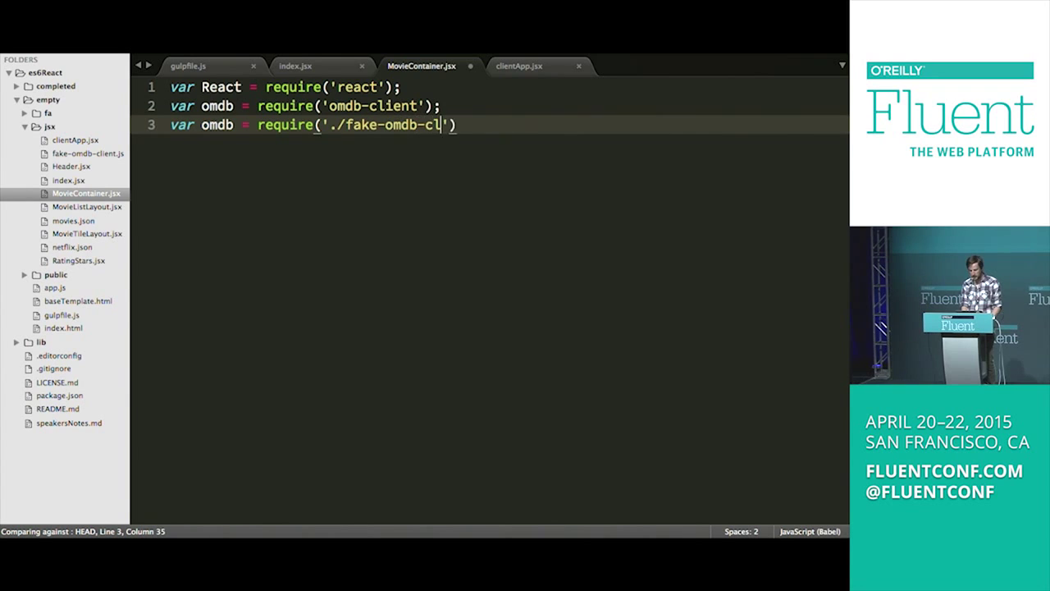
{"action": "type", "text": "ient');"}
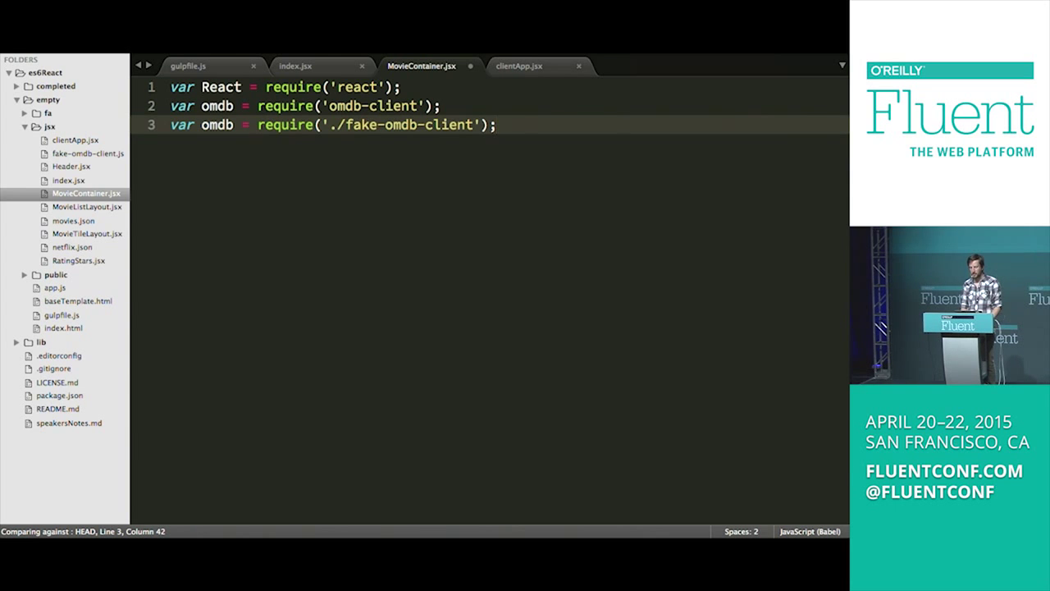
{"action": "key", "text": "cmd+/"}
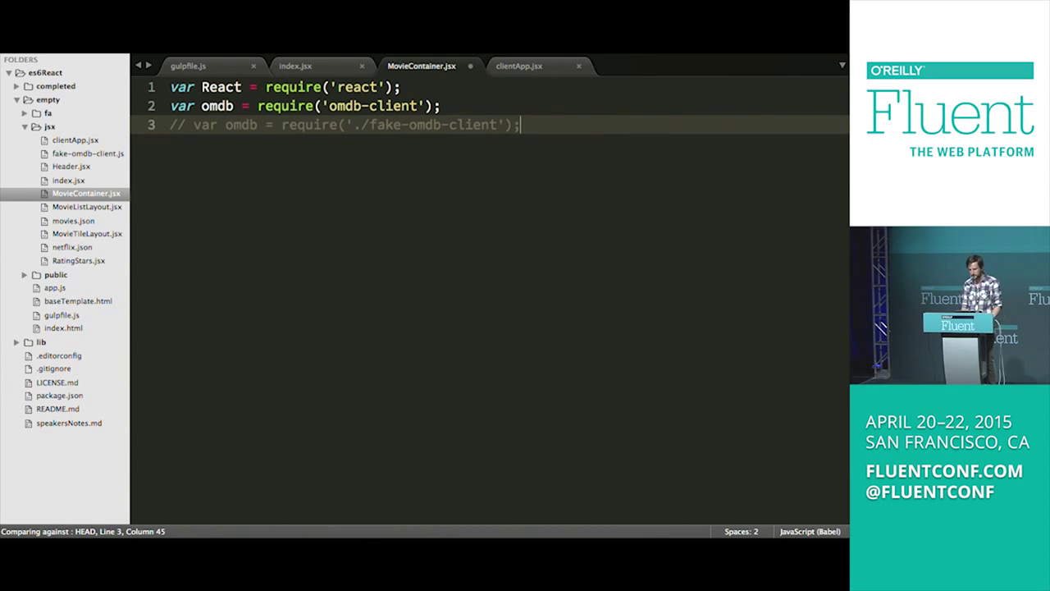
{"action": "key", "text": "enter"}
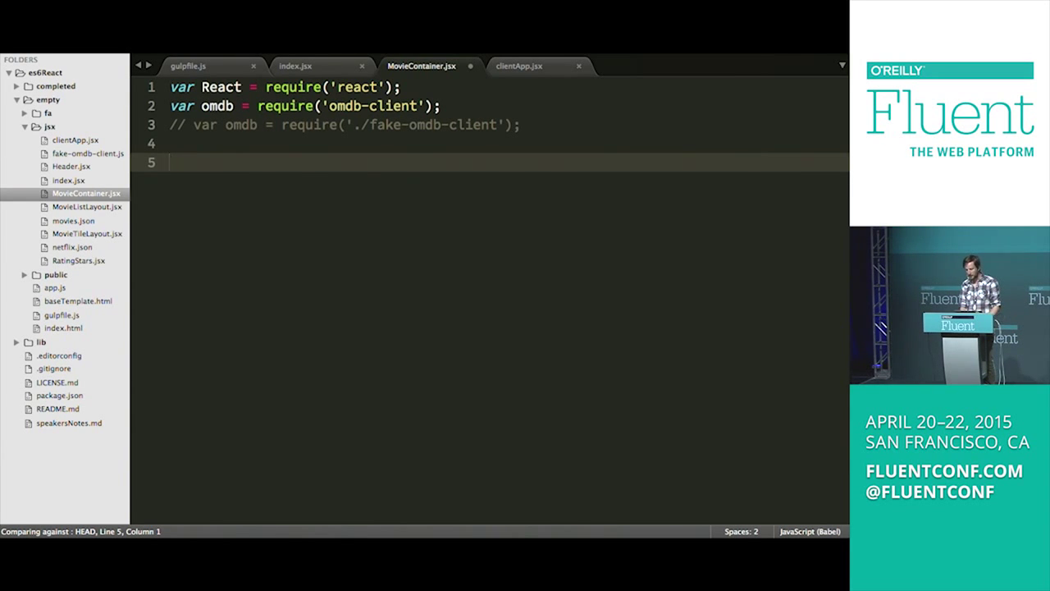
Step: Declare class MovieContainer extends React.Component with an empty body
{"action": "type", "text": "class"}
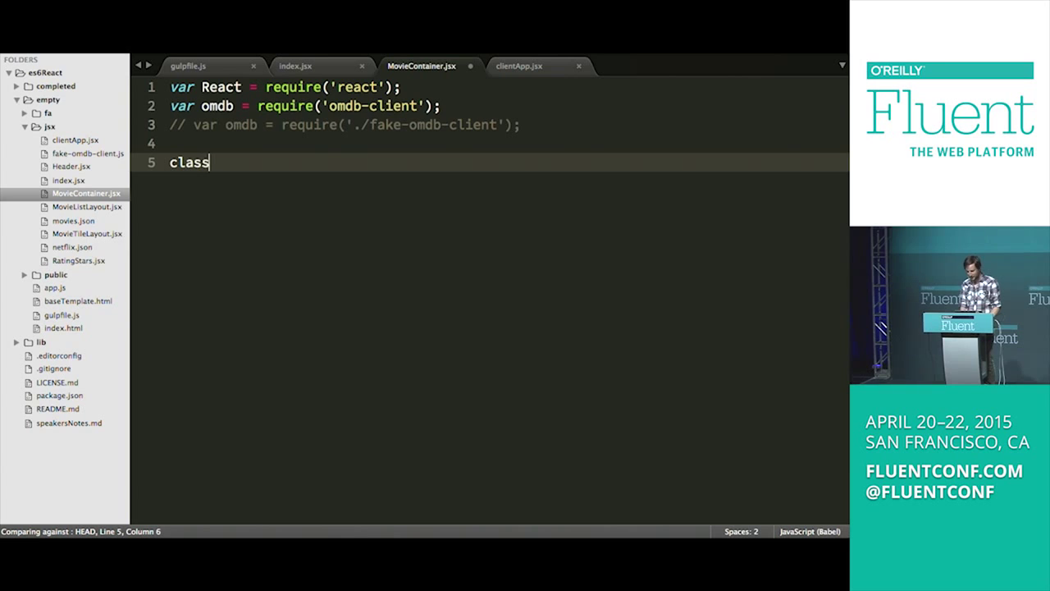
{"action": "type", "text": "Movie"}
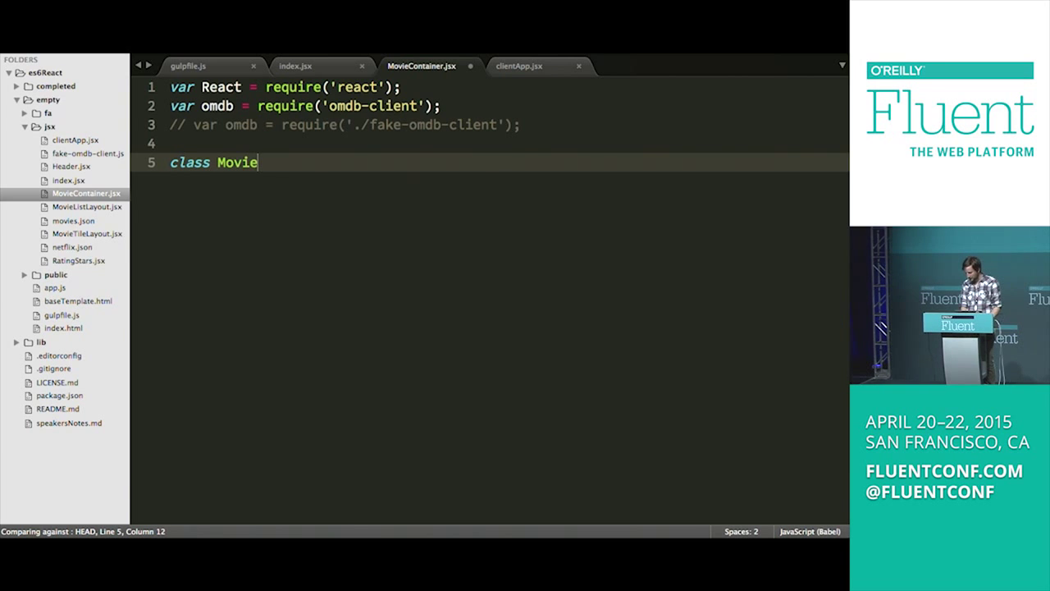
{"action": "type", "text": "Container"}
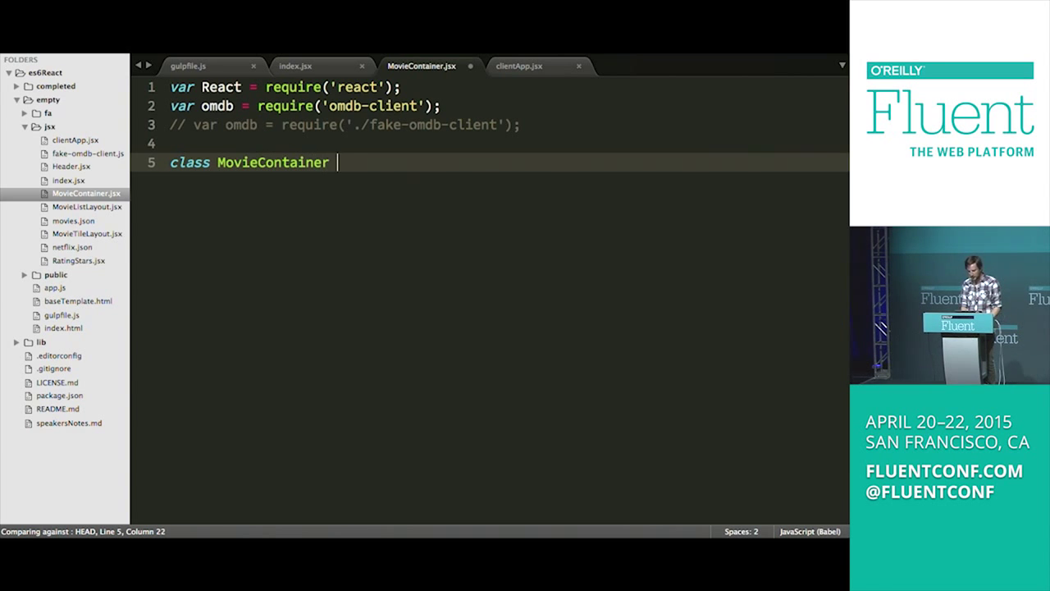
{"action": "type", "text": "extends"}
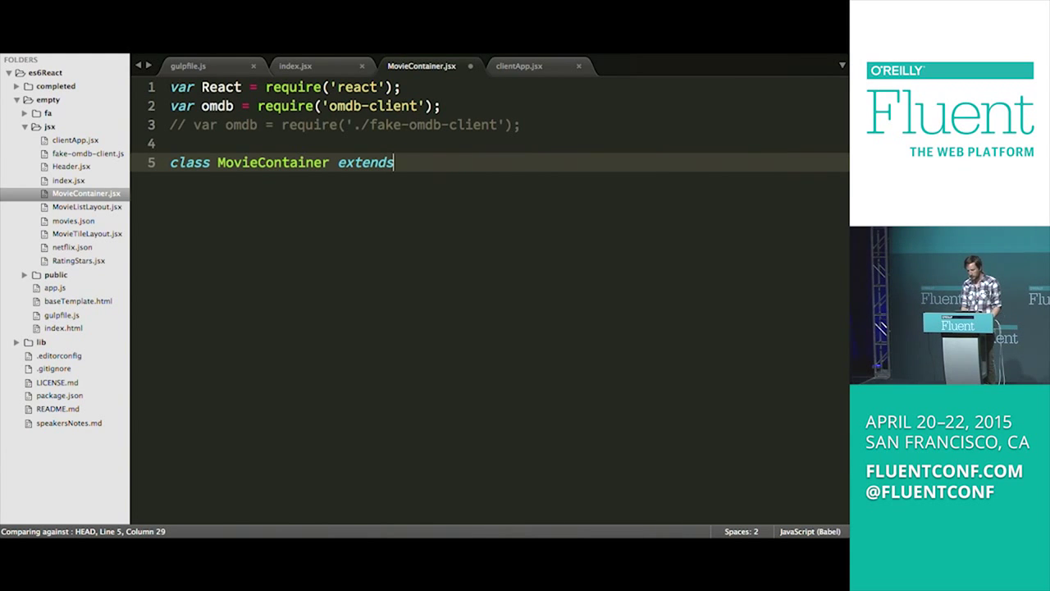
{"action": "type", "text": "R"}
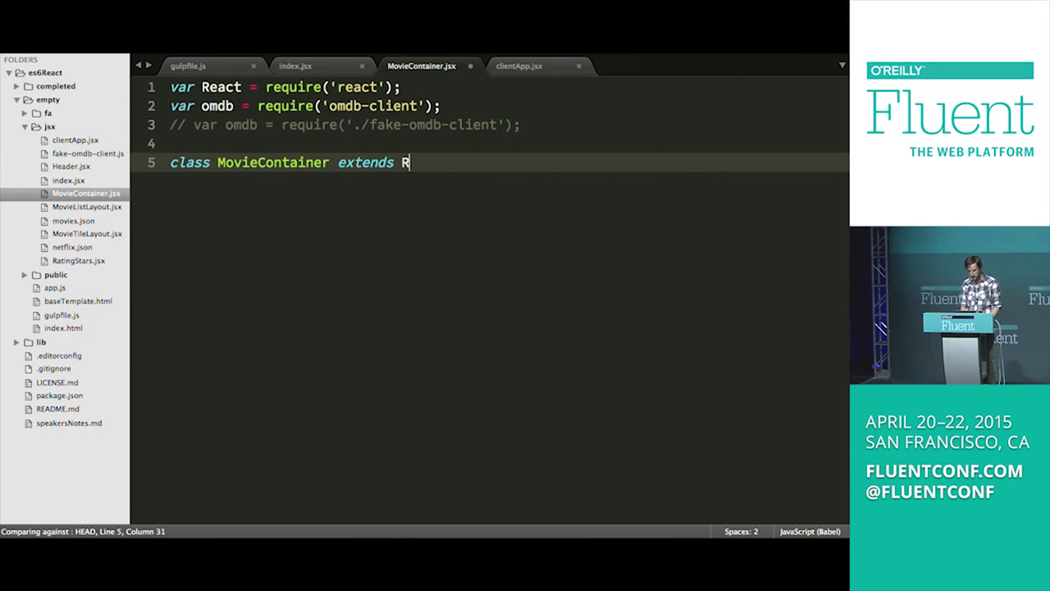
{"action": "type", "text": "eact.Compo"}
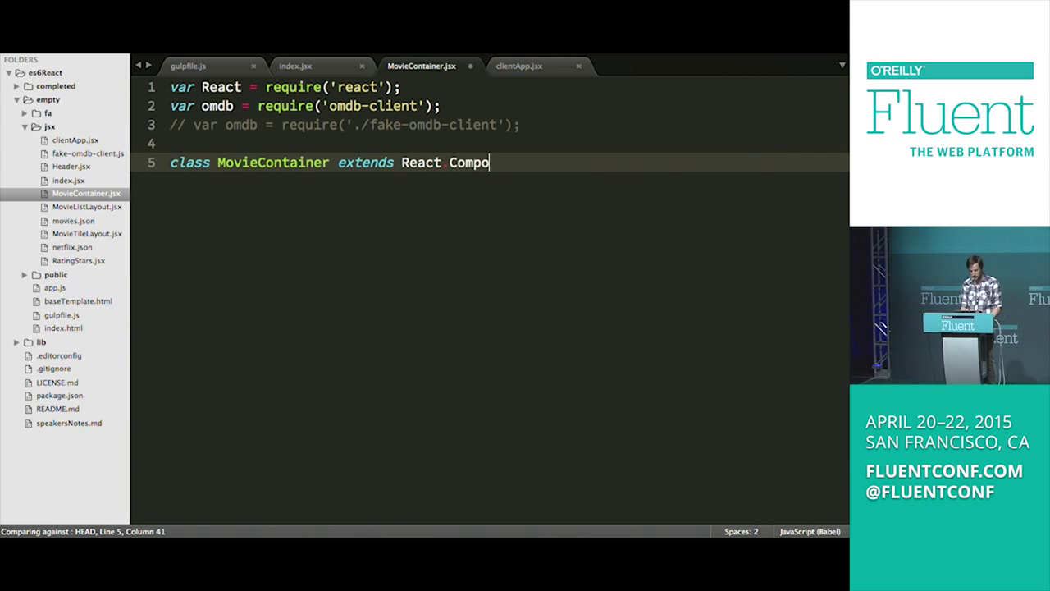
{"action": "type", "text": "nent {"}
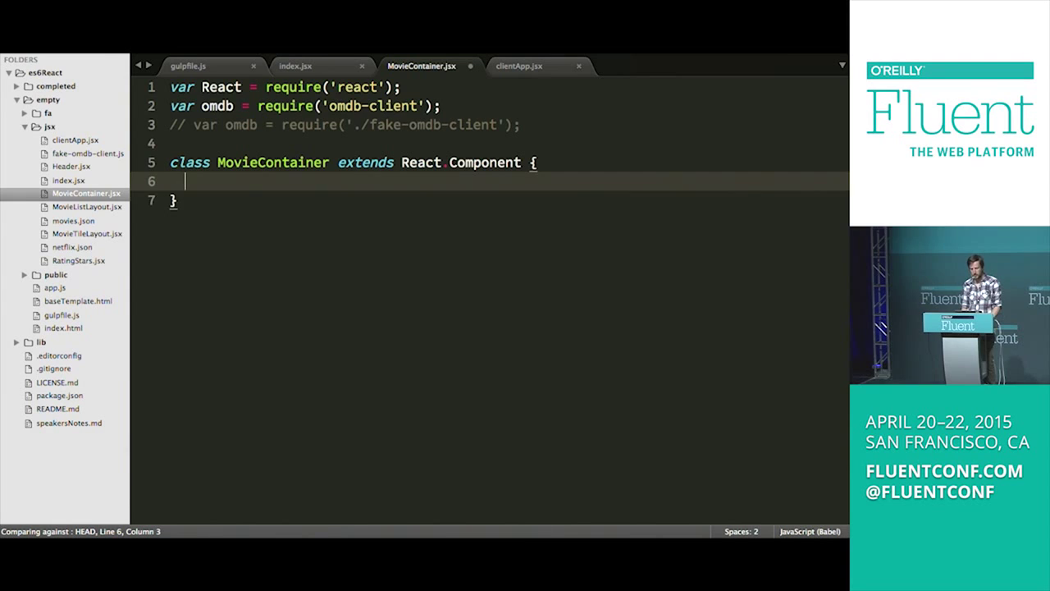
Step: Export it with 'module.exports = MovieContainer;'
{"action": "type", "text": "module"}
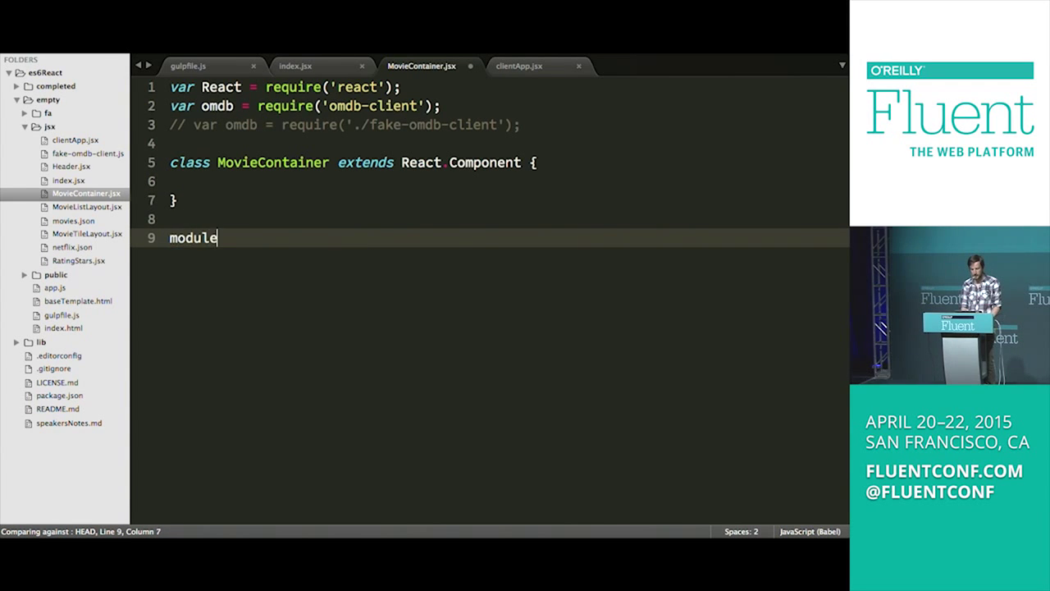
{"action": "type", "text": ".exports ="}
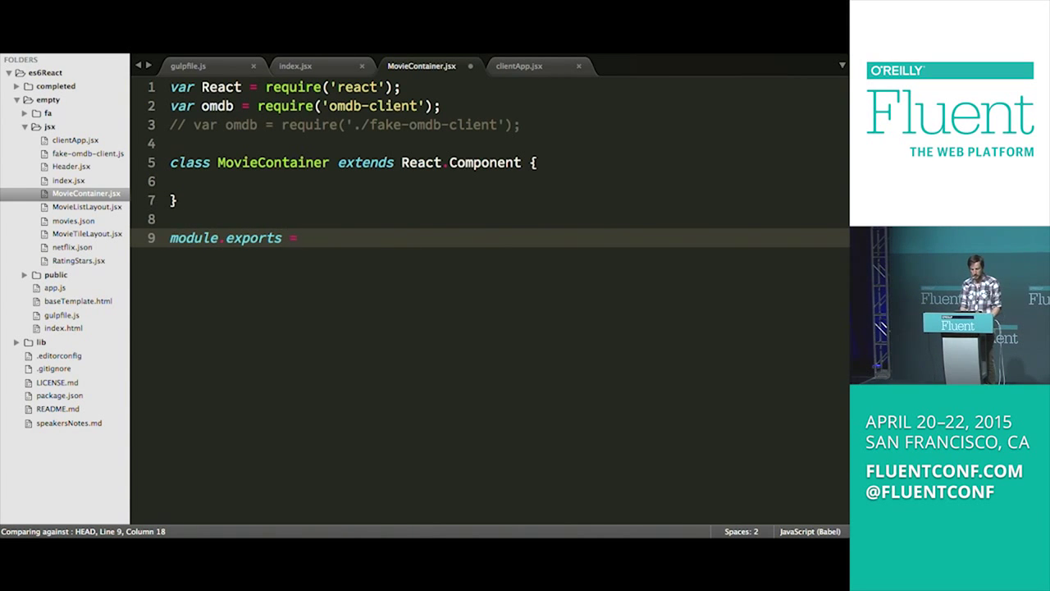
{"action": "type", "text": "MovieContainer;"}
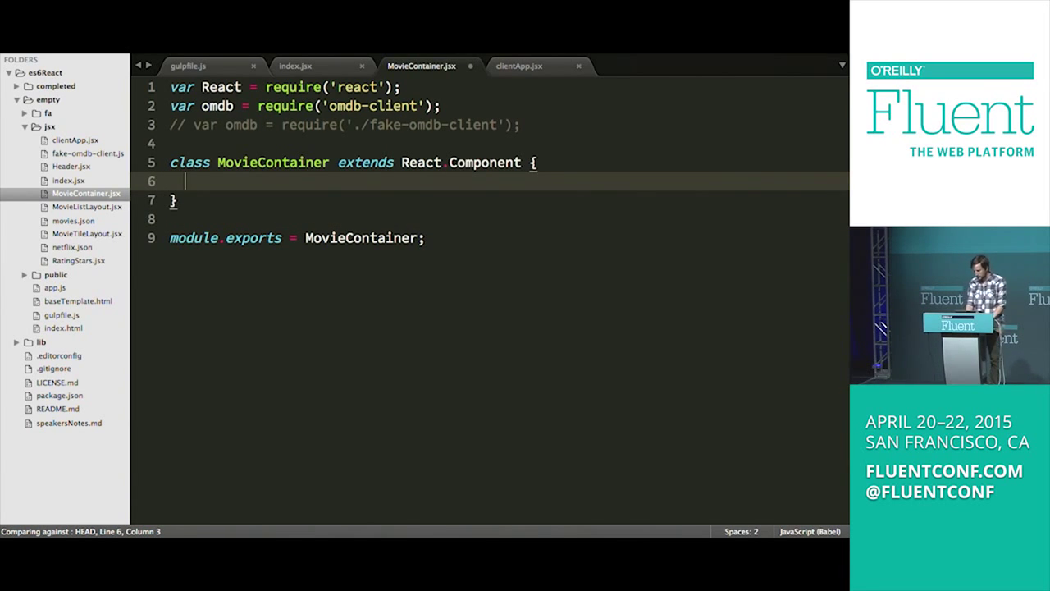
Step: Add constructor(props) calling super(props) and setting this.state to { movie: {} }
{"action": "type", "text": "constructor("}
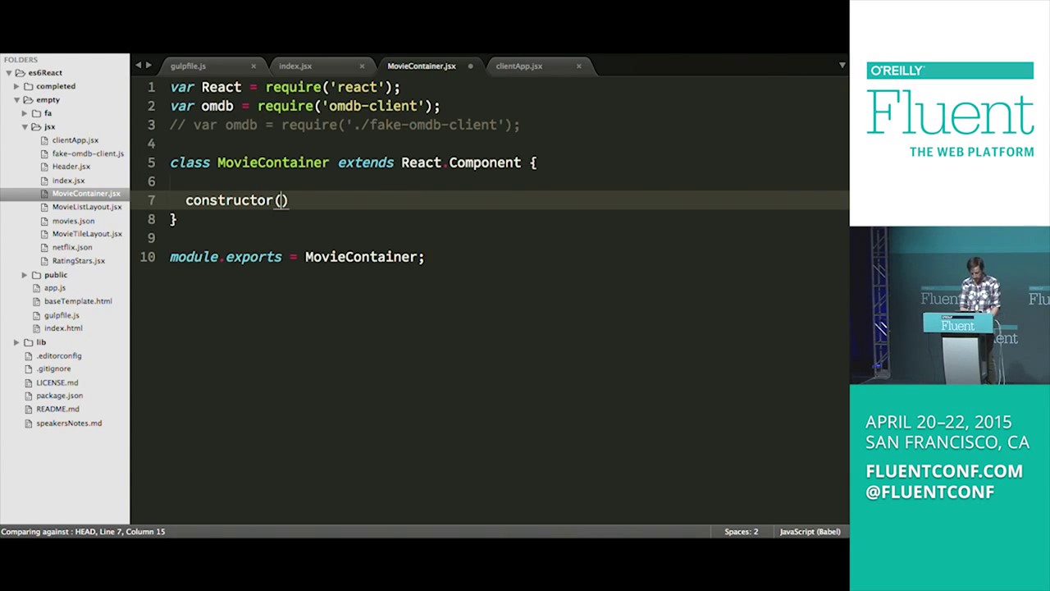
{"action": "type", "text": "props"}
{"action": "type", "text": "this.state = {"}
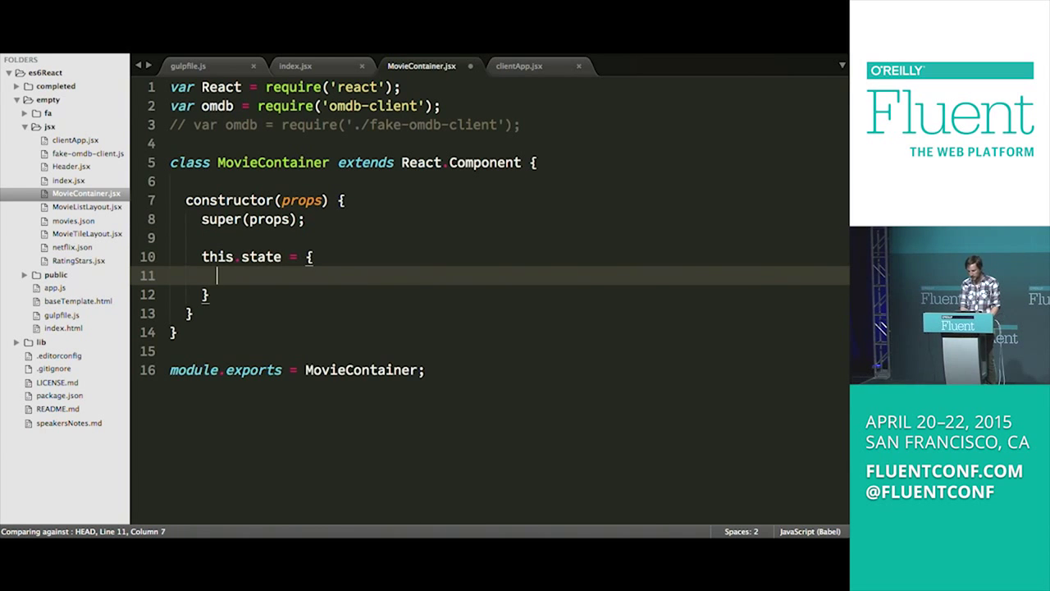
{"action": "type", "text": "movie"}
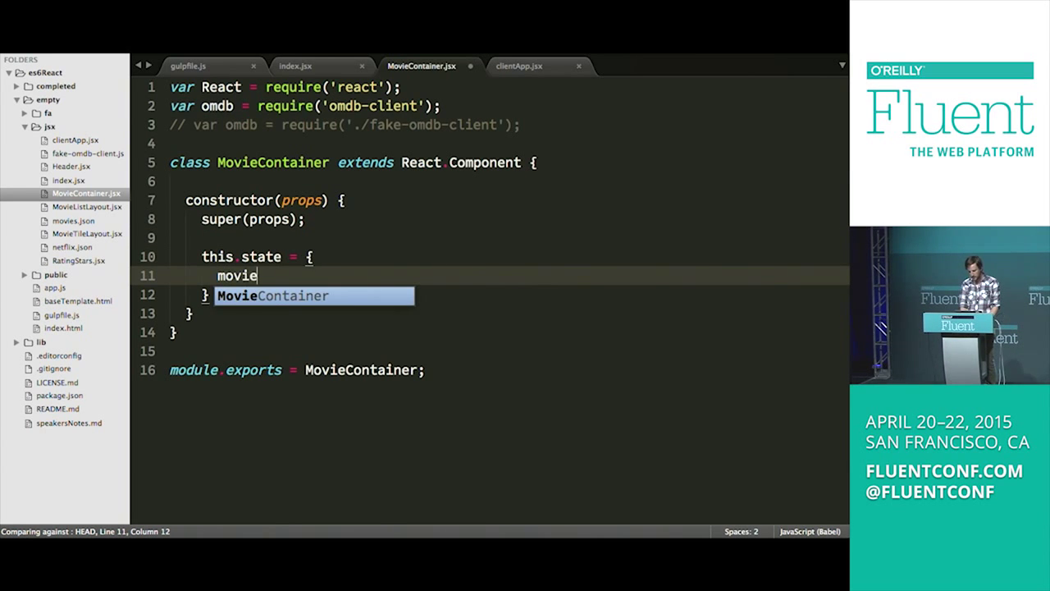
{"action": "type", "text": ":{}"}
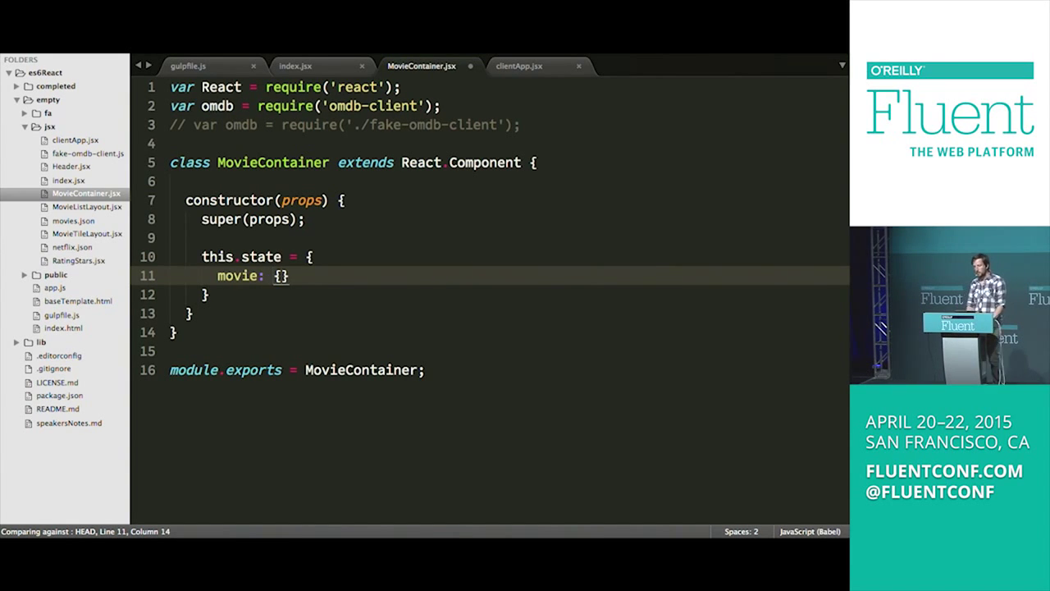
{"action": "type", "text": ";"}
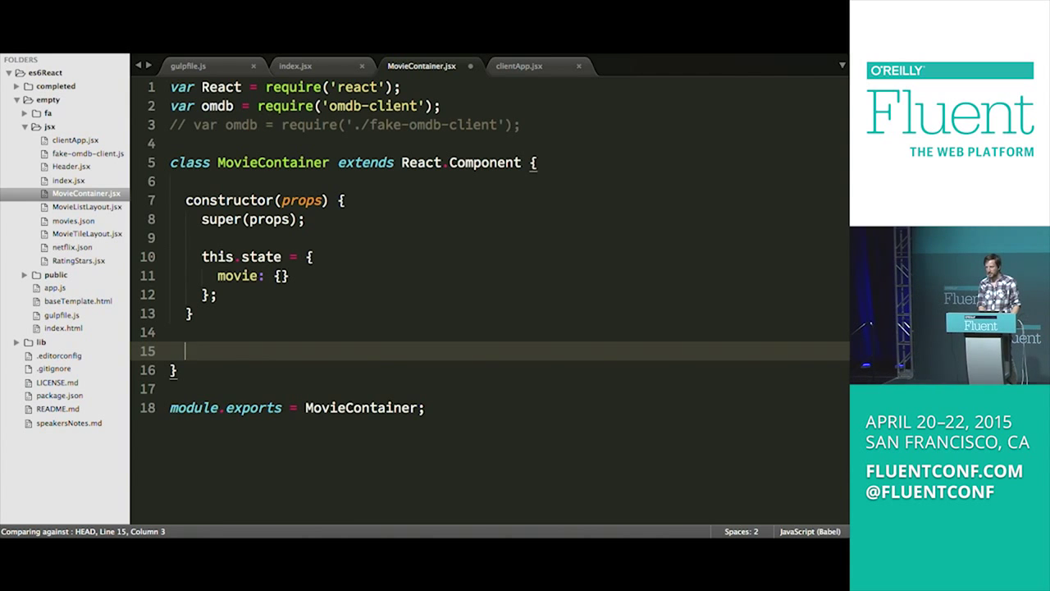
{"action": "type", "text": "getI"}
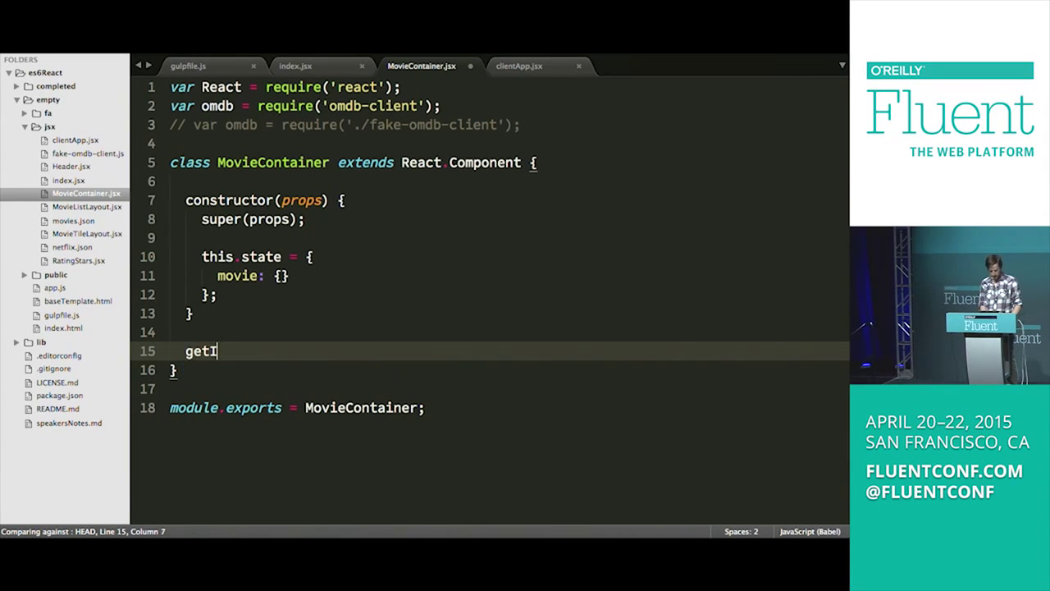
{"action": "type", "text": "nitial"}
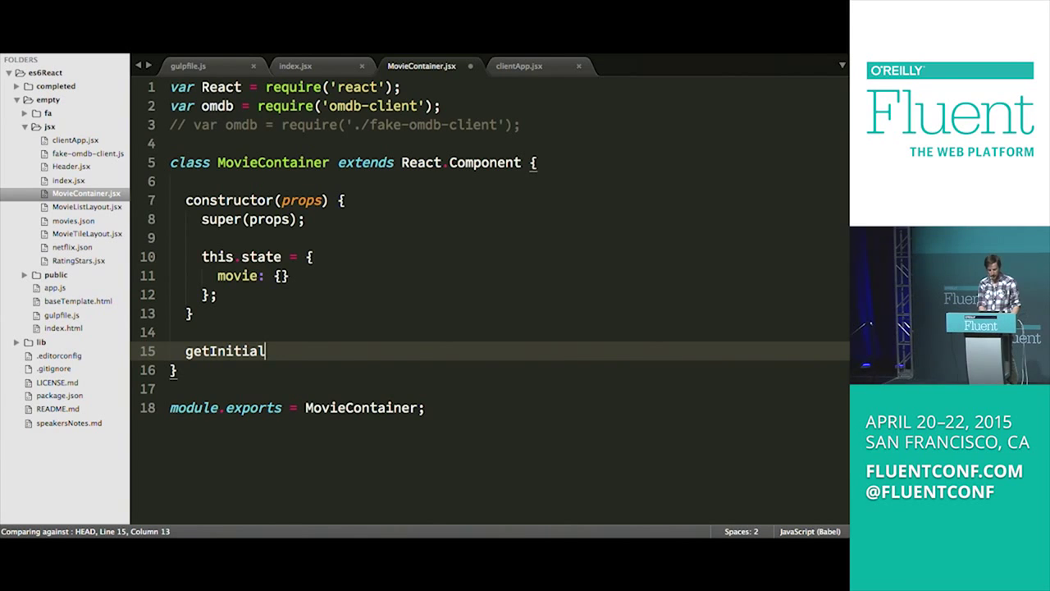
{"action": "type", "text": "State: funct"}
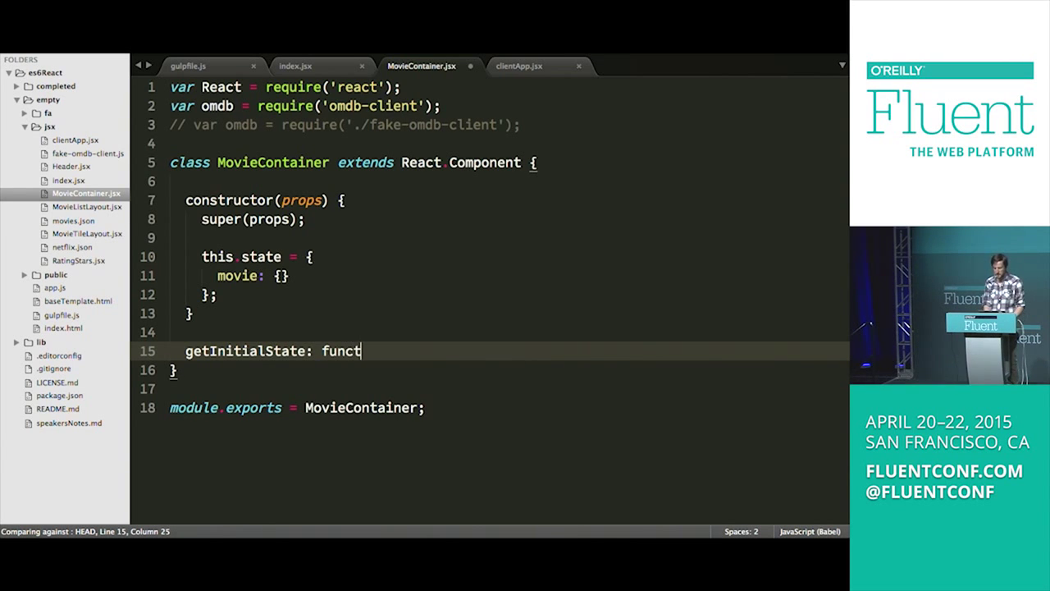
{"action": "type", "text": "ion() {"}
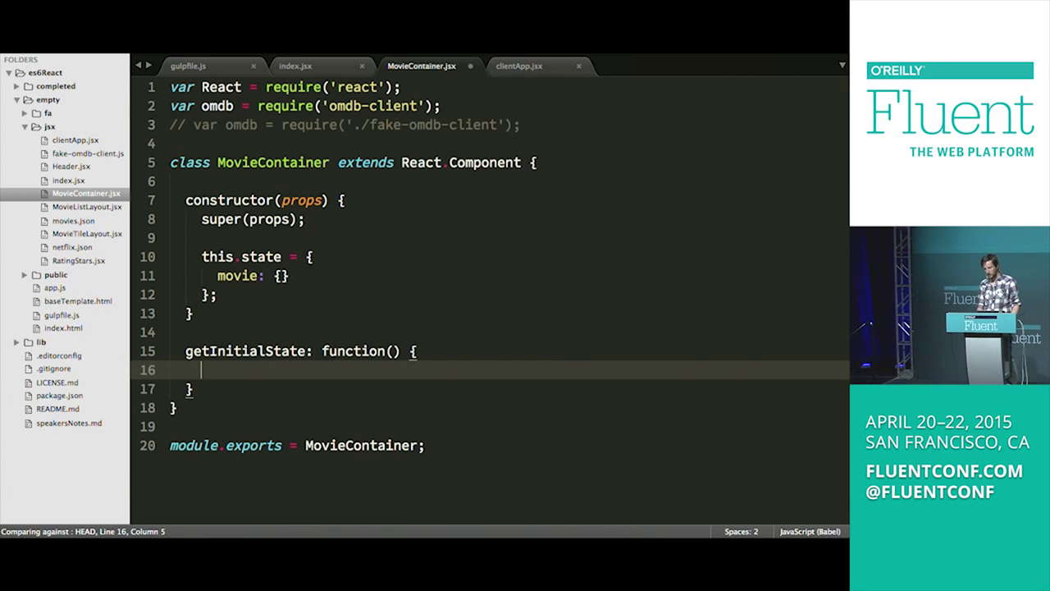
{"action": "left_click_drag", "start_coordinate": [186, 350], "coordinate": [191, 388]}
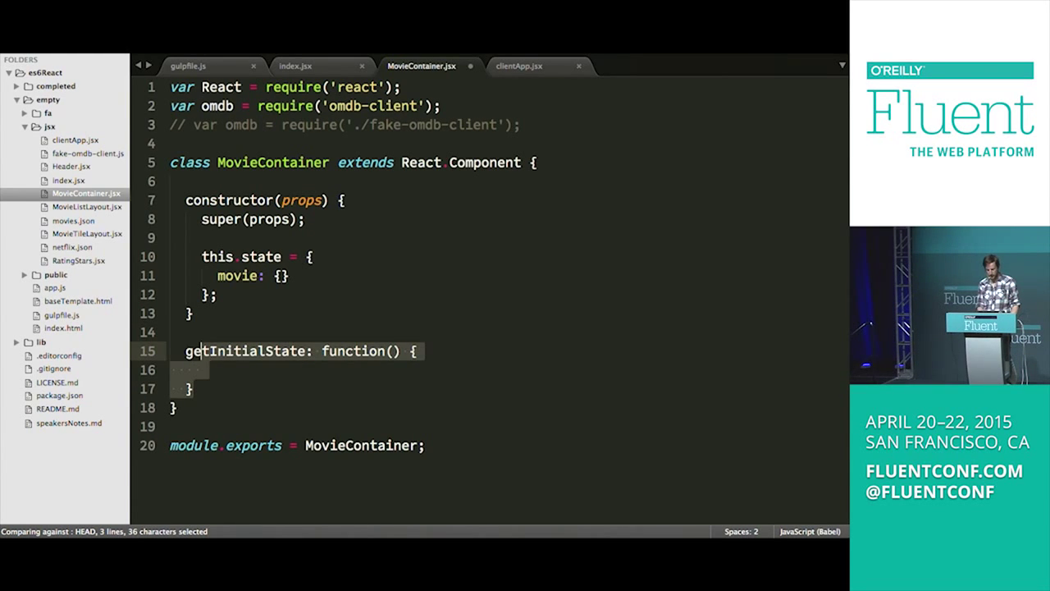
{"action": "key", "text": "Delete"}
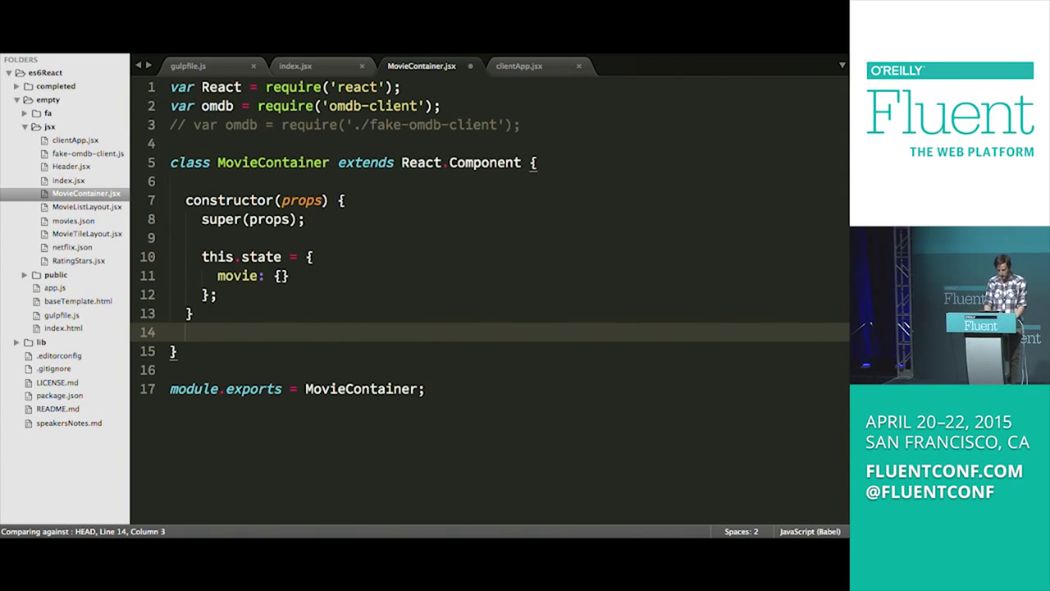
Step: Add an empty componentDidMount() method below the constructor, using autocomplete for the name
{"action": "type", "text": "c"}
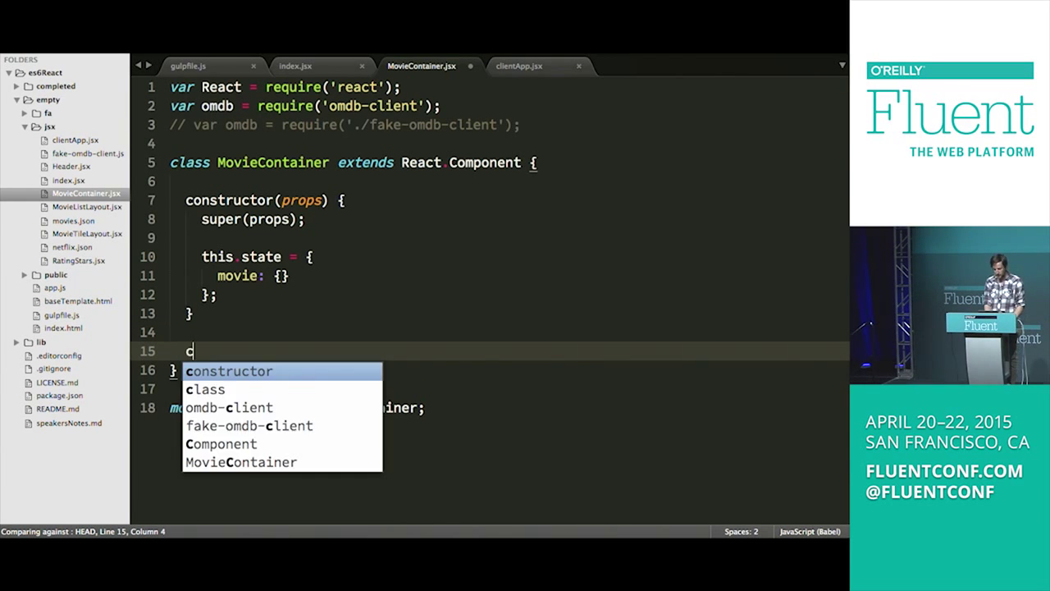
{"action": "type", "text": "ompont"}
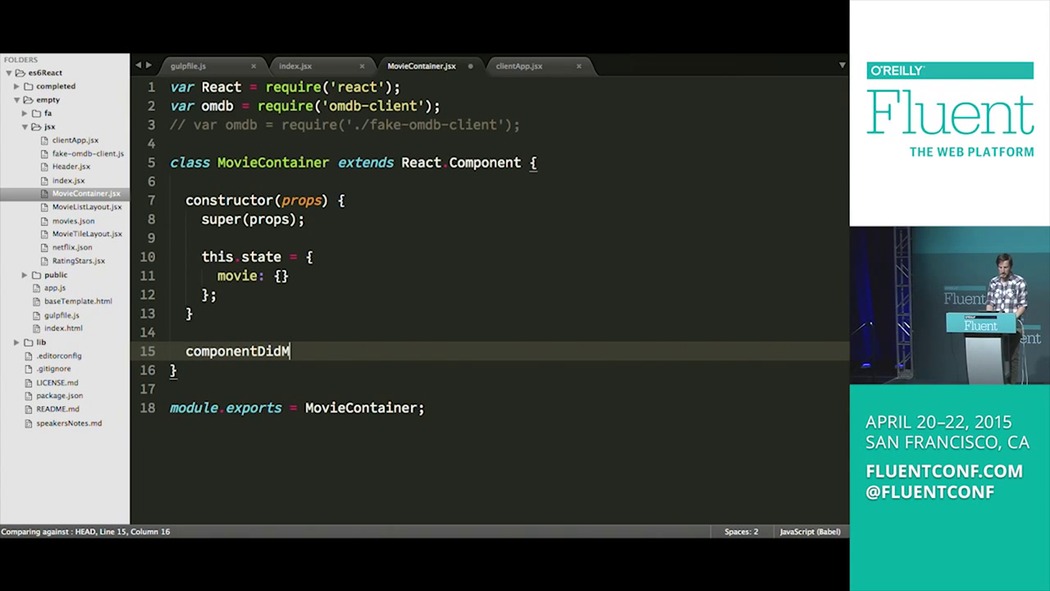
{"action": "type", "text": "ount)"}
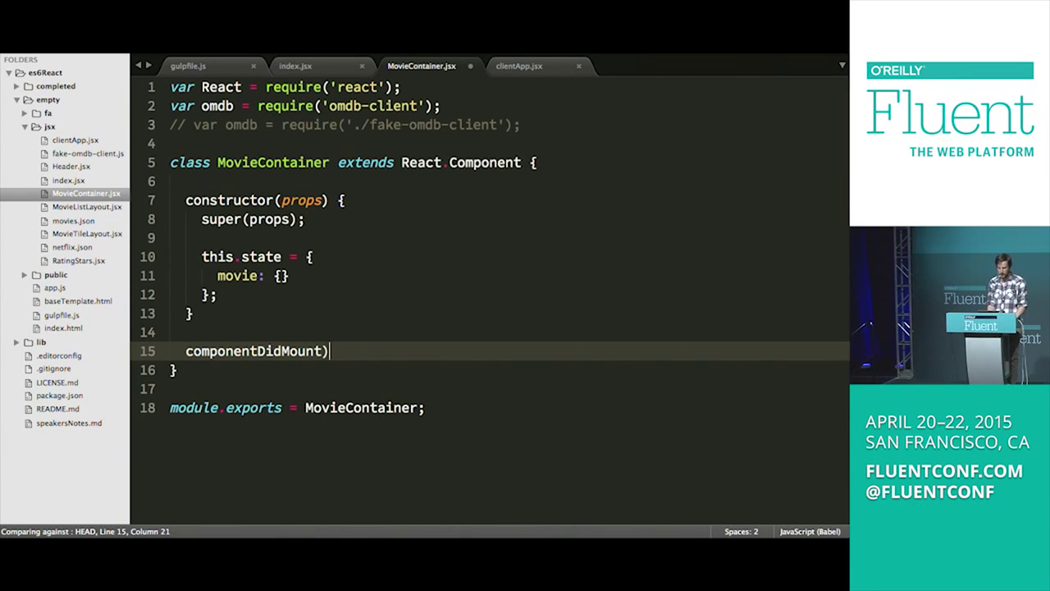
{"action": "type", "text": "("}
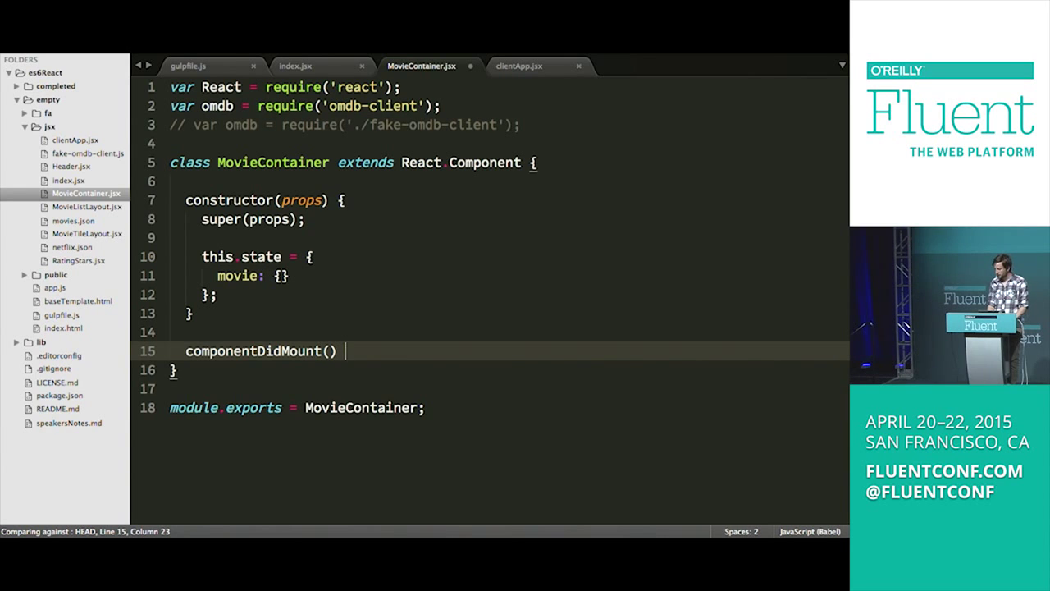
{"action": "type", "text": "{"}
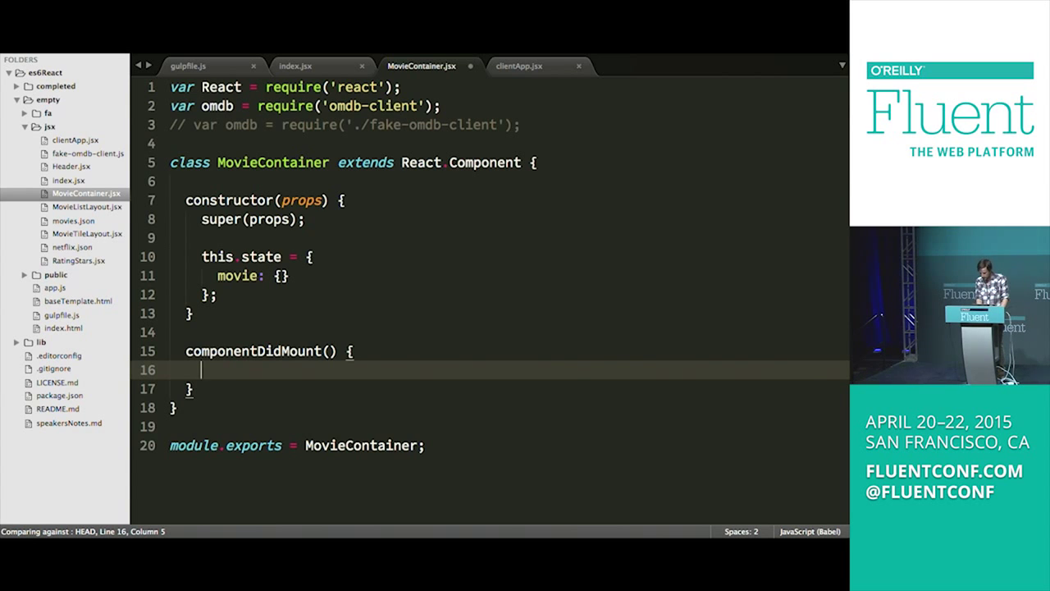
Step: In componentDidMount, call omdb.get with this.props.id
{"action": "type", "text": "omdb"}
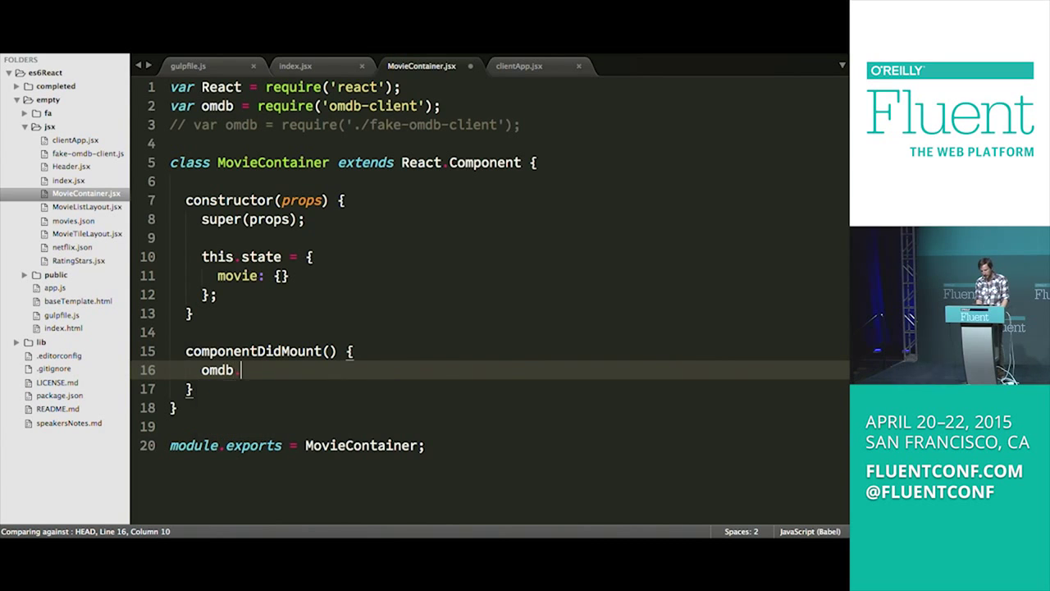
{"action": "type", "text": ".get()"}
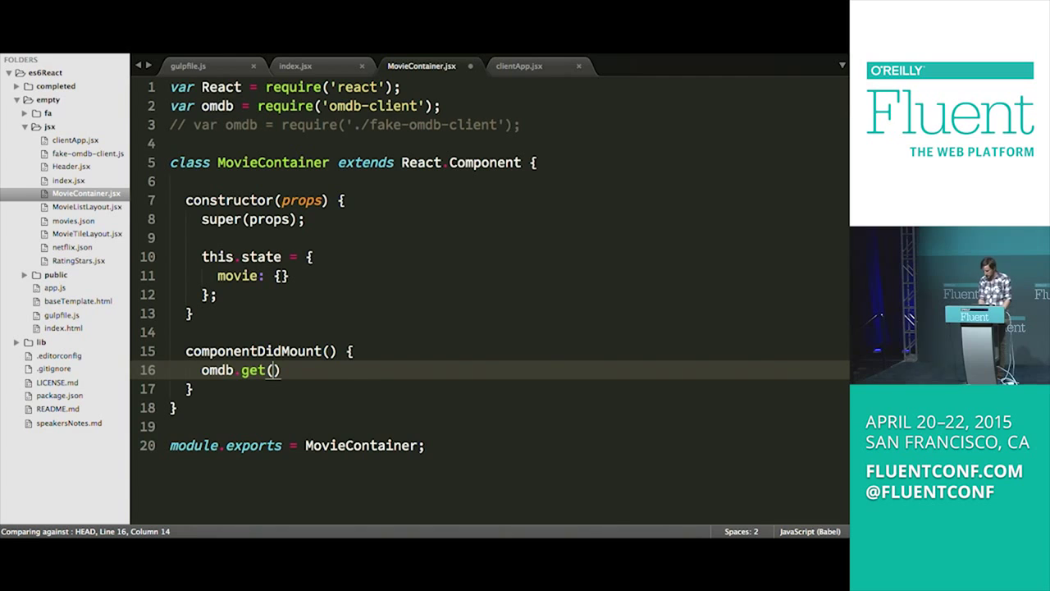
{"action": "type", "text": "{id}"}
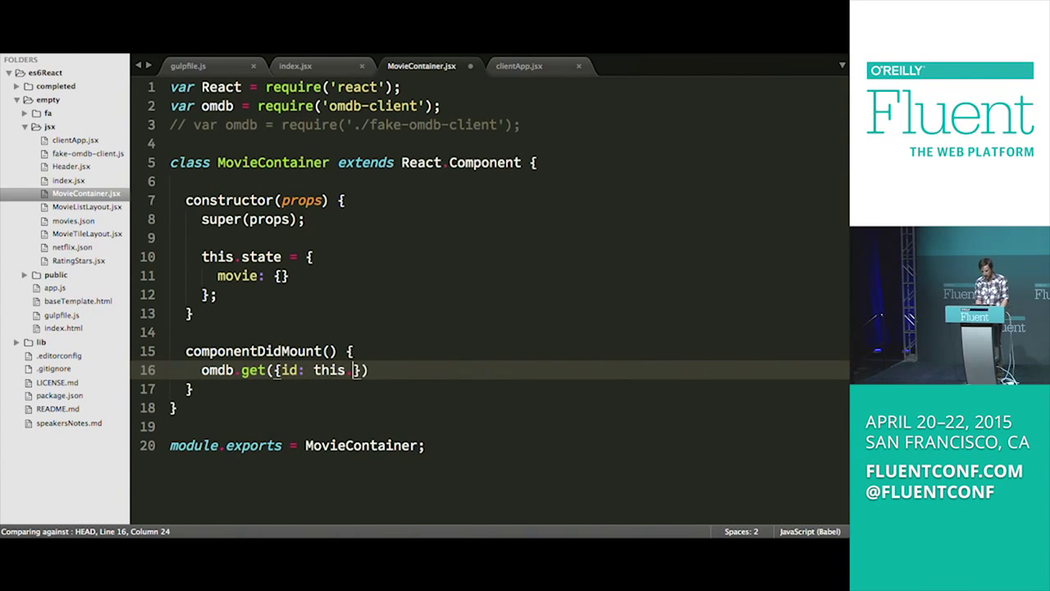
{"action": "type", "text": "props.id"}
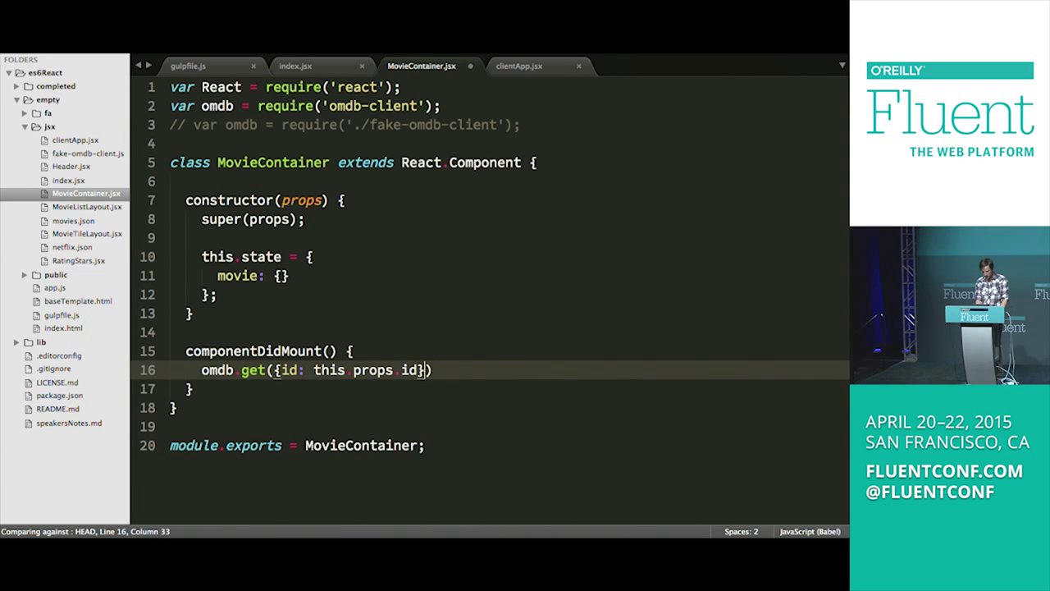
{"action": "type", "text": ", (e"}
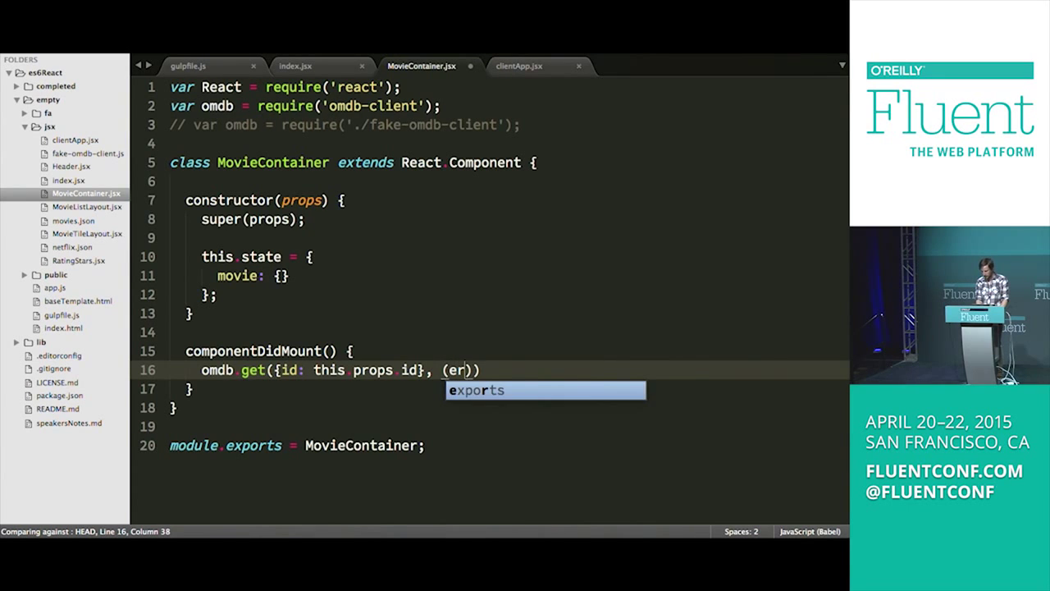
Step: Give it an (err, data) => callback that calls this.setState({ movie: data })
{"action": "type", "text": "r,"}
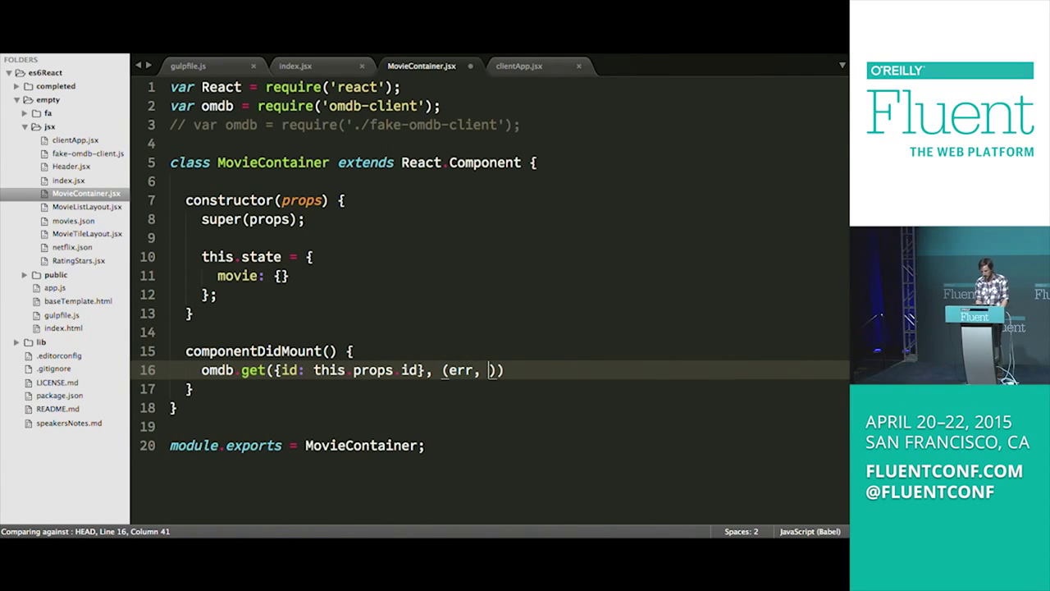
{"action": "type", "text": "data"}
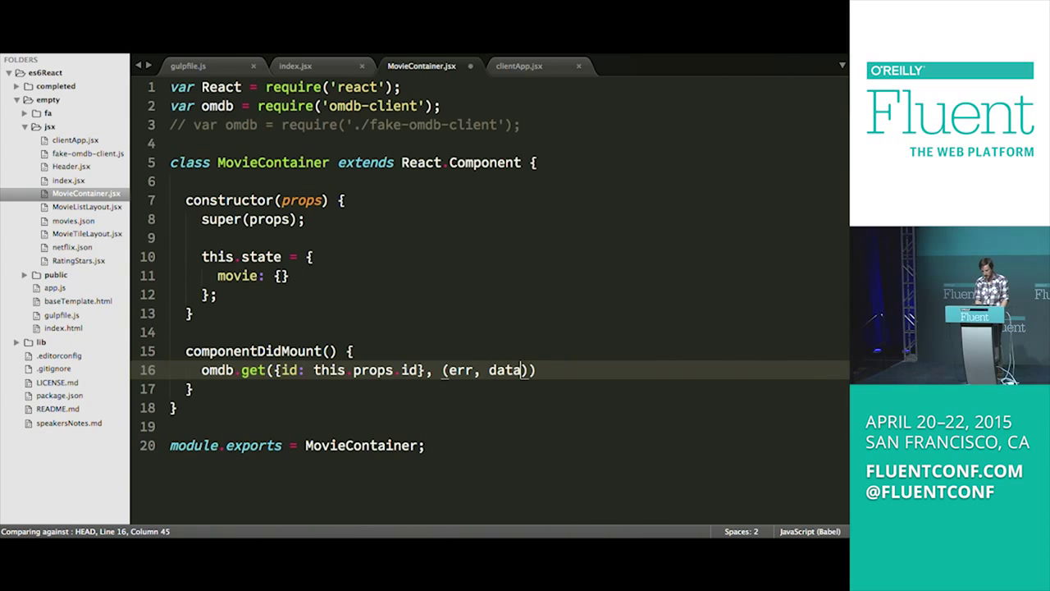
{"action": "type", "text": "=>"}
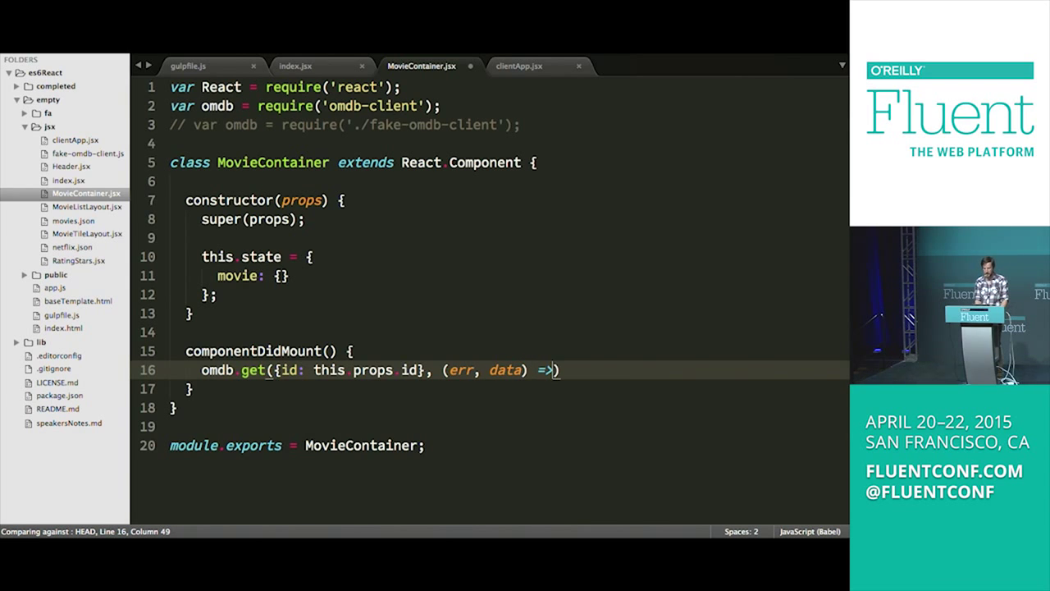
{"action": "type", "text": "{"}
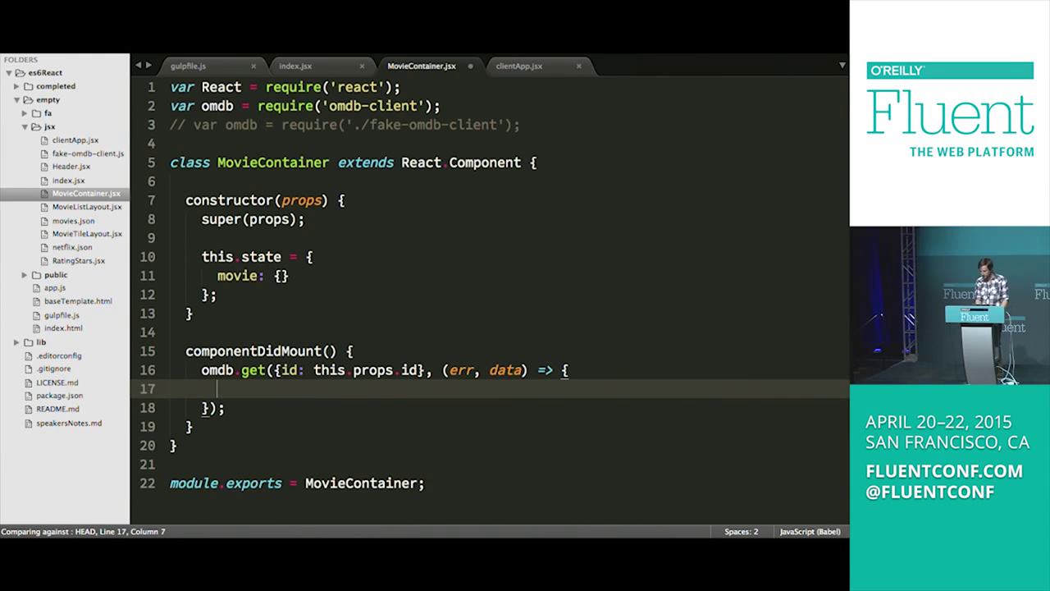
{"action": "type", "text": "this.s"}
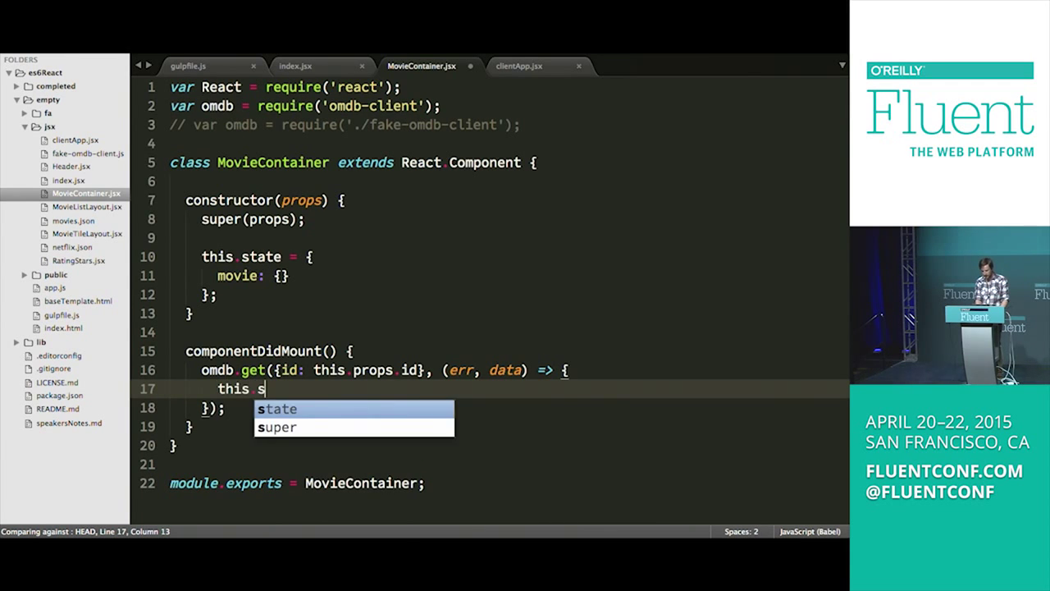
{"action": "type", "text": "etSt"}
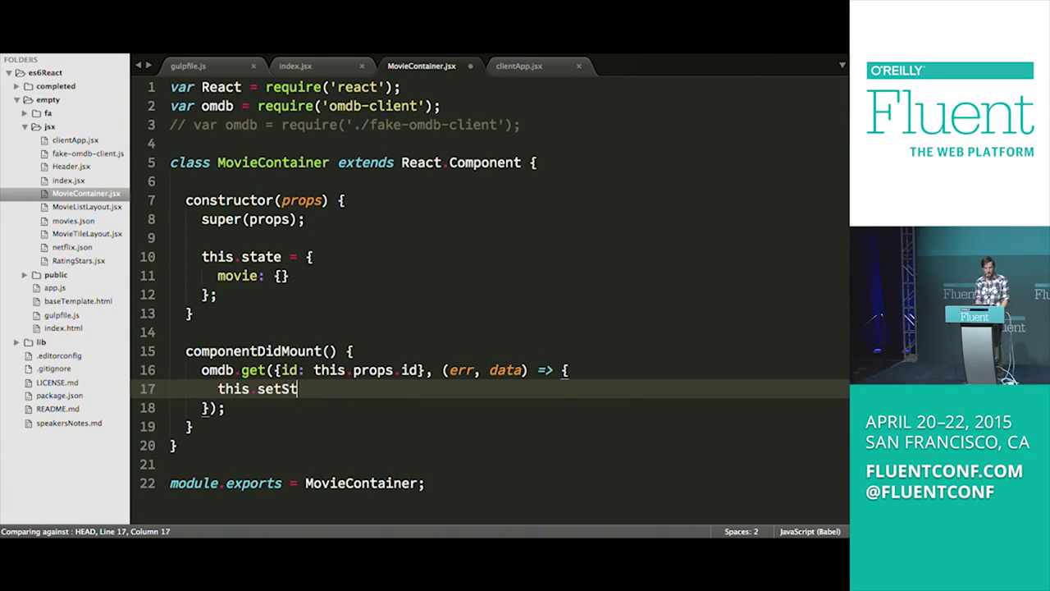
{"action": "type", "text": "ate()"}
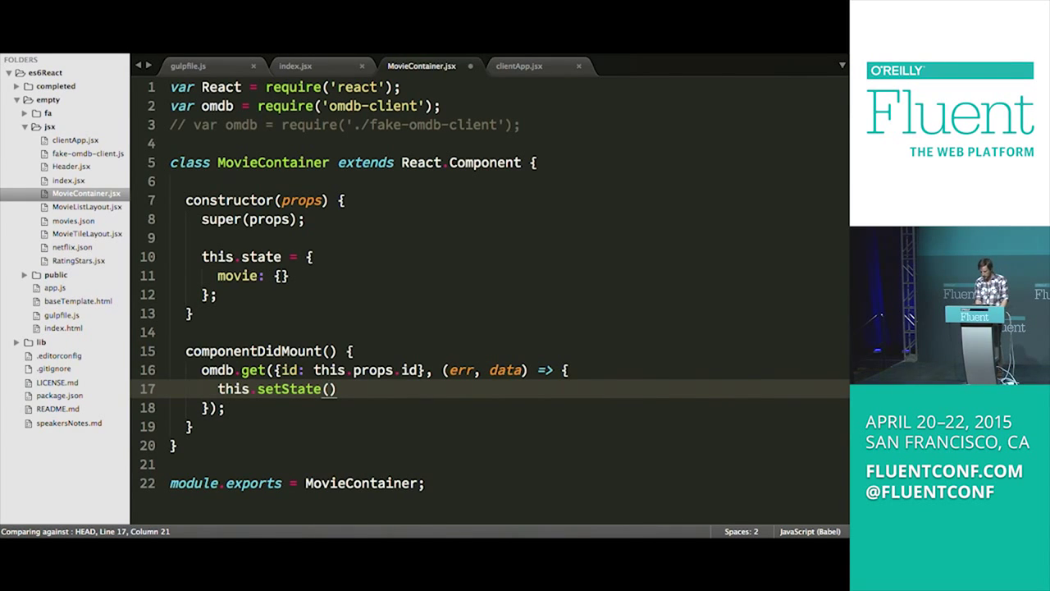
{"action": "type", "text": "{,p"}
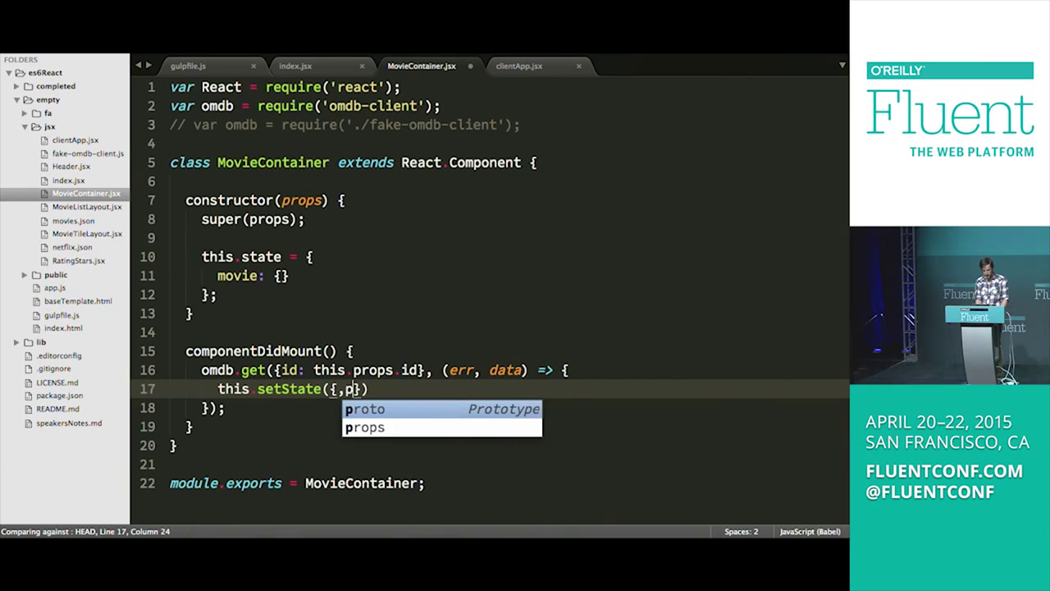
{"action": "type", "text": "movid"}
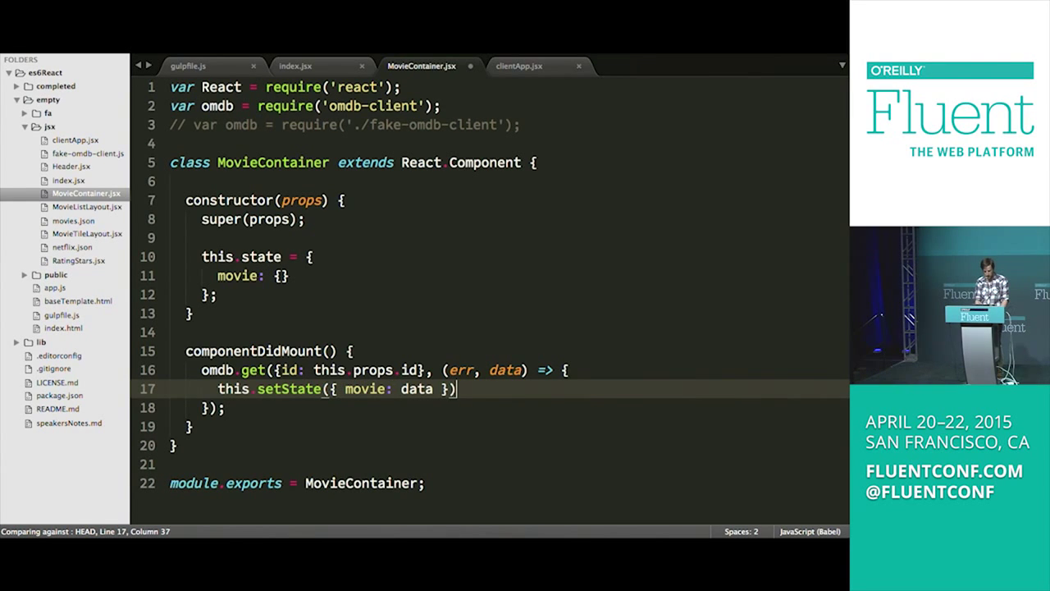
{"action": "type", "text": ";"}
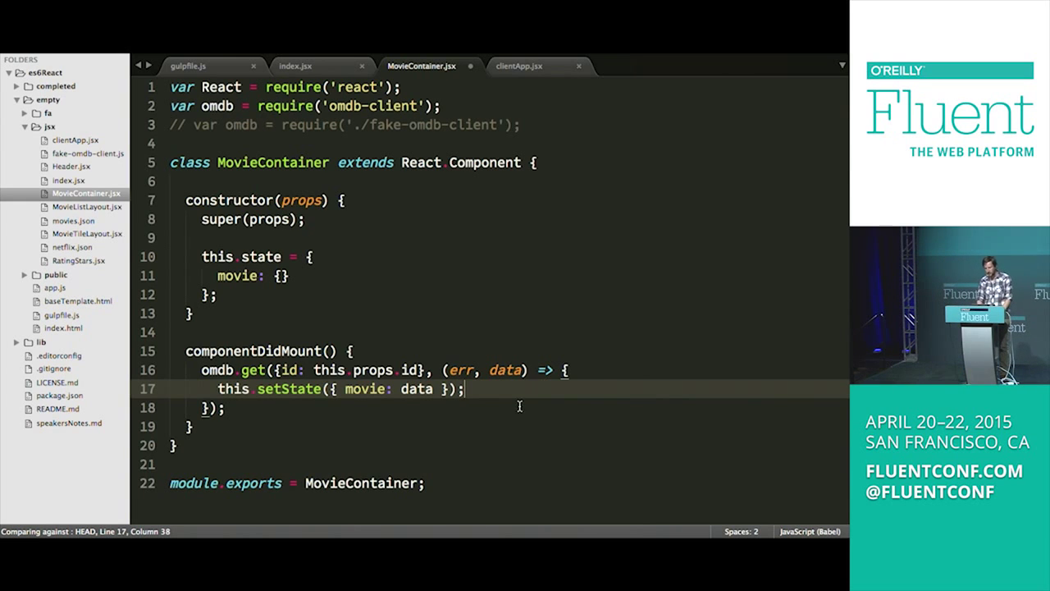
Step: Add 'this.state.movie = data;' as a commented line beneath the setState call
{"action": "type", "text": "thi"}
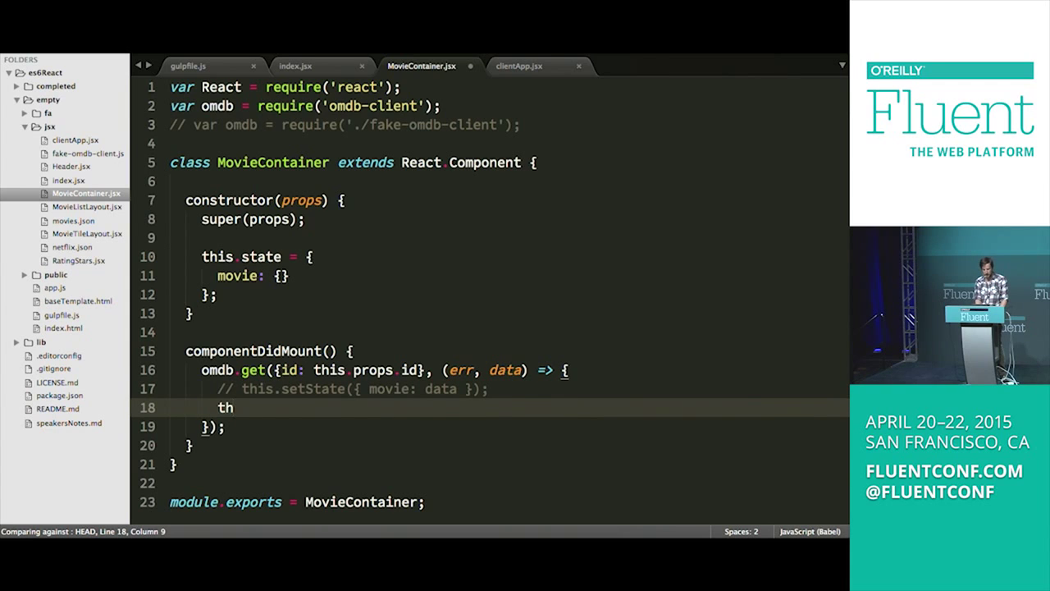
{"action": "type", "text": "is.state"}
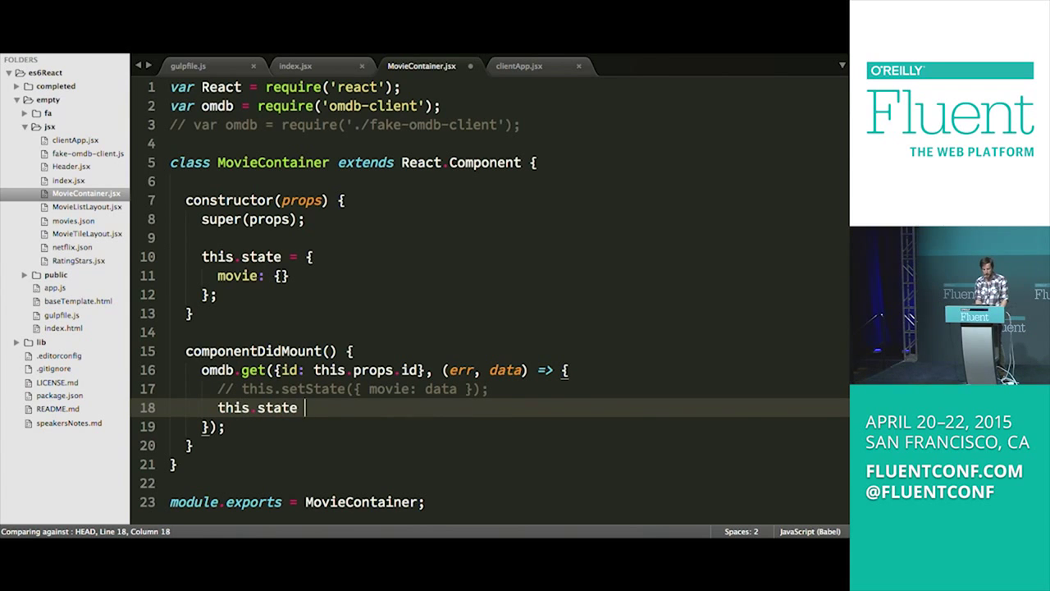
{"action": "type", "text": "movie = t"}
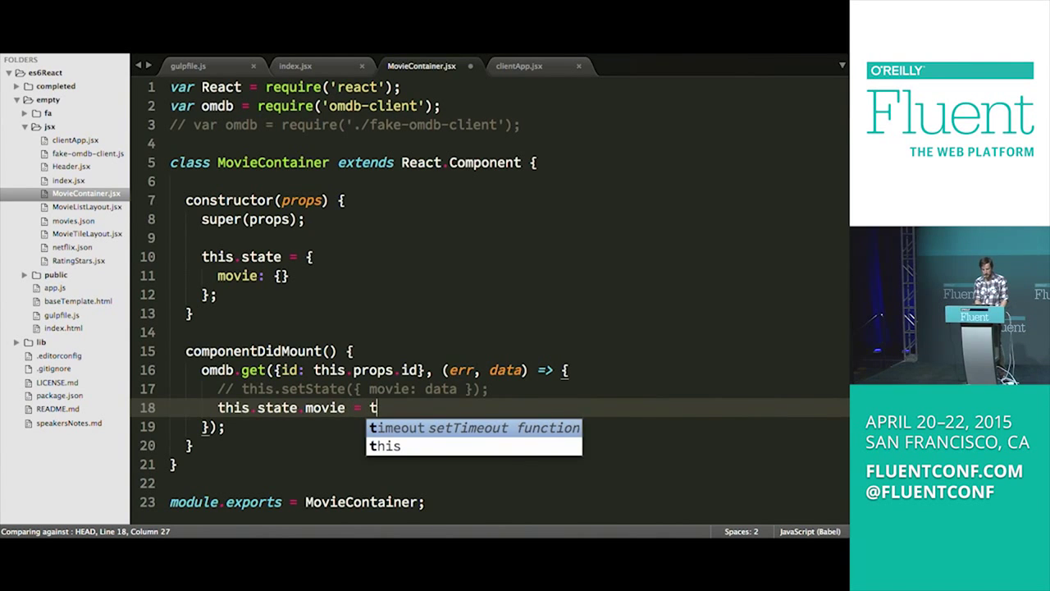
{"action": "type", "text": "data;"}
{"action": "left_click", "coordinate": [509, 275]}
{"action": "type", "text": ","}
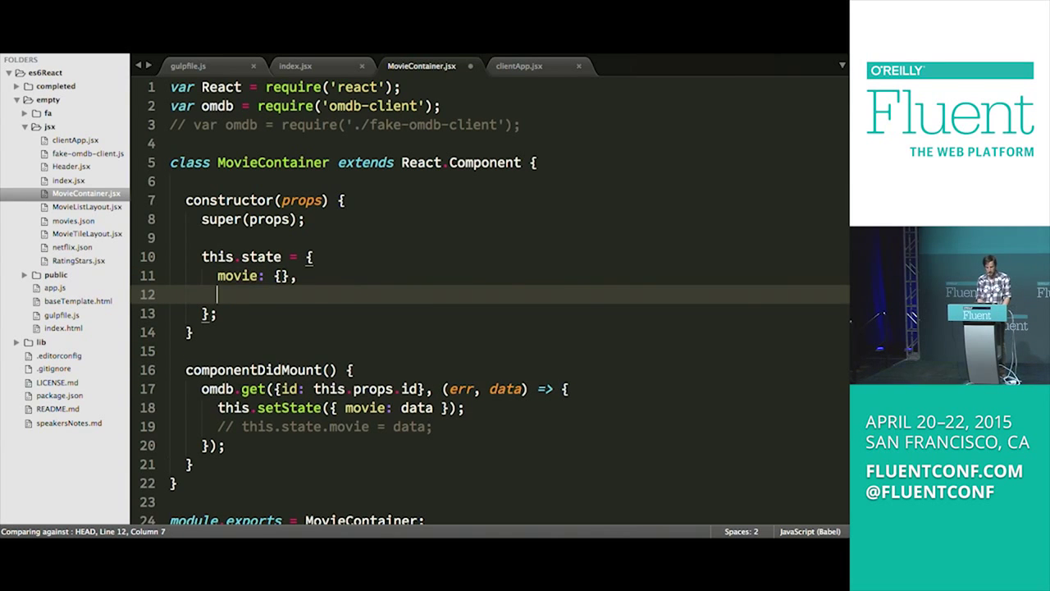
Step: Try otherThing: true and replaceState, then revert to the plain setState with movie data
{"action": "type", "text": "otherTi"}
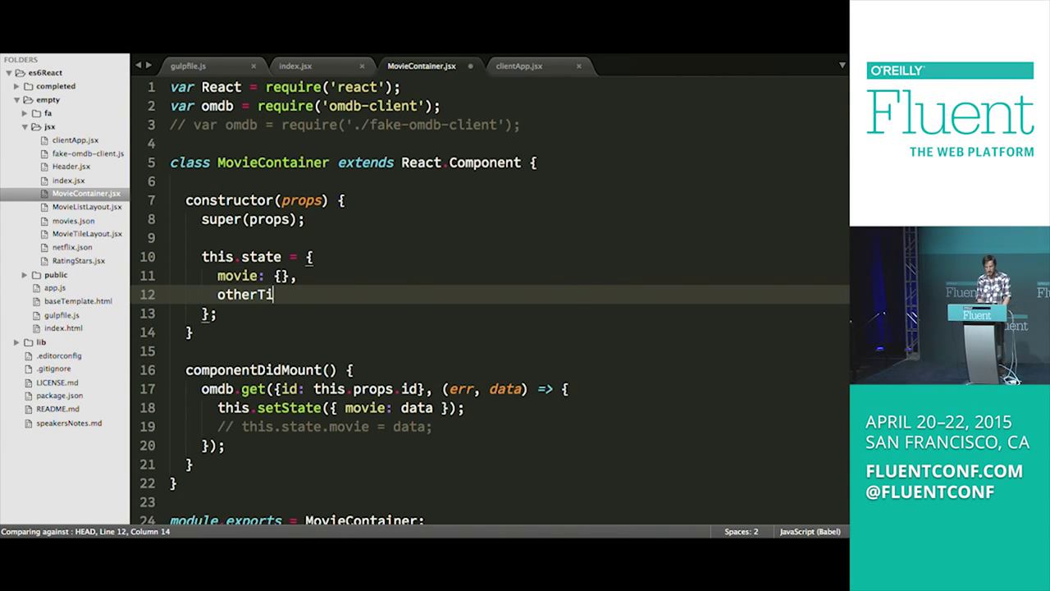
{"action": "type", "text": "ng: t"}
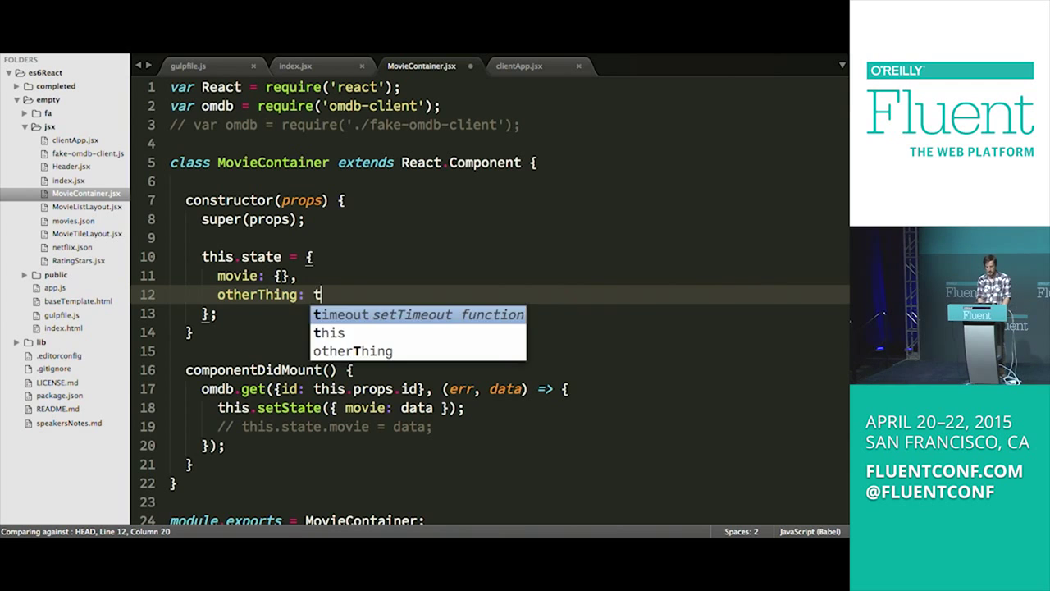
{"action": "type", "text": "rue"}
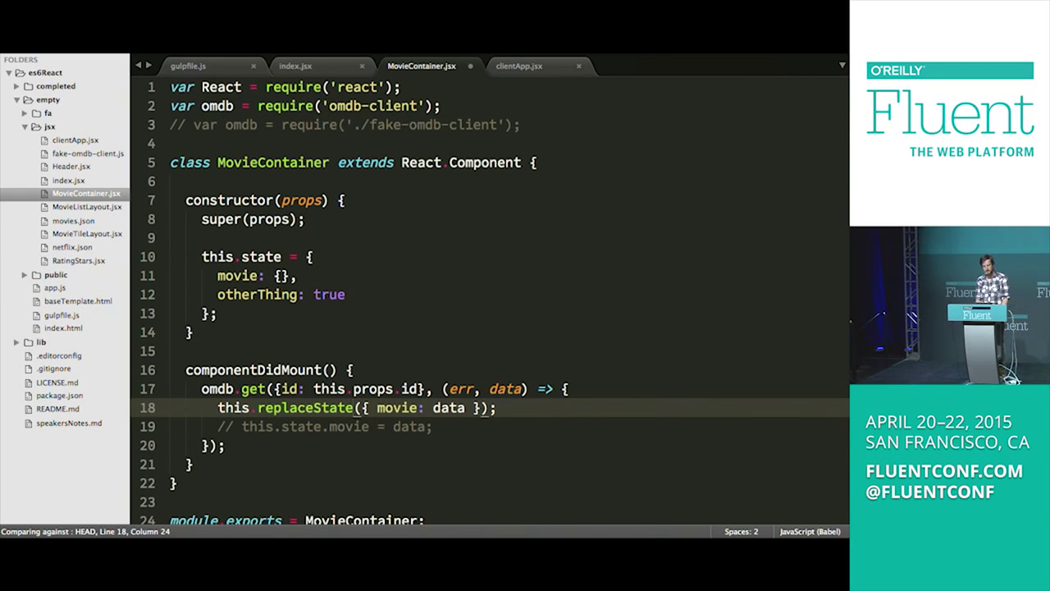
{"action": "type", "text": "setState"}
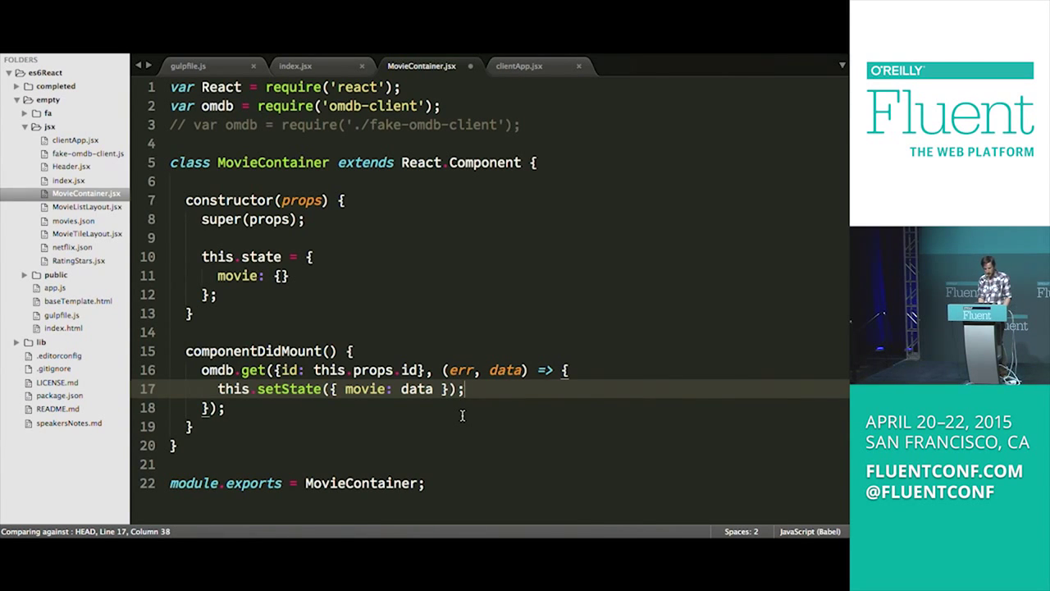
Step: Add render() returning <img src={this.state.movie.Poster} /> below componentDidMount
{"action": "type", "text": "render() {"}
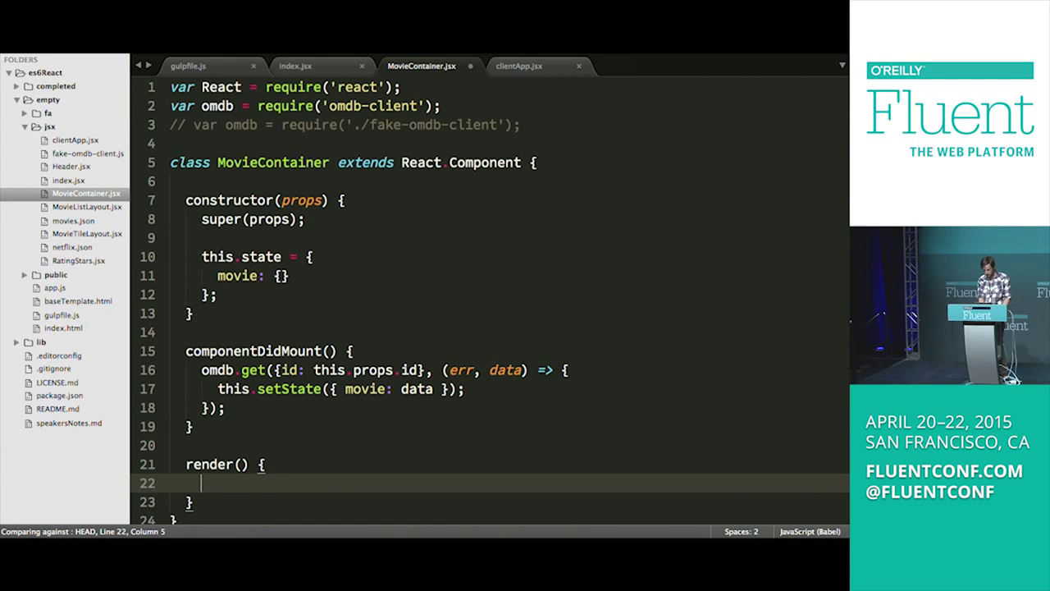
{"action": "type", "text": "return ()"}
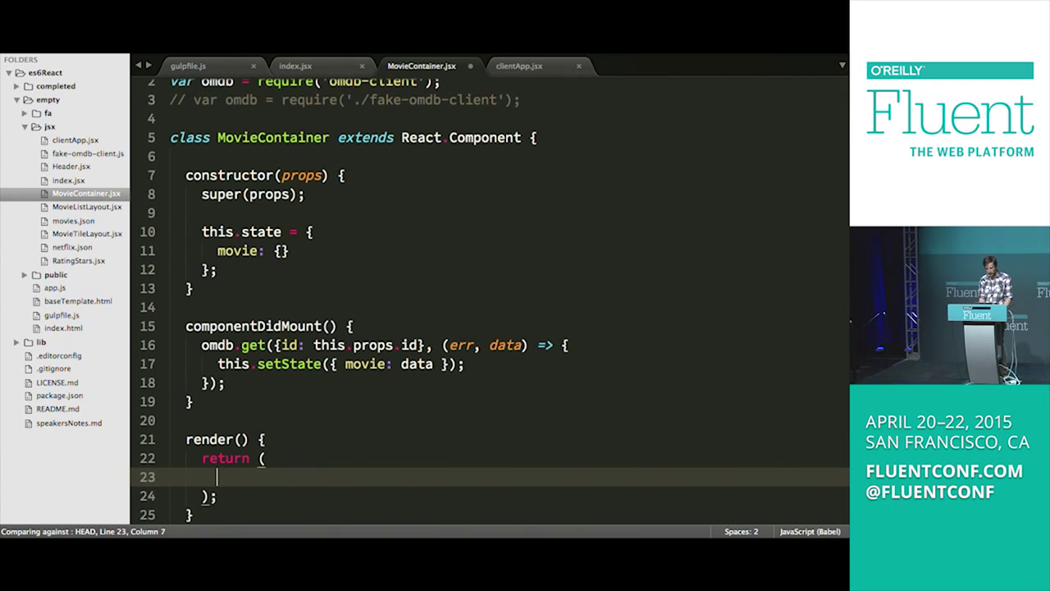
{"action": "type", "text": "<"}
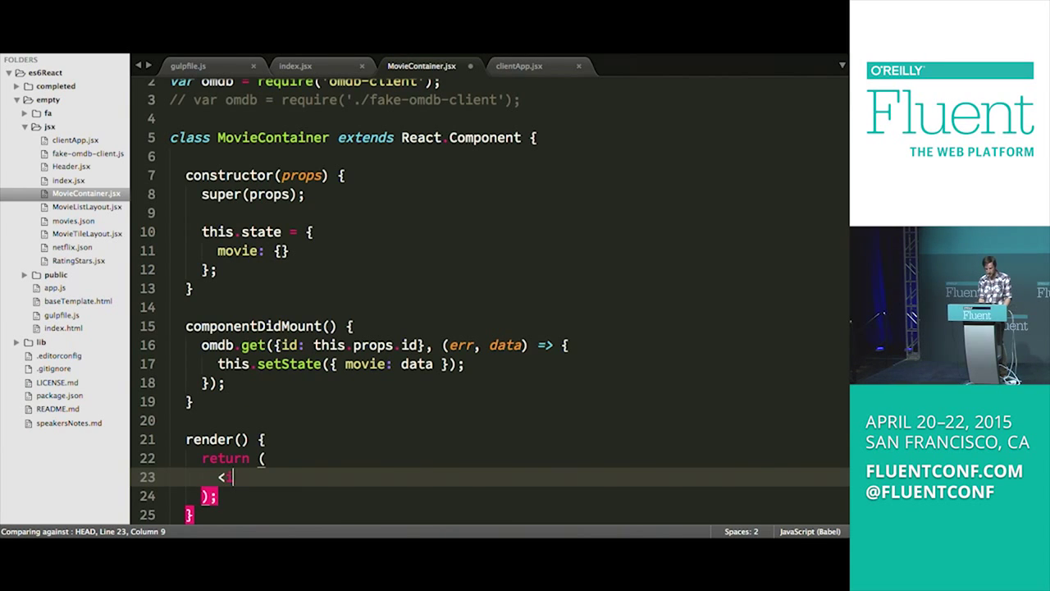
{"action": "type", "text": "img src="}
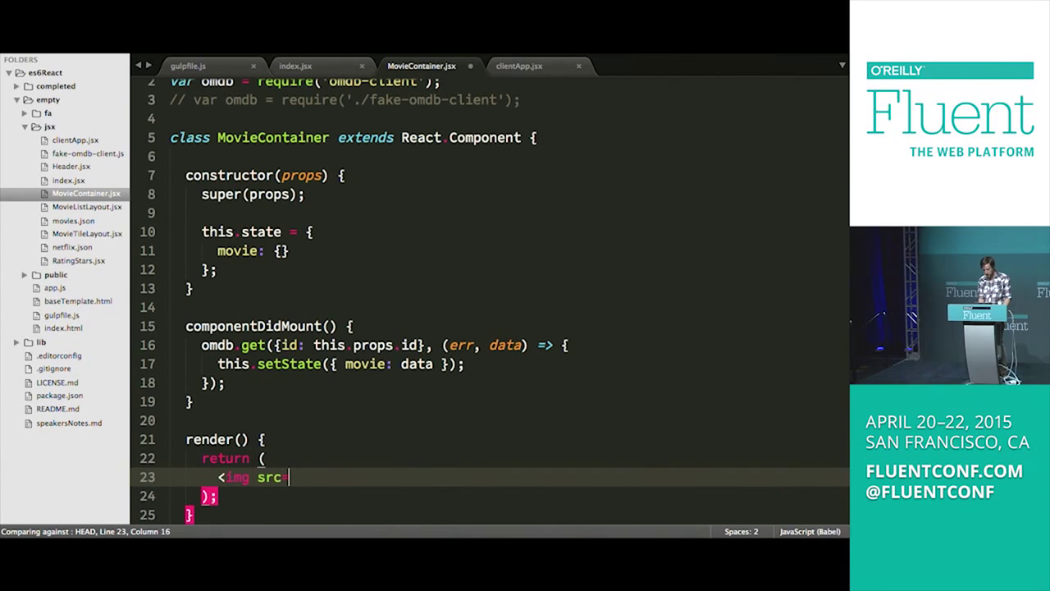
{"action": "type", "text": "{thi"}
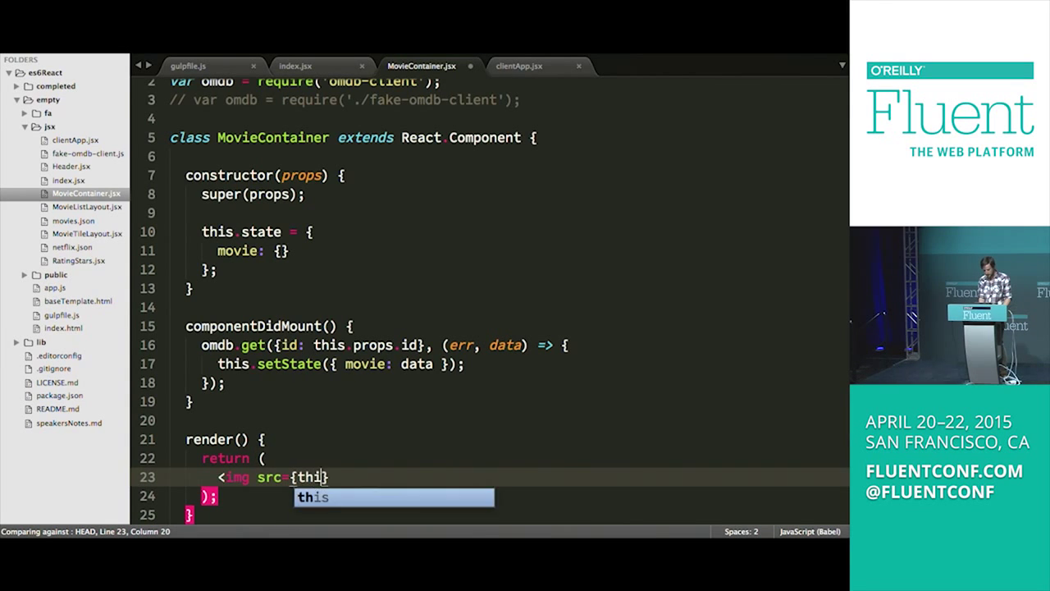
{"action": "type", "text": ".state"}
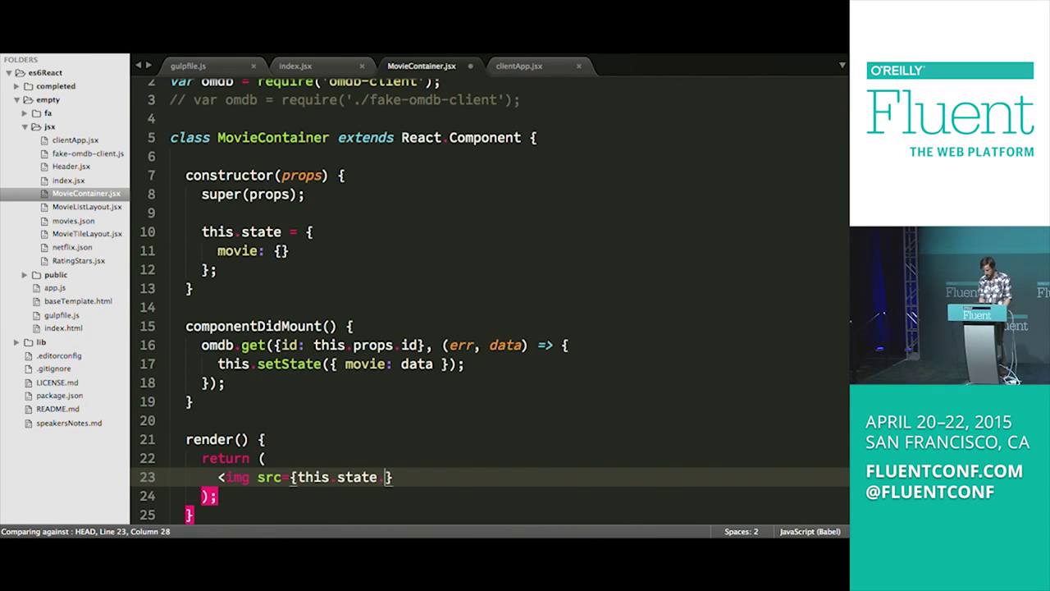
{"action": "type", "text": ".movie.Poster"}
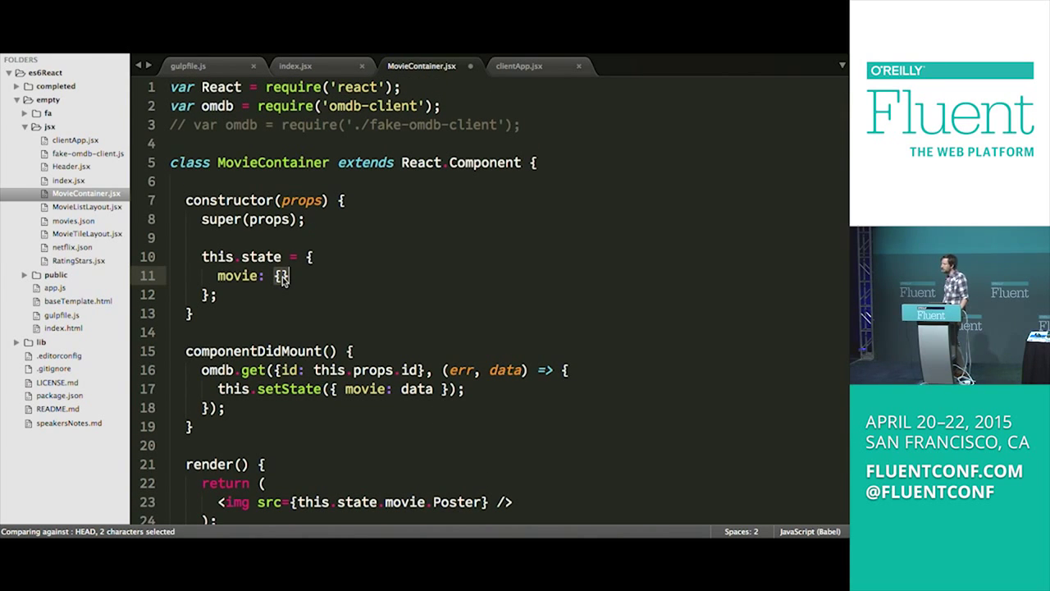
Step: Fill the constructor's movie state object with Poster: 'public/img/fake1.jpg'
{"action": "scroll", "scroll_direction": "down", "scroll_amount": 3}
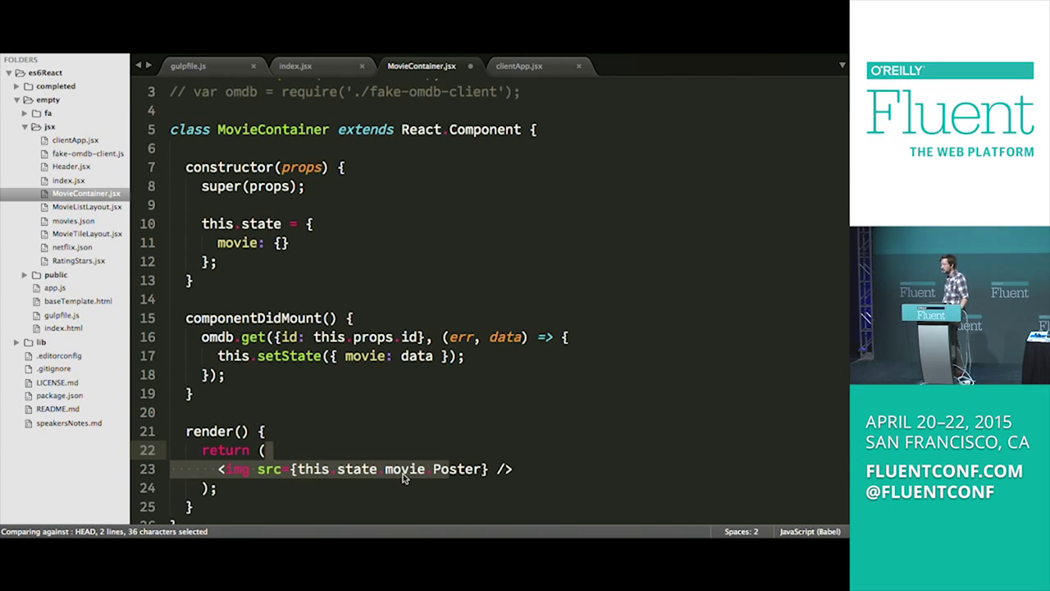
{"action": "left_click", "coordinate": [215, 261]}
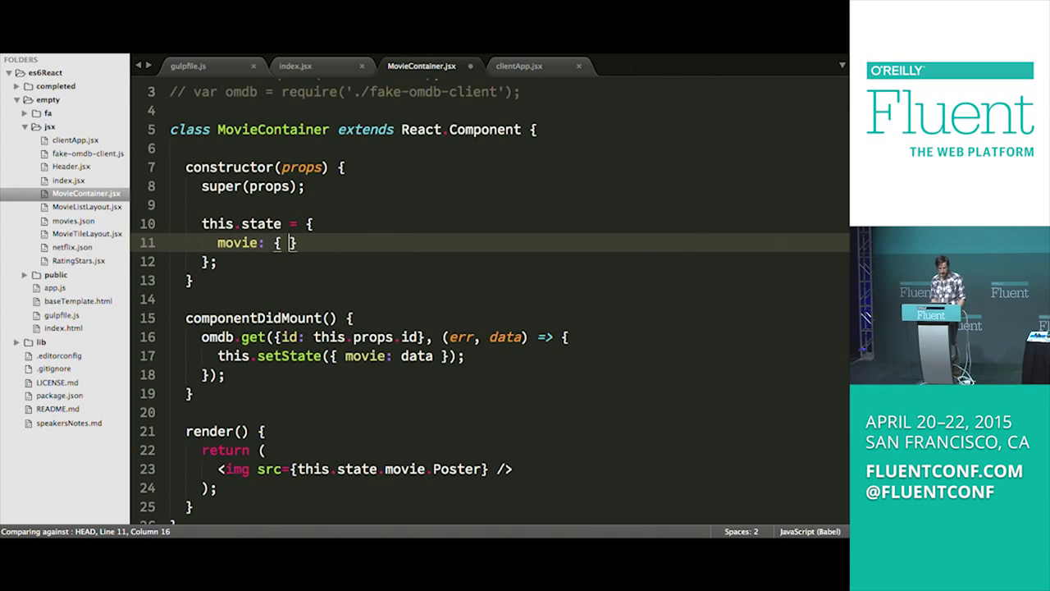
{"action": "type", "text": "Poster:"}
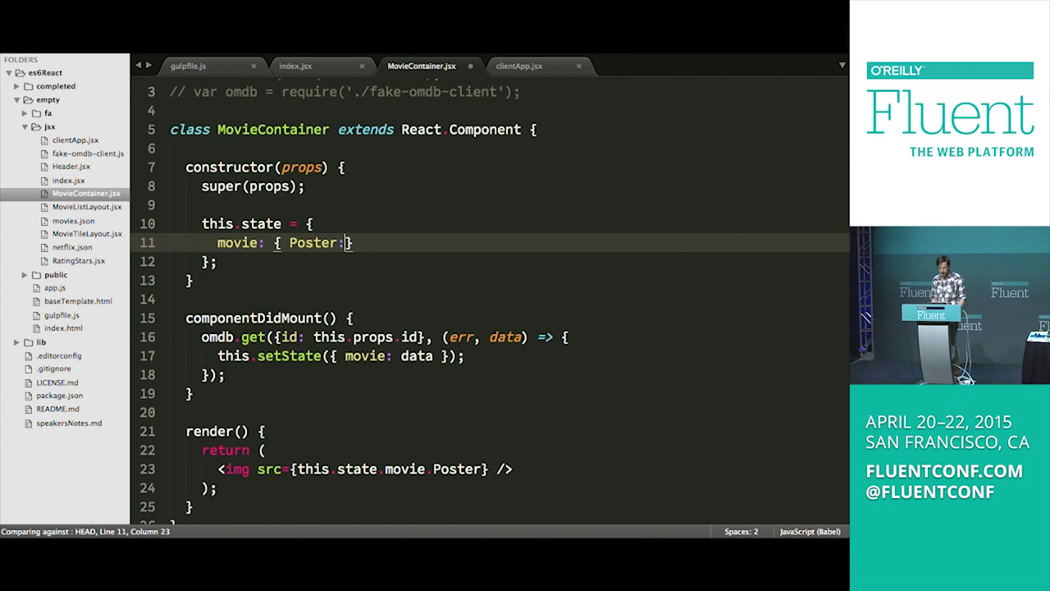
{"action": "type", "text": "'''"}
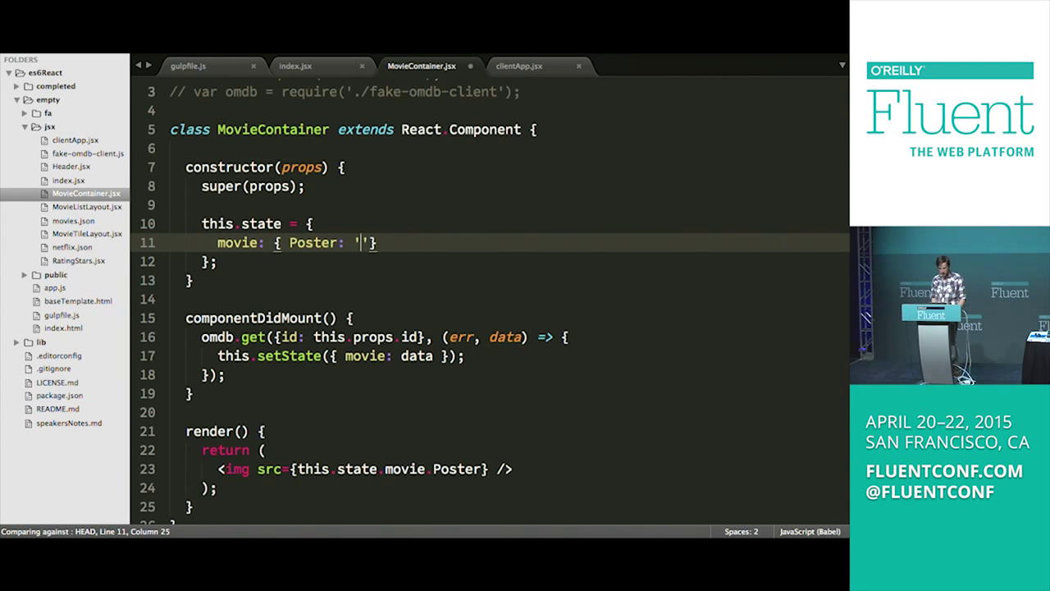
{"action": "type", "text": "pub"}
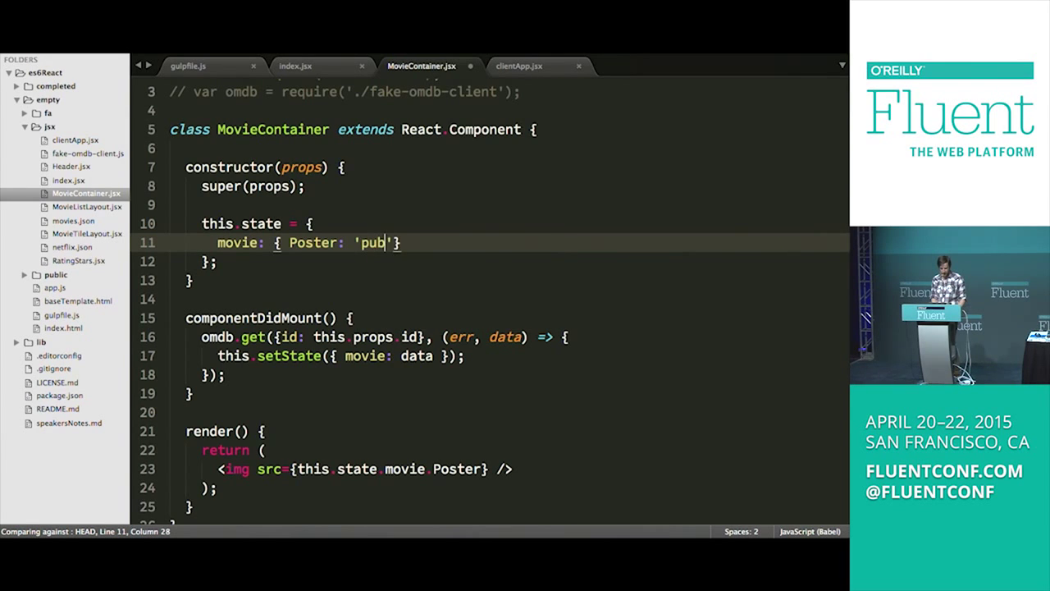
{"action": "type", "text": "lic/img/"}
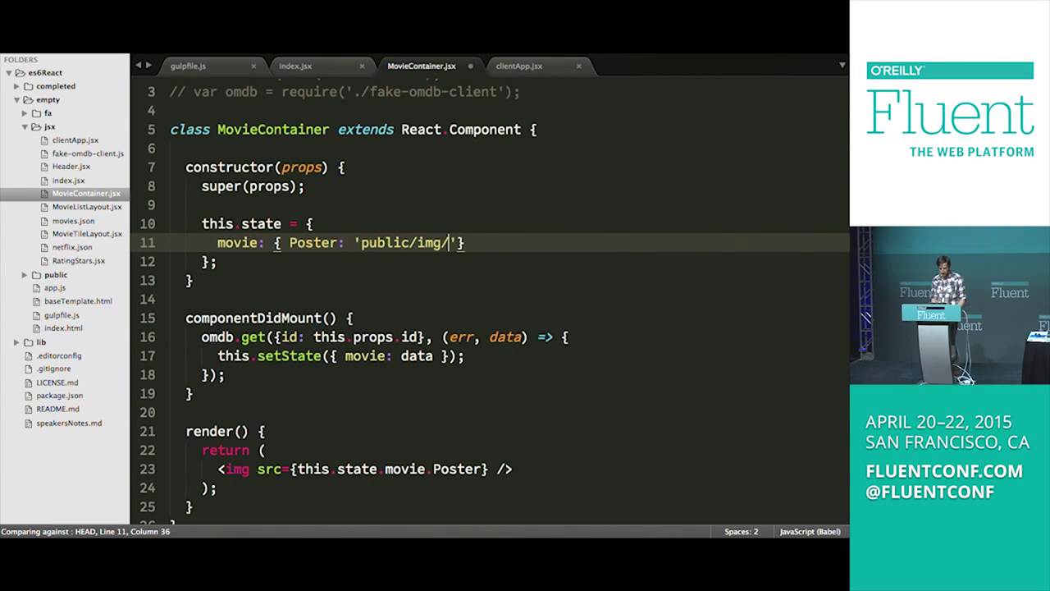
{"action": "type", "text": "fake1"}
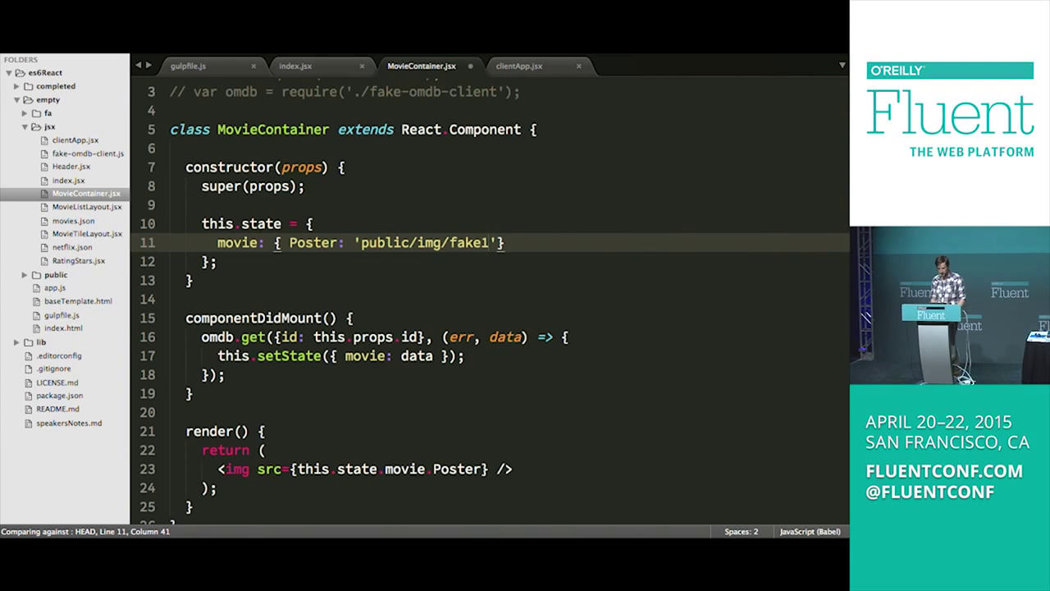
{"action": "type", "text": ".jpg"}
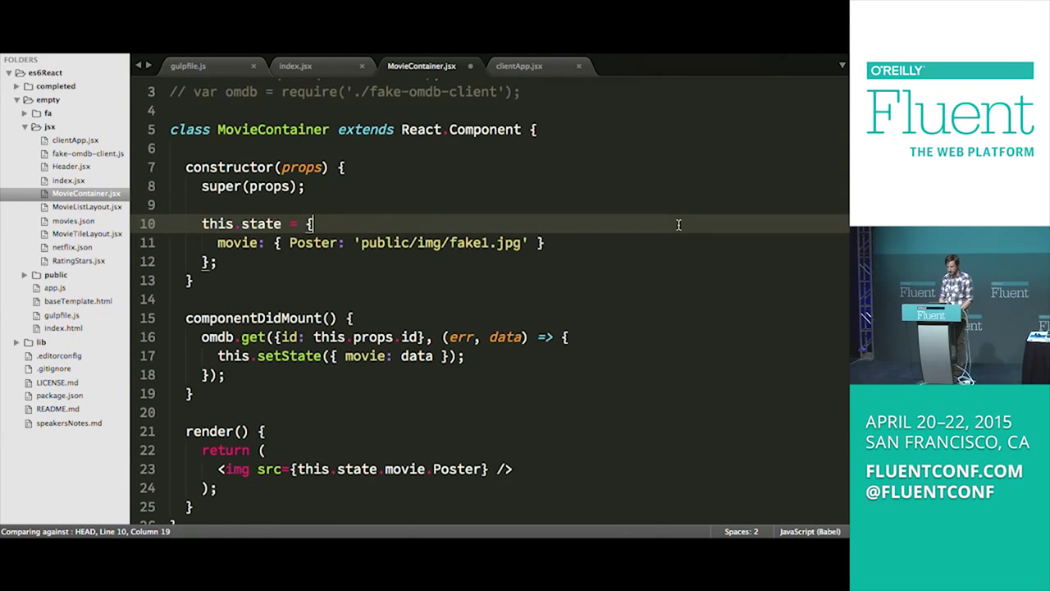
{"action": "mouse_move", "coordinate": [638, 286]}
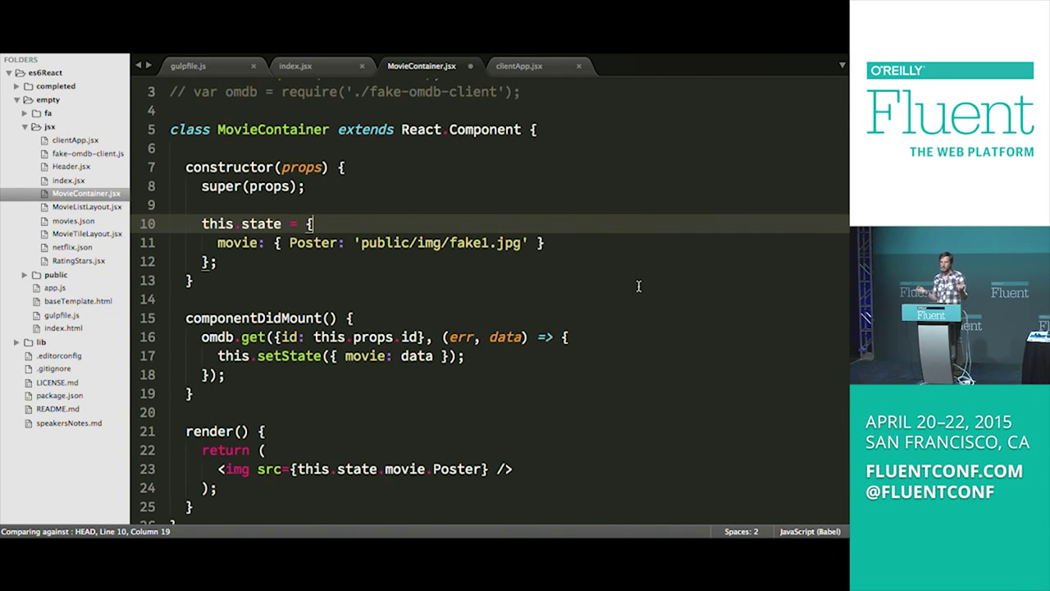
{"action": "mouse_move", "coordinate": [552, 212]}
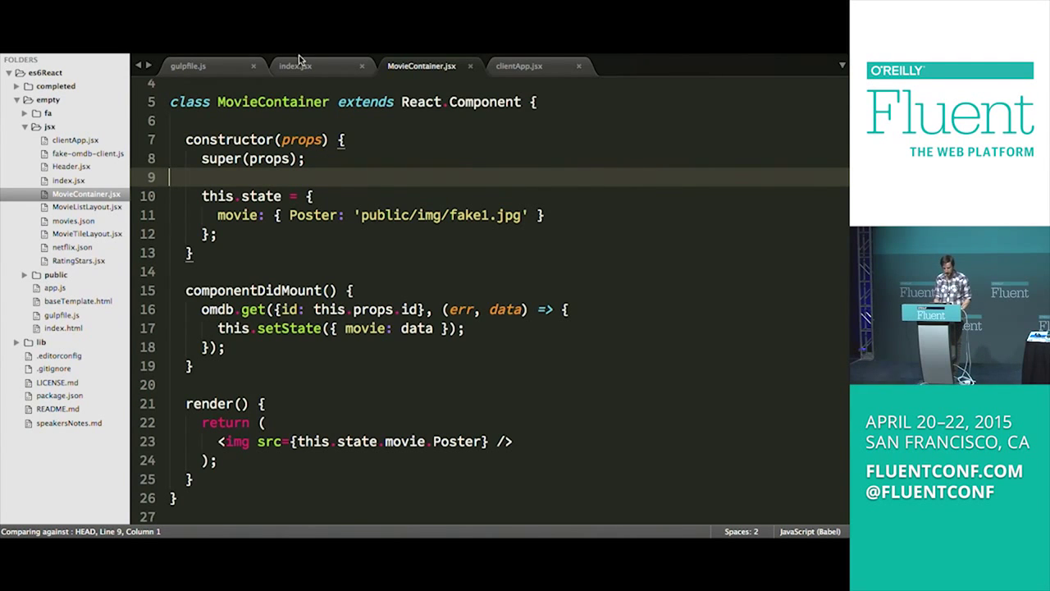
Step: In index.jsx, add var MovieContainer = require('./MovieContainer'); below the lodash require
{"action": "left_click", "coordinate": [296, 66]}
{"action": "type", "text": "bar"}
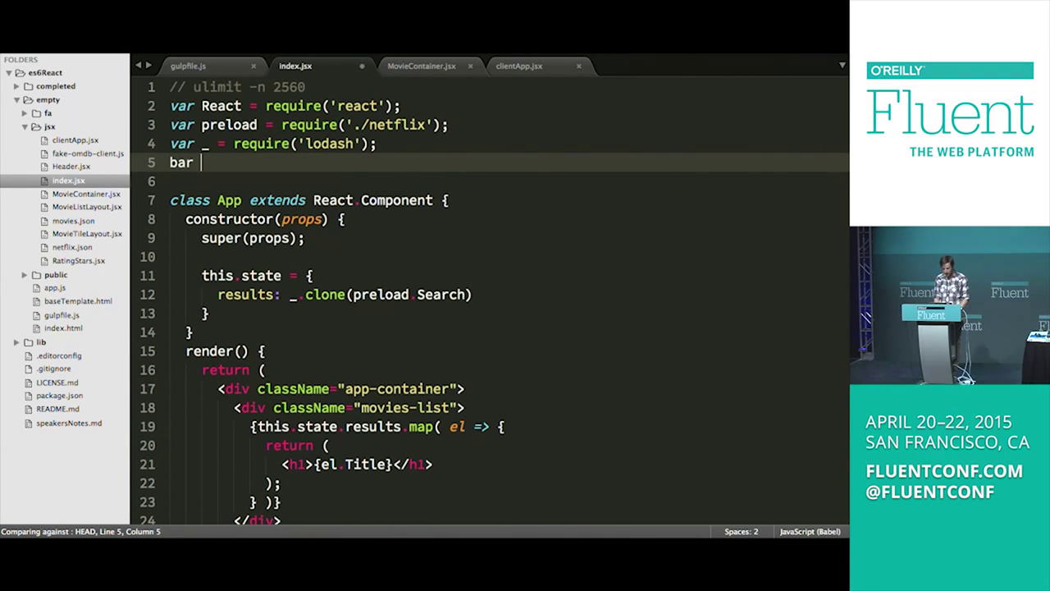
{"action": "type", "text": "MovieContainer = require('"}
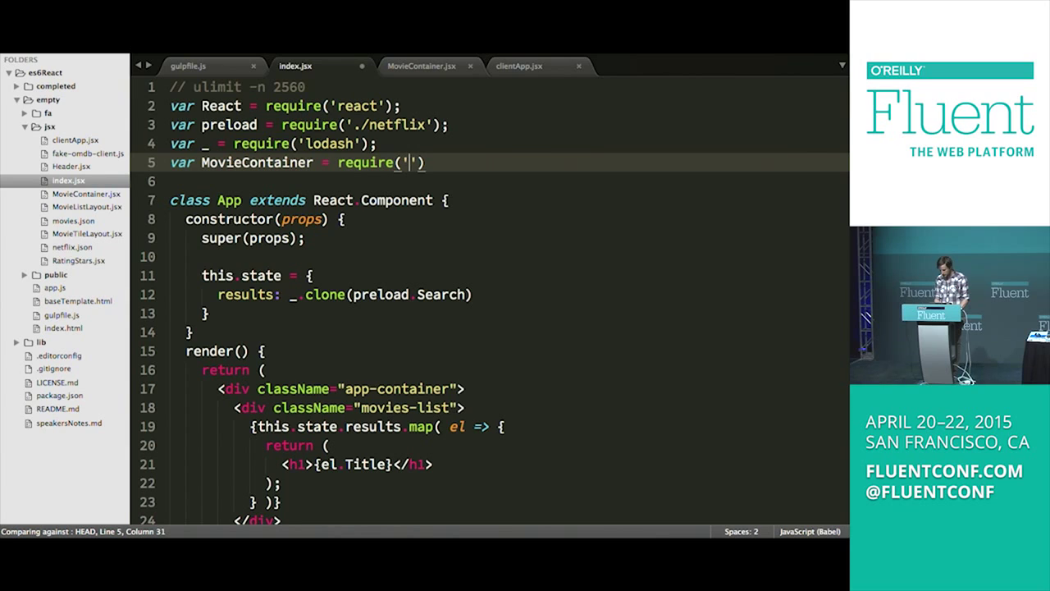
{"action": "type", "text": "./MovieContainer"}
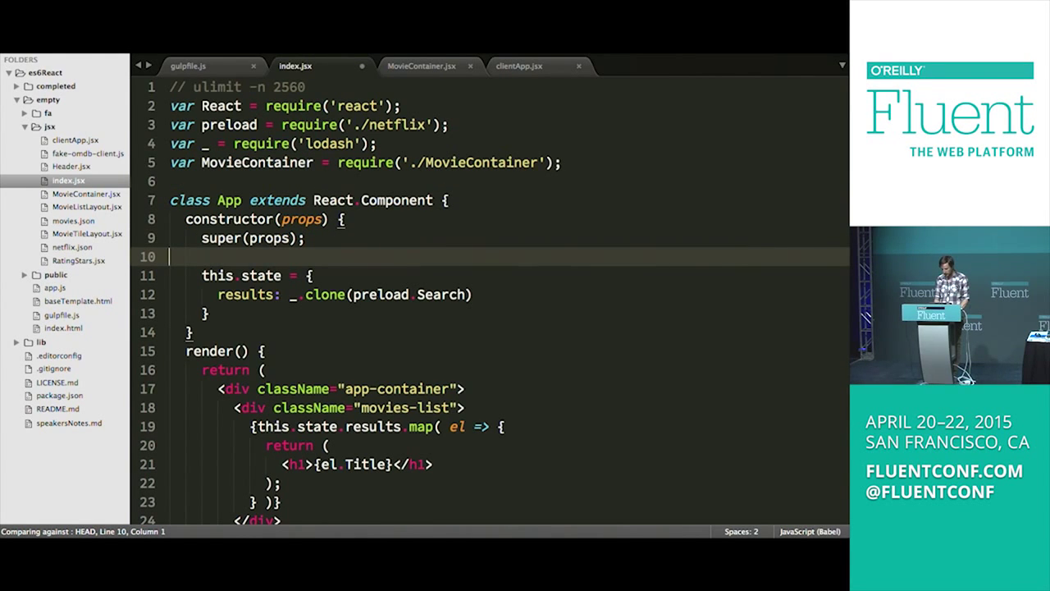
{"action": "scroll", "scroll_direction": "down", "scroll_amount": 3}
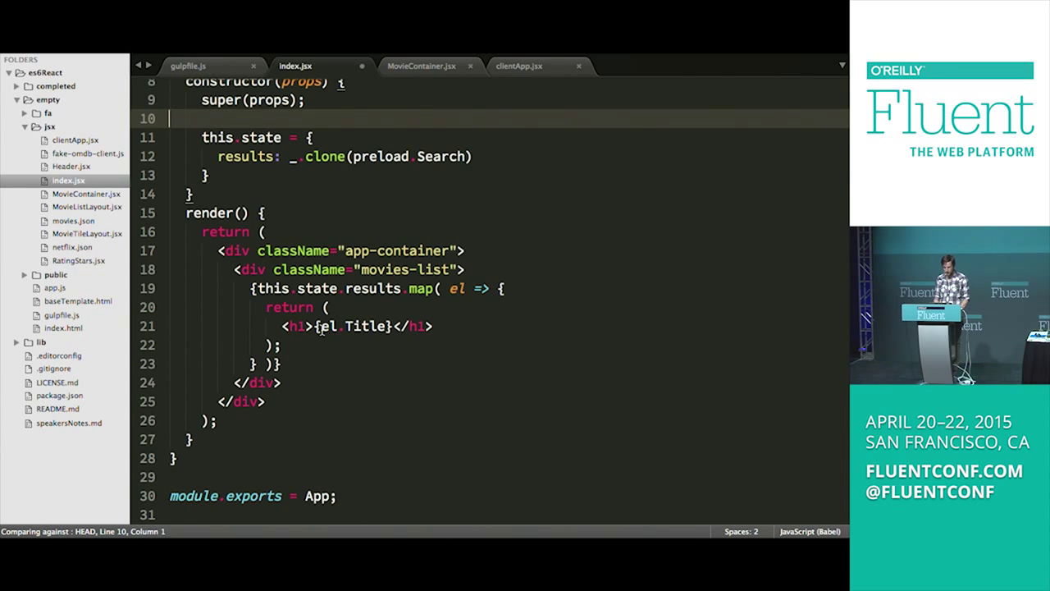
Step: Replace <h1>{el.Title}</h1> in the results map with <MovieContainer id={el.imdbID} />
{"action": "type", "text": "z"}
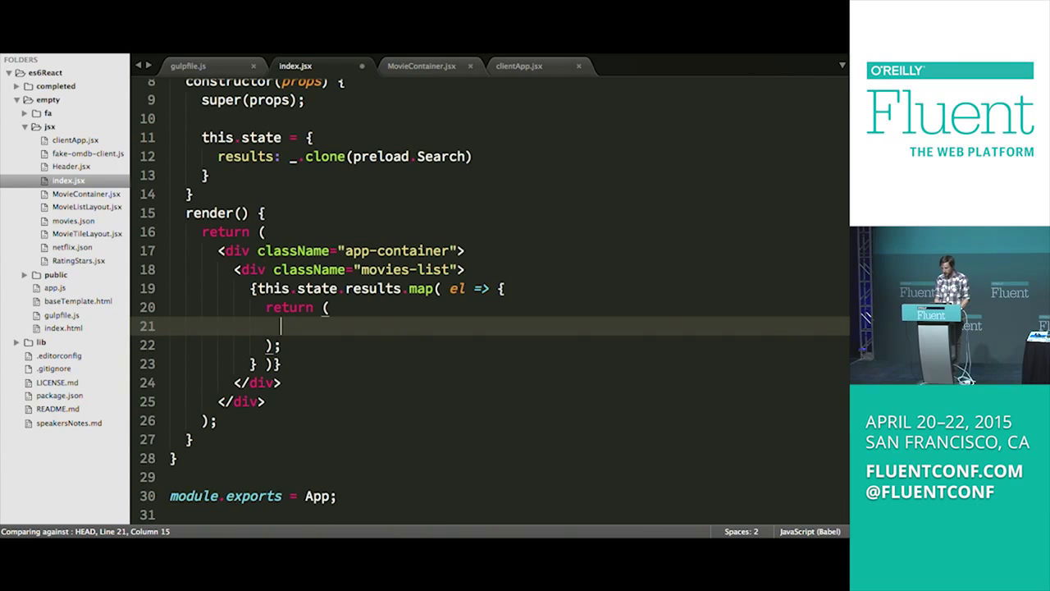
{"action": "type", "text": "<"}
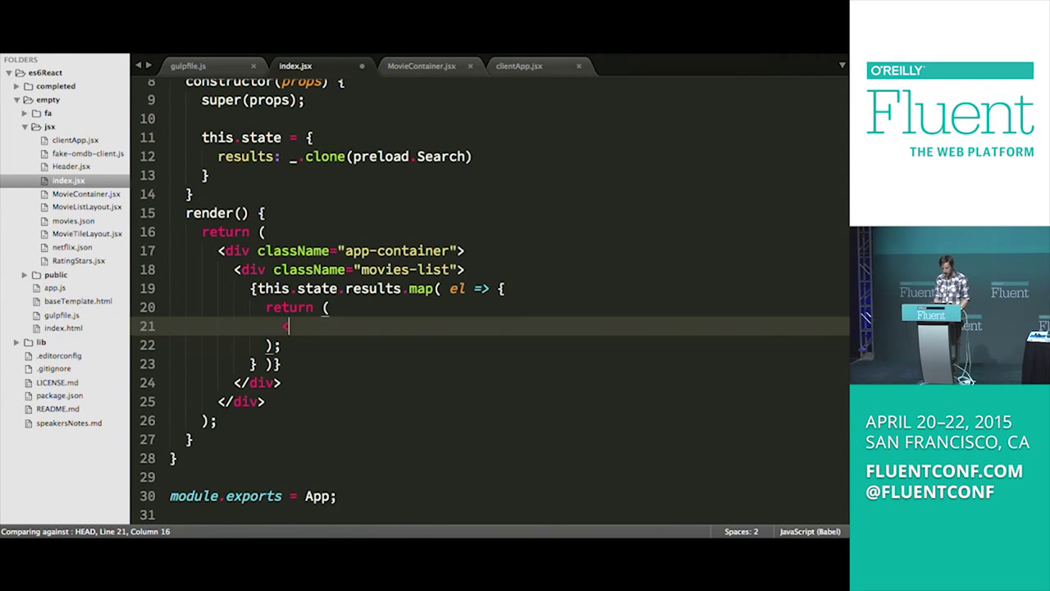
{"action": "type", "text": "<MovieContainer"}
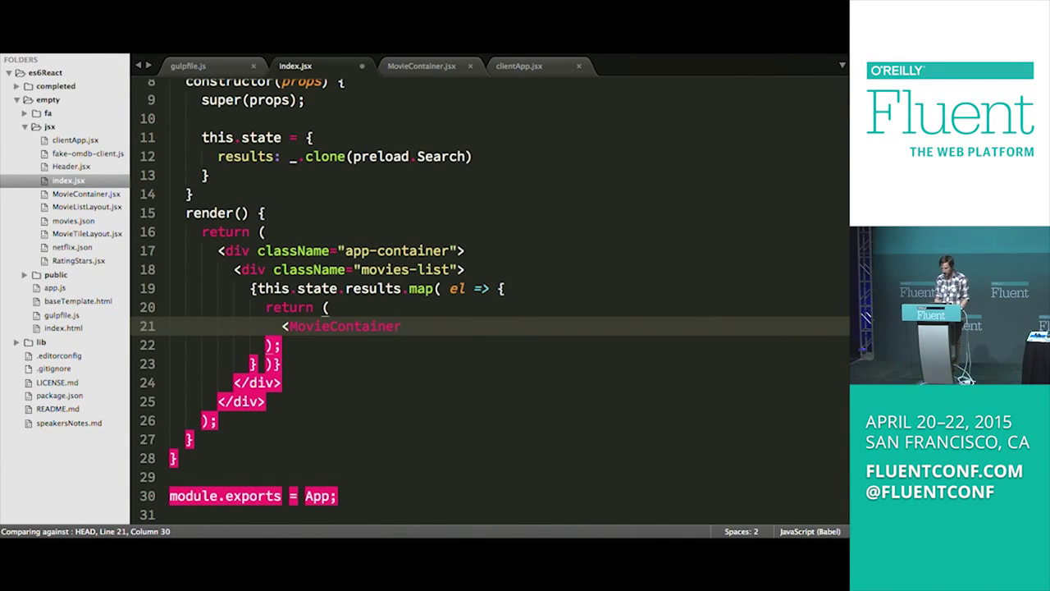
{"action": "type", "text": "id="}
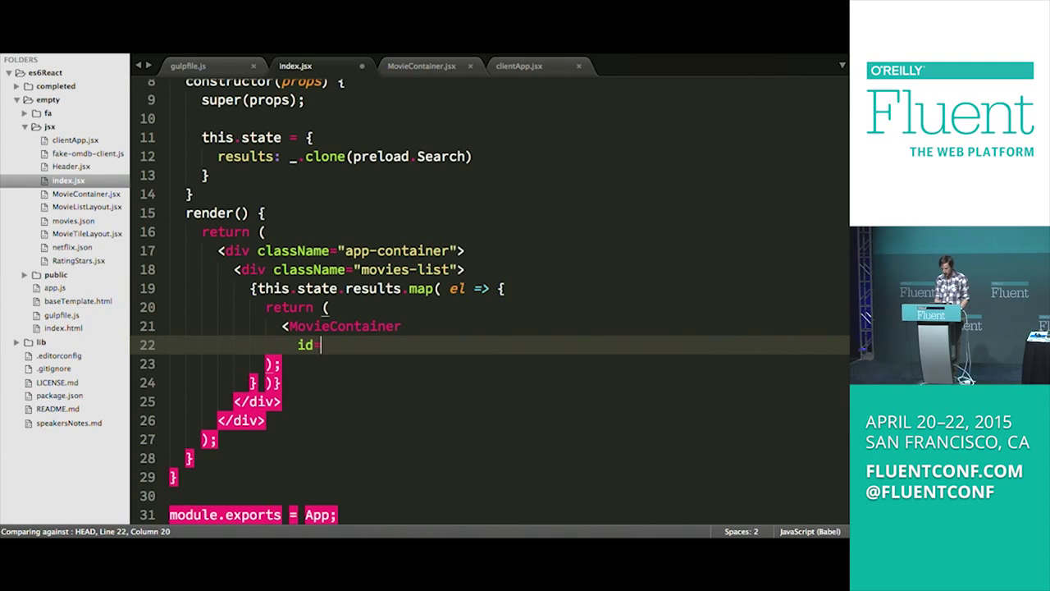
{"action": "type", "text": "{}"}
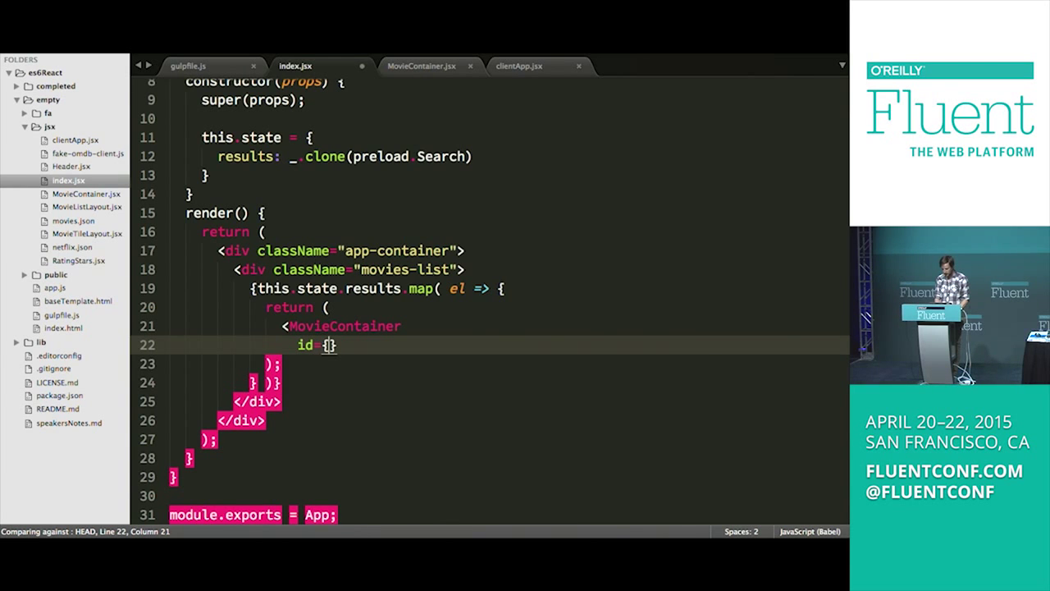
{"action": "type", "text": "el.im"}
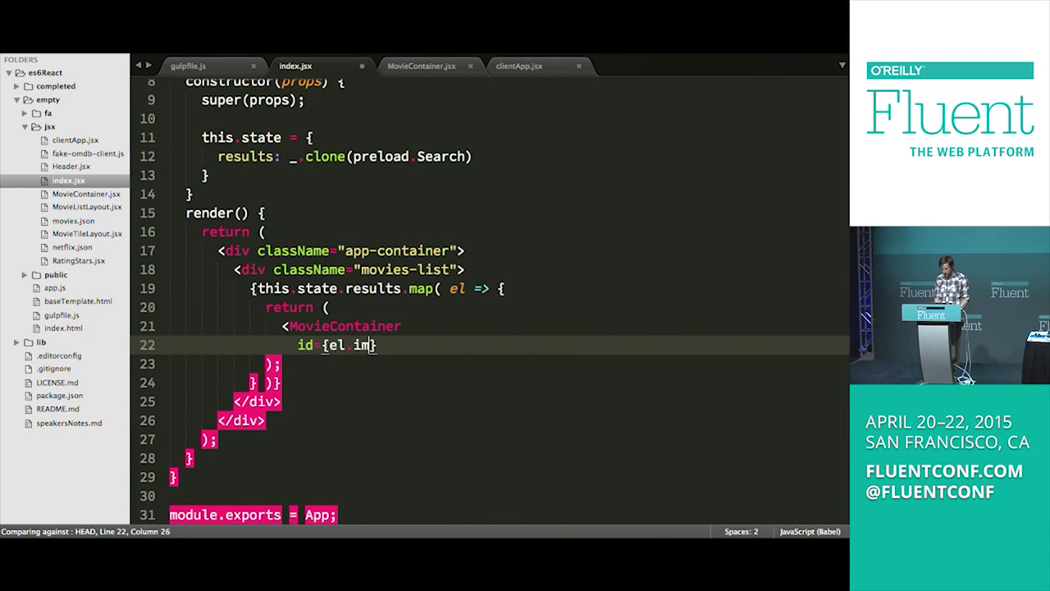
{"action": "type", "text": "dbID"}
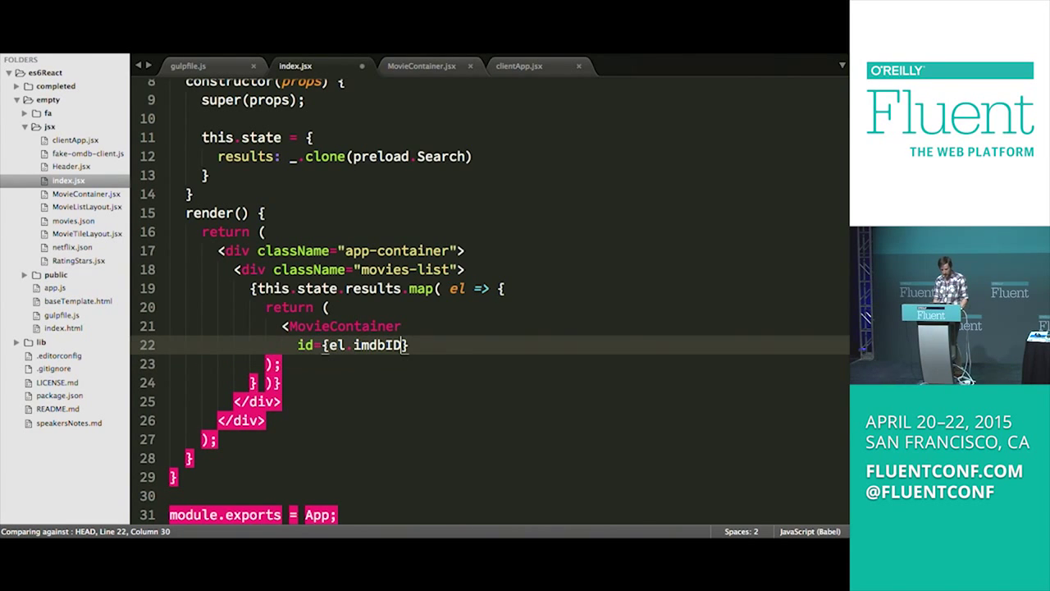
{"action": "type", "text": "}"}
{"action": "type", "text": "/>"}
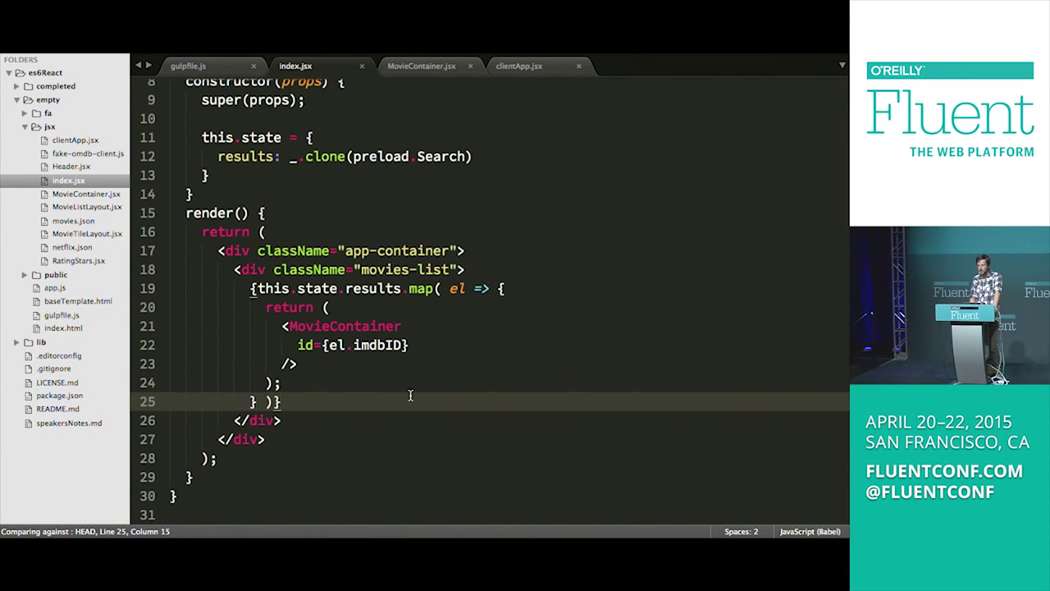
{"action": "double_click", "coordinate": [343, 325]}
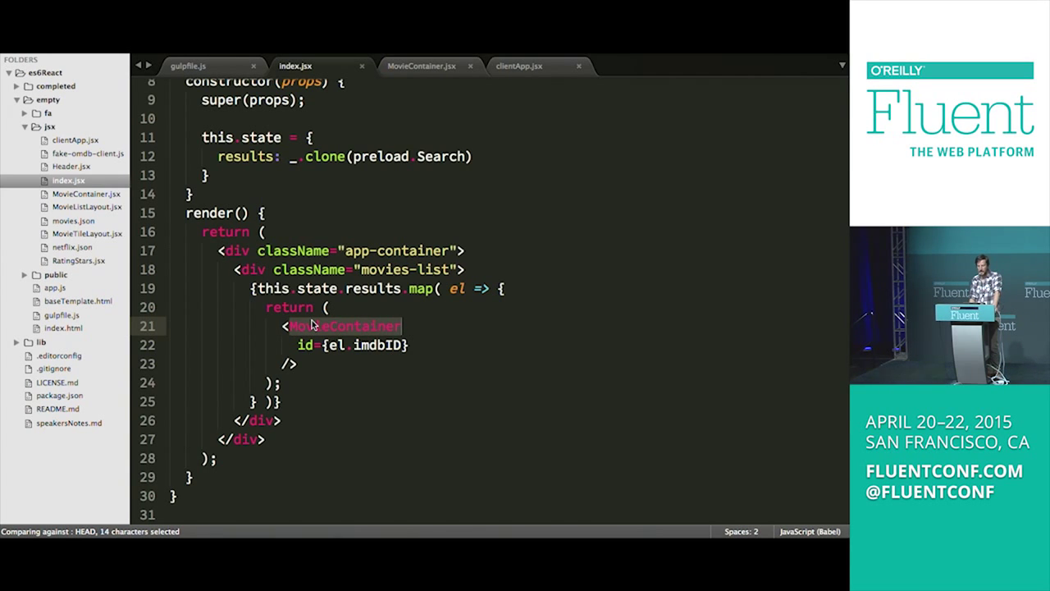
{"action": "mouse_move", "coordinate": [225, 78]}
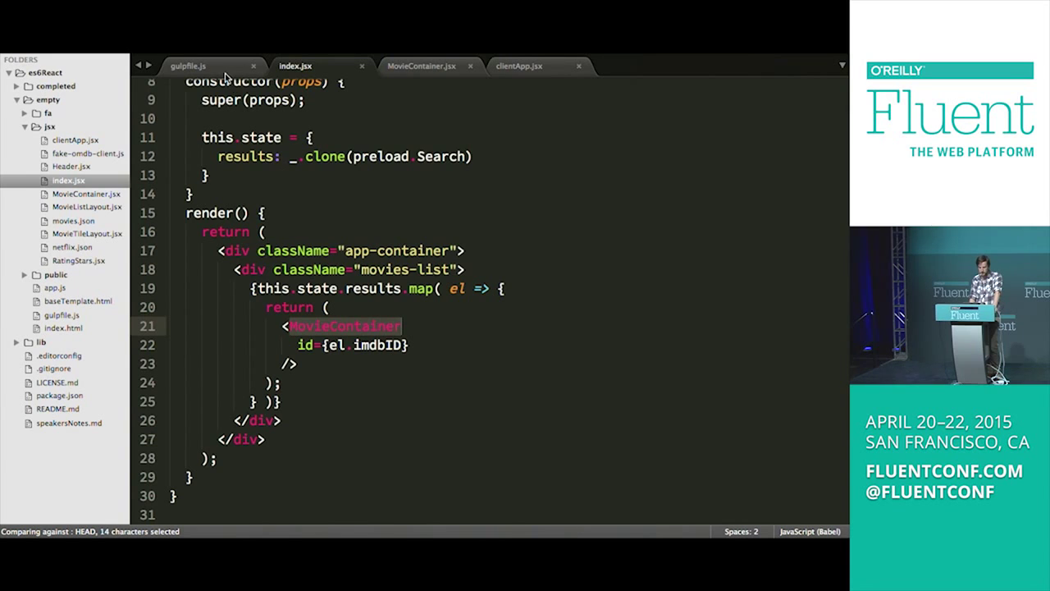
{"action": "mouse_move", "coordinate": [408, 78]}
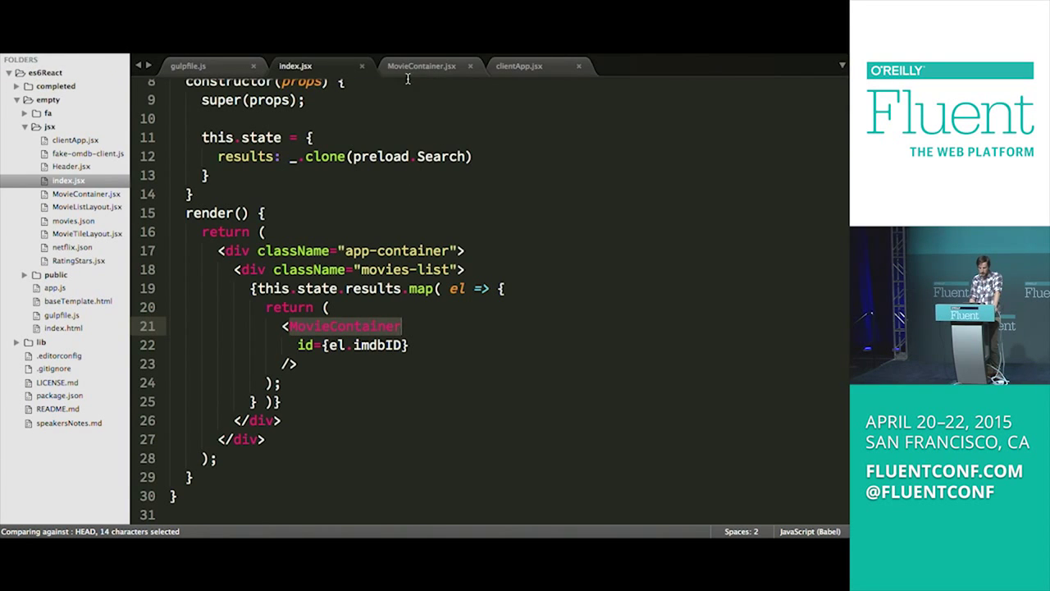
{"action": "left_click", "coordinate": [420, 66]}
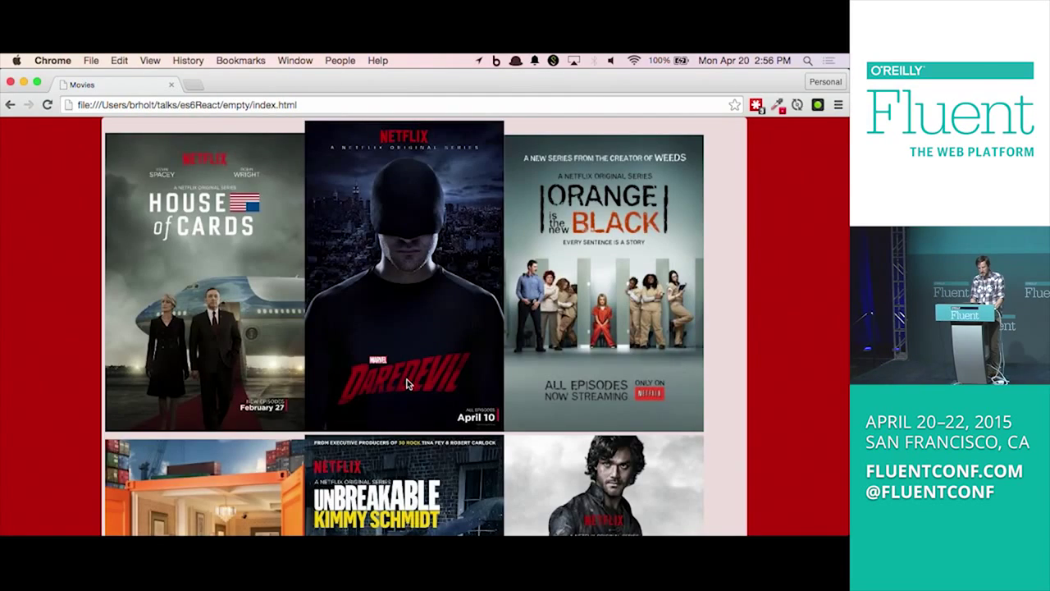
Step: Scroll the Chrome poster grid and view the console's unique key prop warning
{"action": "scroll", "scroll_direction": "down", "scroll_amount": 3}
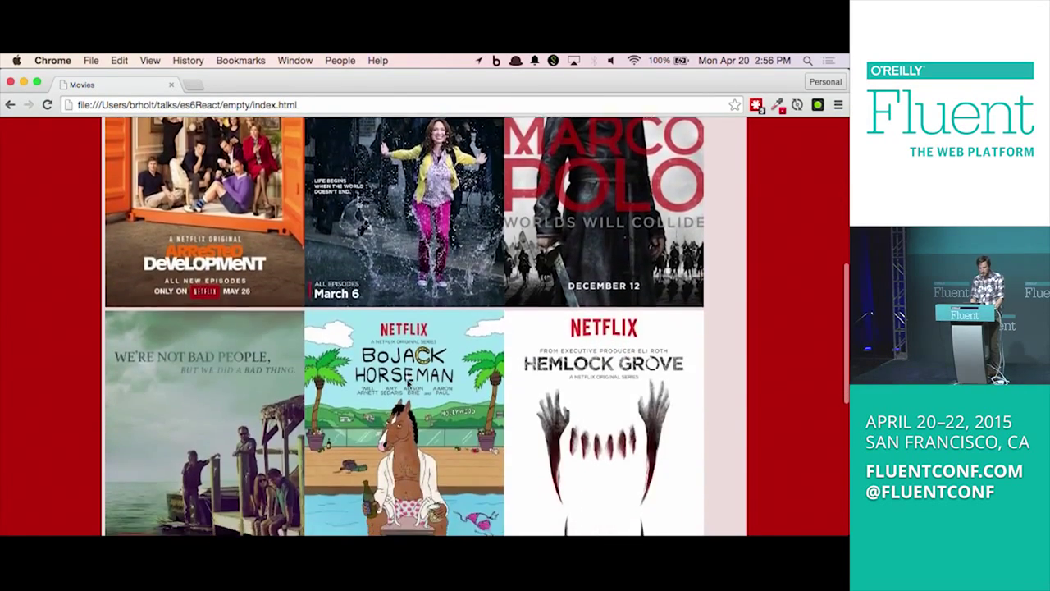
{"action": "scroll", "scroll_direction": "down", "scroll_amount": 3}
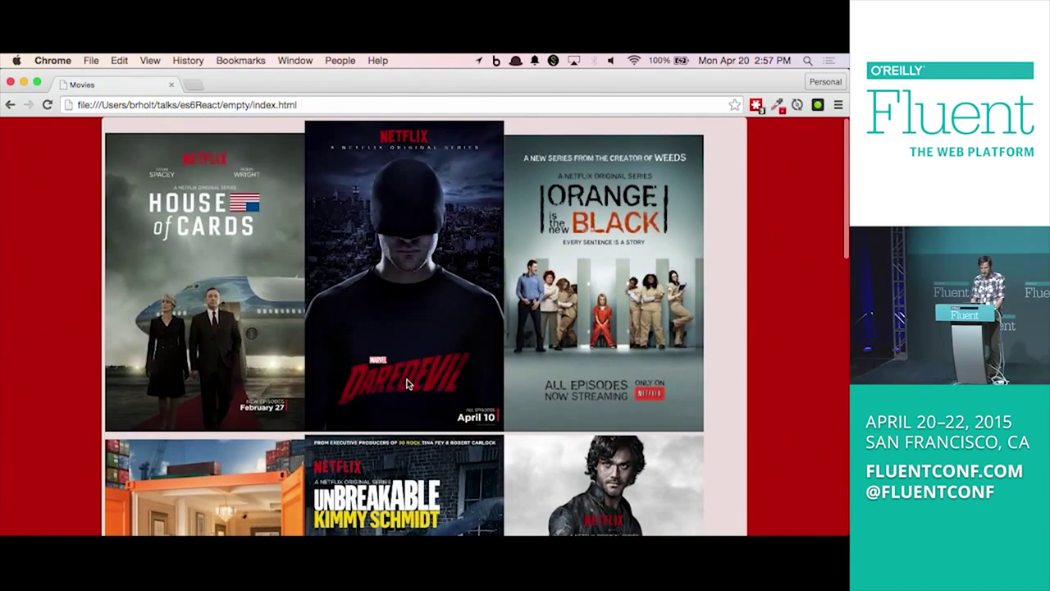
{"action": "scroll", "scroll_direction": "down", "scroll_amount": 3}
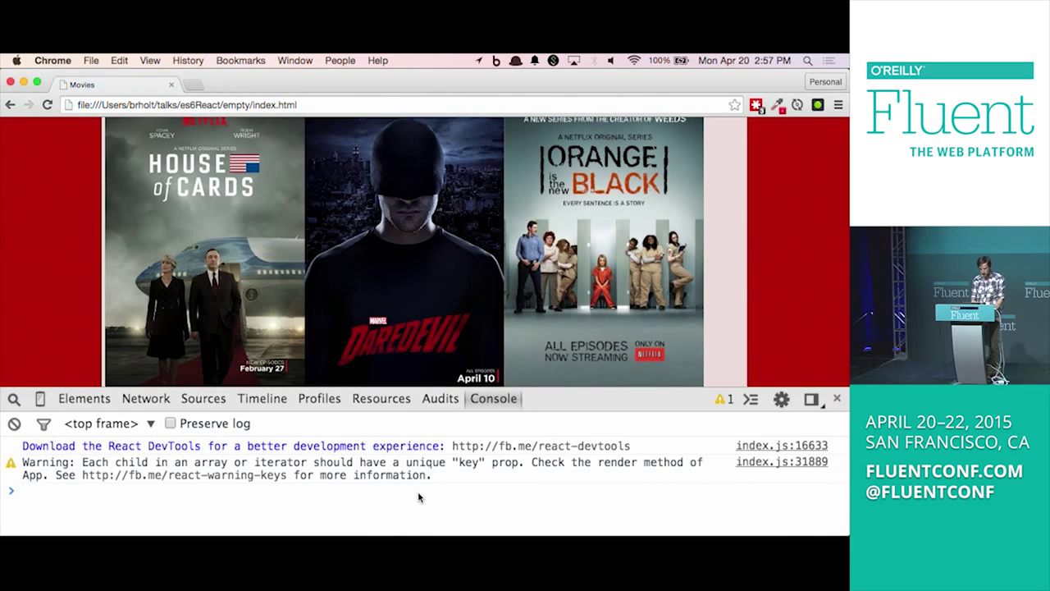
{"action": "mouse_move", "coordinate": [537, 394]}
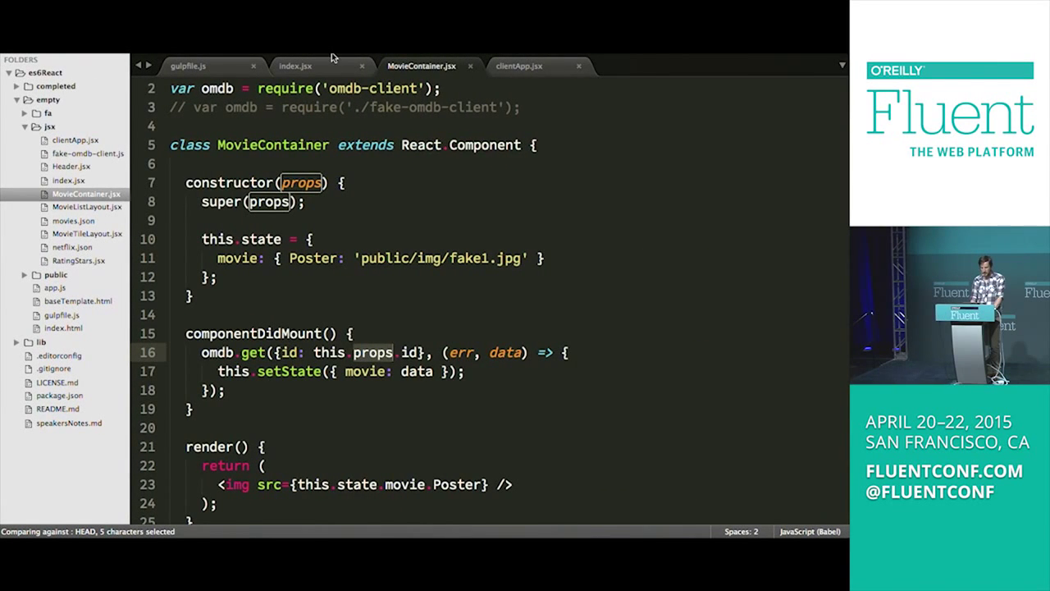
Step: Add key={el.imdbID} on a new line after MovieContainer's id prop
{"action": "left_click", "coordinate": [295, 65]}
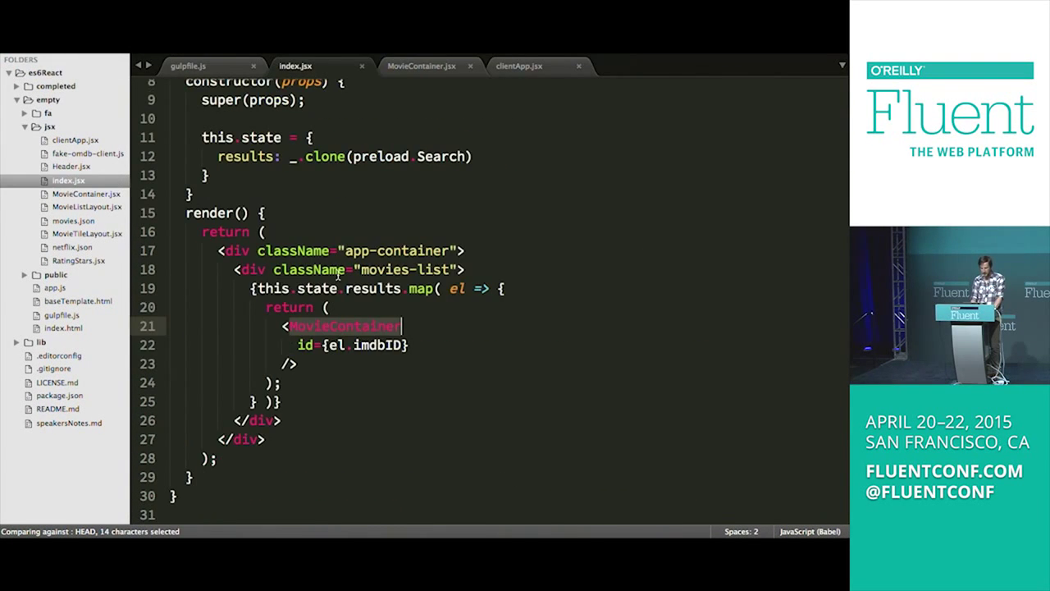
{"action": "key", "text": "Enter"}
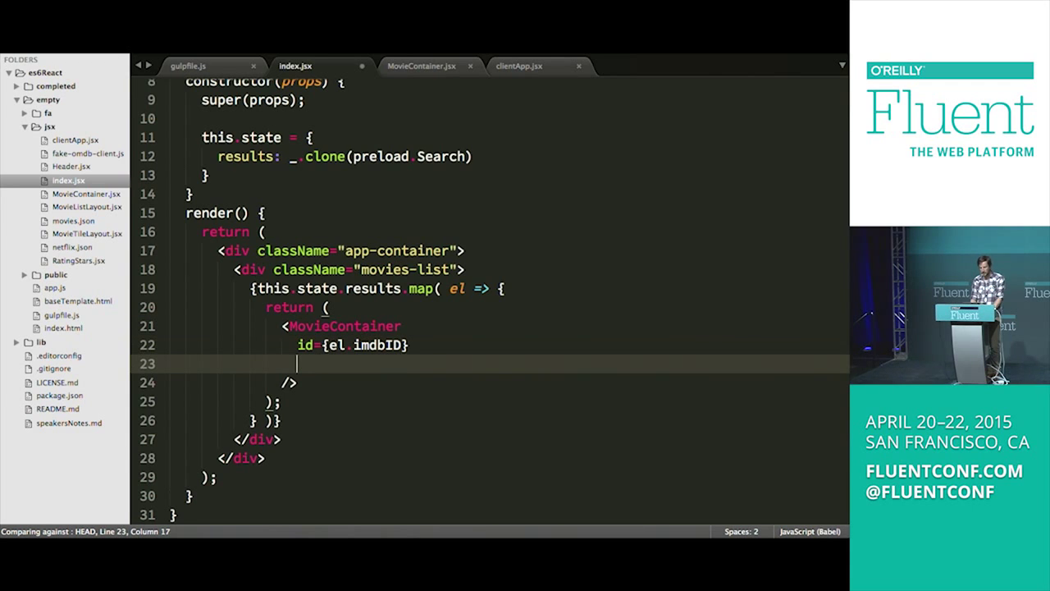
{"action": "type", "text": "key={}"}
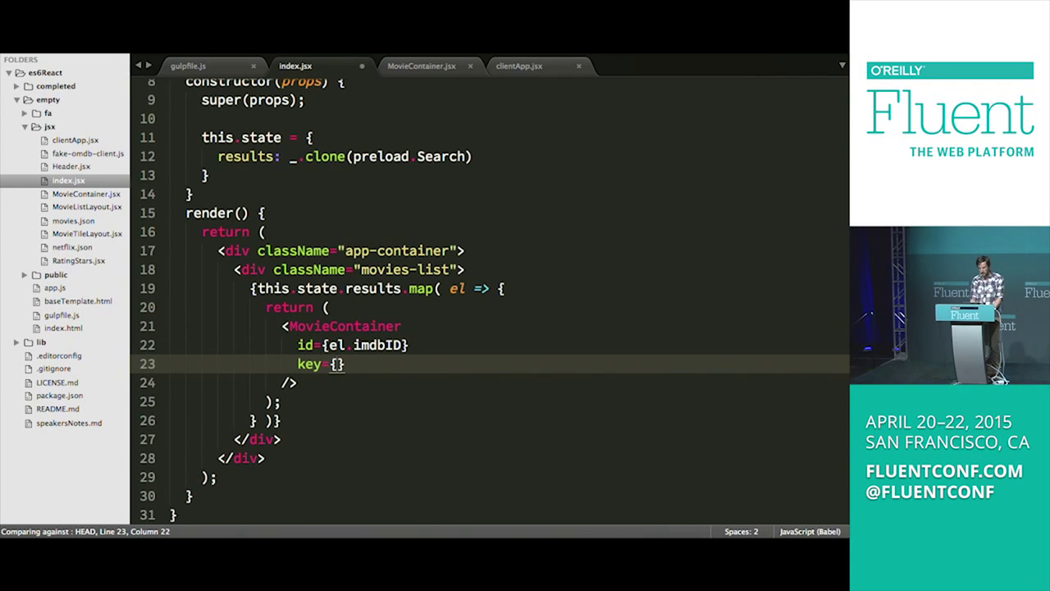
{"action": "type", "text": "el imd"}
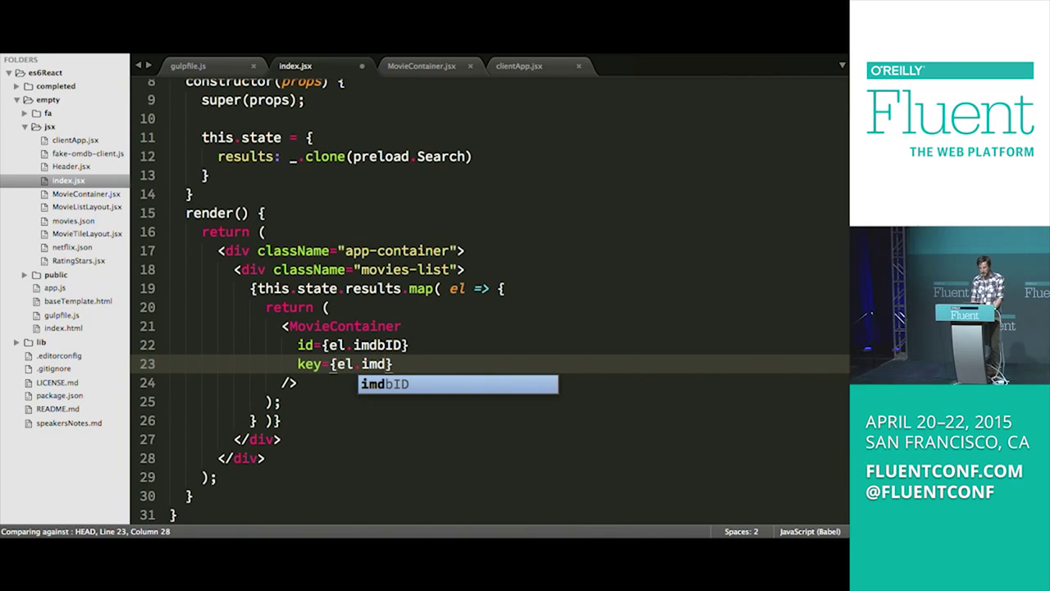
{"action": "key", "text": "Tab"}
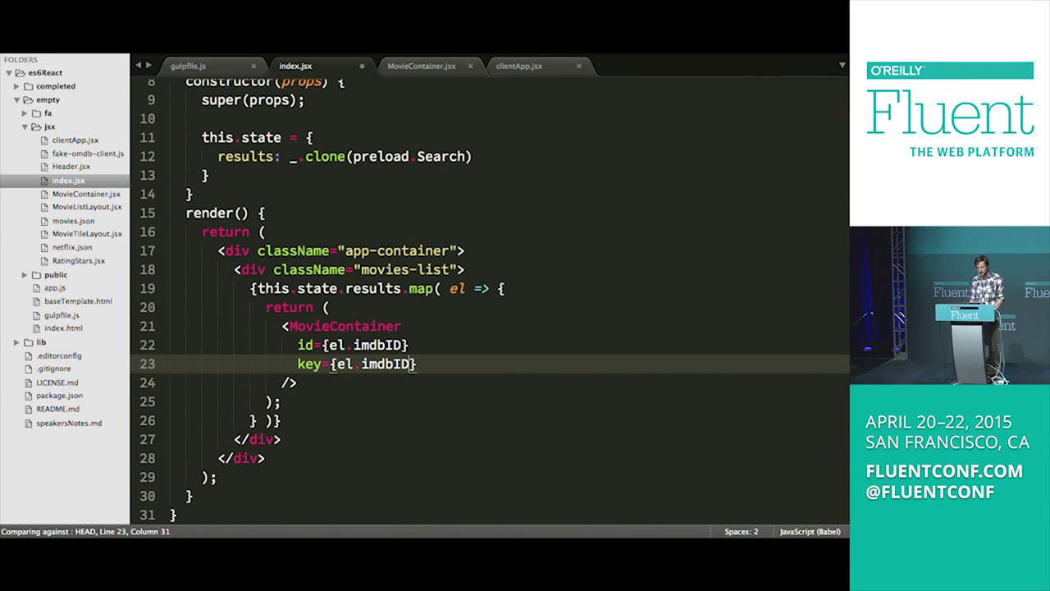
{"action": "left_click", "coordinate": [409, 344]}
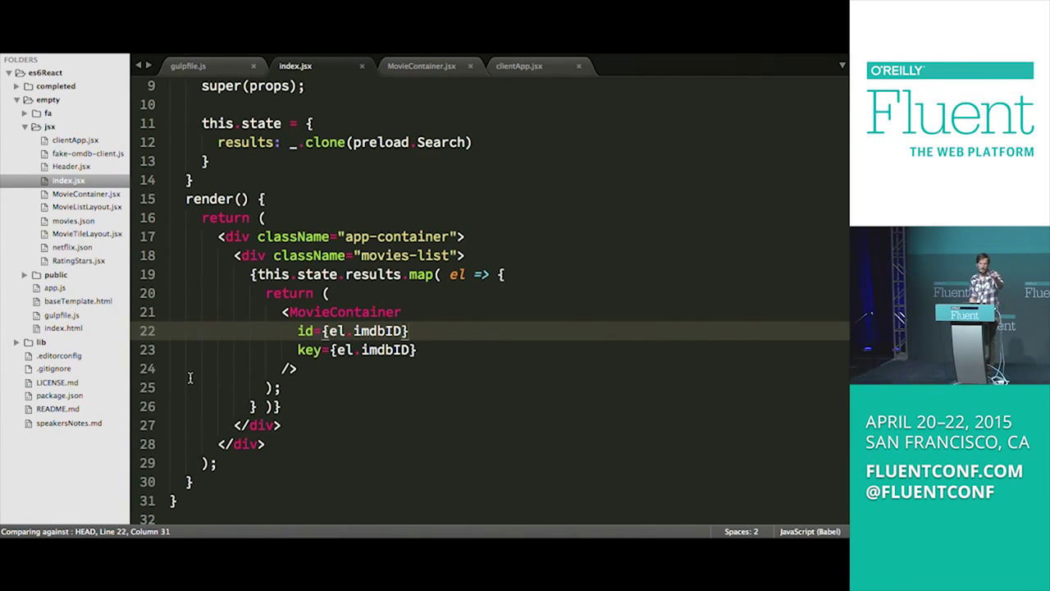
{"action": "mouse_move", "coordinate": [421, 66]}
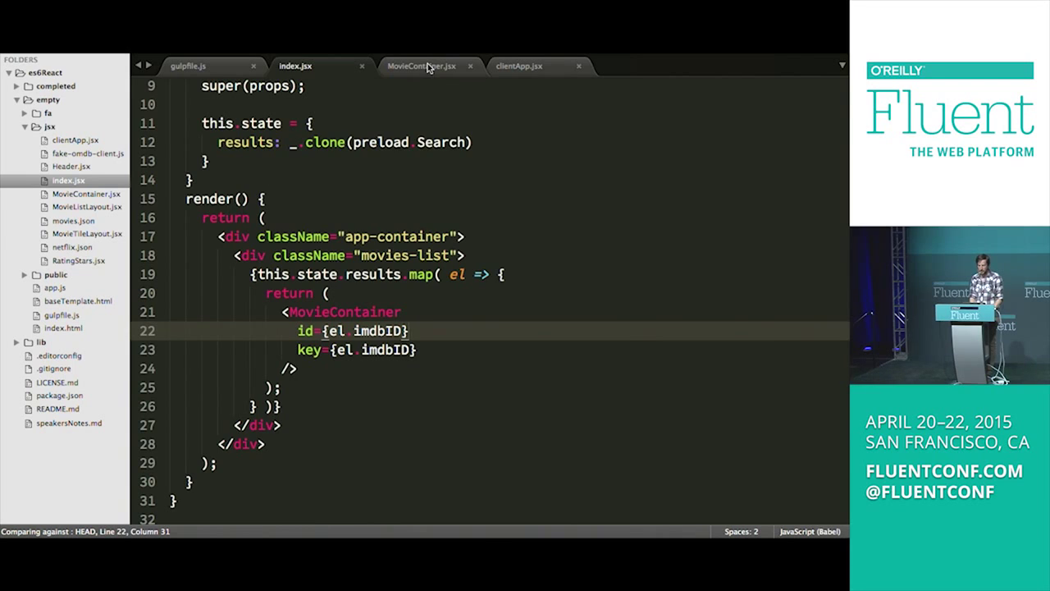
Step: In MovieContainer.jsx, wrap the poster img src in a `public/img/${...}` template string
{"action": "left_click", "coordinate": [421, 66]}
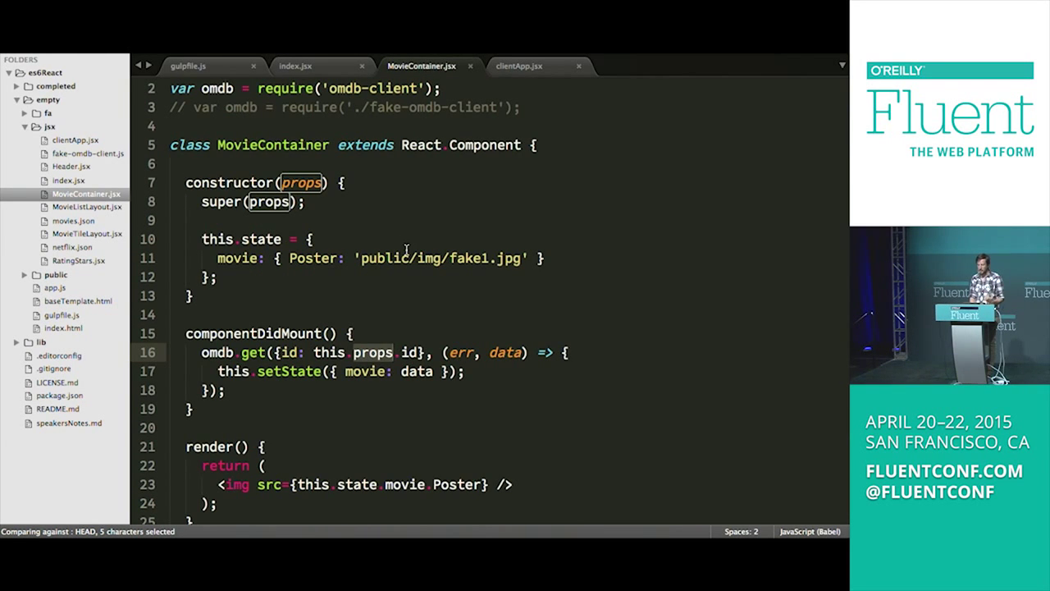
{"action": "scroll", "scroll_direction": "down", "scroll_amount": 3}
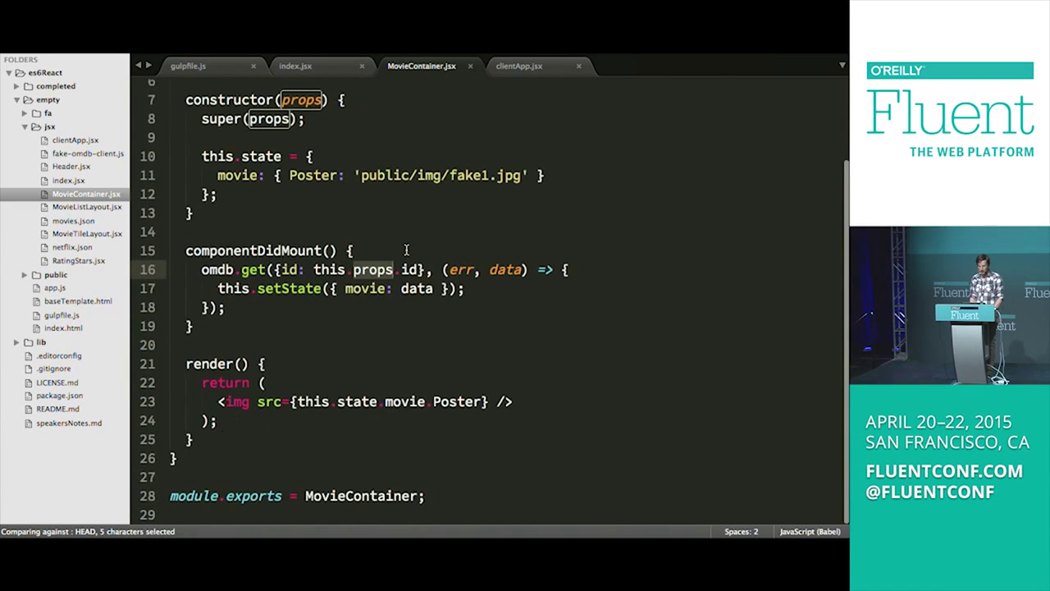
{"action": "left_click", "coordinate": [298, 401]}
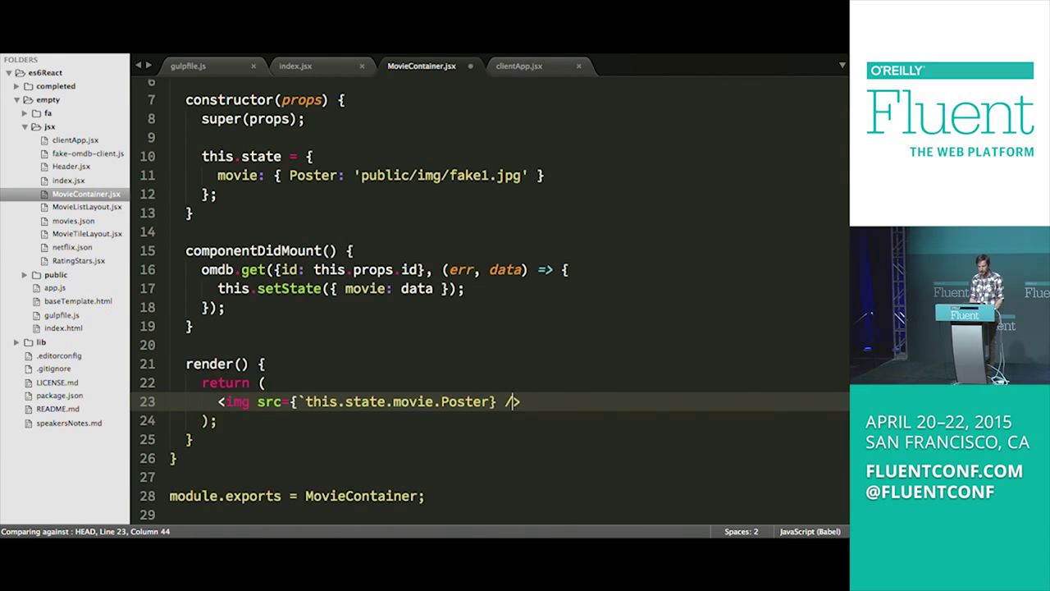
{"action": "type", "text": "`"}
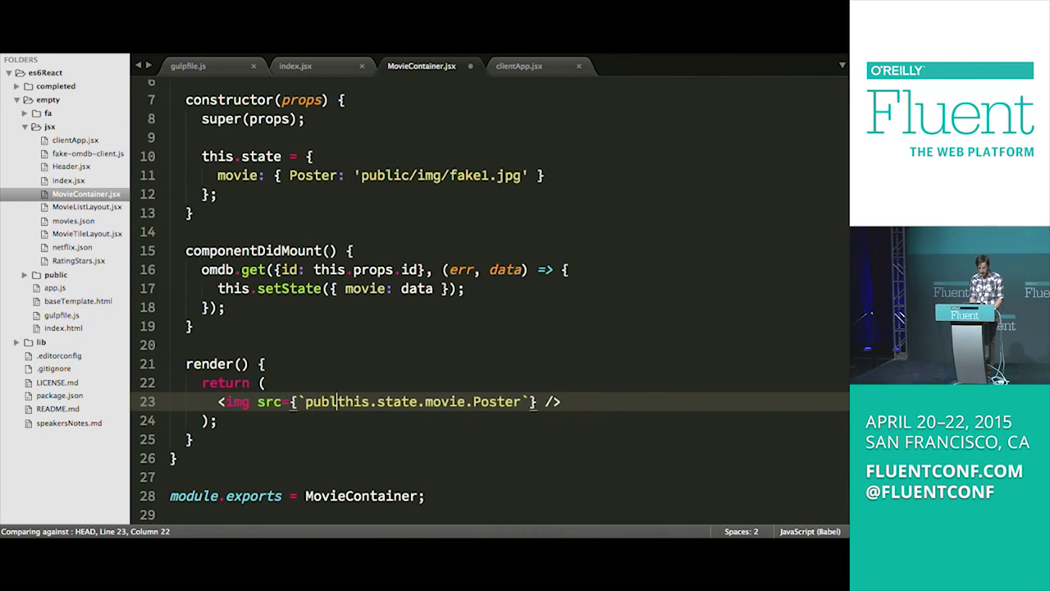
{"action": "type", "text": "/img/"}
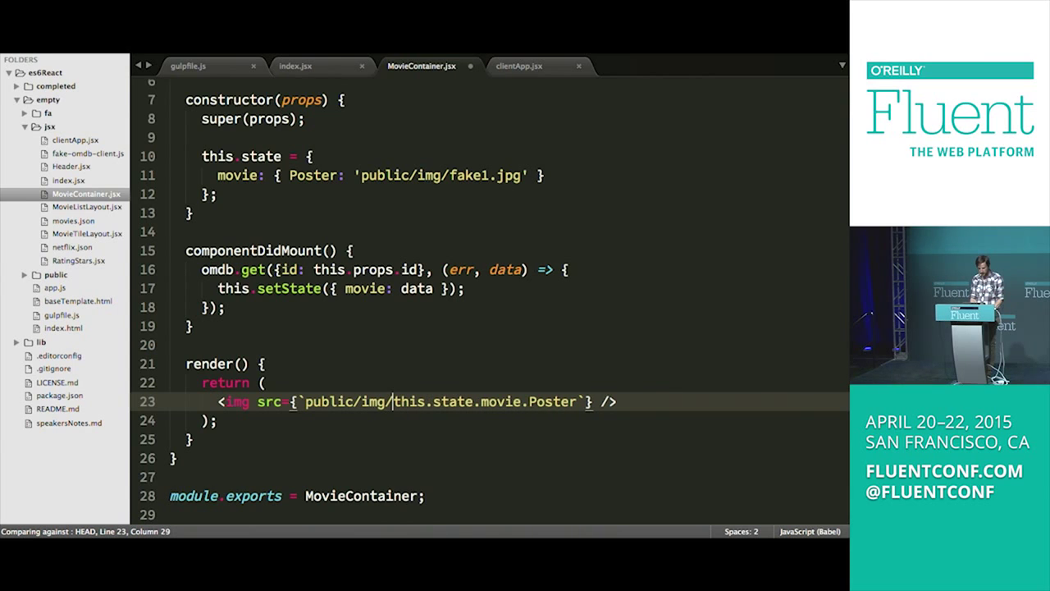
{"action": "type", "text": "${"}
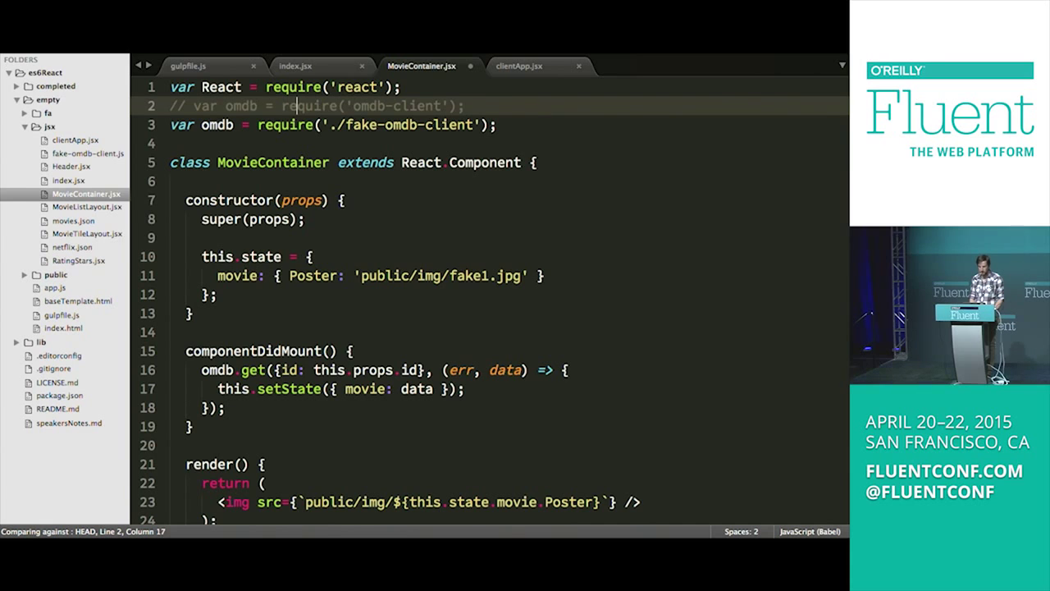
{"action": "scroll", "scroll_direction": "down", "scroll_amount": 3}
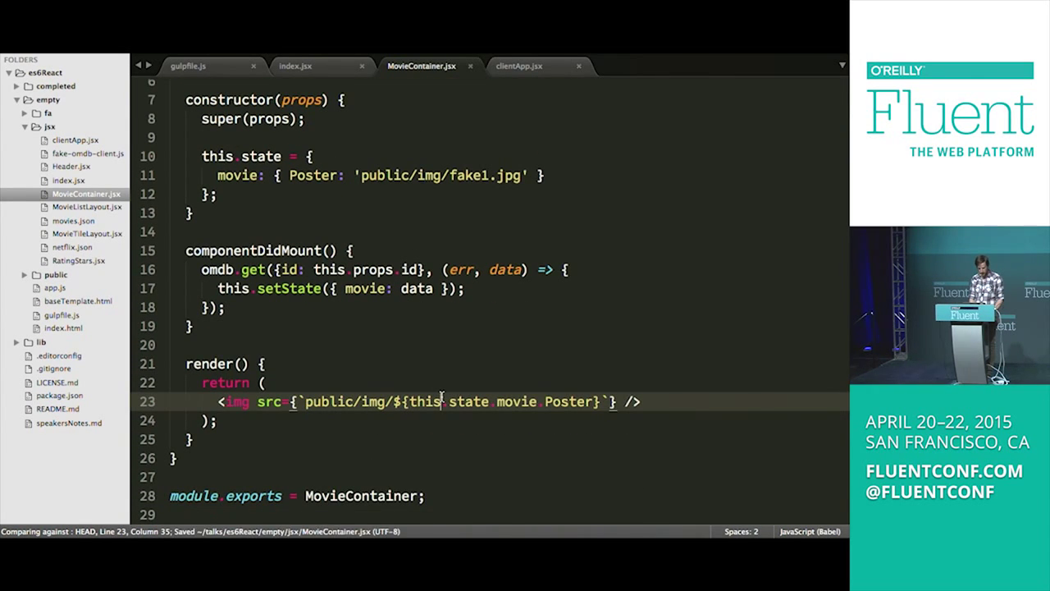
{"action": "mouse_move", "coordinate": [439, 339]}
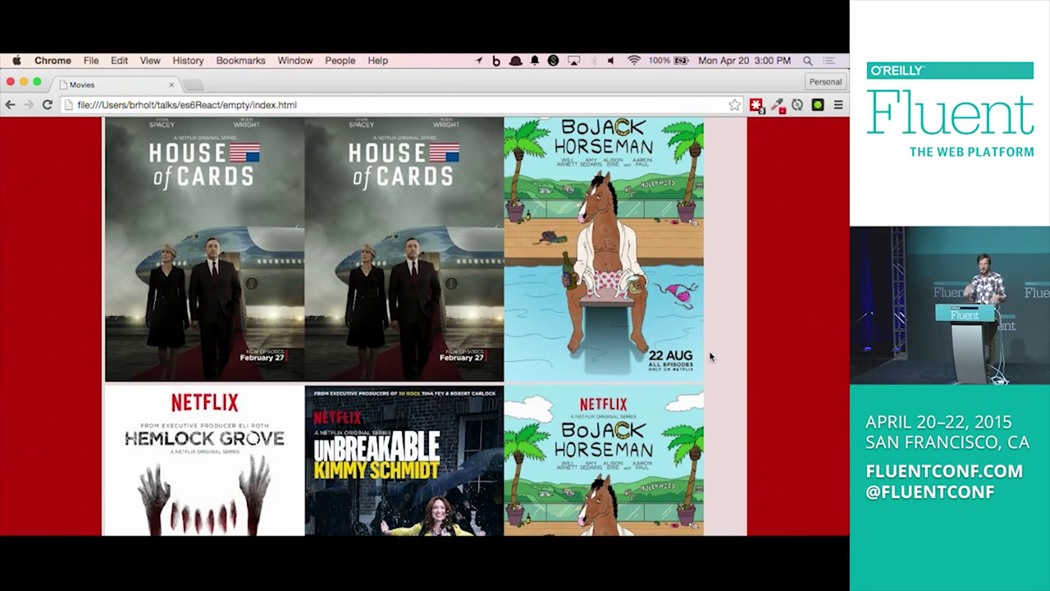
Step: Scroll through the Chrome poster grid with House of Cards and BoJack Horseman
{"action": "scroll", "scroll_direction": "down", "scroll_amount": 3}
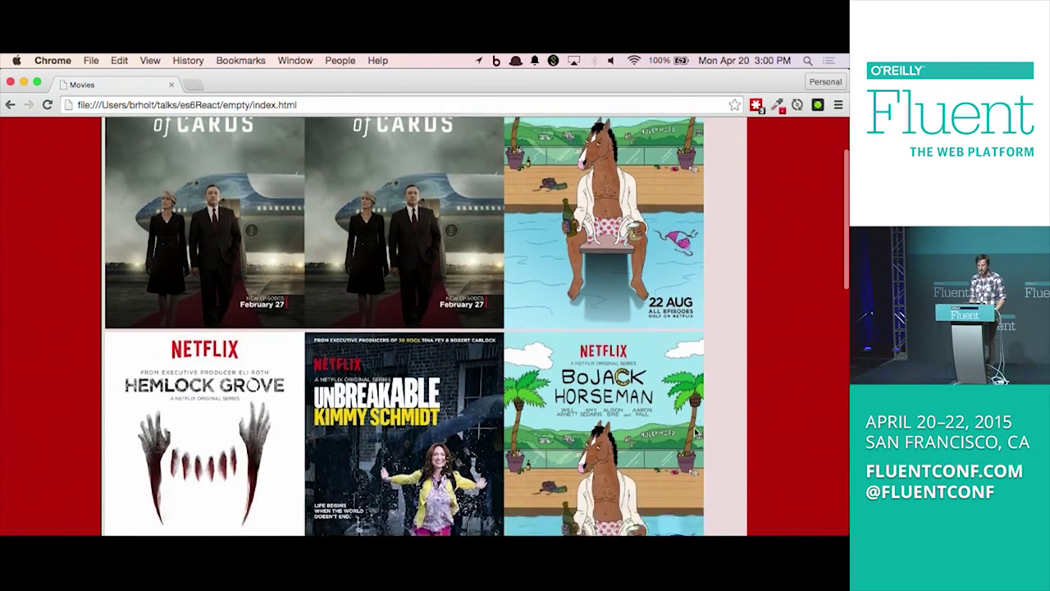
{"action": "scroll", "scroll_direction": "down", "scroll_amount": 3}
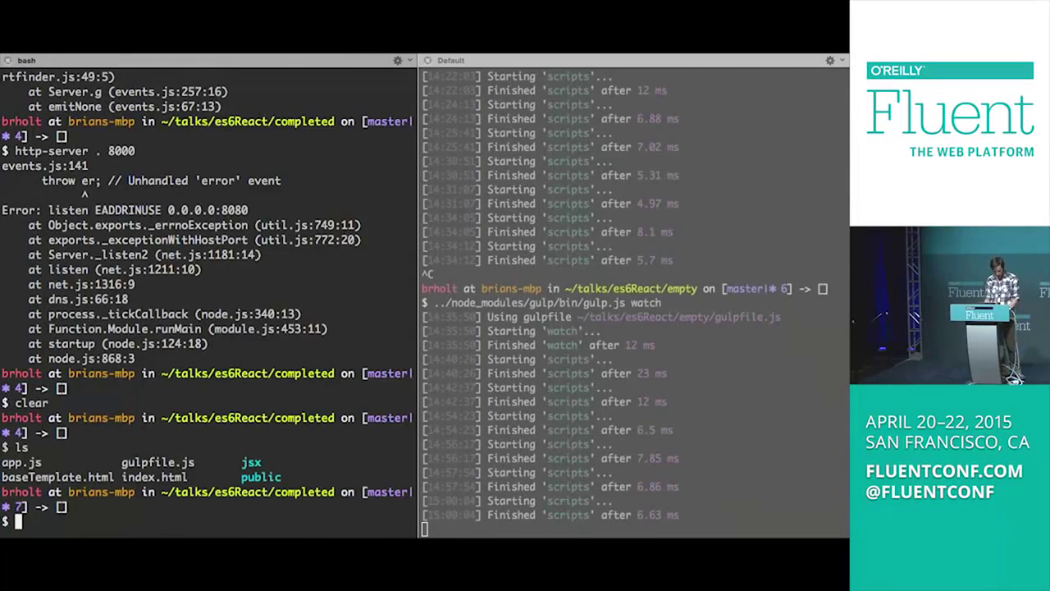
Step: Go up a directory, enter node_modules/omdb-client, and list its files and dependencies
{"action": "type", "text": "cd"}
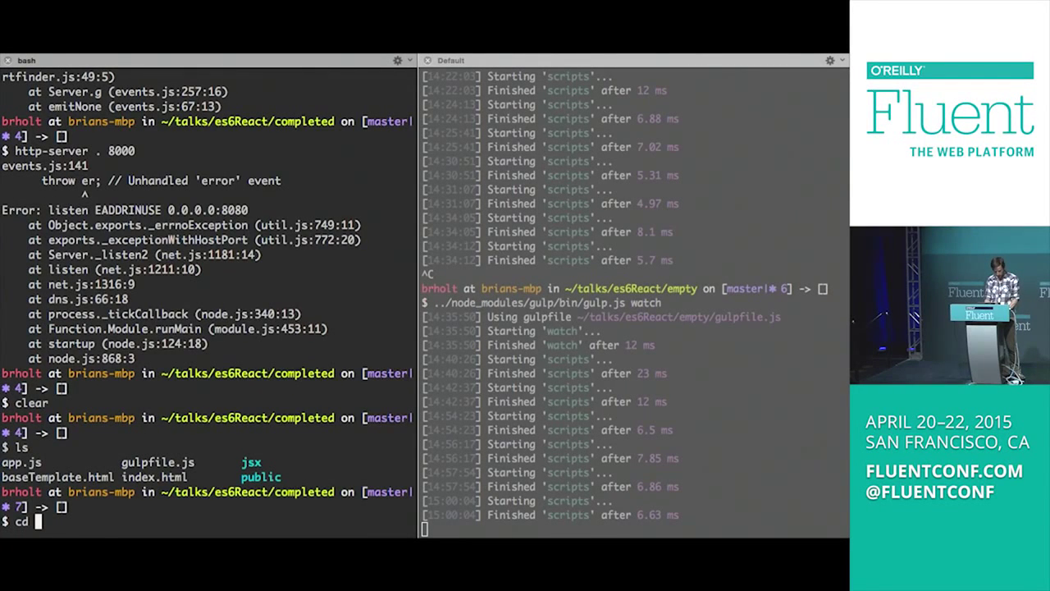
{"action": "type", "text": "cd .."}
{"action": "type", "text": "ls node_modules/"}
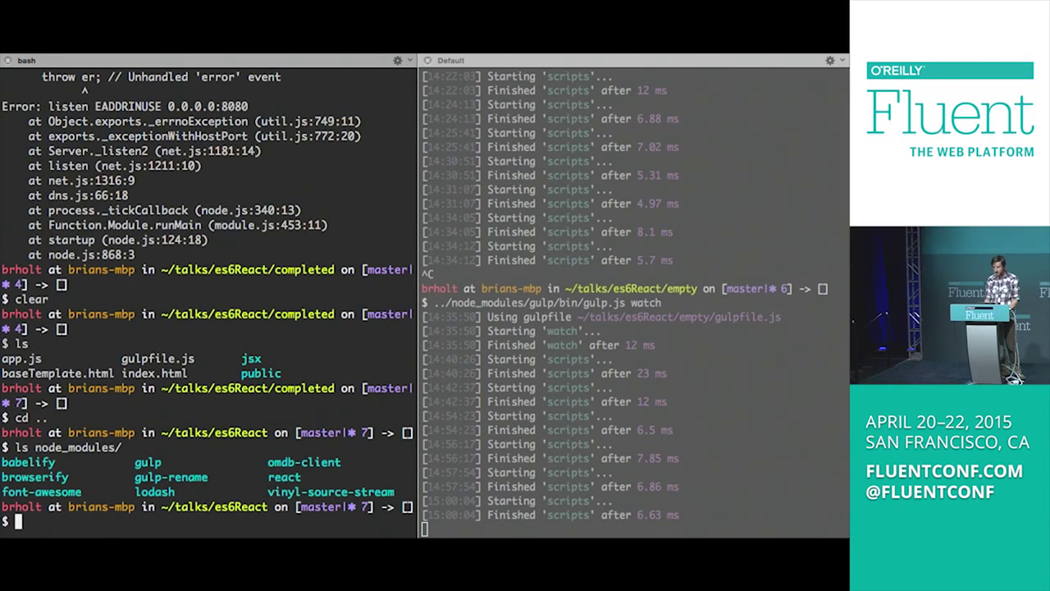
{"action": "type", "text": "cd"}
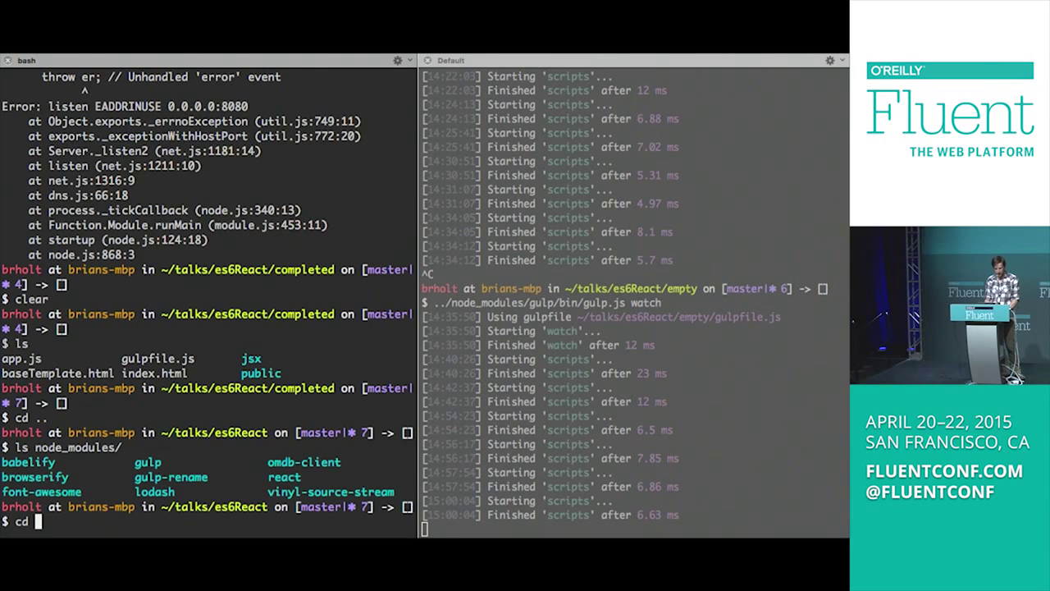
{"action": "type", "text": "omd-"}
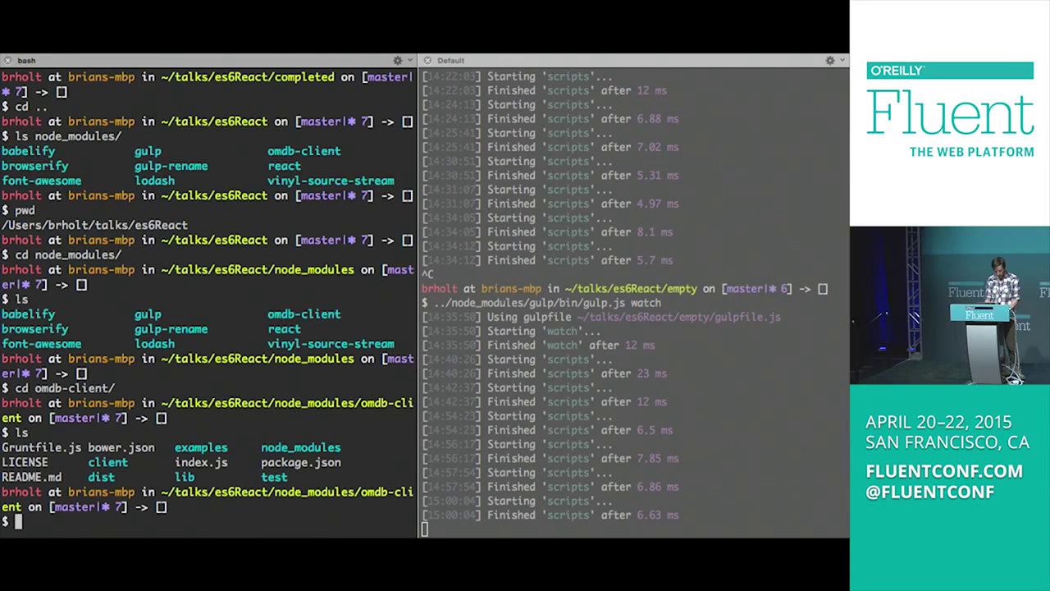
{"action": "type", "text": "n"}
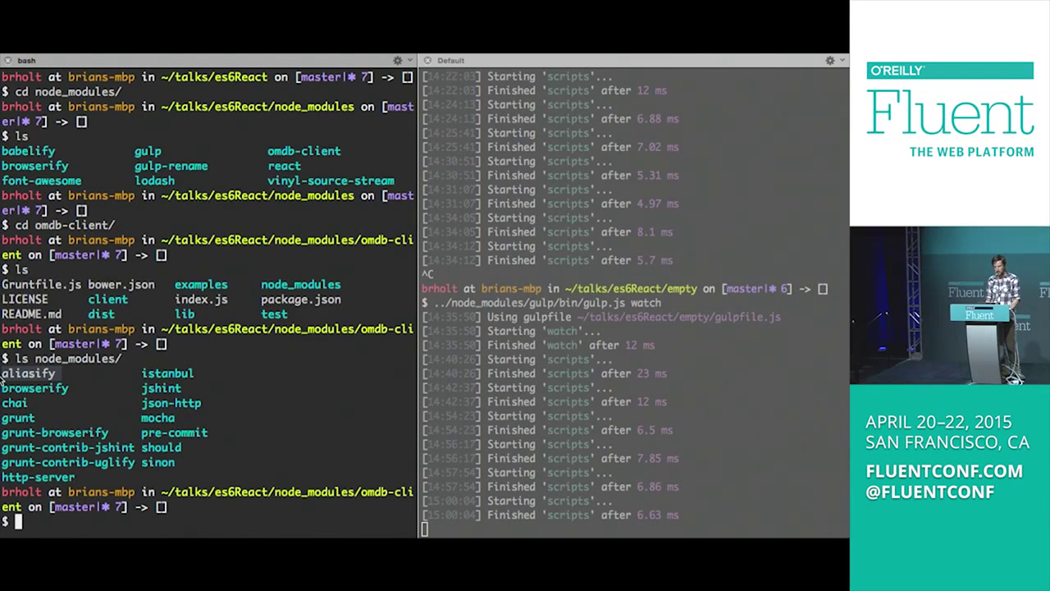
{"action": "type", "text": "cd"}
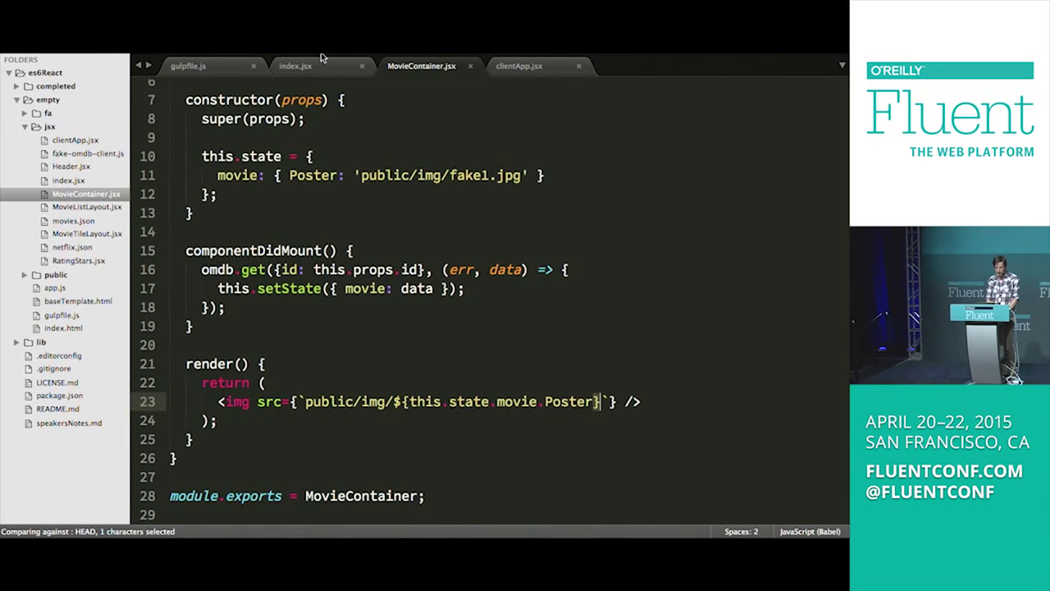
{"action": "mouse_move", "coordinate": [82, 221]}
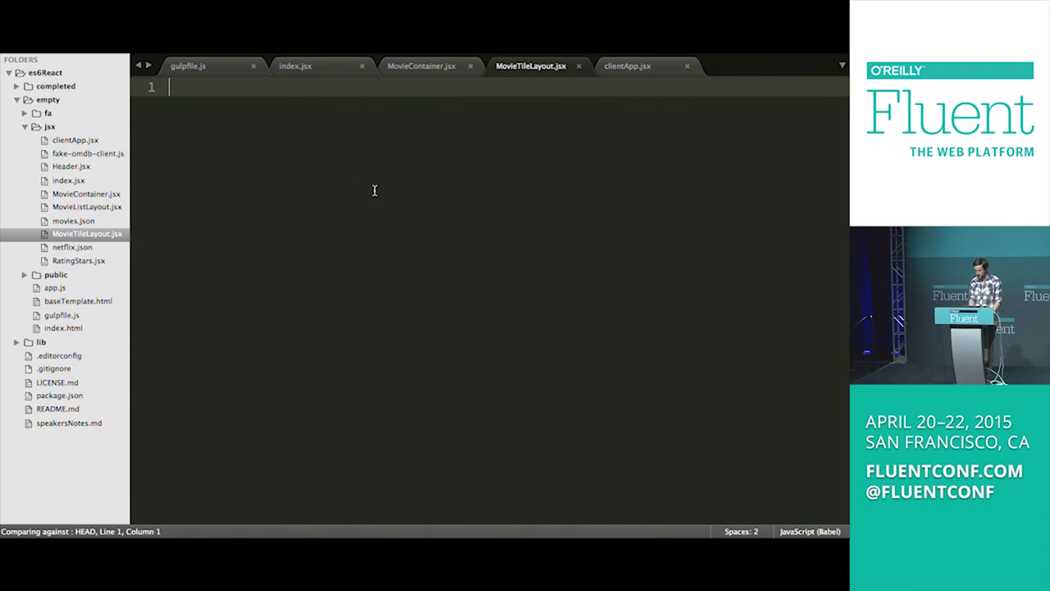
Step: Require React and declare a MovieTileLayout class with an empty render() method
{"action": "type", "text": "var React = require"}
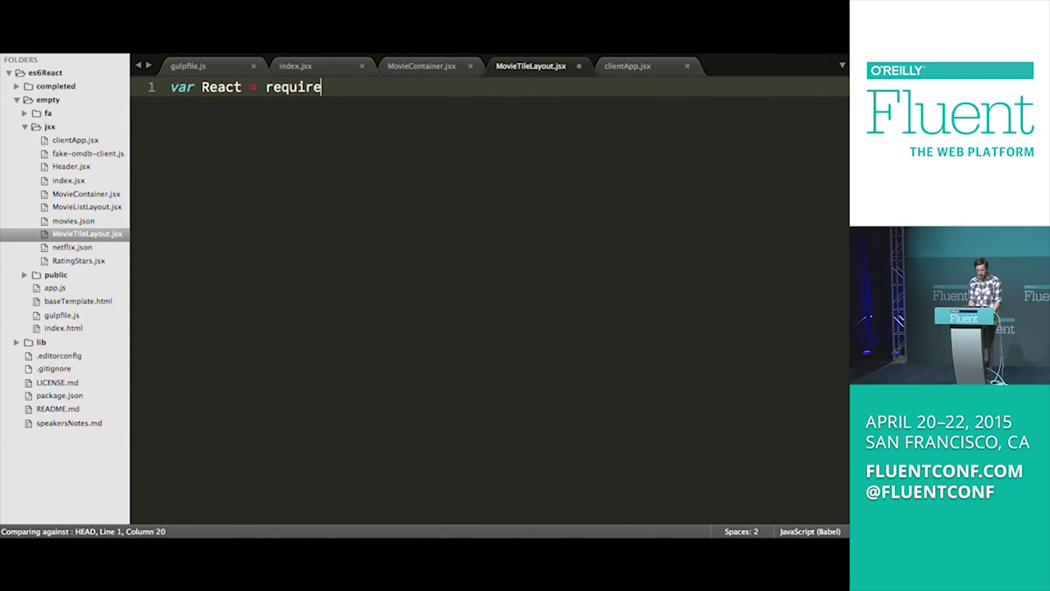
{"action": "type", "text": "('react');"}
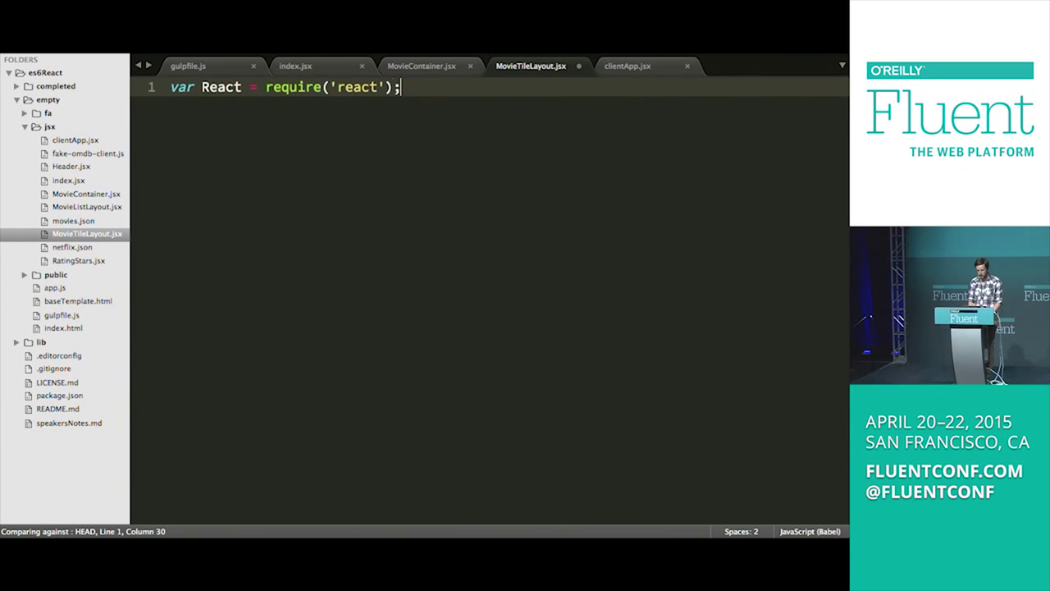
{"action": "type", "text": "class Movie"}
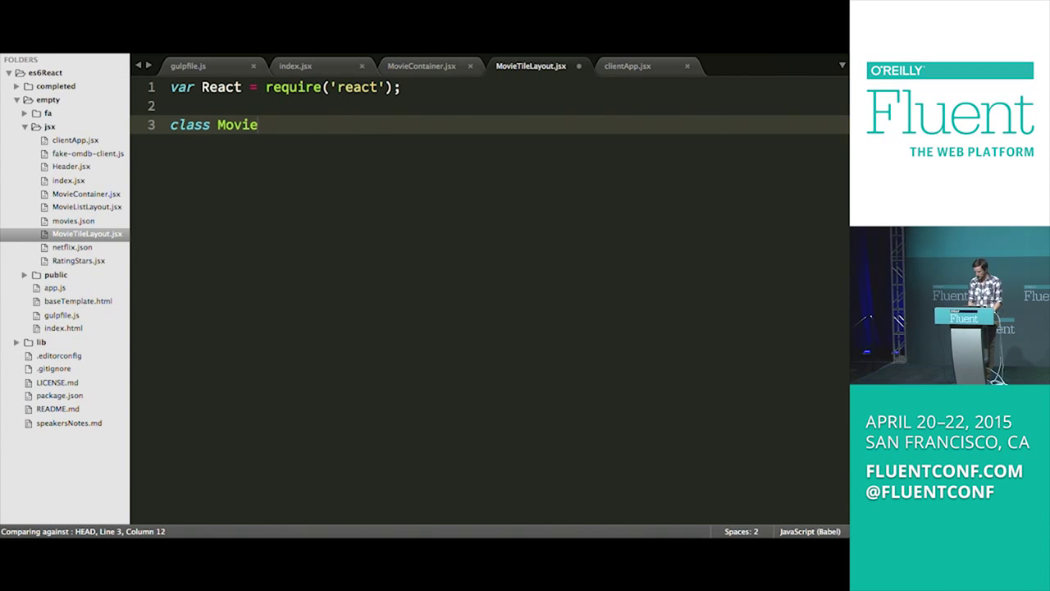
{"action": "type", "text": "TileLayout"}
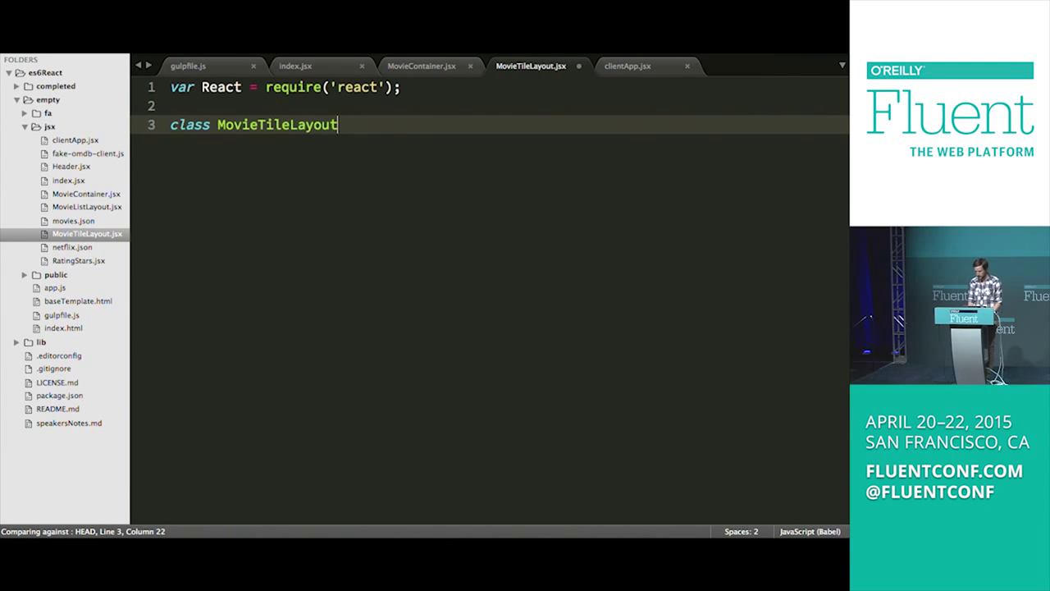
{"action": "type", "text": "extends React.component {"}
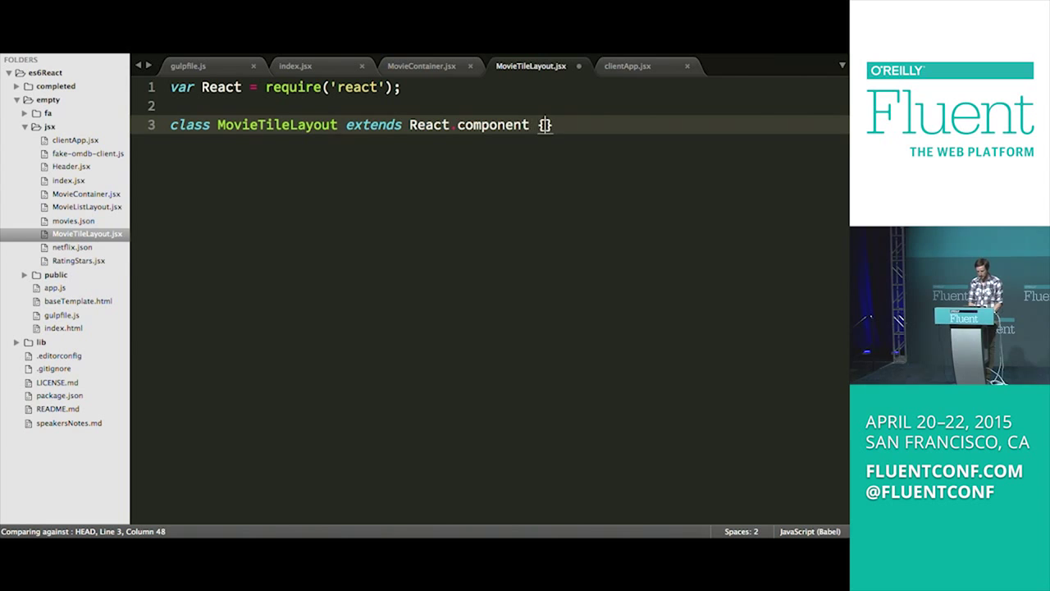
{"action": "type", "text": "{"}
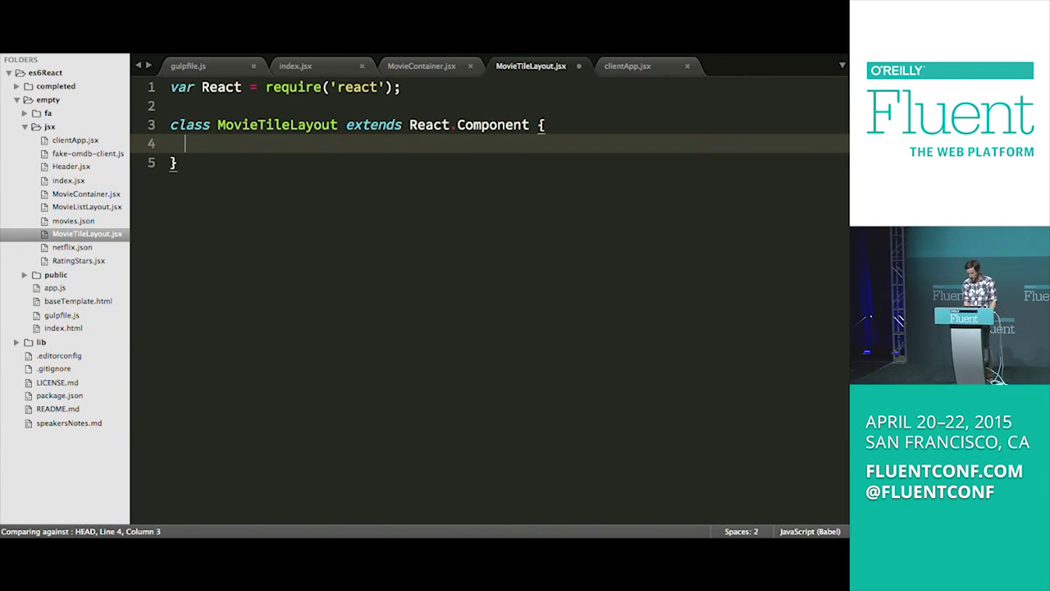
{"action": "type", "text": "render"}
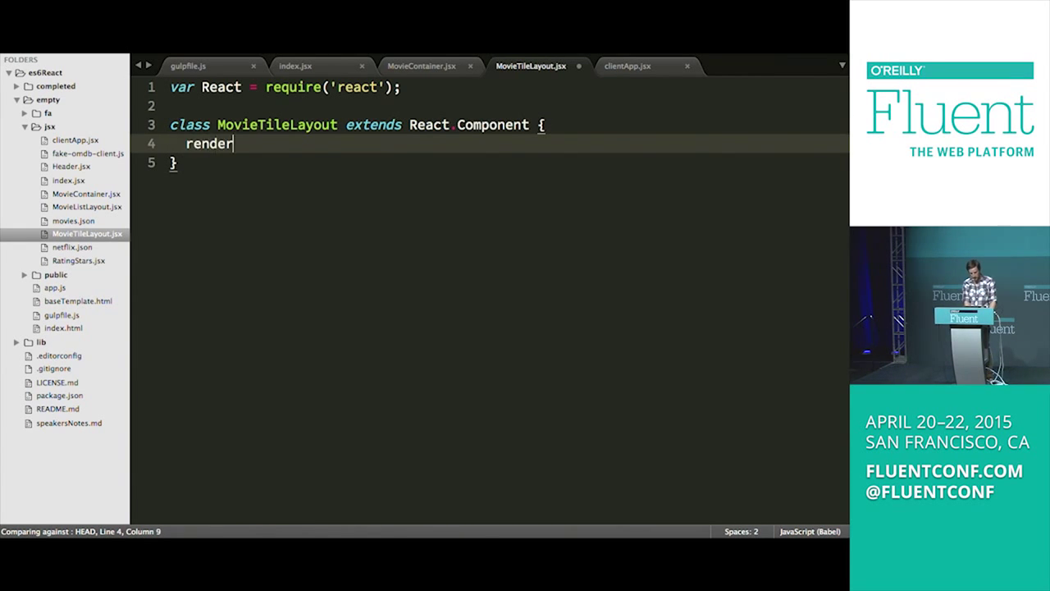
{"action": "type", "text": "()"}
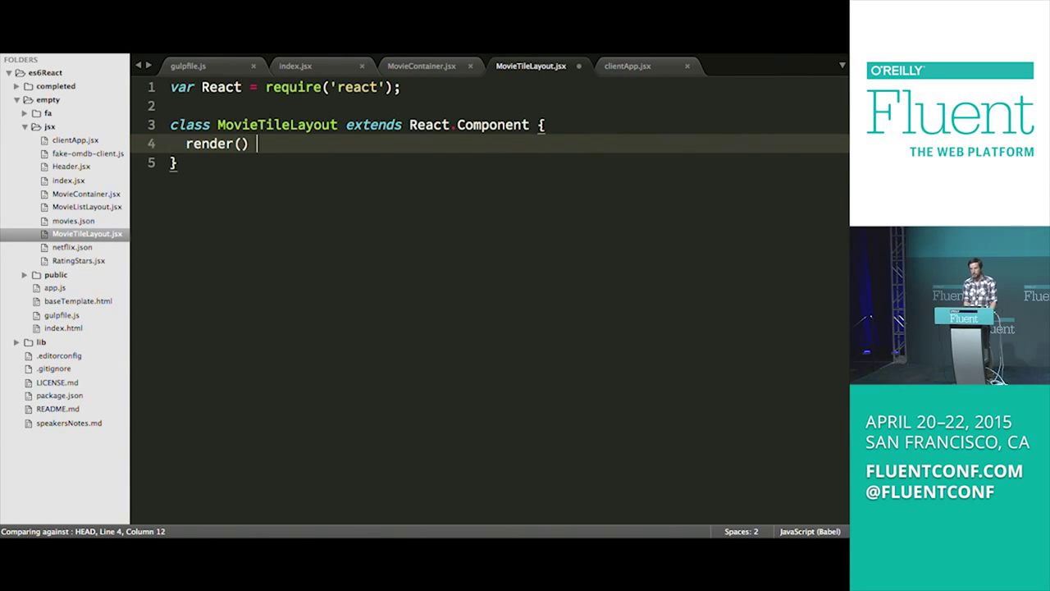
{"action": "type", "text": "{"}
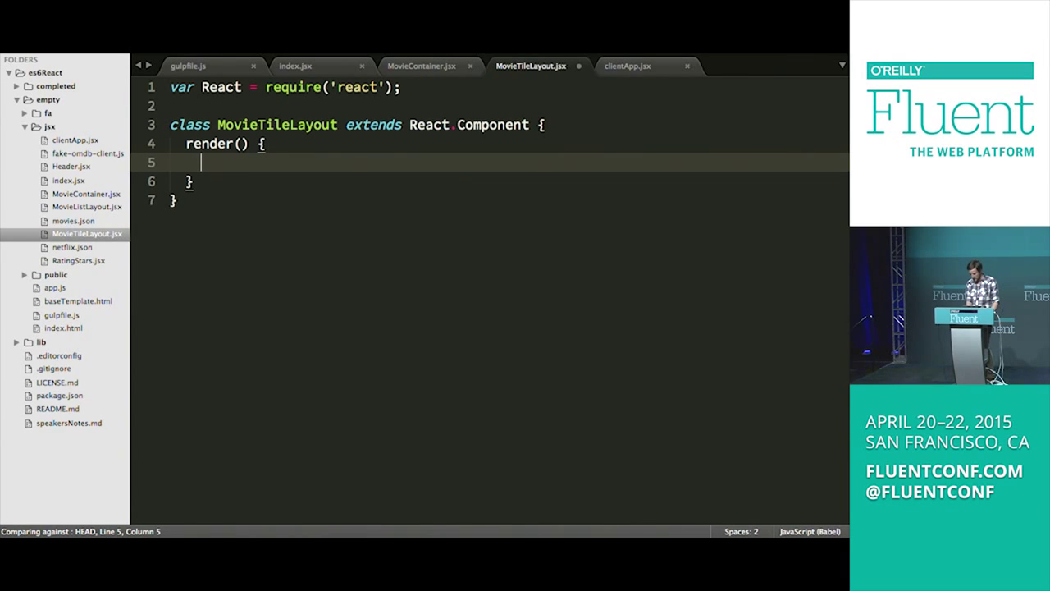
Step: Declare var img as this.props.Poster when it exists and isn't 'N/A'
{"action": "type", "text": "var im"}
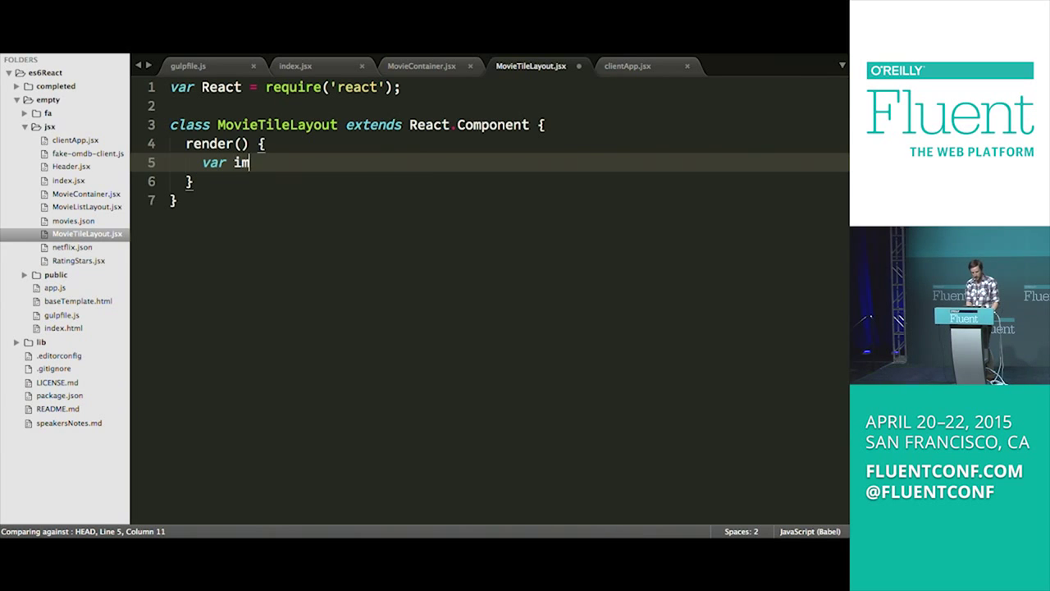
{"action": "type", "text": "g ="}
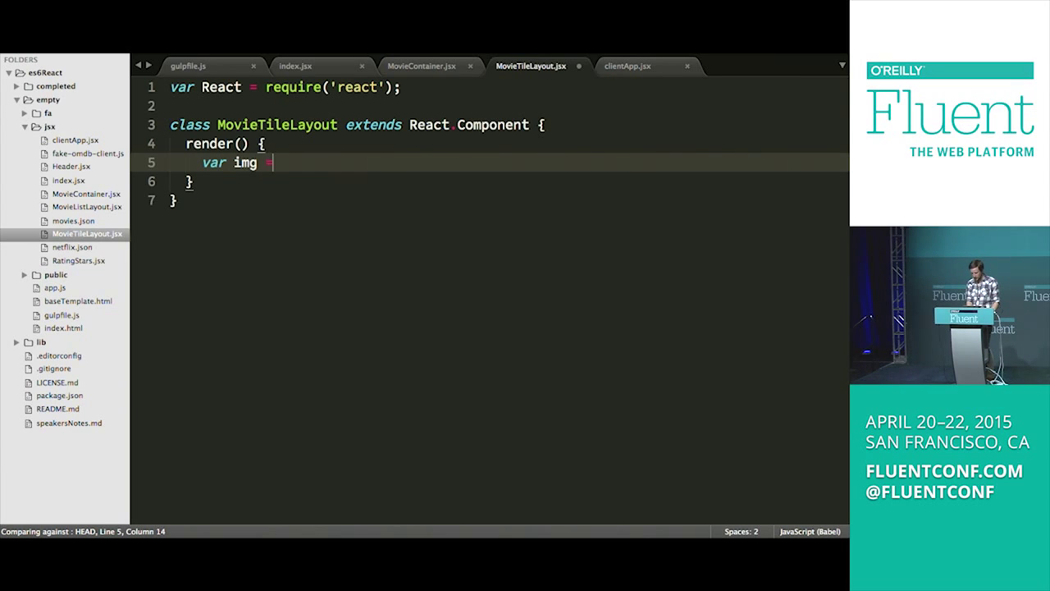
{"action": "type", "text": "()"}
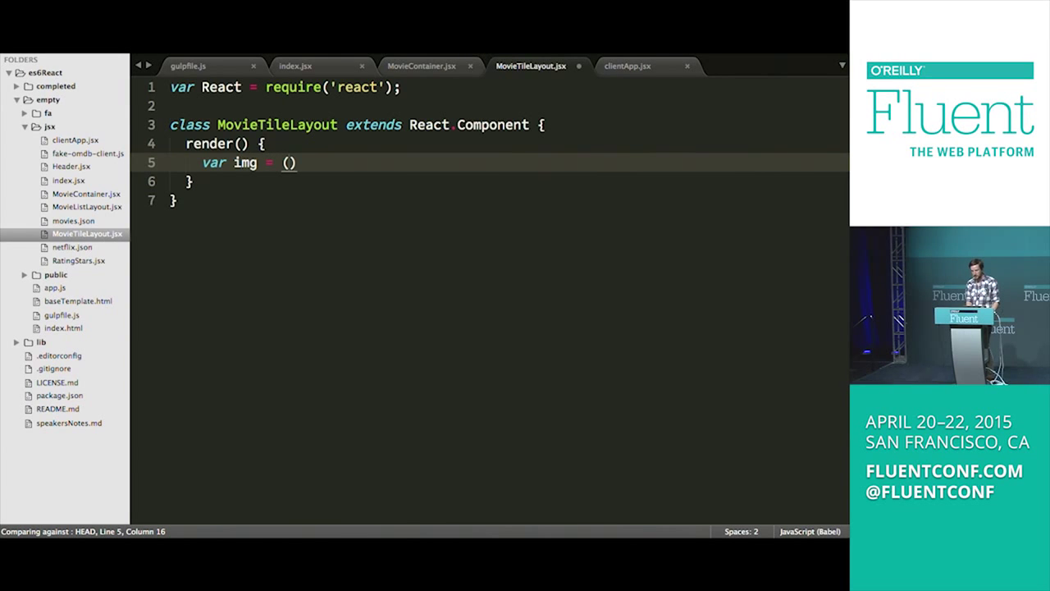
{"action": "type", "text": "this.props"}
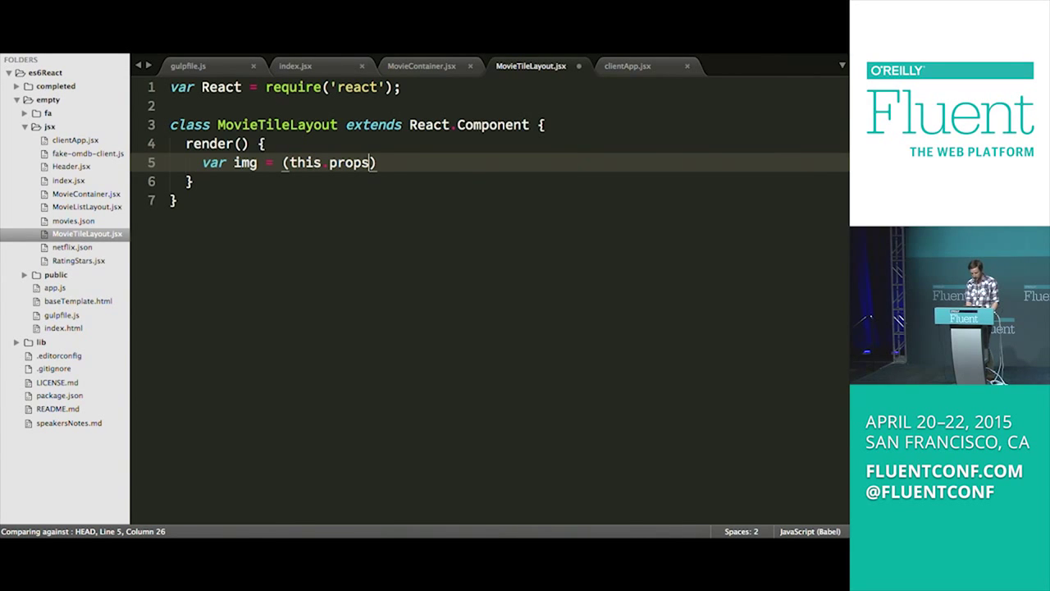
{"action": "type", "text": "Poster"}
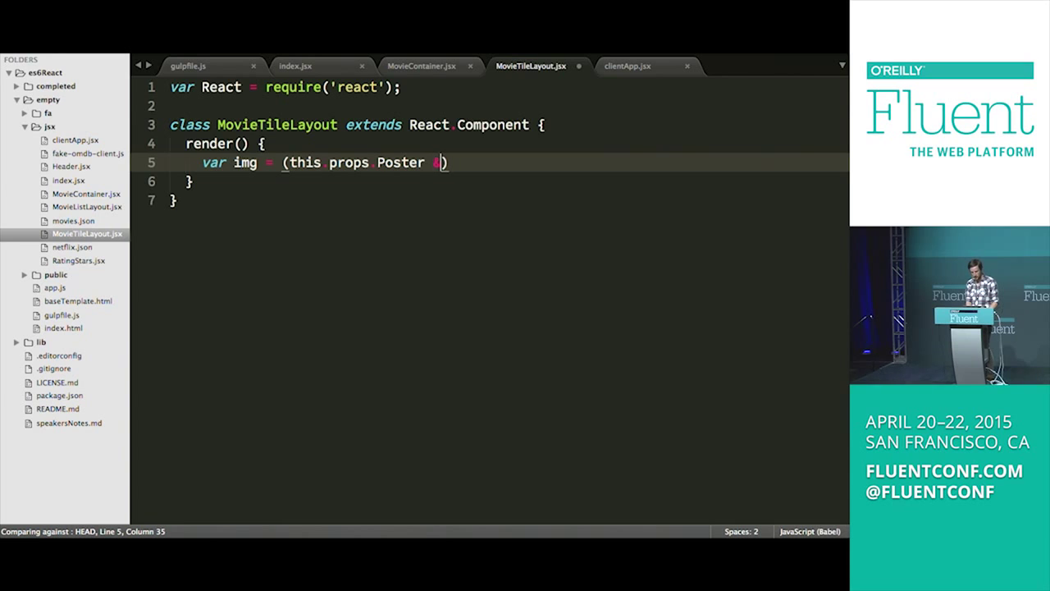
{"action": "type", "text": "&& this"}
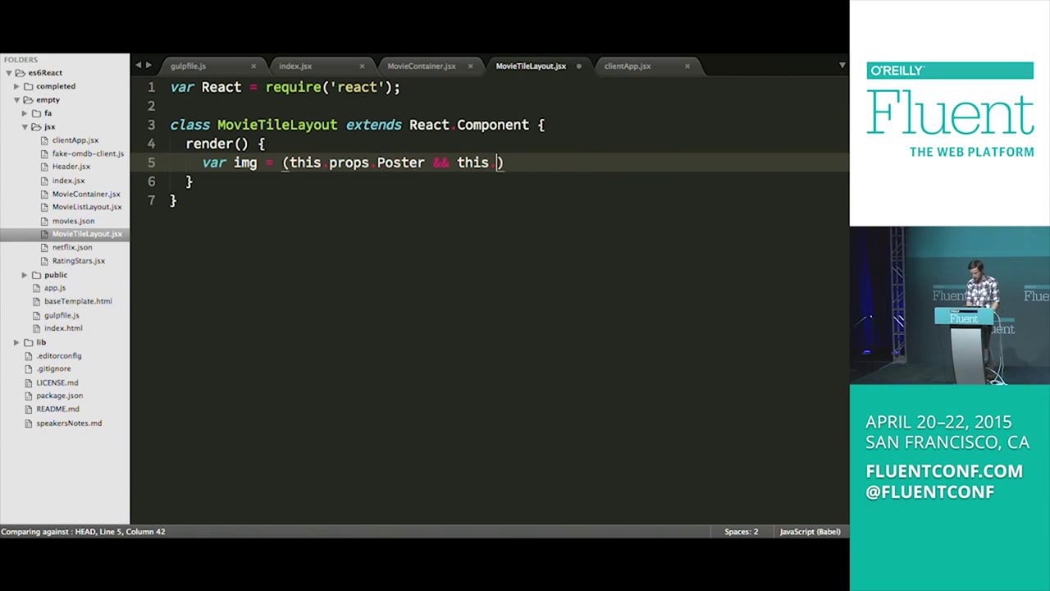
{"action": "type", "text": ".props.P"}
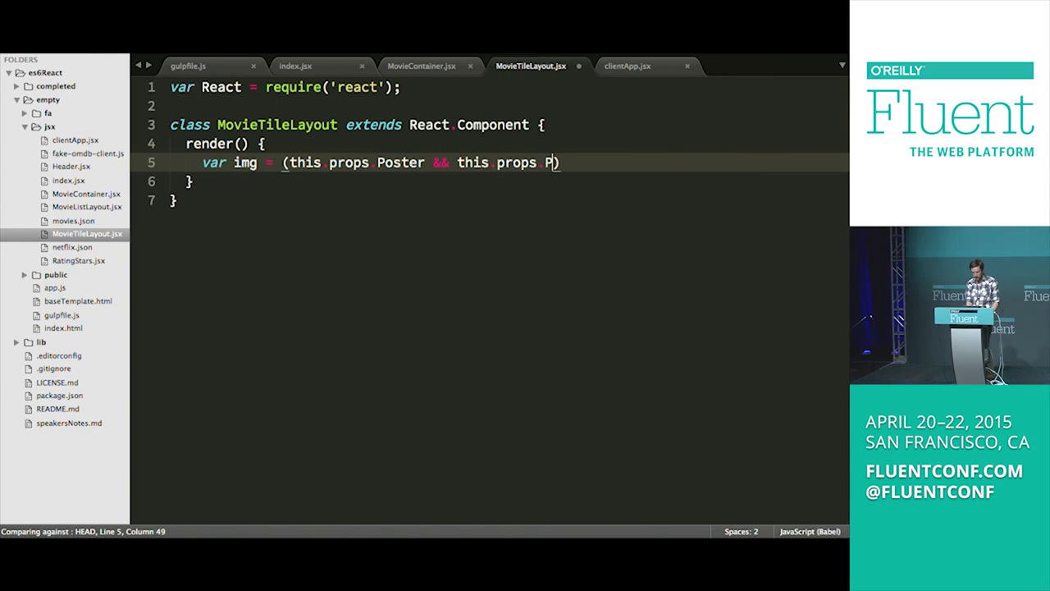
{"action": "type", "text": "oster |"}
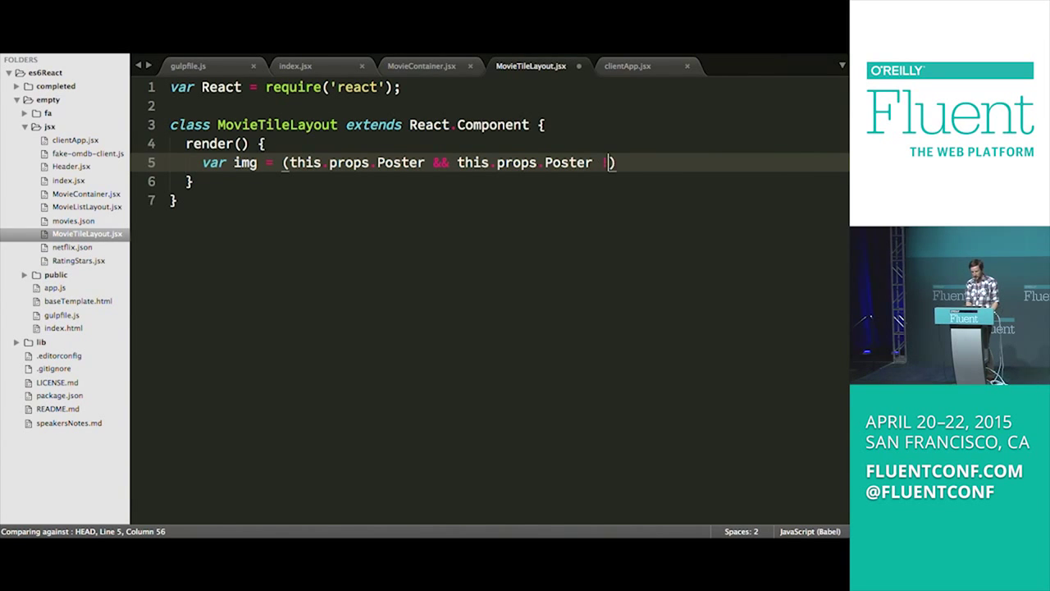
{"action": "type", "text": "!=="}
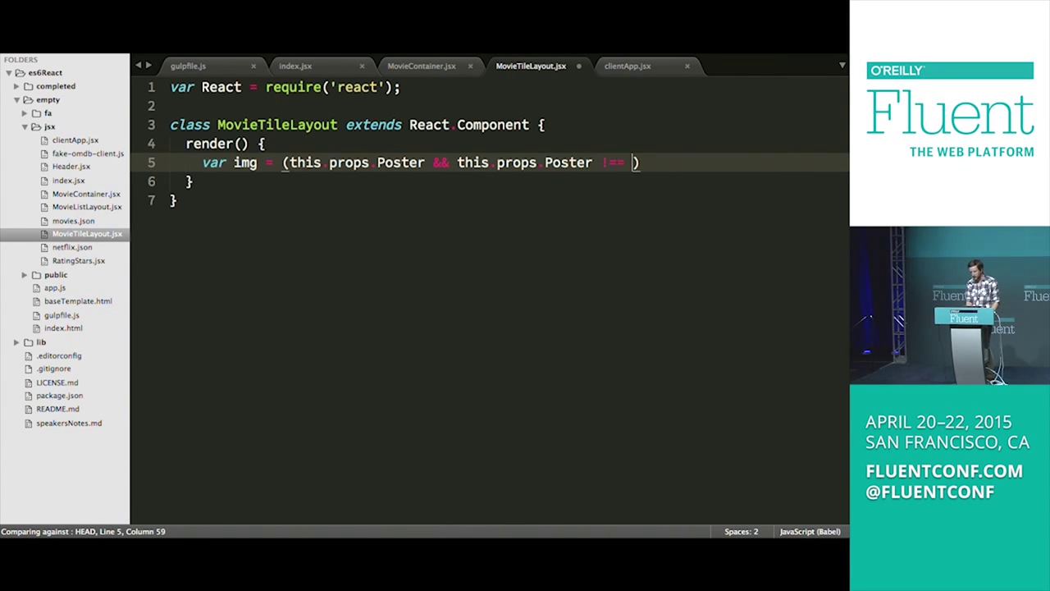
{"action": "type", "text": "'N'"}
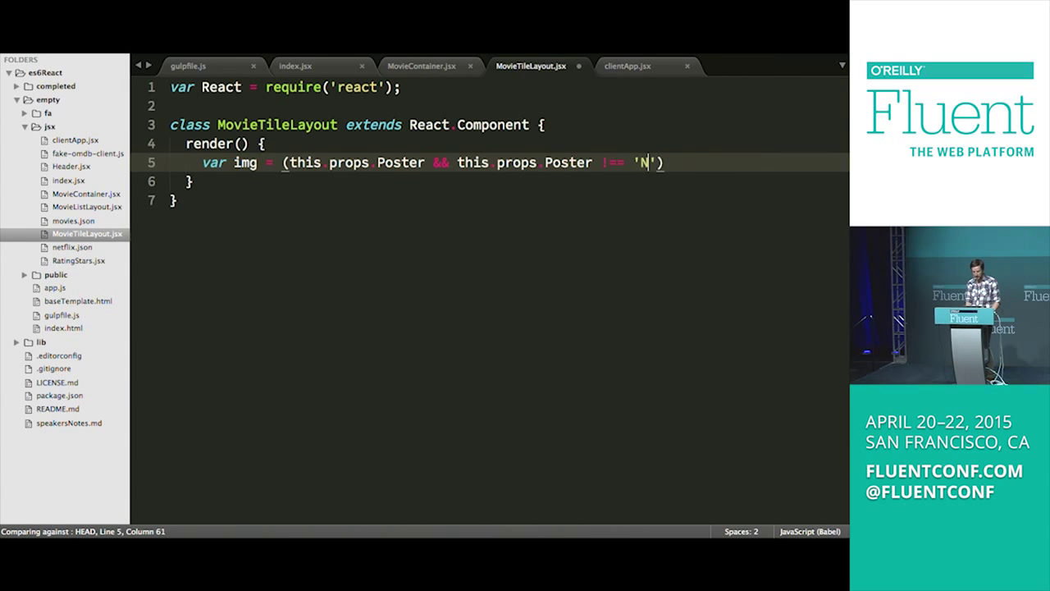
{"action": "type", "text": "/A"}
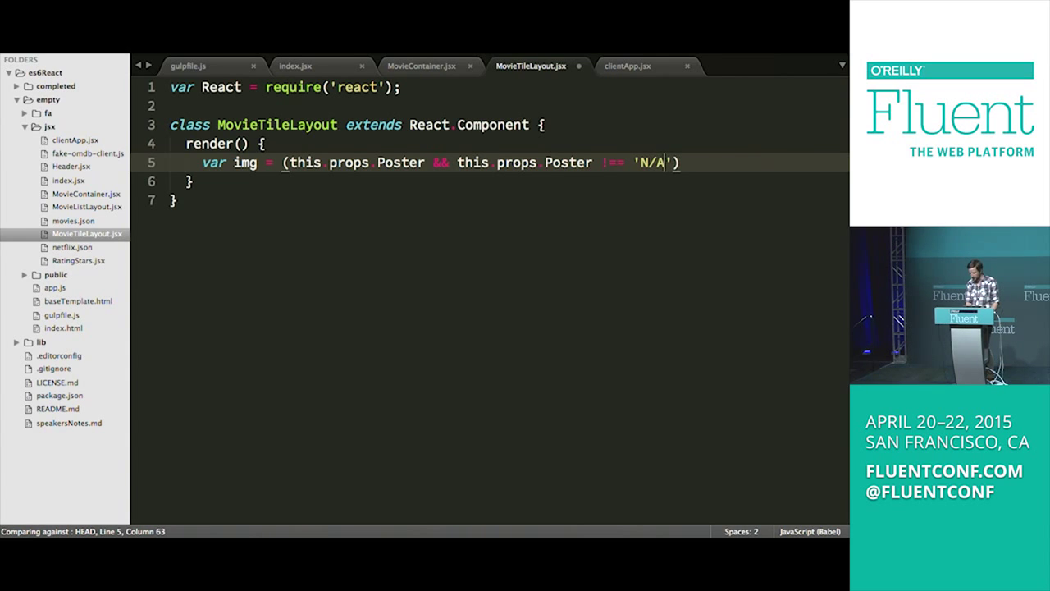
{"action": "type", "text": "?"}
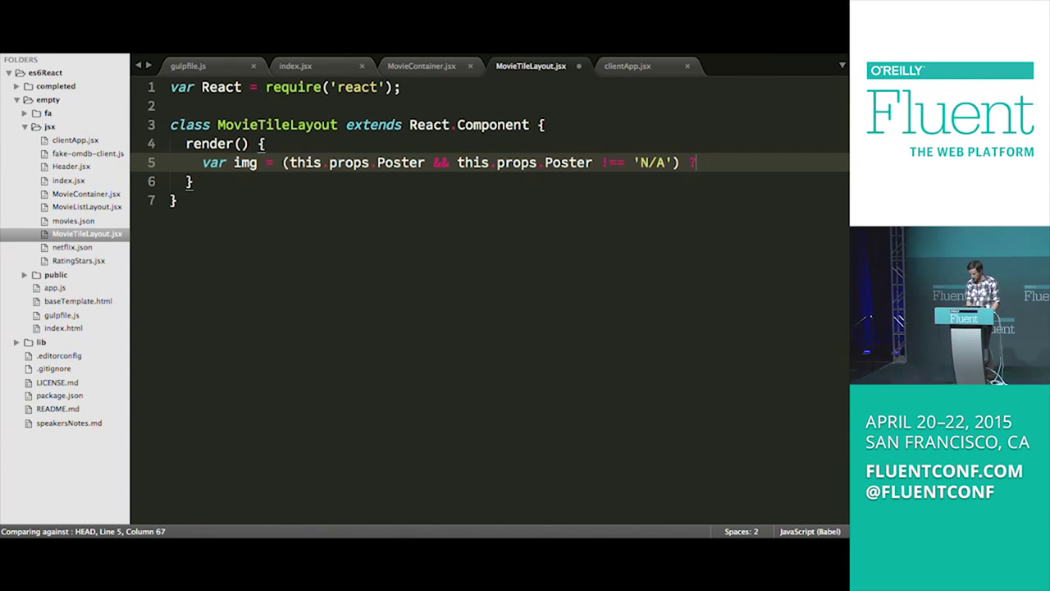
{"action": "type", "text": "this.props"}
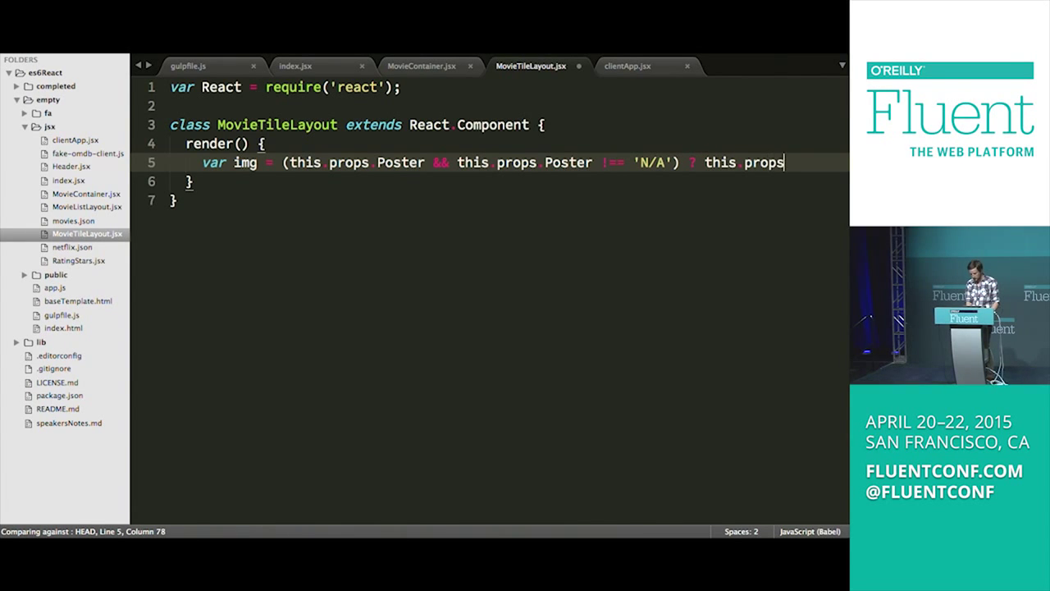
{"action": "type", "text": ".Poster : `"}
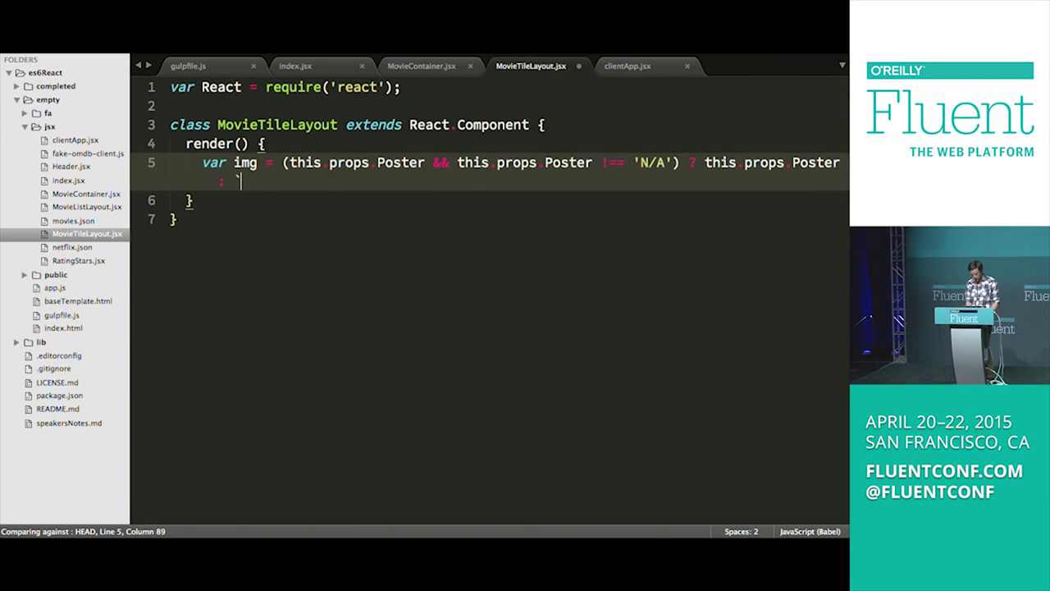
Step: Otherwise fall back to a random `public/img/fake${Math.floor(Math.random() * 5)}.jpg` path
{"action": "type", "text": "pu"}
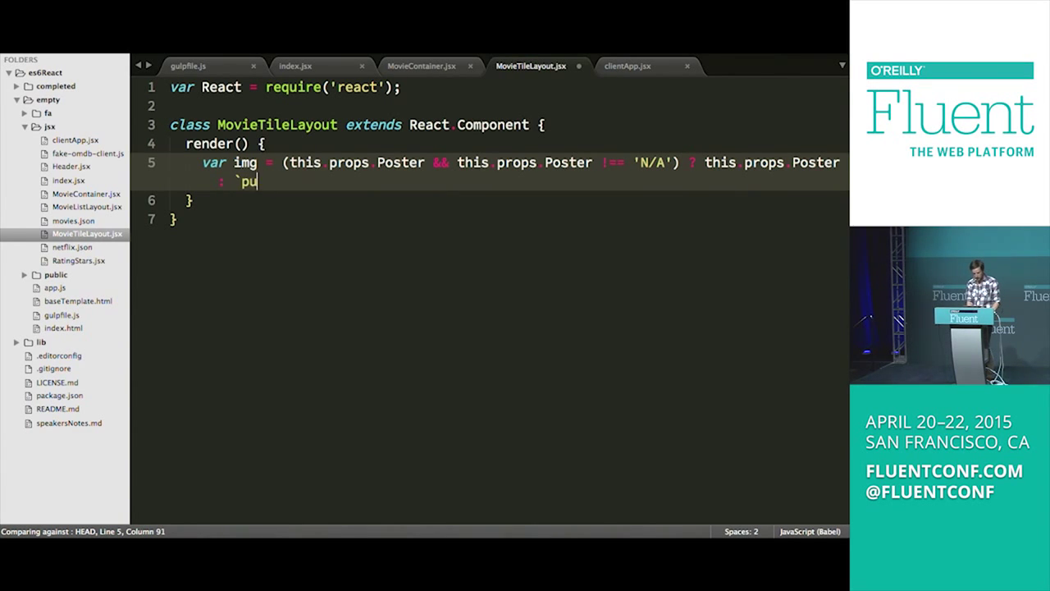
{"action": "type", "text": "blic/img/"}
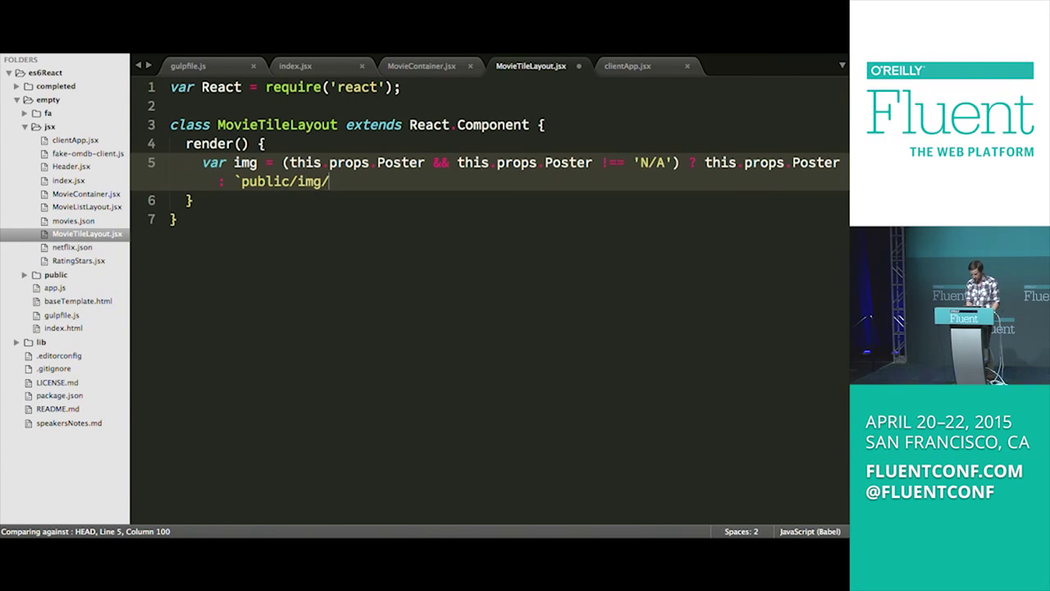
{"action": "type", "text": "fake"}
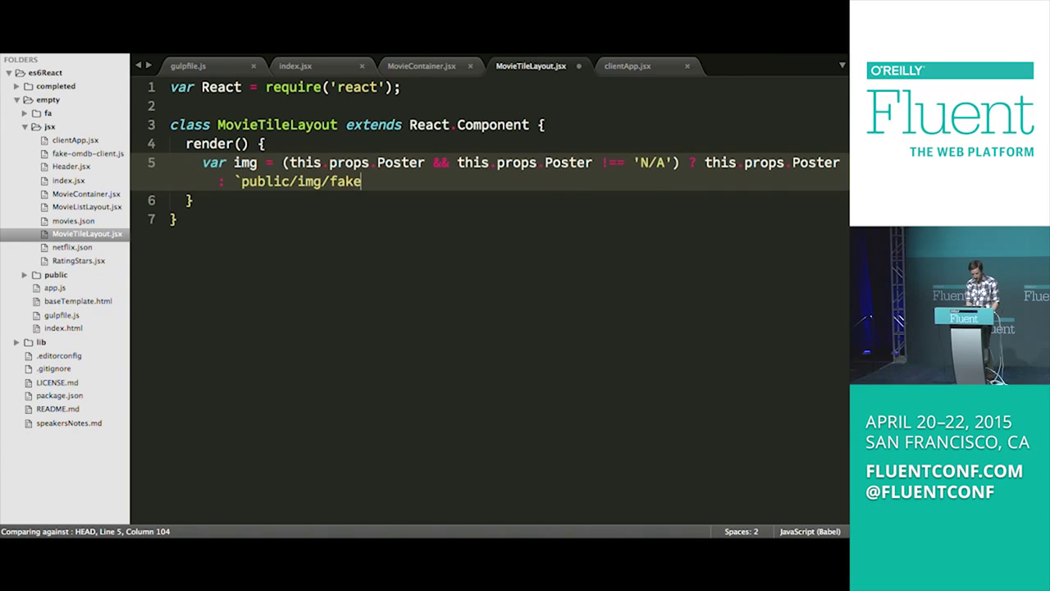
{"action": "type", "text": "${}"}
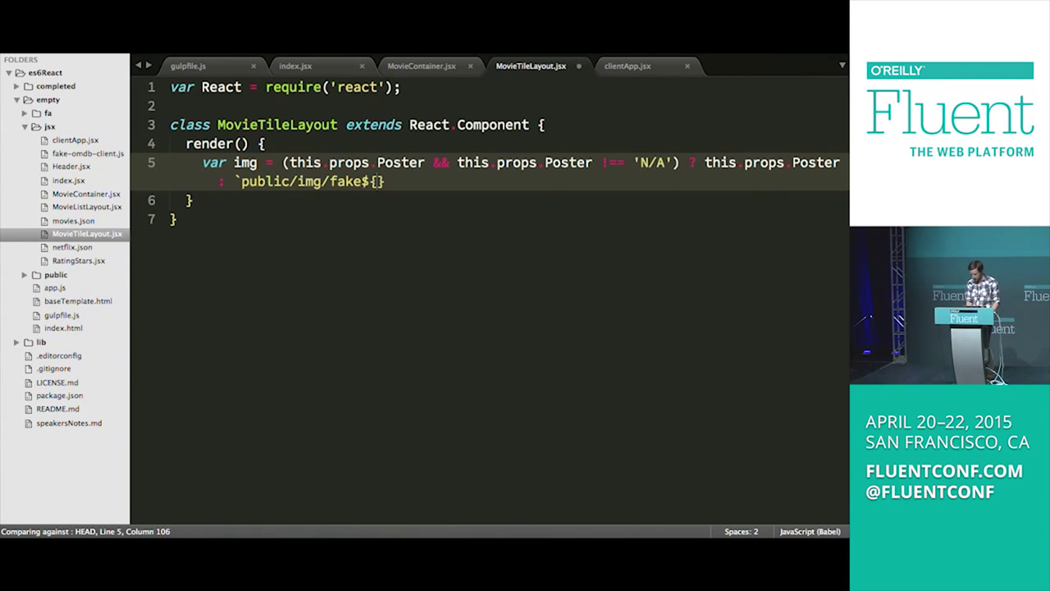
{"action": "type", "text": "M"}
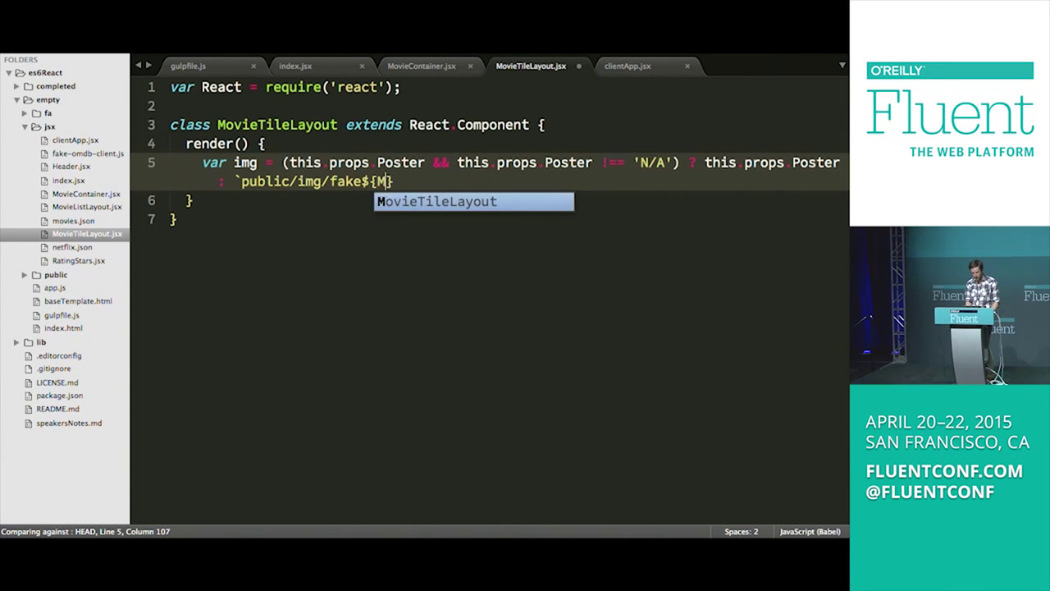
{"action": "type", "text": "ath.floor(Math."}
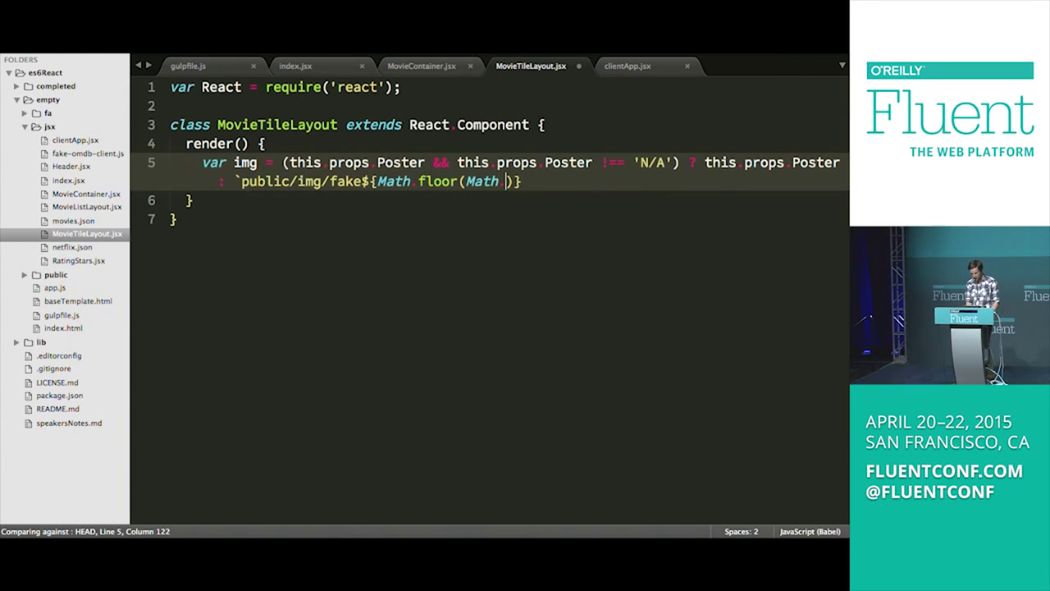
{"action": "type", "text": "random"}
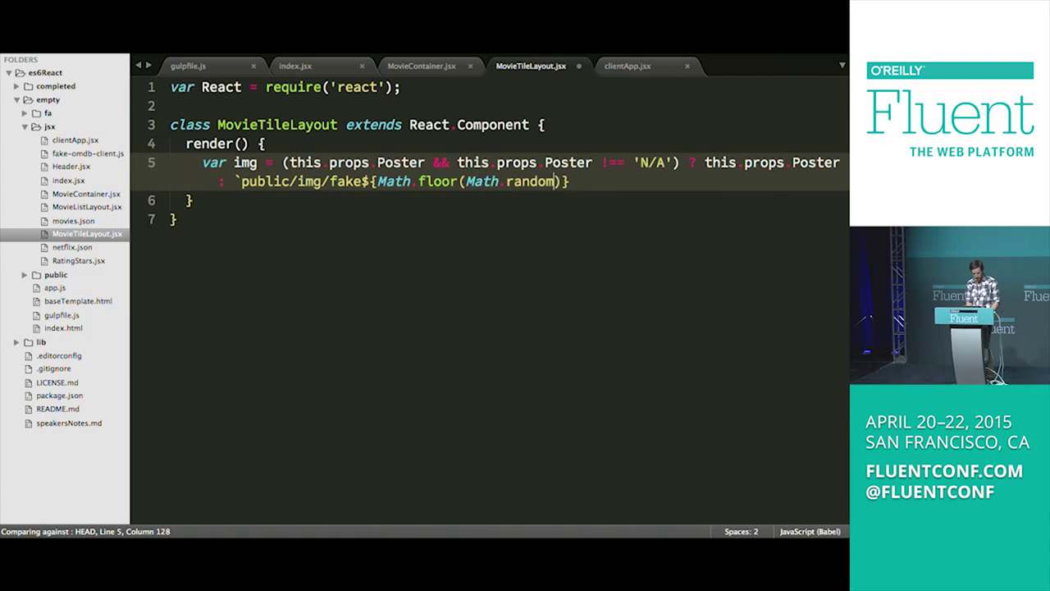
{"action": "type", "text": "()"}
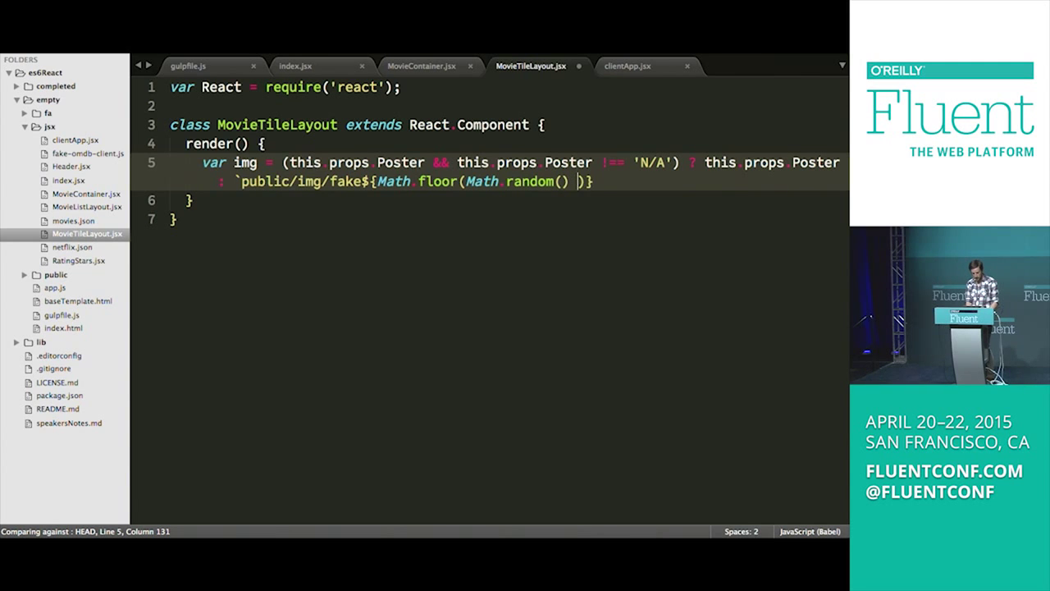
{"action": "type", "text": "* 5"}
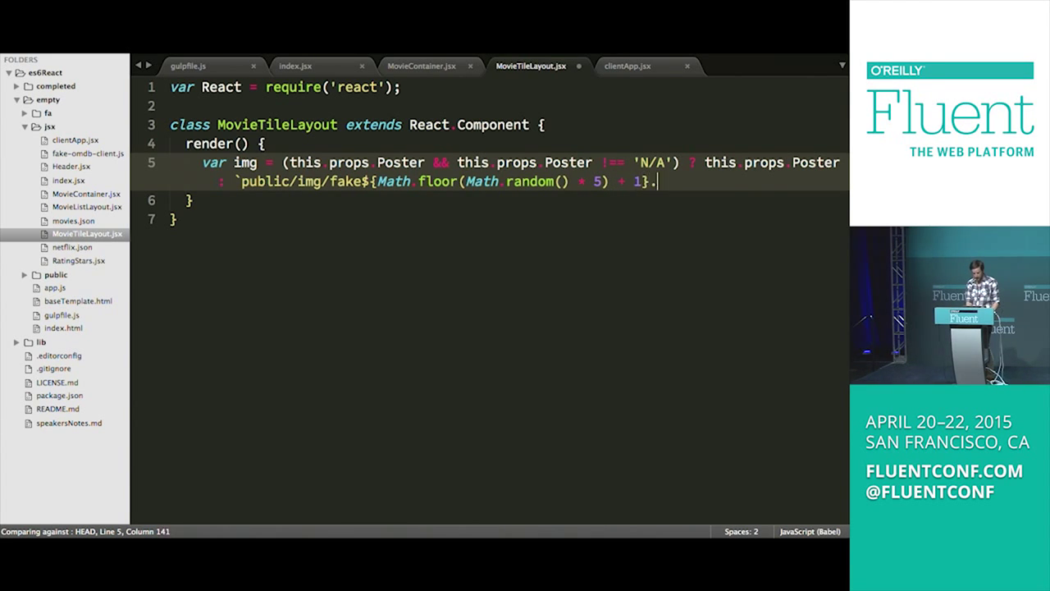
{"action": "type", "text": "jpg`"}
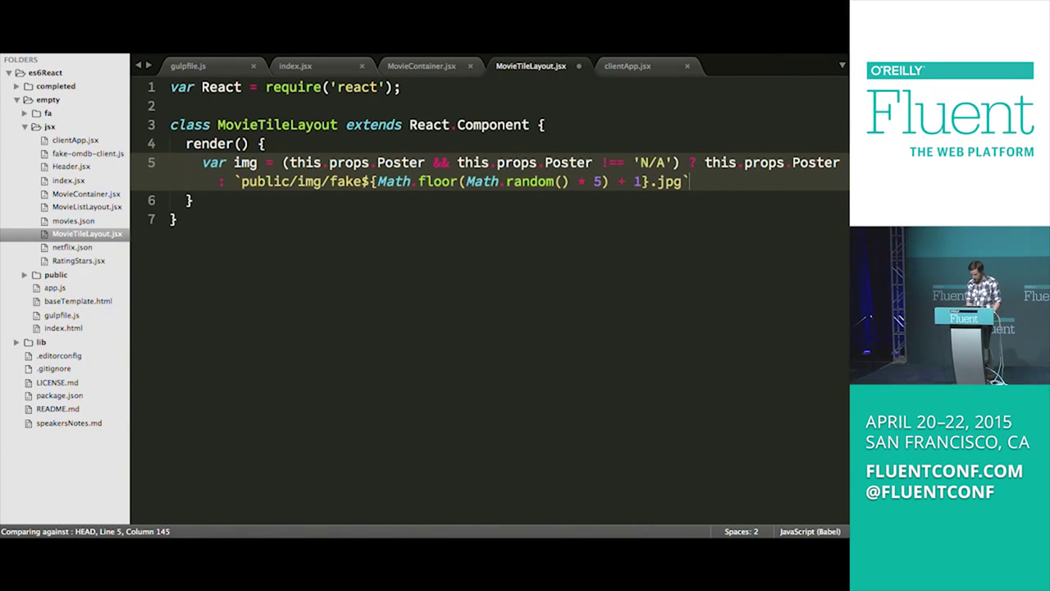
{"action": "type", "text": ";"}
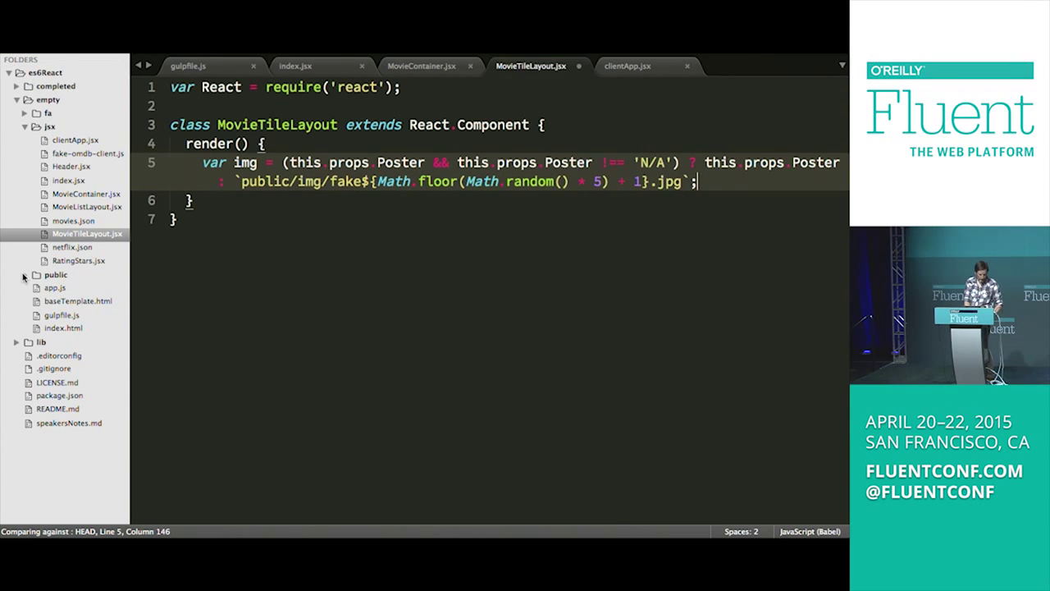
Step: Expand the public folder to show its images and add a line after the img declaration
{"action": "left_click", "coordinate": [59, 288]}
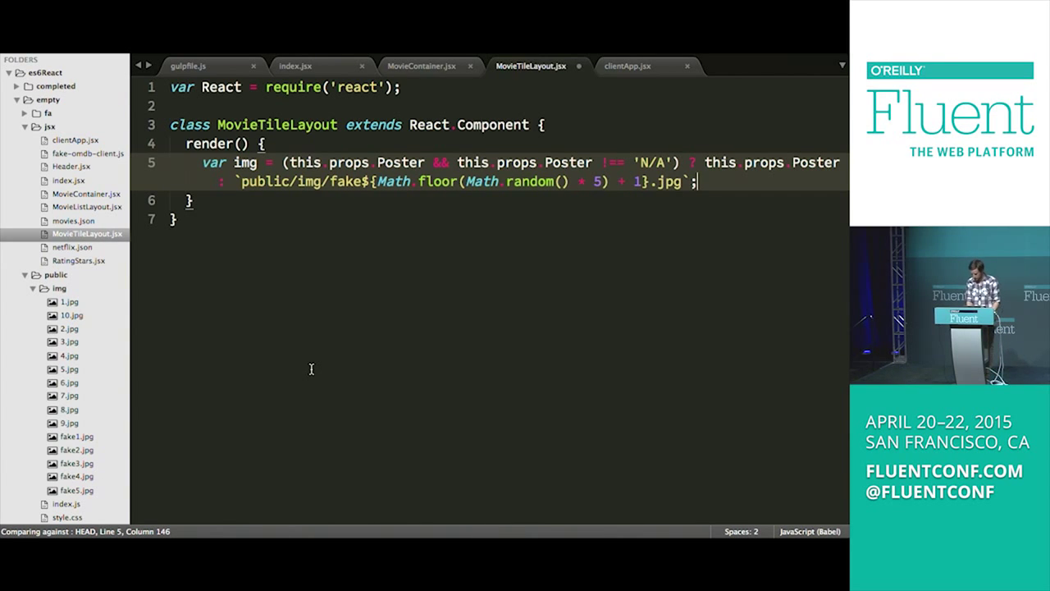
{"action": "key", "text": "Enter"}
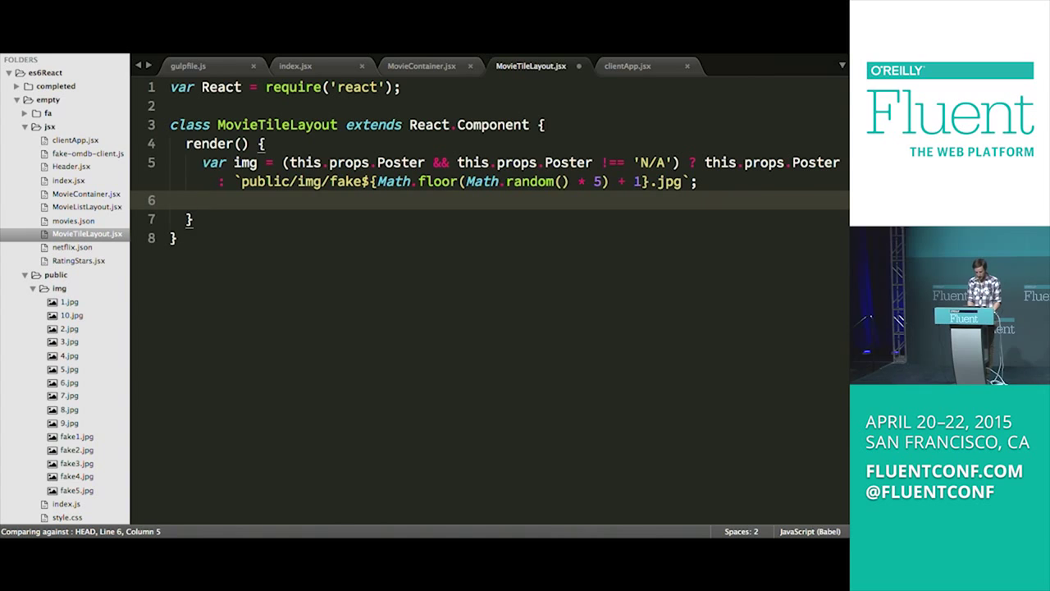
Step: Start render's return ( with a div of className 'movie-tile'
{"action": "type", "text": "return ("}
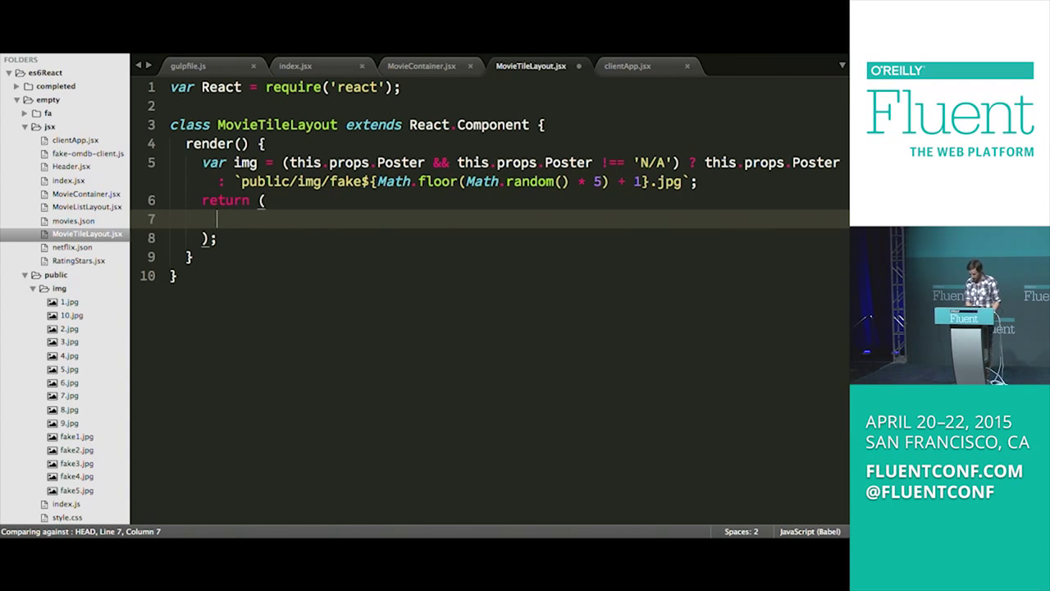
{"action": "type", "text": "<div className"}
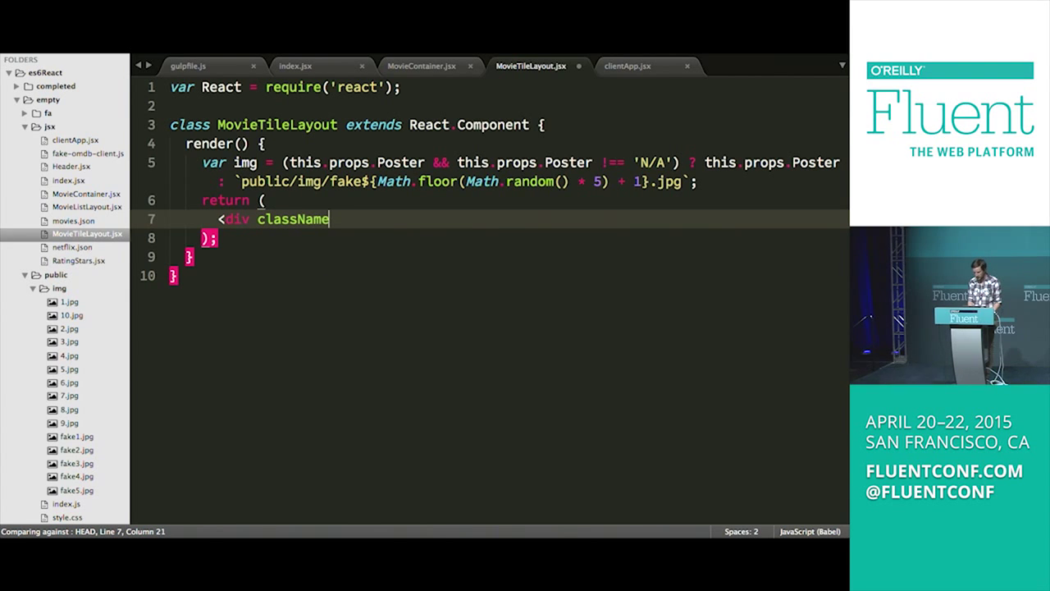
{"action": "type", "text": "='movie'"}
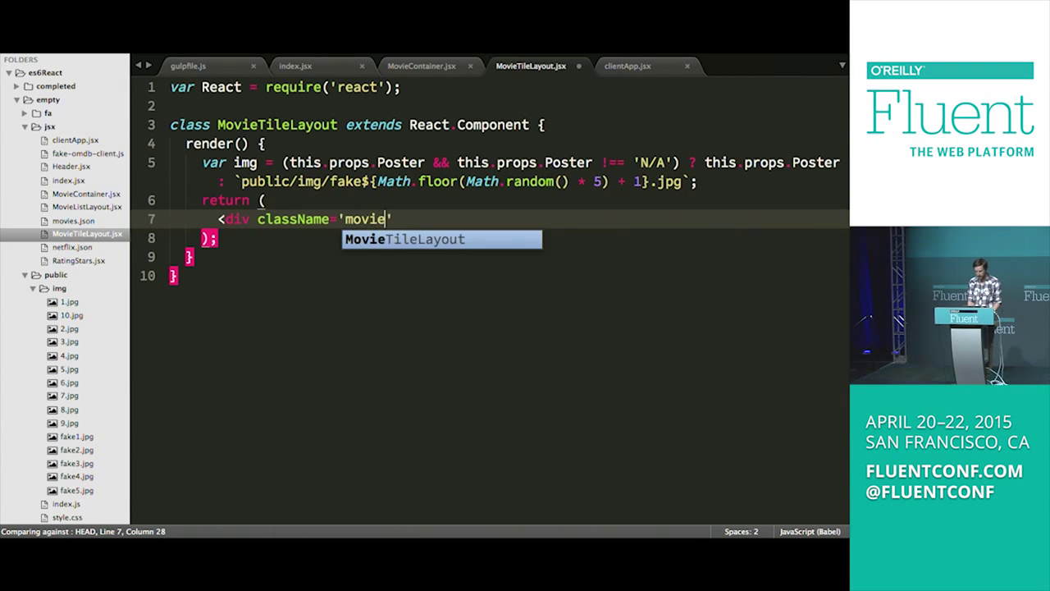
{"action": "type", "text": "-tile"}
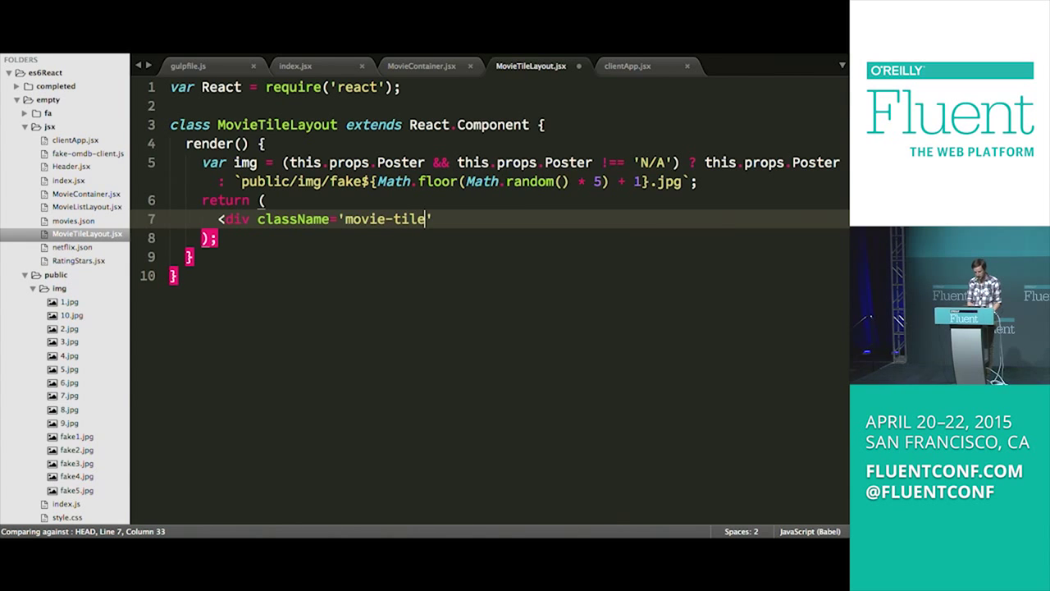
{"action": "type", "text": ">"}
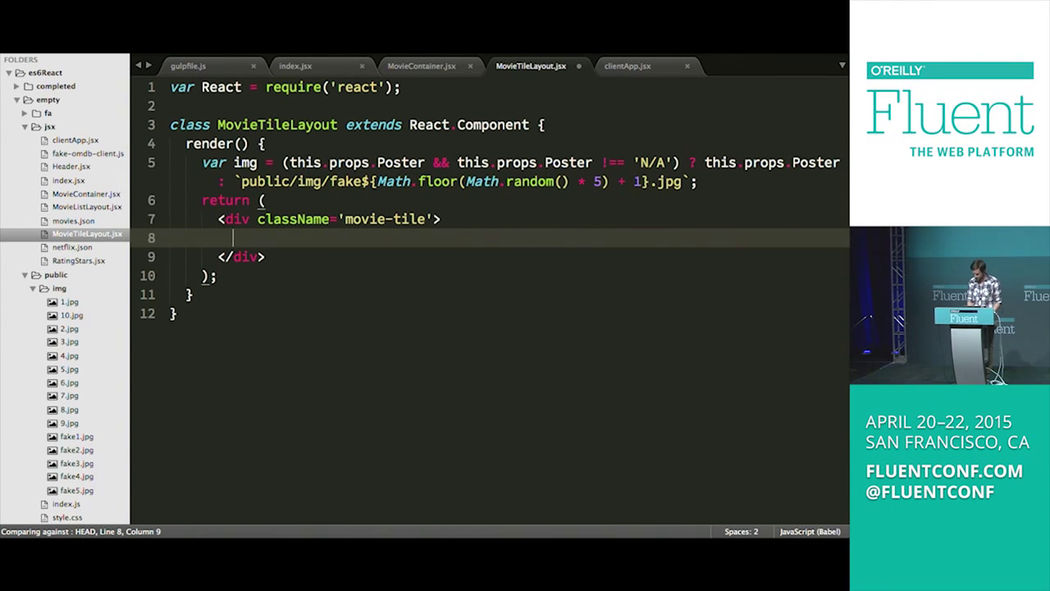
Step: Nest a div with className 'movie-tile__img-container' inside it
{"action": "type", "text": "<div"}
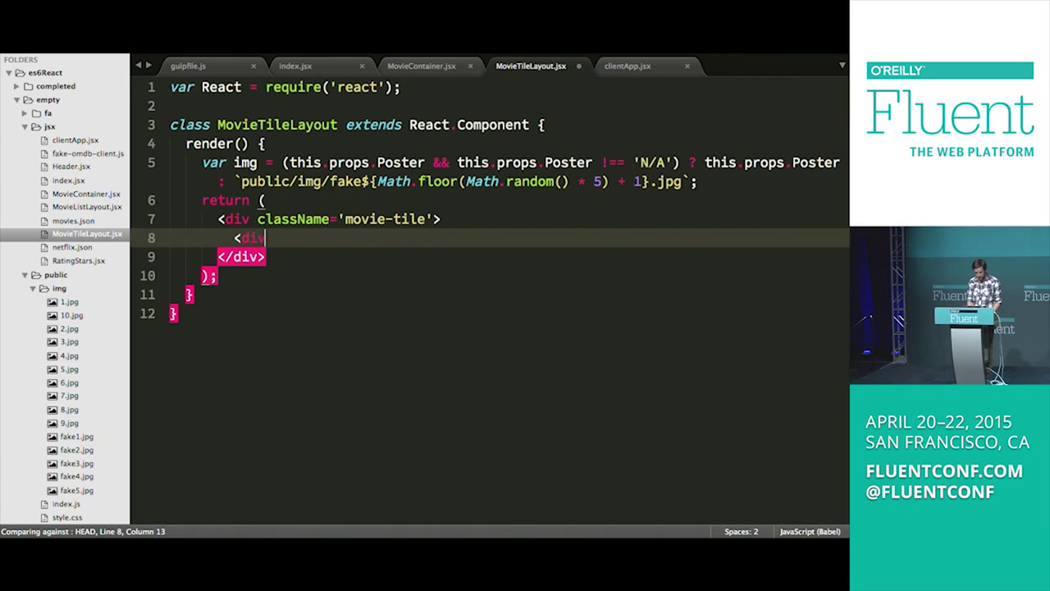
{"action": "type", "text": "className='"}
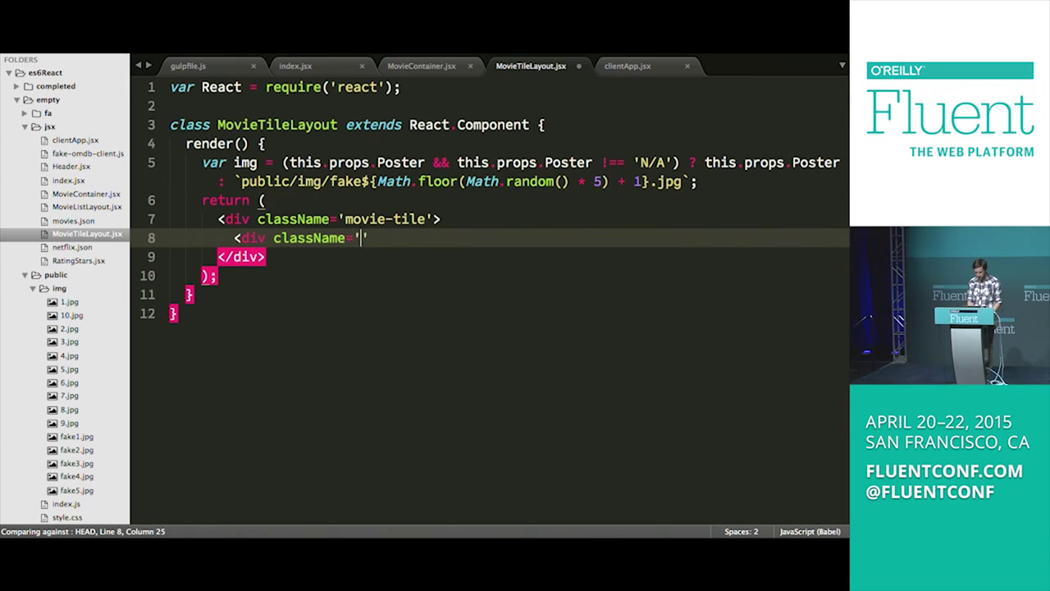
{"action": "type", "text": "movie-tile"}
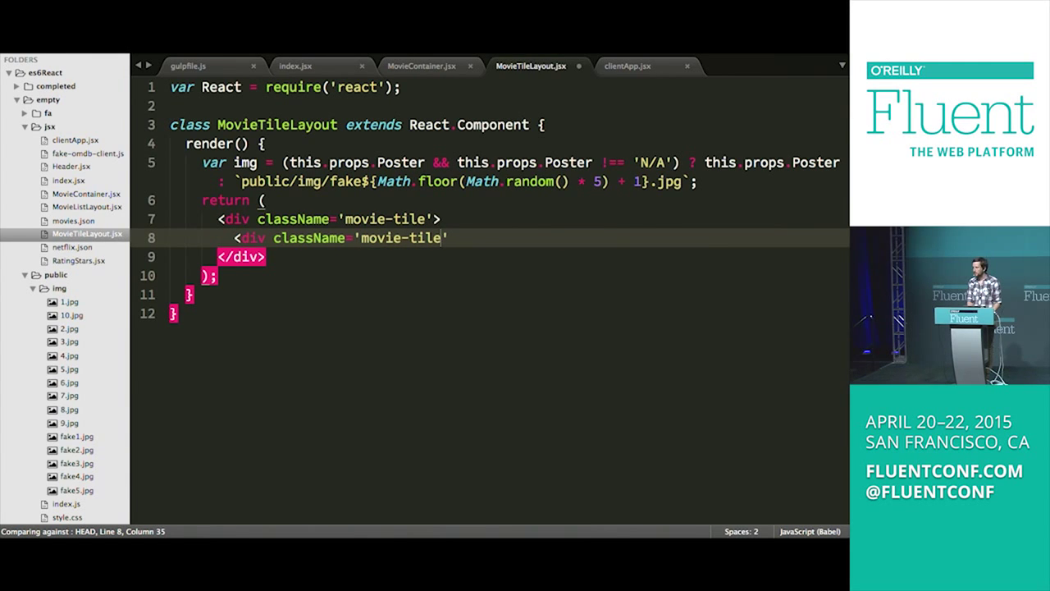
{"action": "type", "text": "__"}
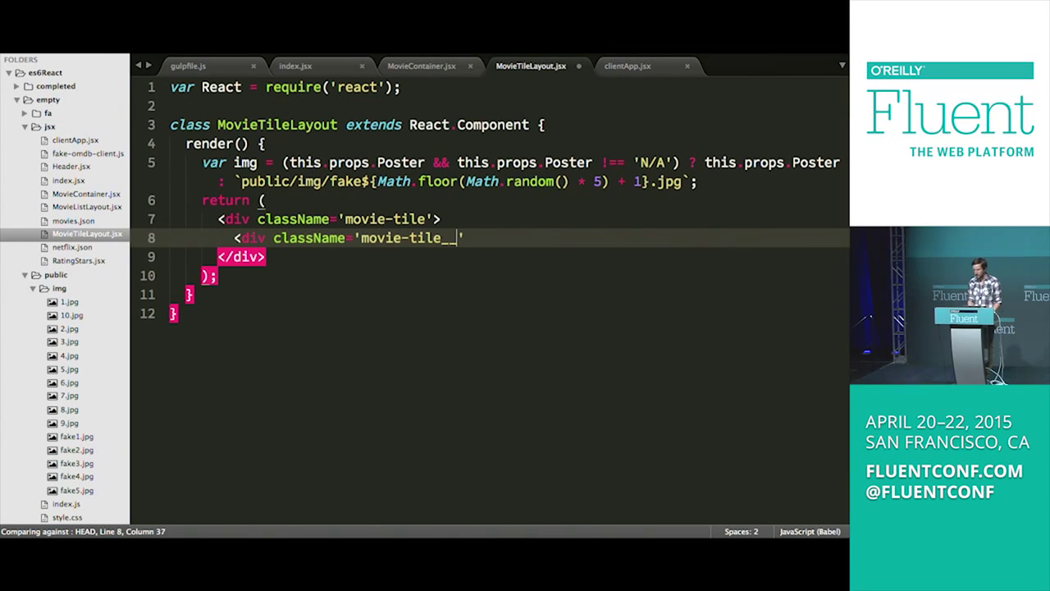
{"action": "type", "text": "img"}
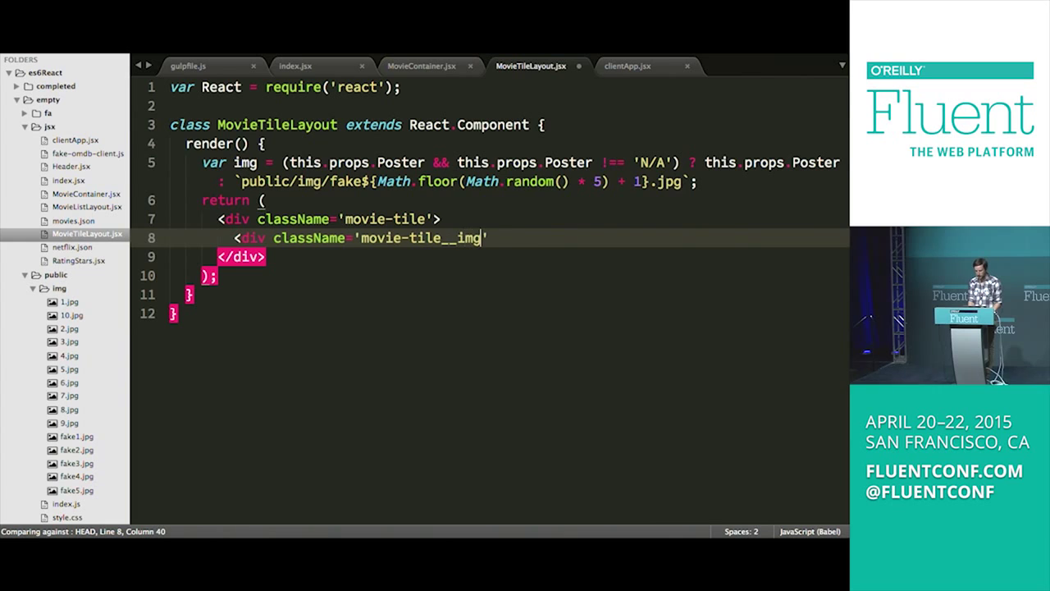
{"action": "type", "text": "-container"}
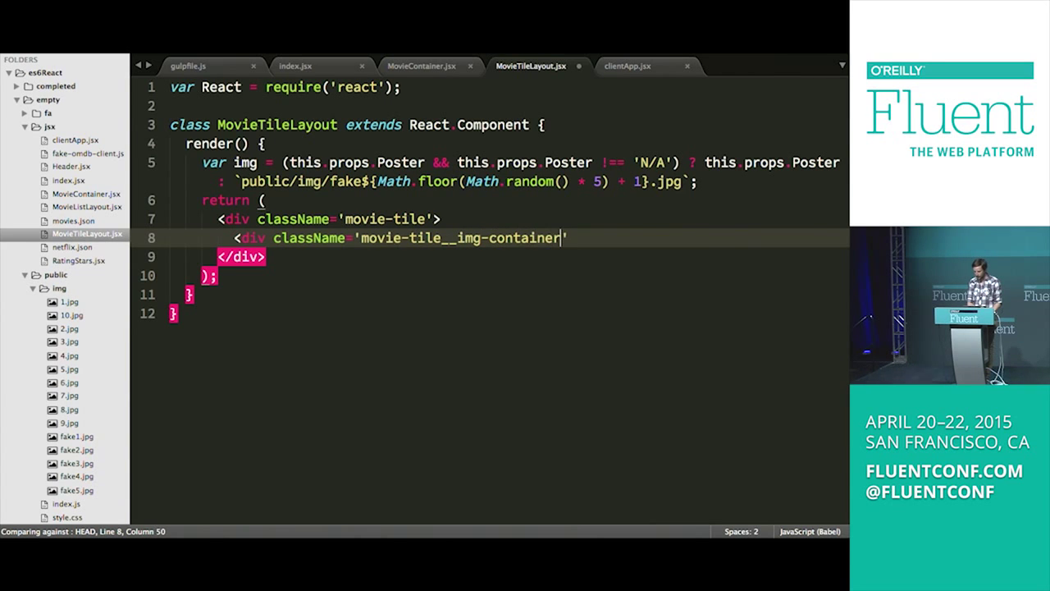
{"action": "type", "text": "'>"}
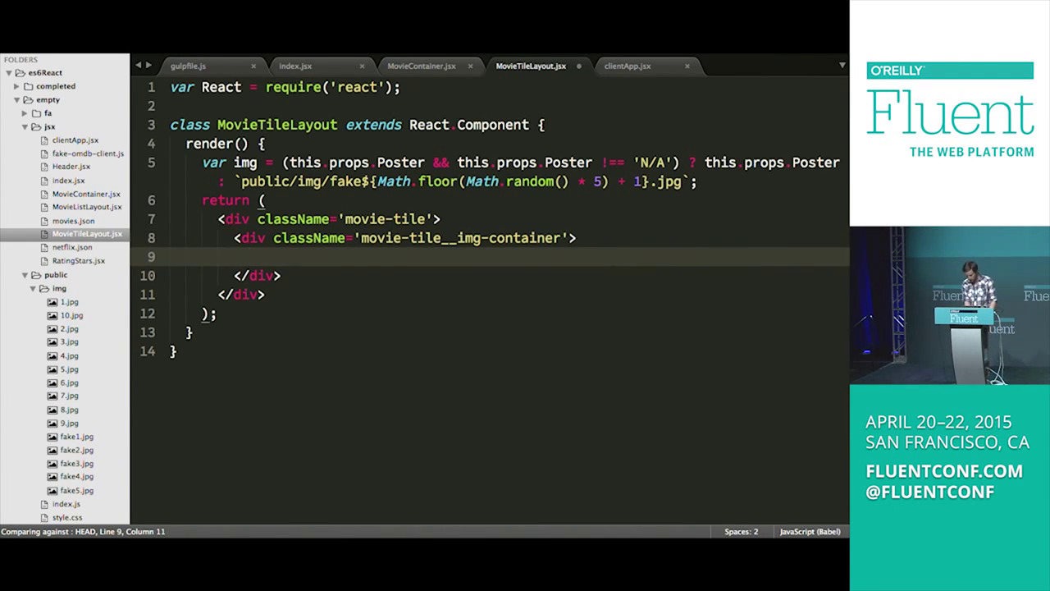
Step: Begin an inner div with className 'movie-tile__img'
{"action": "type", "text": "di"}
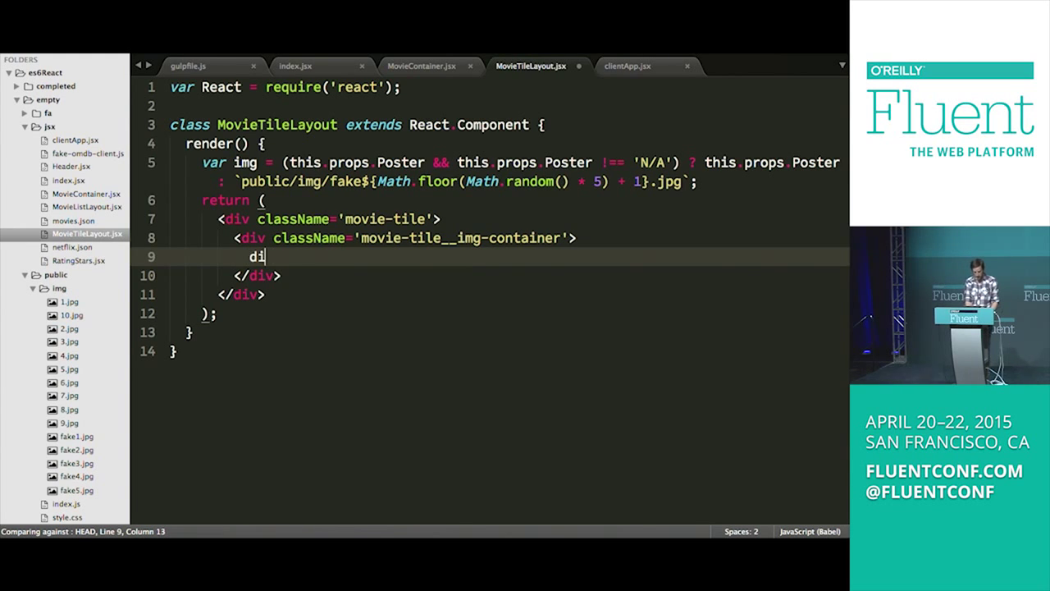
{"action": "type", "text": "v className"}
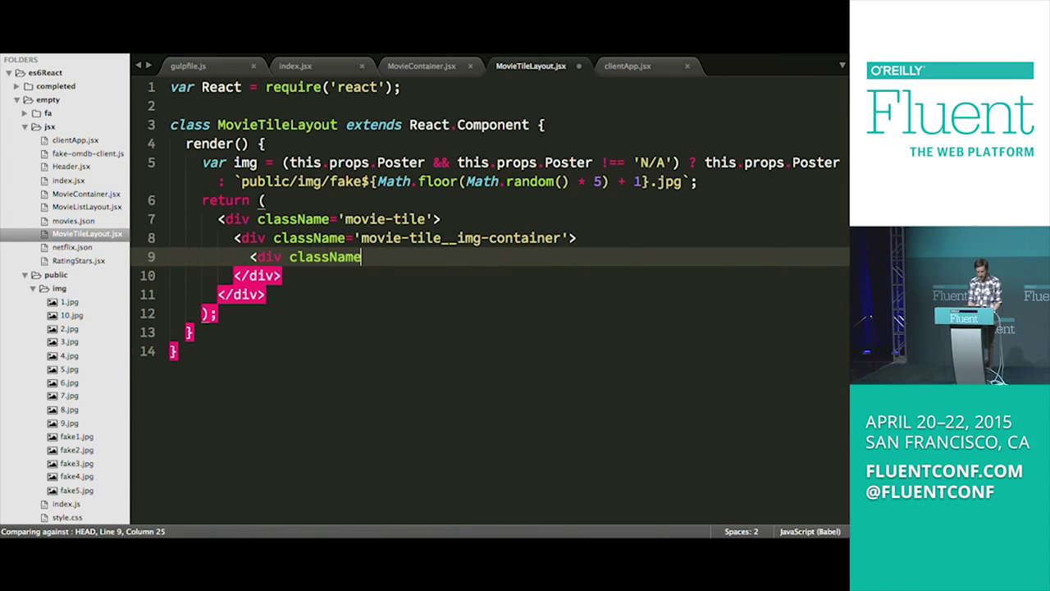
{"action": "type", "text": "='"}
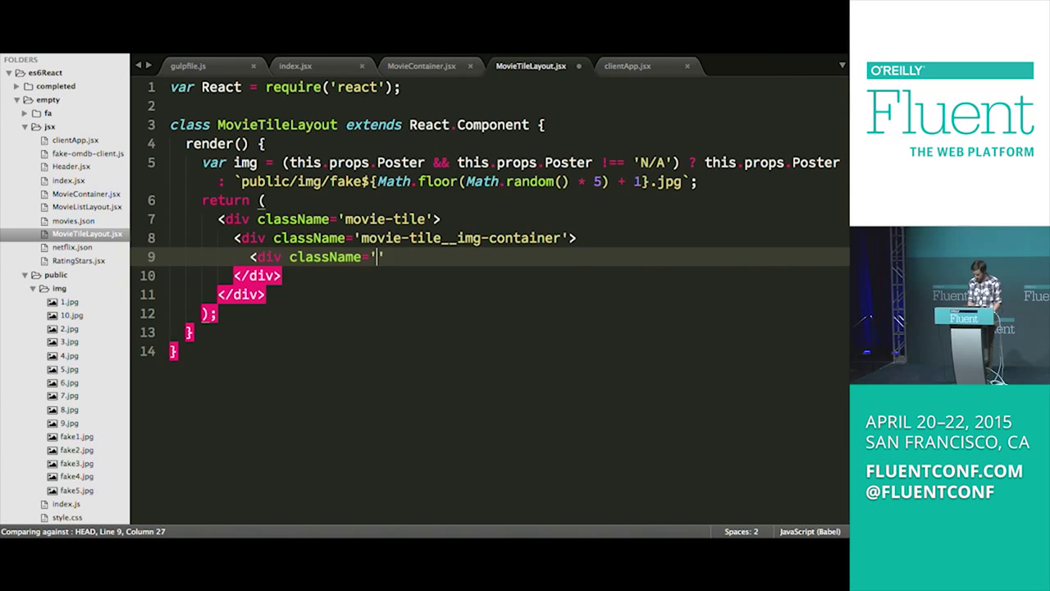
{"action": "type", "text": "movie-tile__img"}
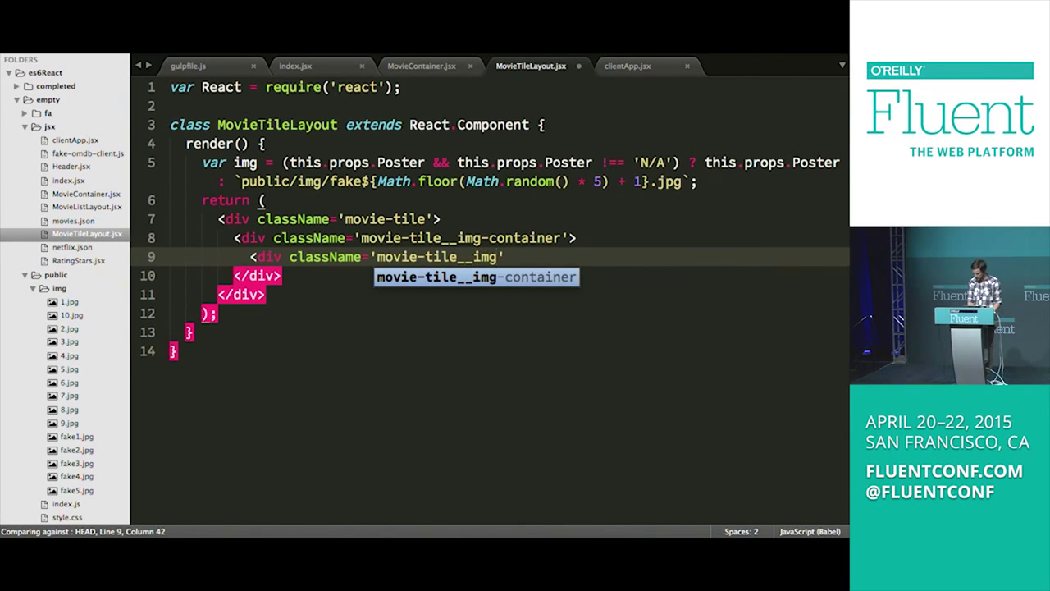
Step: Give the movie-tile__img div an inline style with backgroundImage set to url(${img})
{"action": "type", "text": "style"}
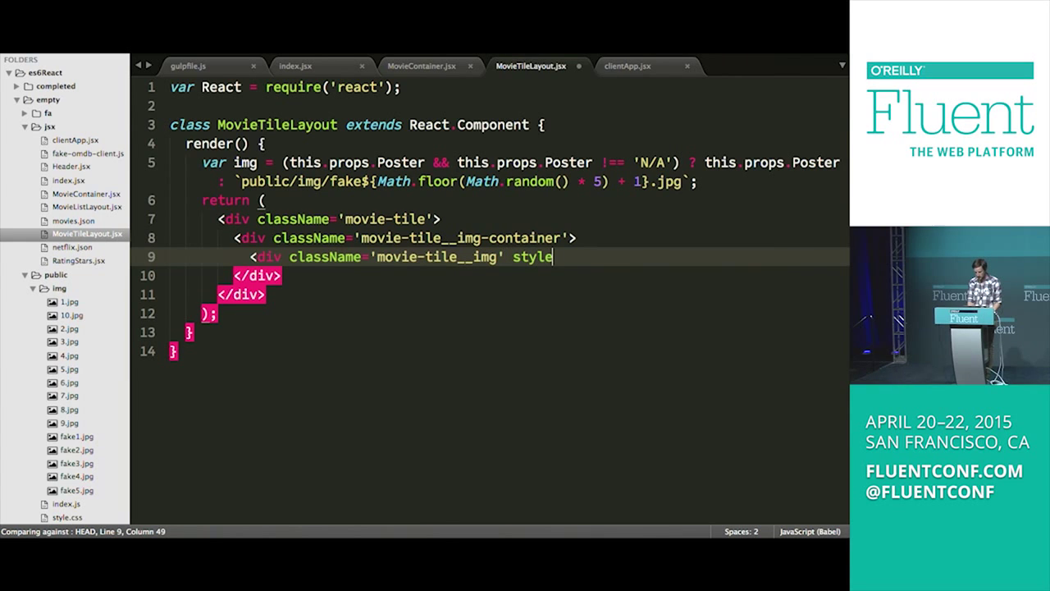
{"action": "type", "text": "="}
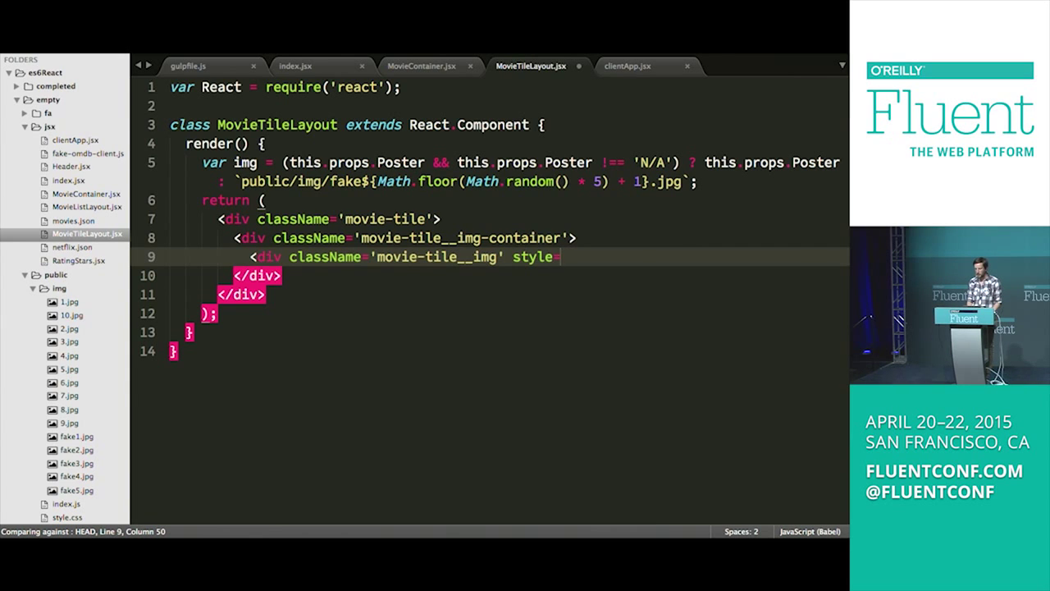
{"action": "type", "text": "{}"}
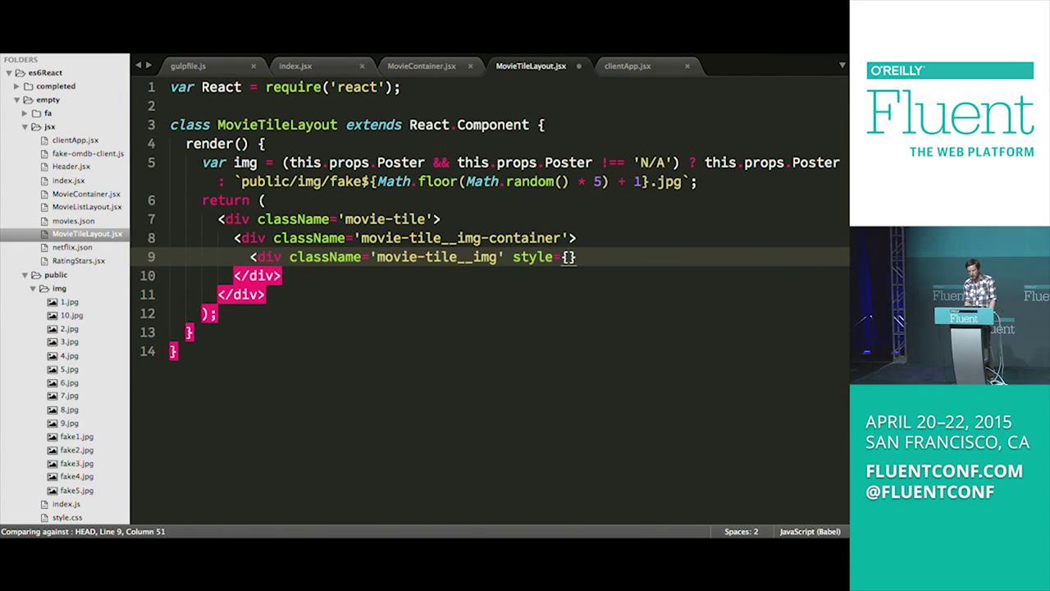
{"action": "type", "text": "{"}
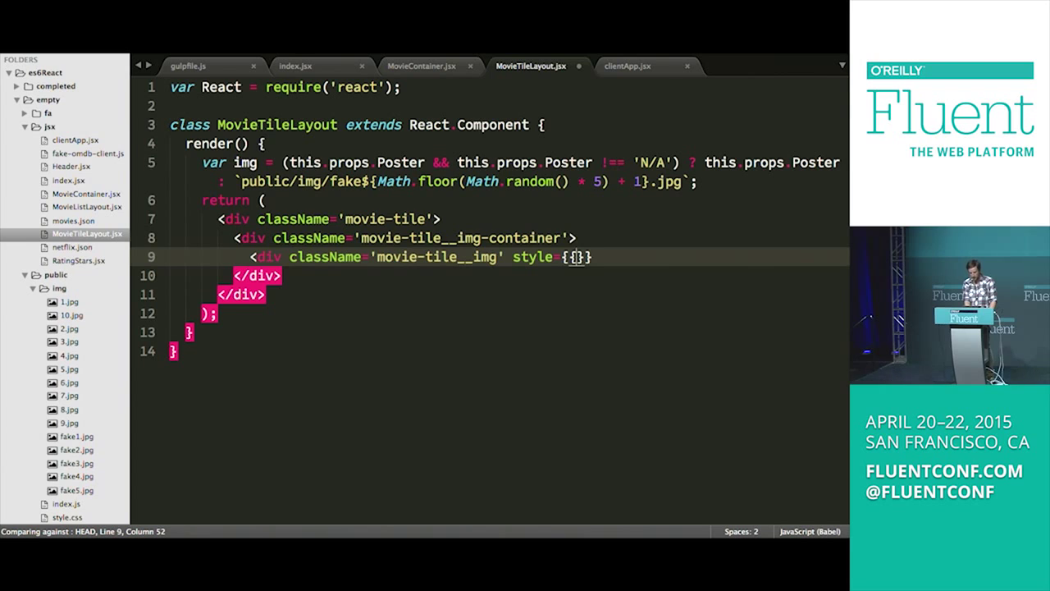
{"action": "type", "text": "{'bad'"}
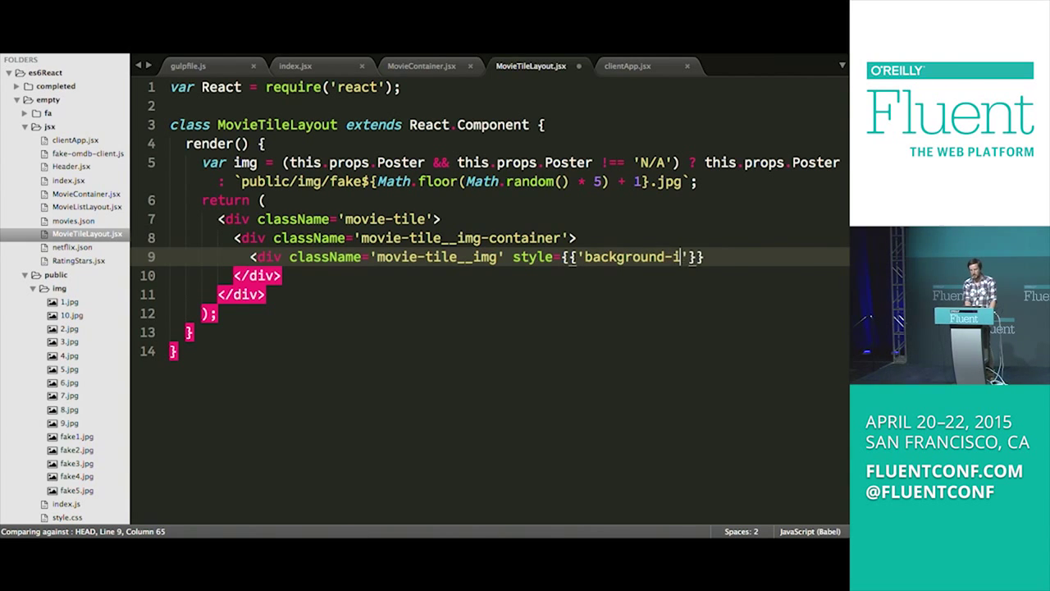
{"action": "type", "text": "mage"}
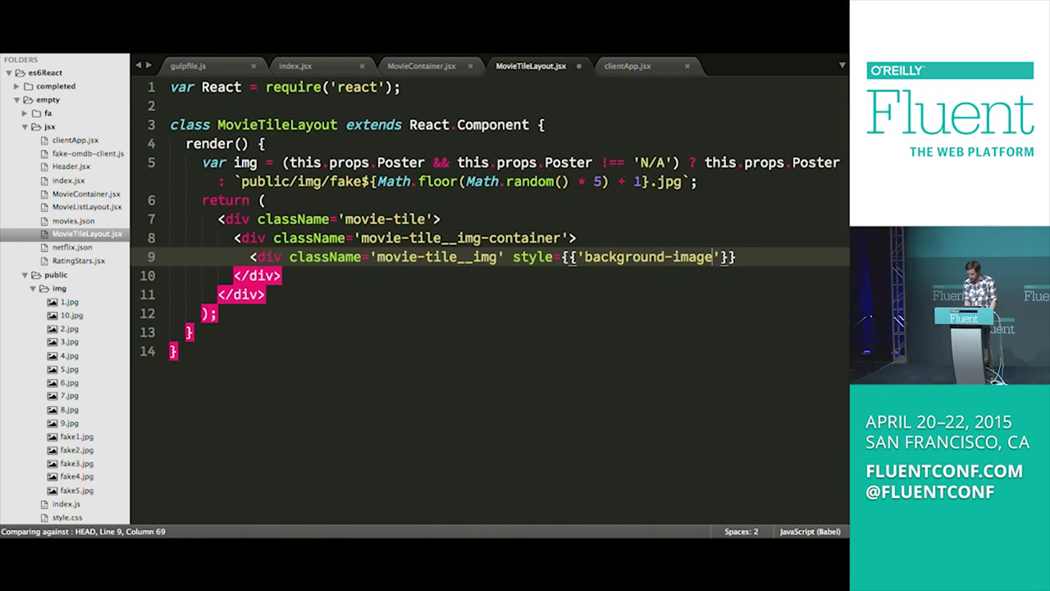
{"action": "type", "text": ": `"}
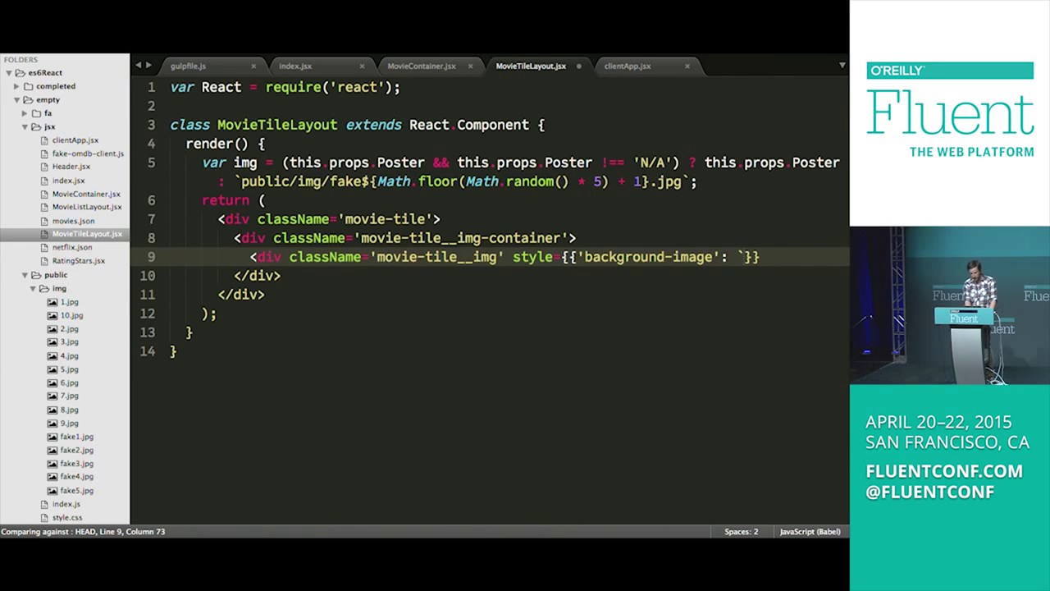
{"action": "type", "text": "url"}
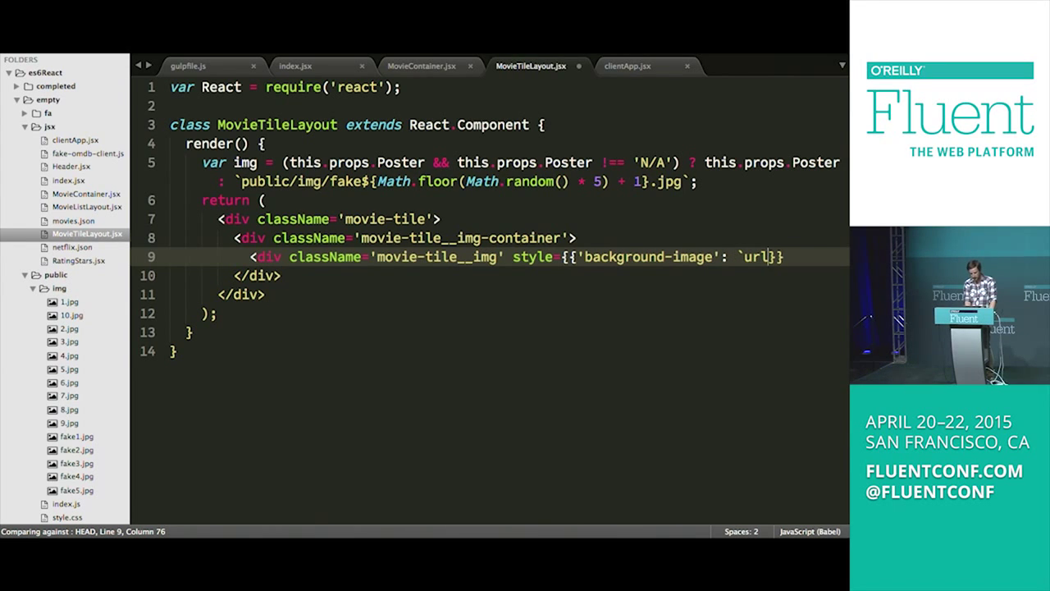
{"action": "type", "text": "("}
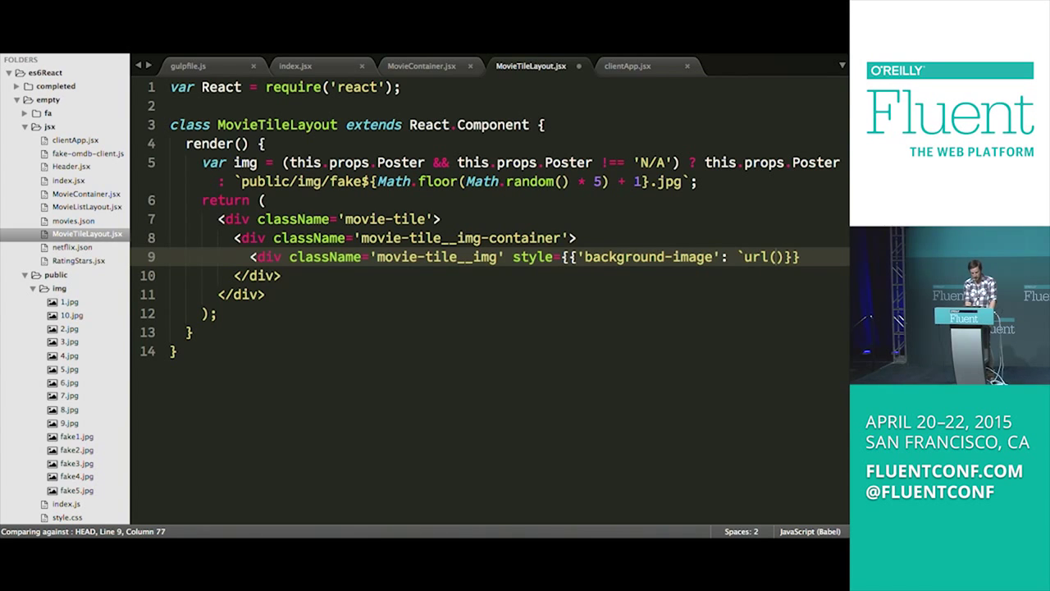
{"action": "type", "text": "${"}
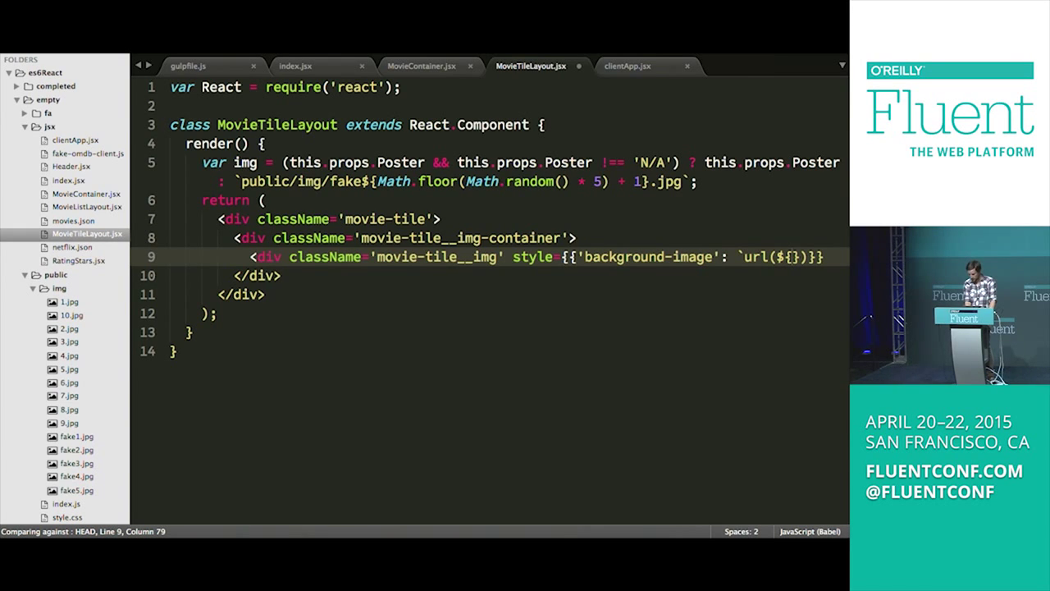
{"action": "type", "text": "img})`"}
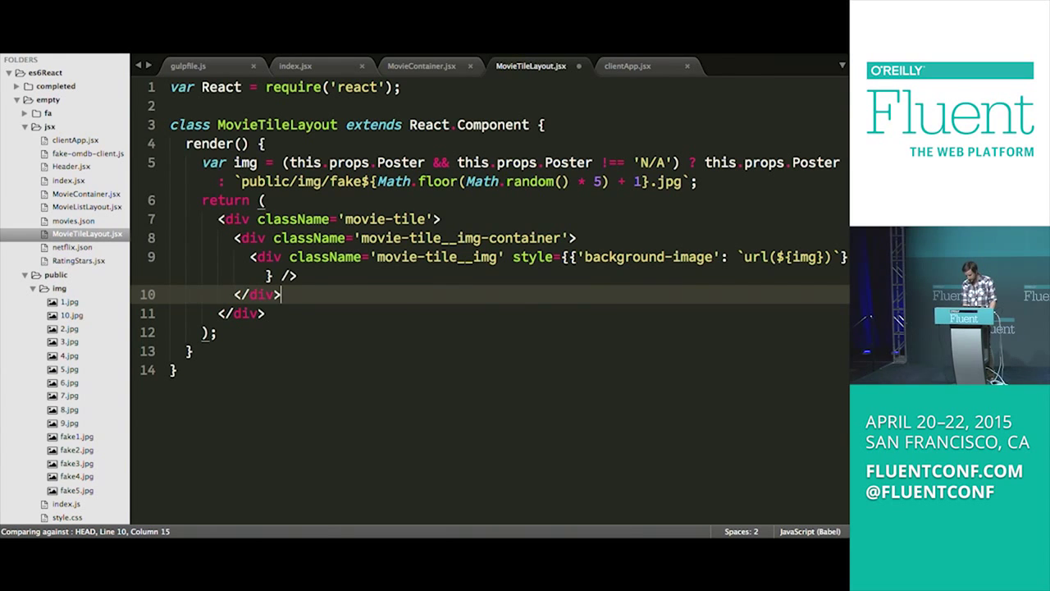
Step: Add <h1 className="movie-tile__info">{this.props.Title}</h1> below the image container
{"action": "type", "text": "<div>"}
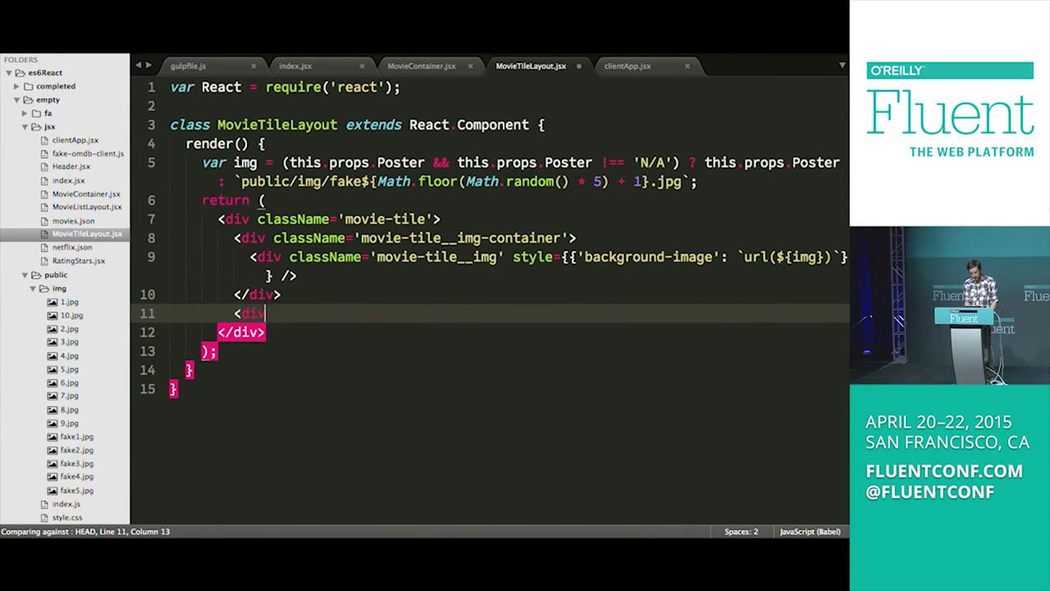
{"action": "type", "text": "className="}
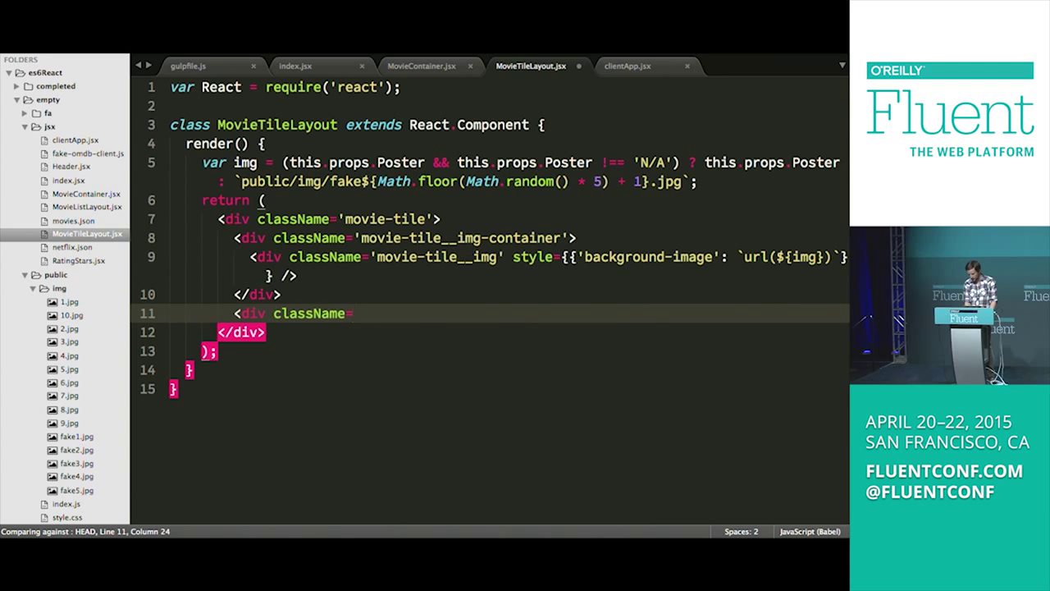
{"action": "type", "text": "\"movie-tile__info\">{this."}
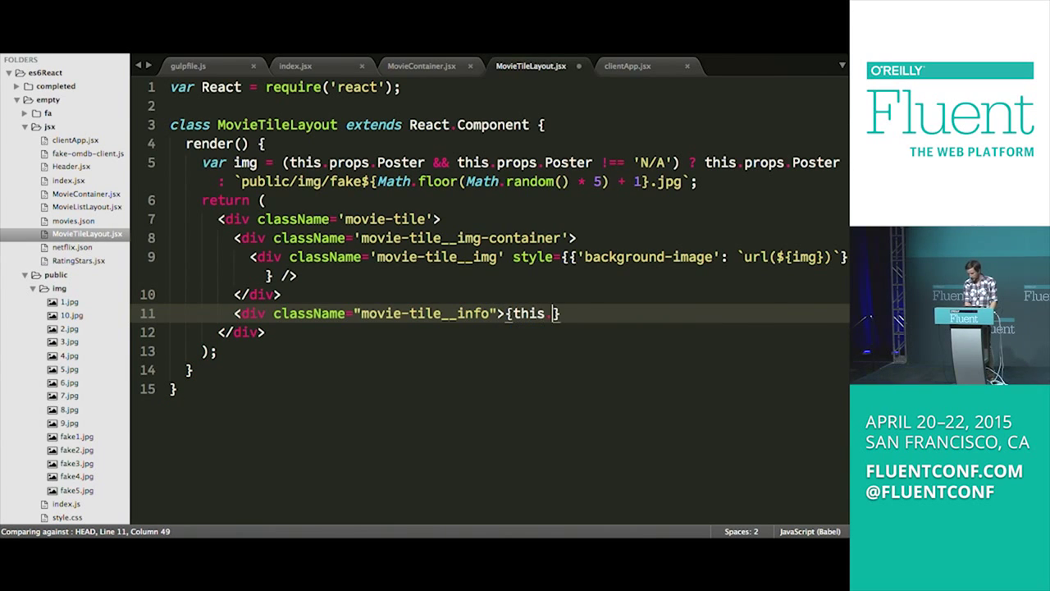
{"action": "type", "text": "props.T"}
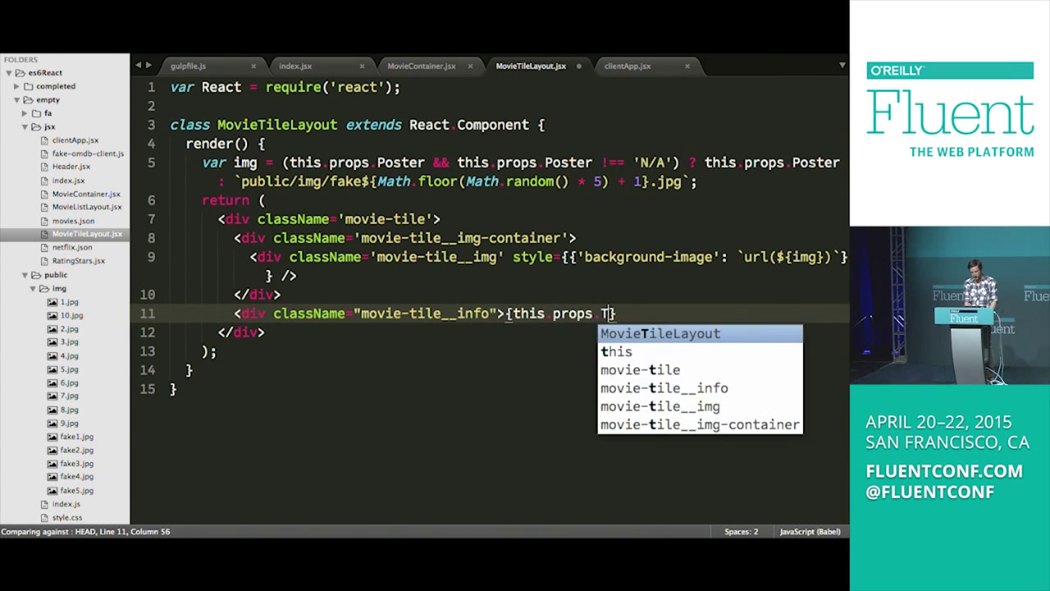
{"action": "type", "text": "itle}"}
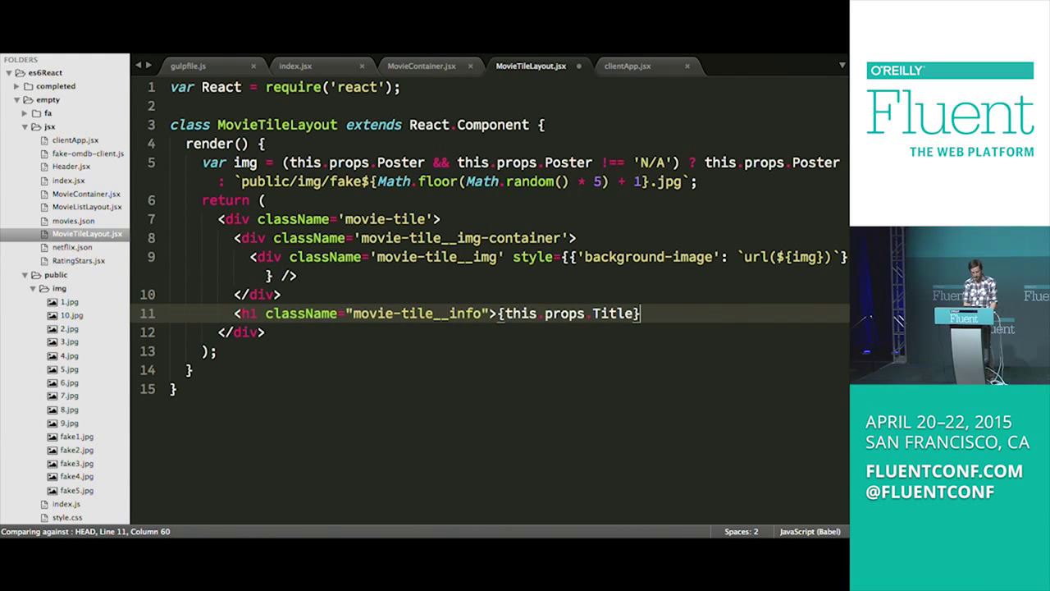
{"action": "type", "text": "</h1>"}
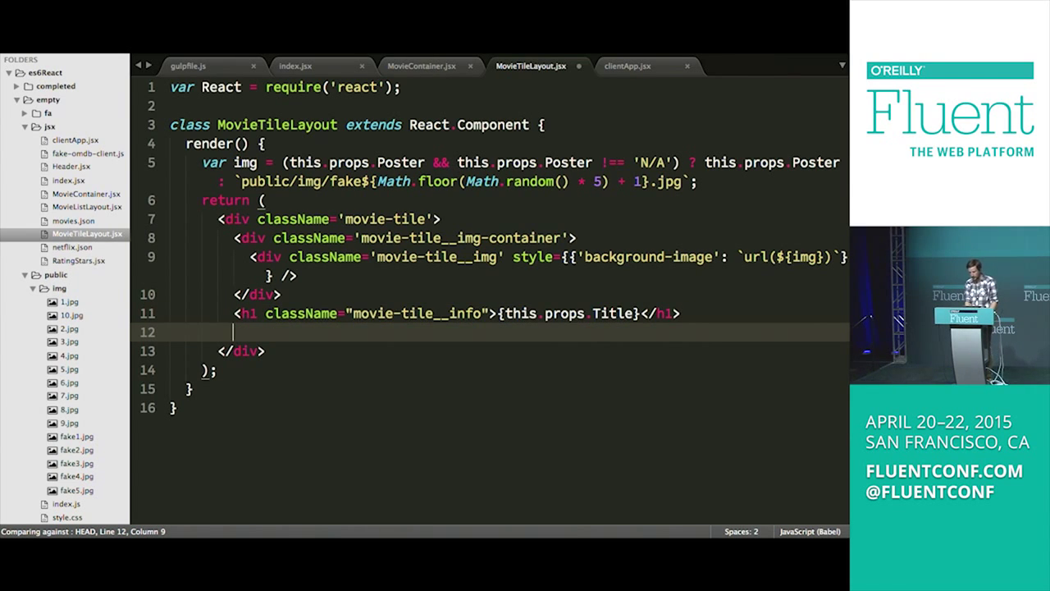
Step: Add <h2 className='movie-tile__year'>({this.props.Year})</h2> below the title heading
{"action": "type", "text": "</"}
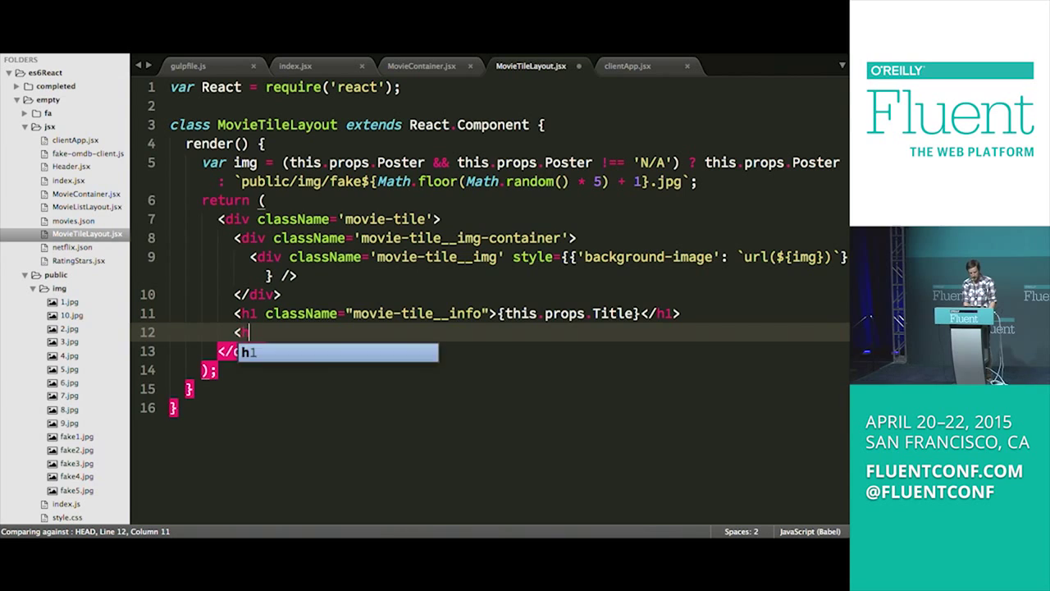
{"action": "type", "text": "h2 className="}
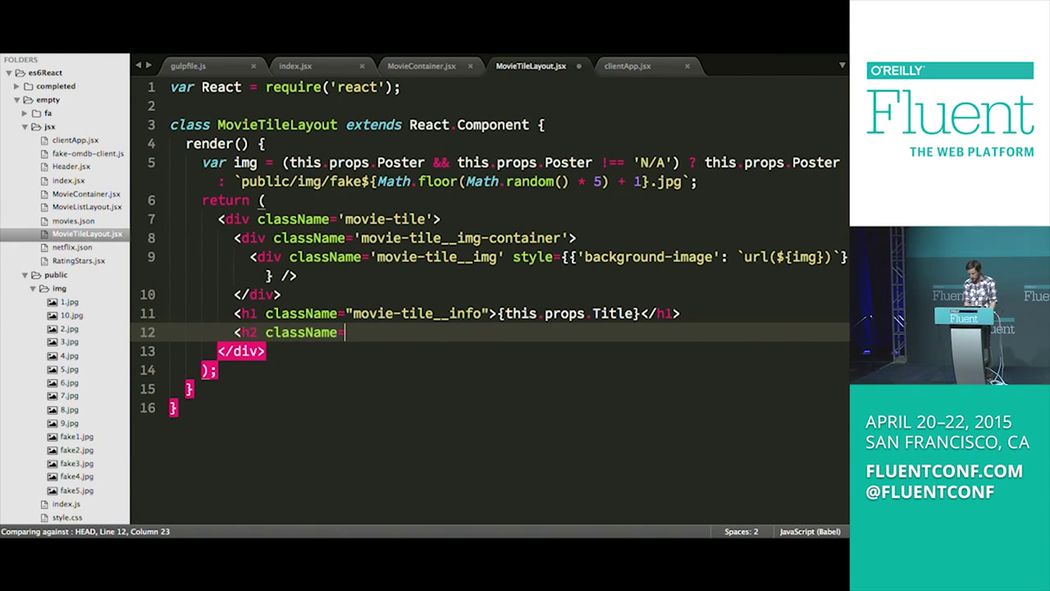
{"action": "type", "text": "'movie-tile_'"}
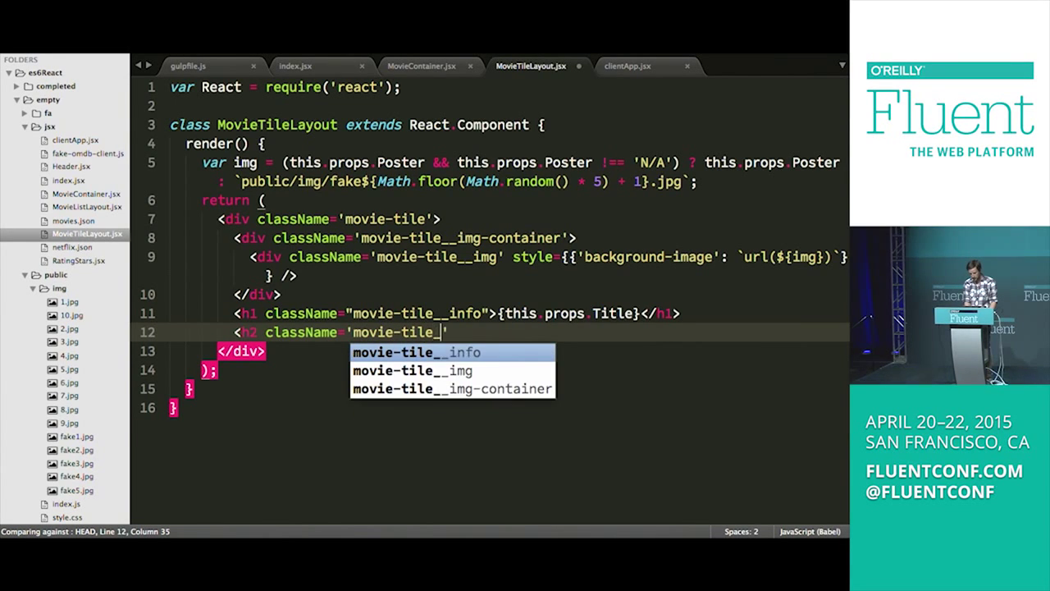
{"action": "type", "text": "year'>"}
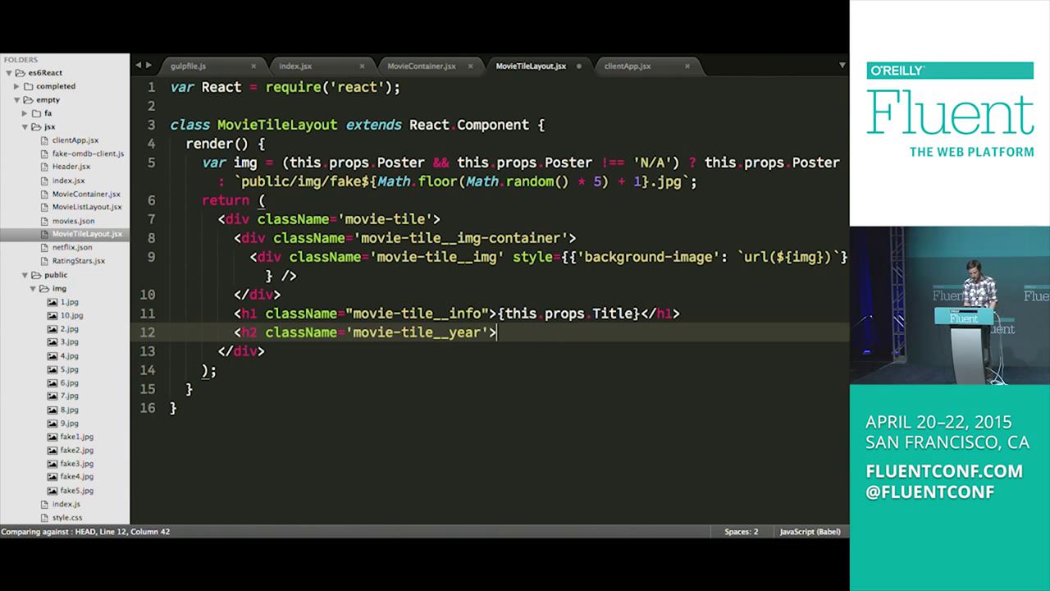
{"action": "type", "text": "()"}
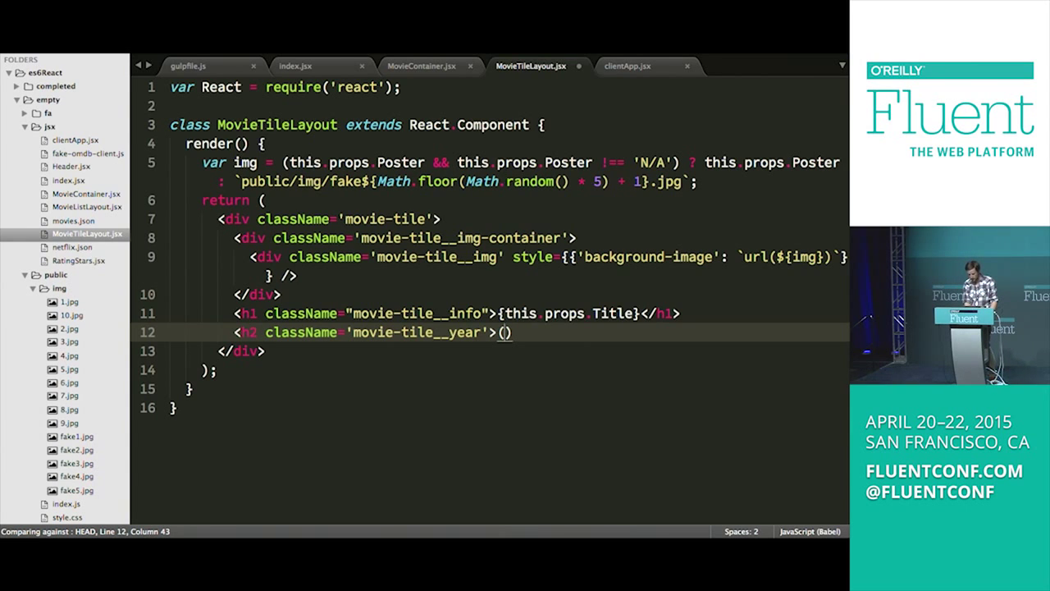
{"action": "type", "text": "{this.props."}
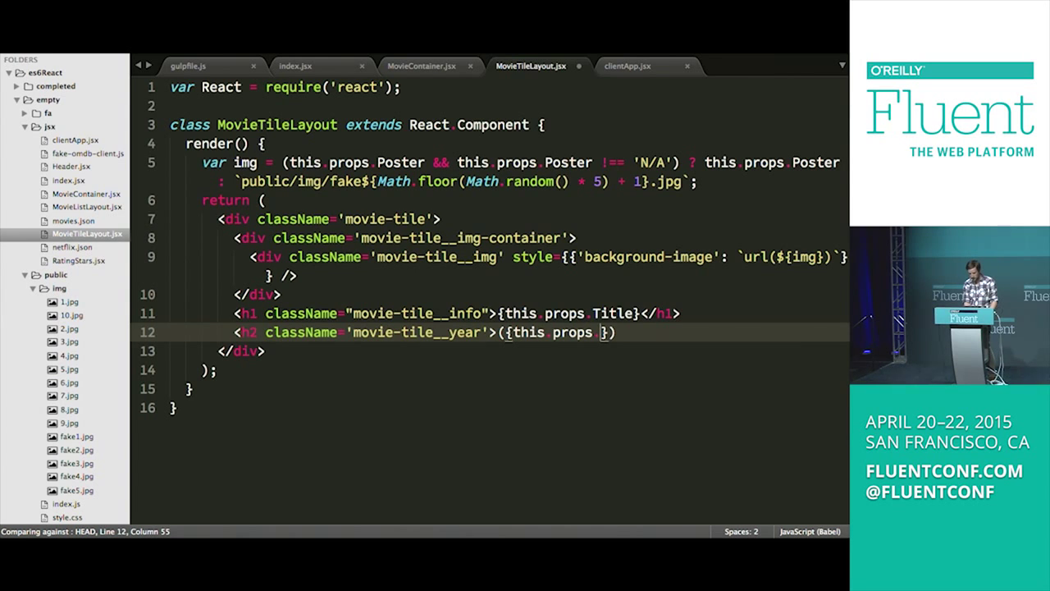
{"action": "type", "text": "Year})</h2>"}
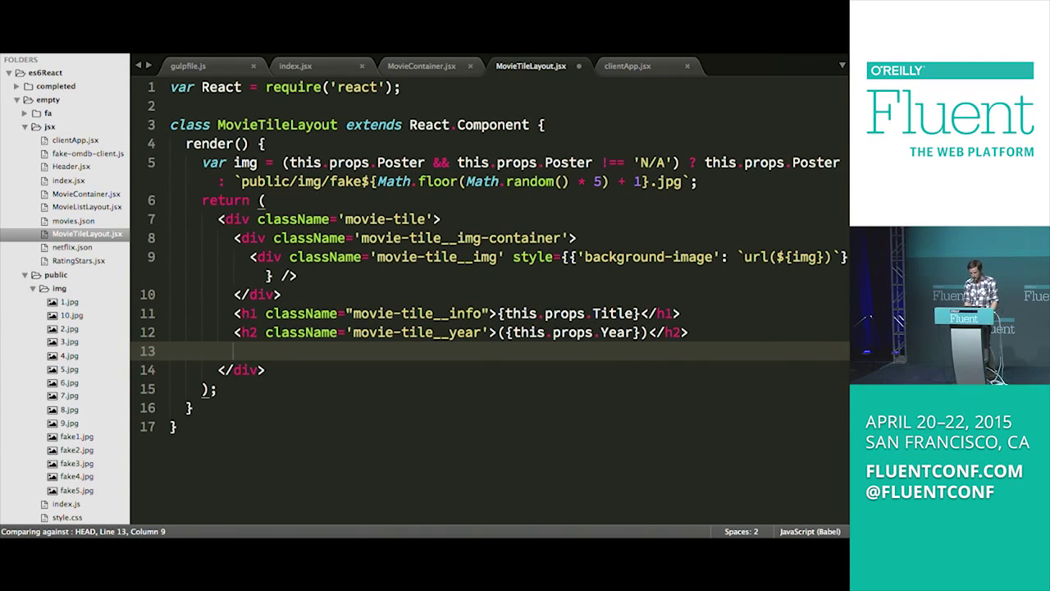
Step: Add a div with className 'movie-tile__stars' holding placeholder STAR text
{"action": "type", "text": "<div c"}
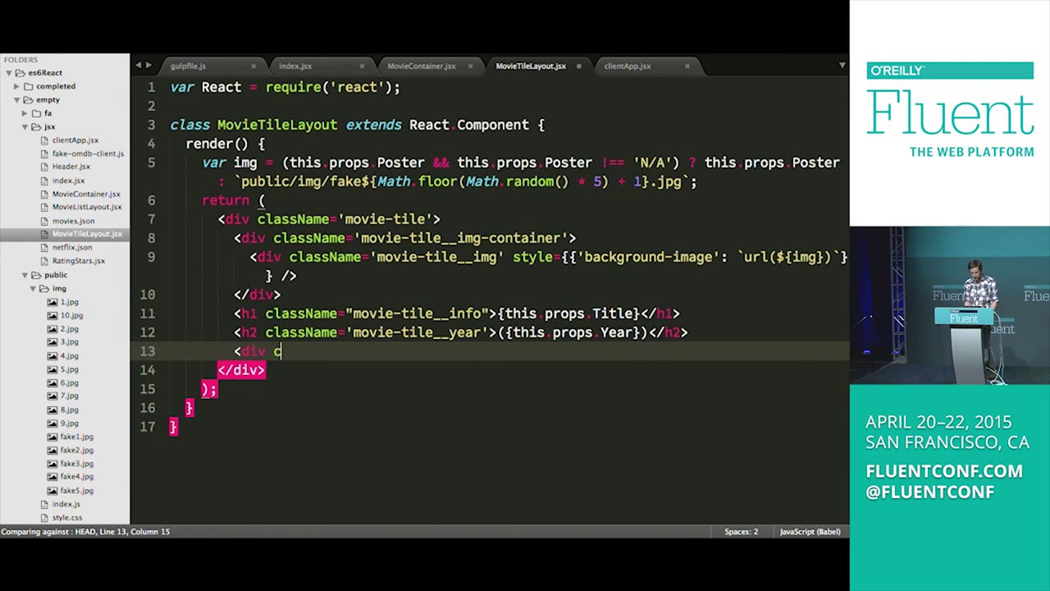
{"action": "type", "text": "className=''"}
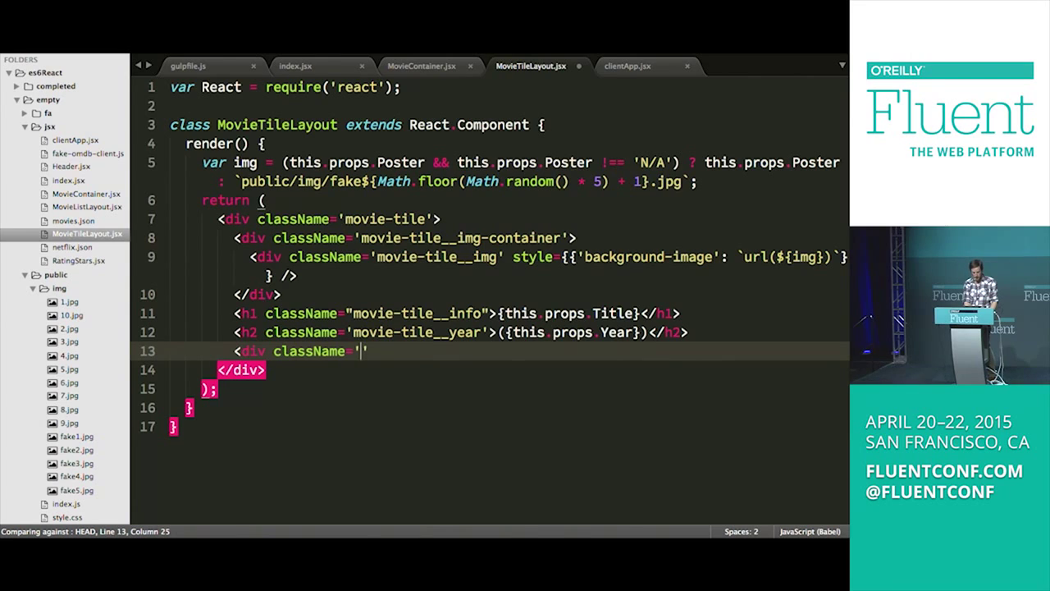
{"action": "type", "text": "movie-tile__st"}
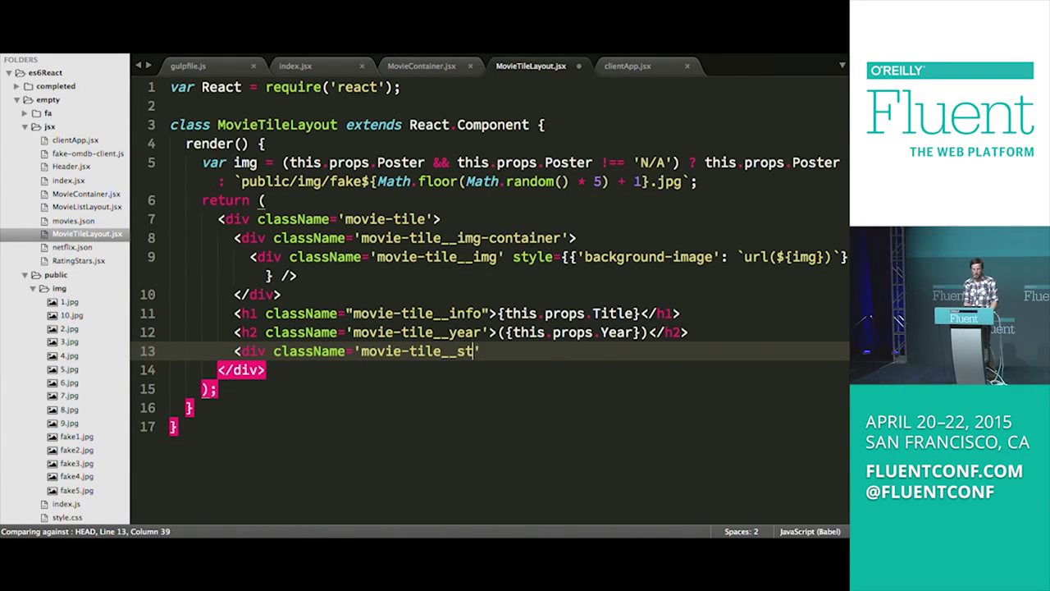
{"action": "type", "text": "ars"}
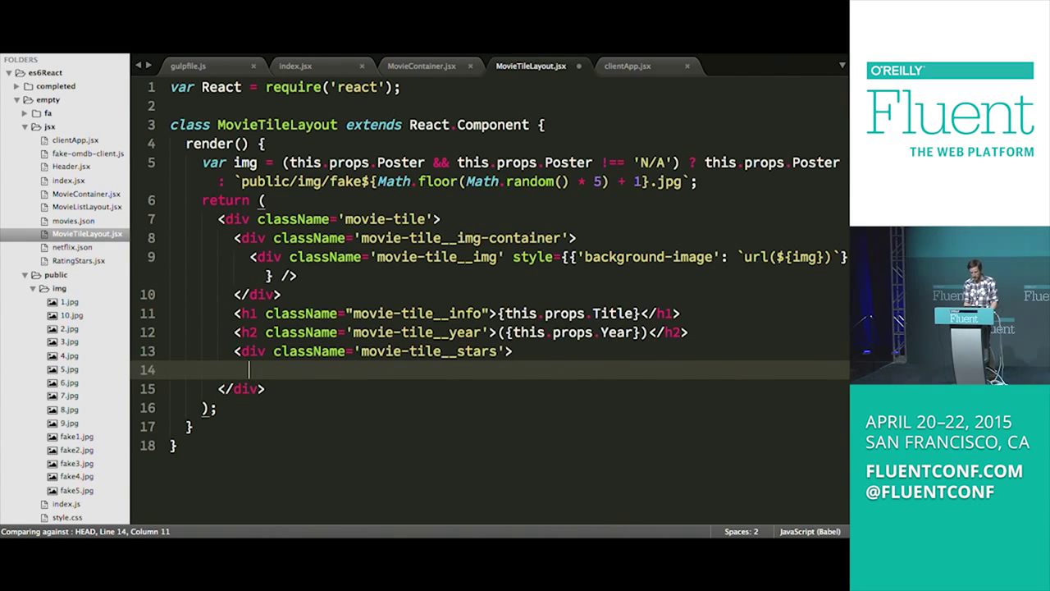
{"action": "type", "text": "movie-tile__stars"}
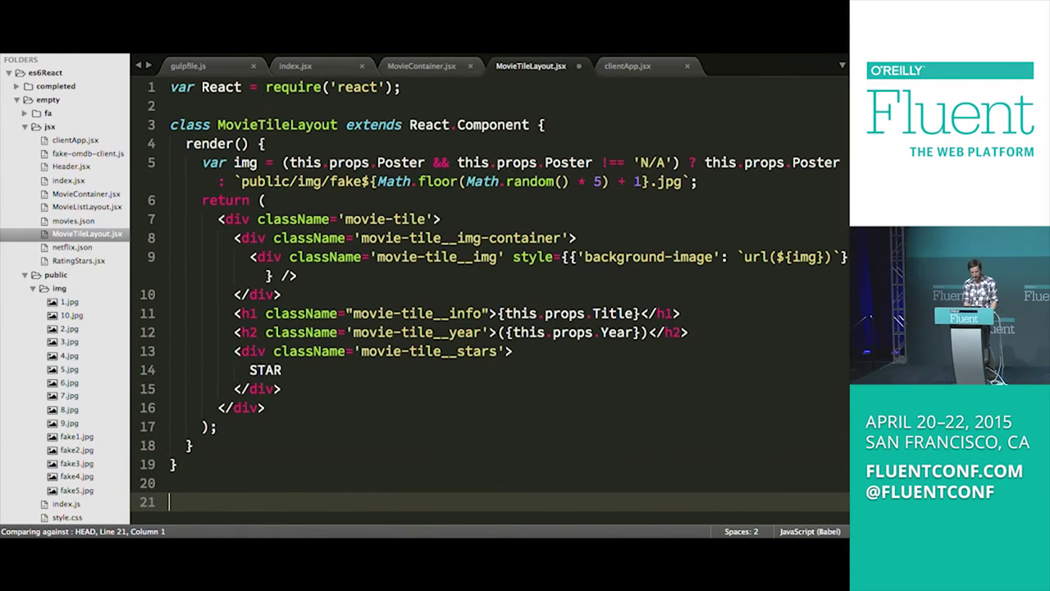
Step: Add module.exports = MovieTileLayout; at the bottom of the file
{"action": "type", "text": "module"}
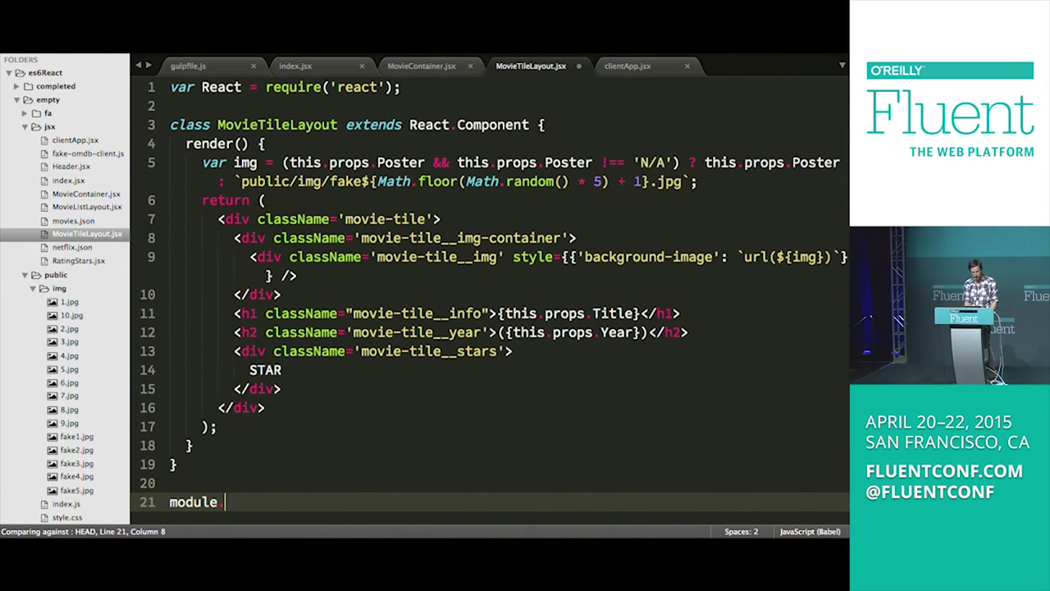
{"action": "type", "text": ".exports ="}
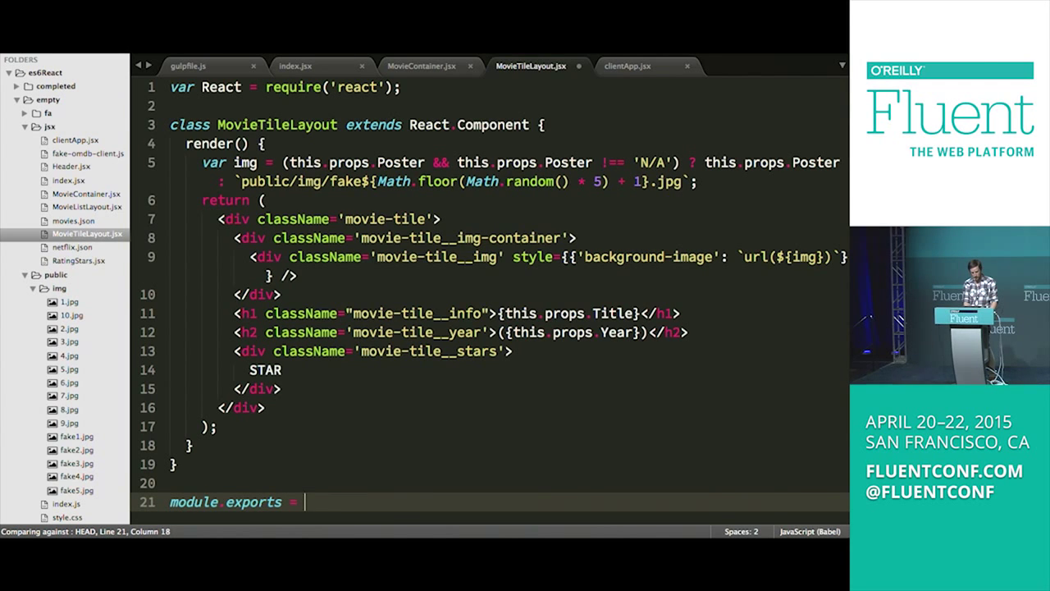
{"action": "type", "text": "MovieTileLayout;"}
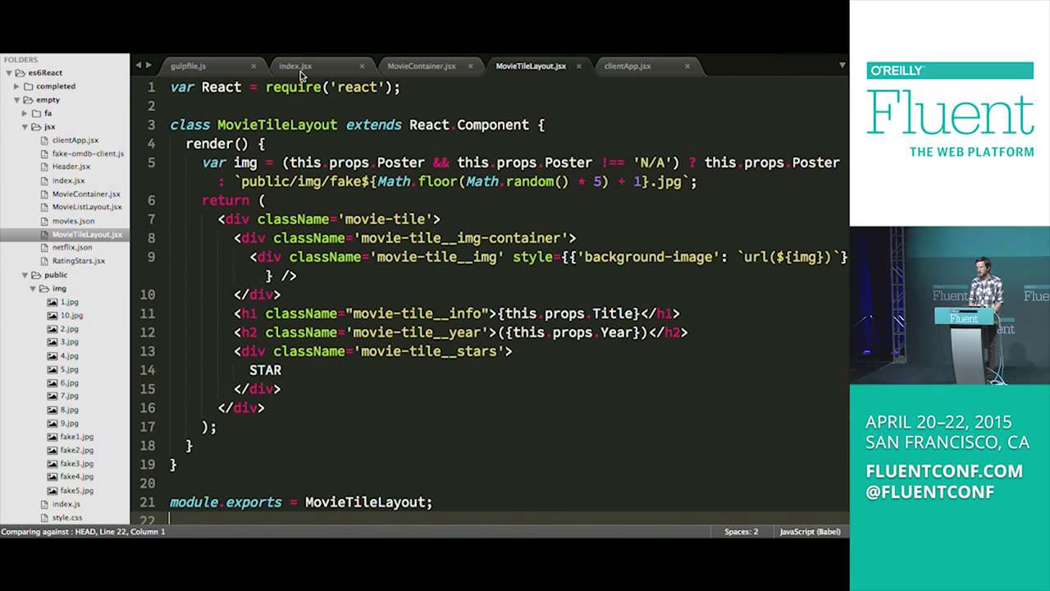
{"action": "left_click", "coordinate": [295, 65]}
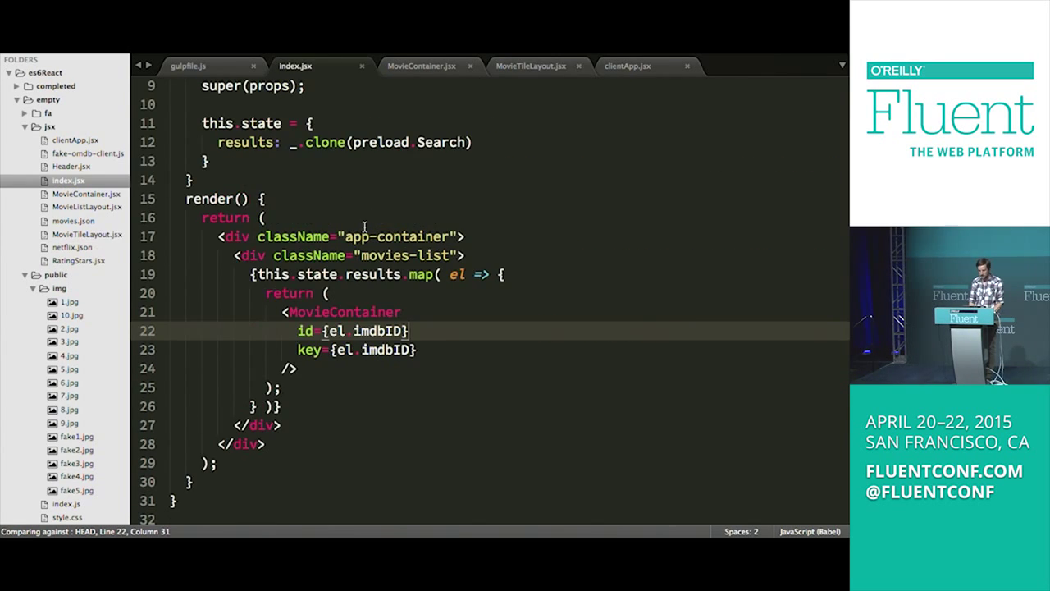
{"action": "mouse_move", "coordinate": [419, 305]}
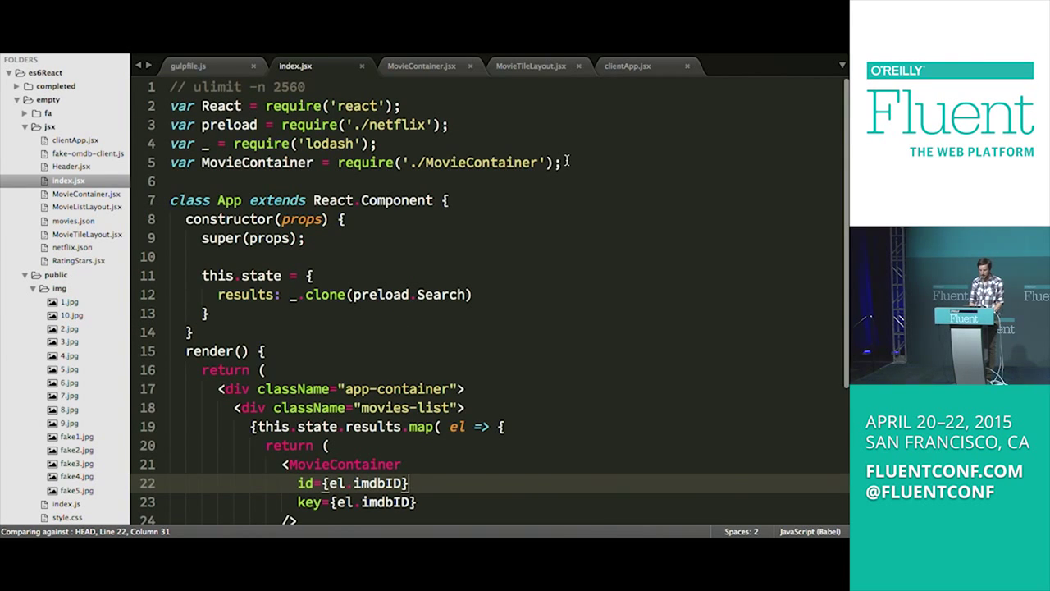
{"action": "type", "text": "var"}
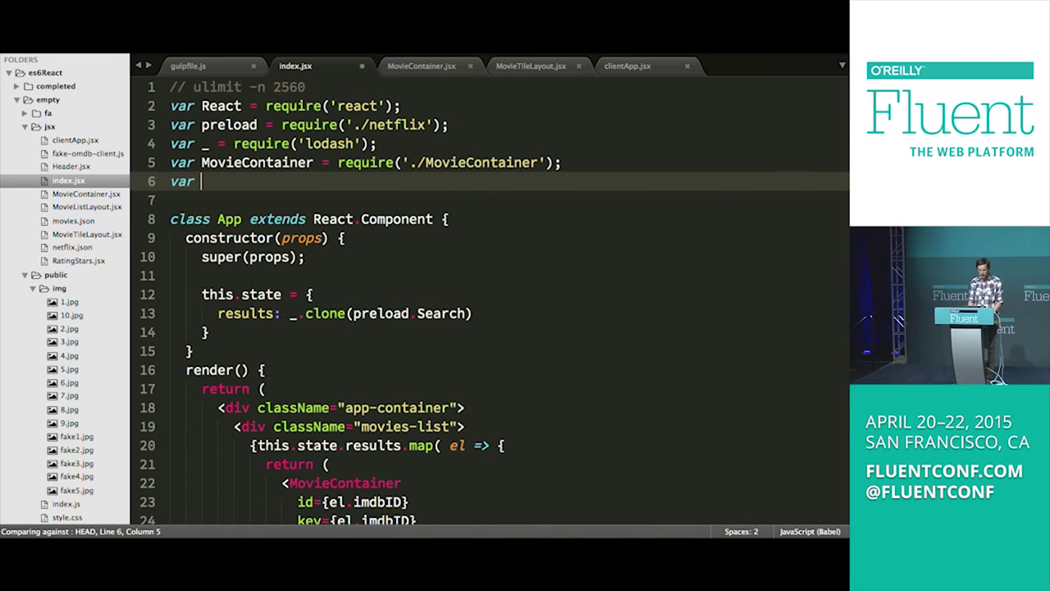
{"action": "type", "text": "MovieTileLayo"}
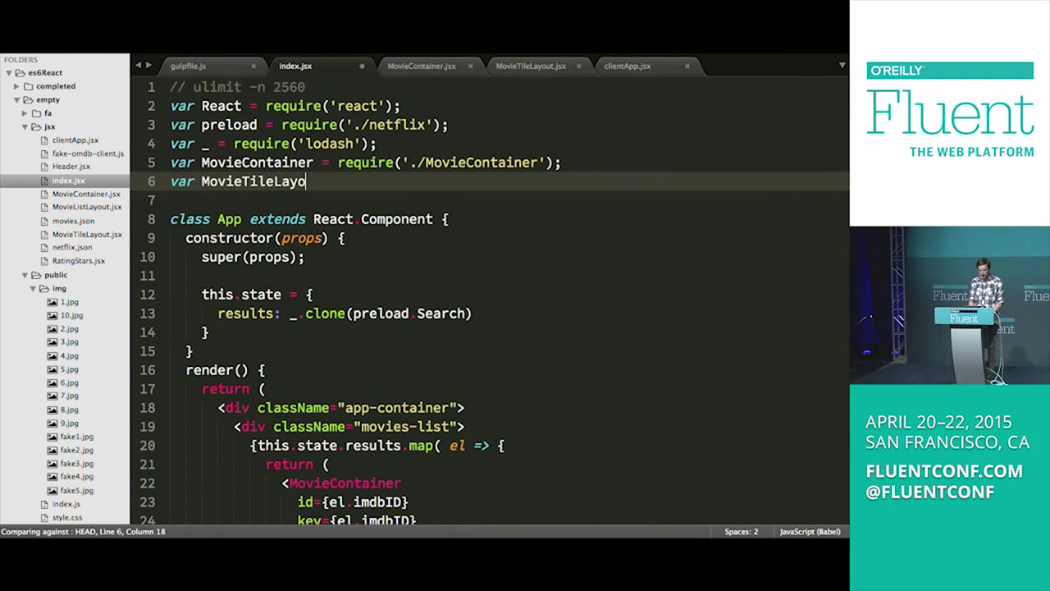
{"action": "type", "text": "ut = require"}
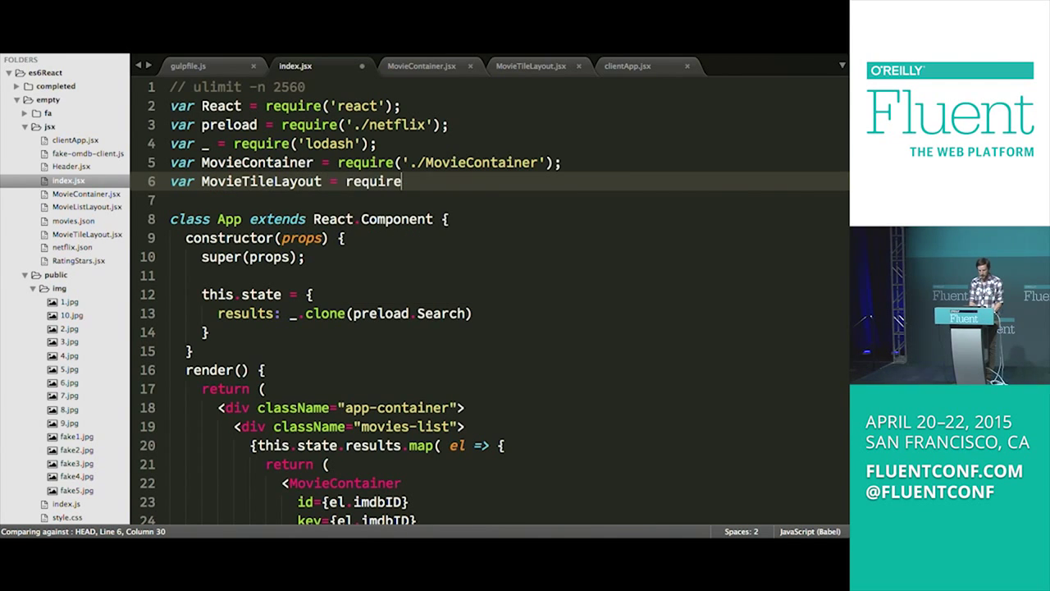
{"action": "type", "text": "('./MovieTileLayout');"}
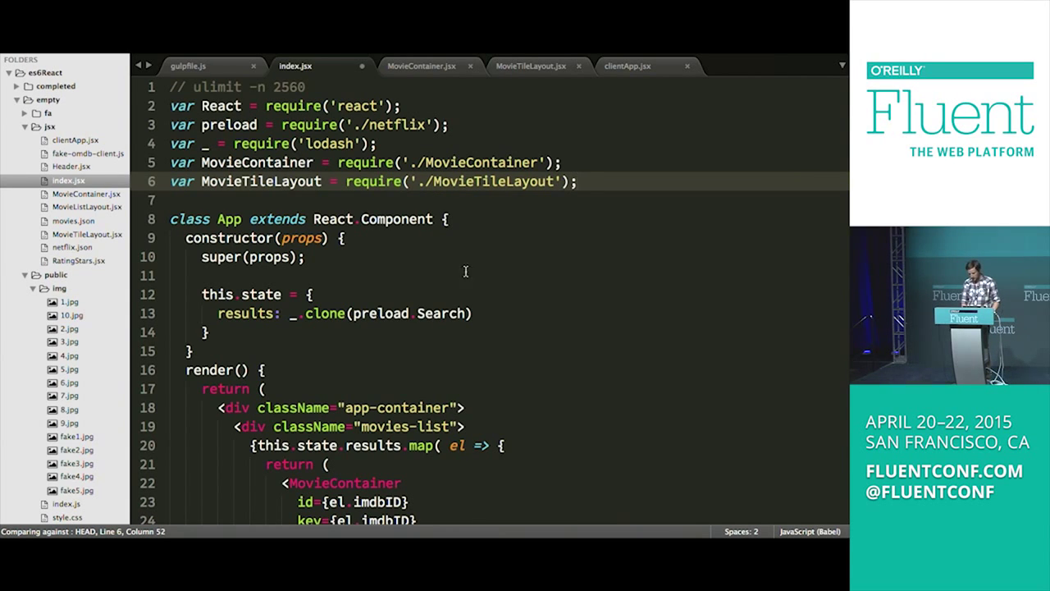
{"action": "scroll", "scroll_direction": "down", "scroll_amount": 3}
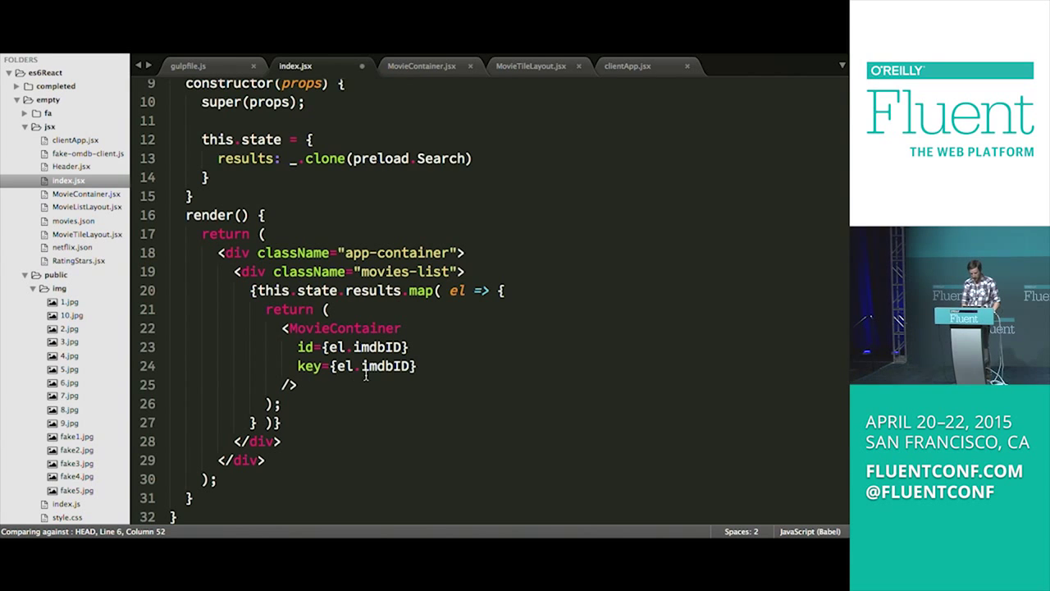
Step: Add layout={MovieTileLayout} to the MovieContainer element beside id and key
{"action": "type", "text": "l"}
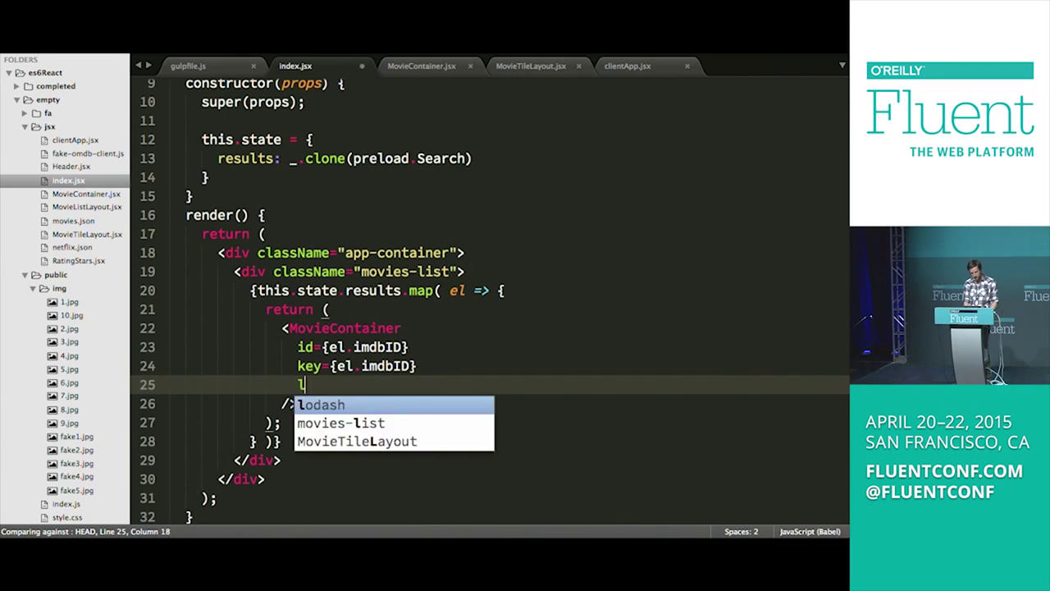
{"action": "type", "text": "ayout="}
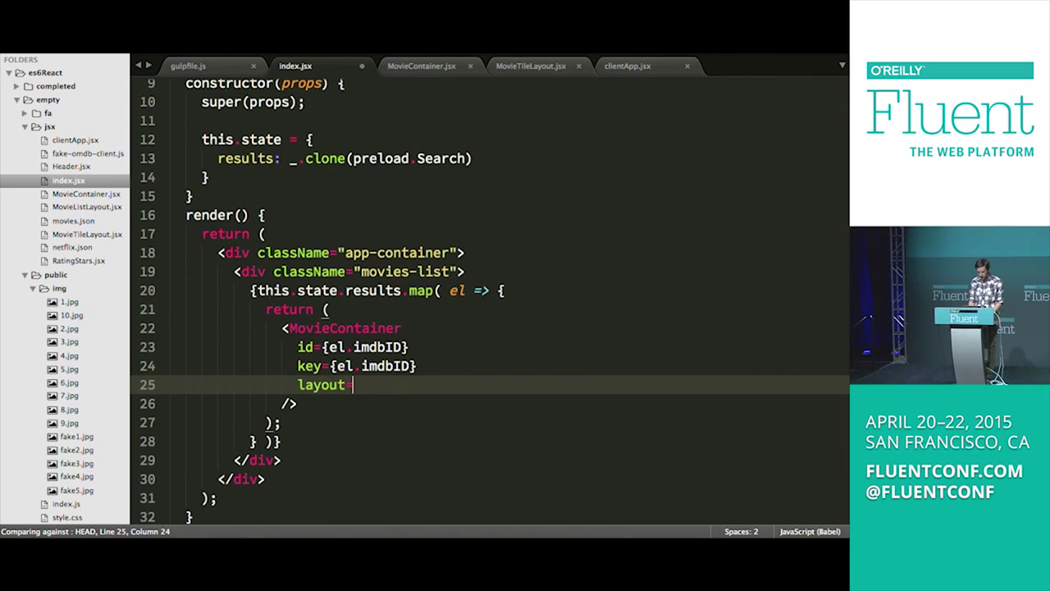
{"action": "type", "text": "{}"}
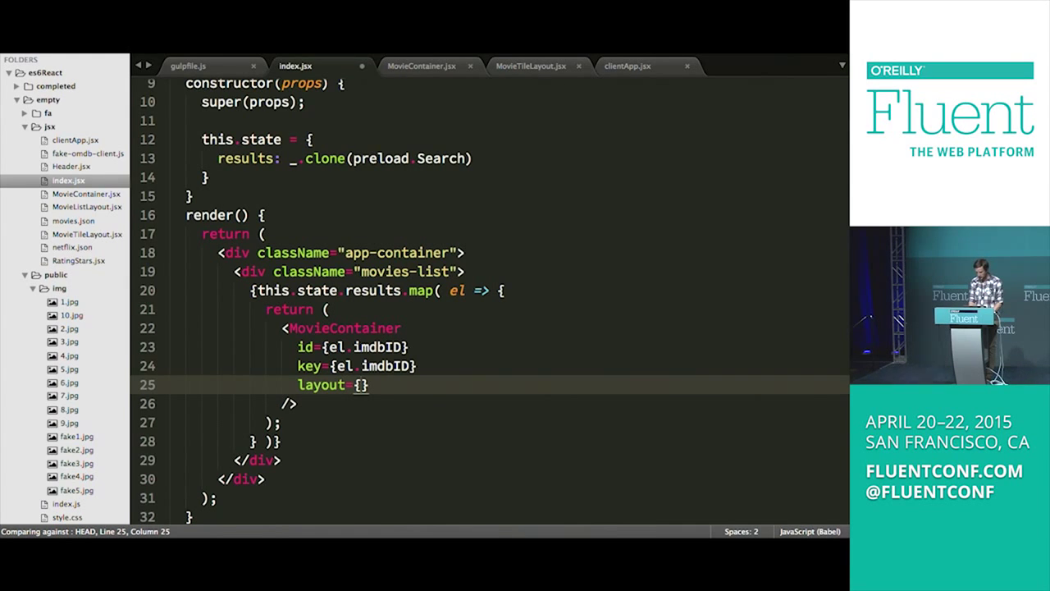
{"action": "type", "text": "MovieTileLayout"}
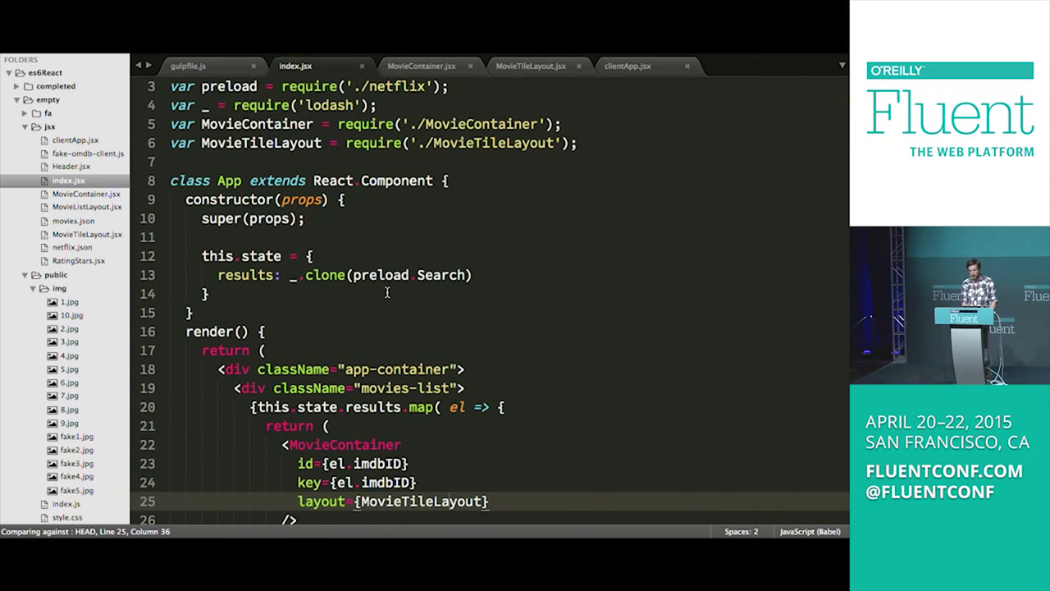
Step: In MovieContainer.jsx, replace the img element with <this.props.layout {...this.state.movie} />
{"action": "left_click", "coordinate": [420, 66]}
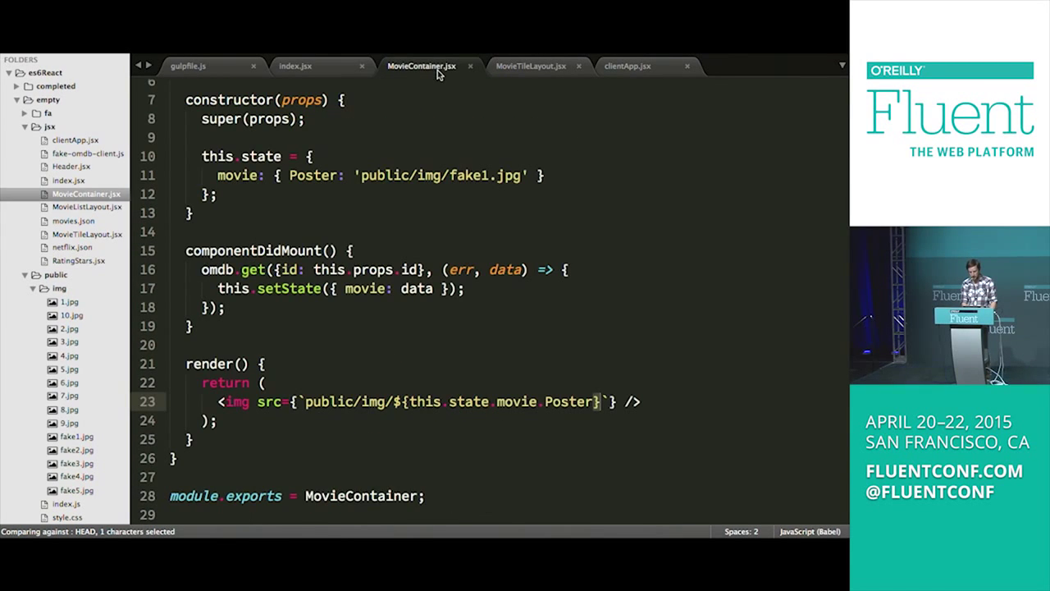
{"action": "left_click", "coordinate": [640, 401]}
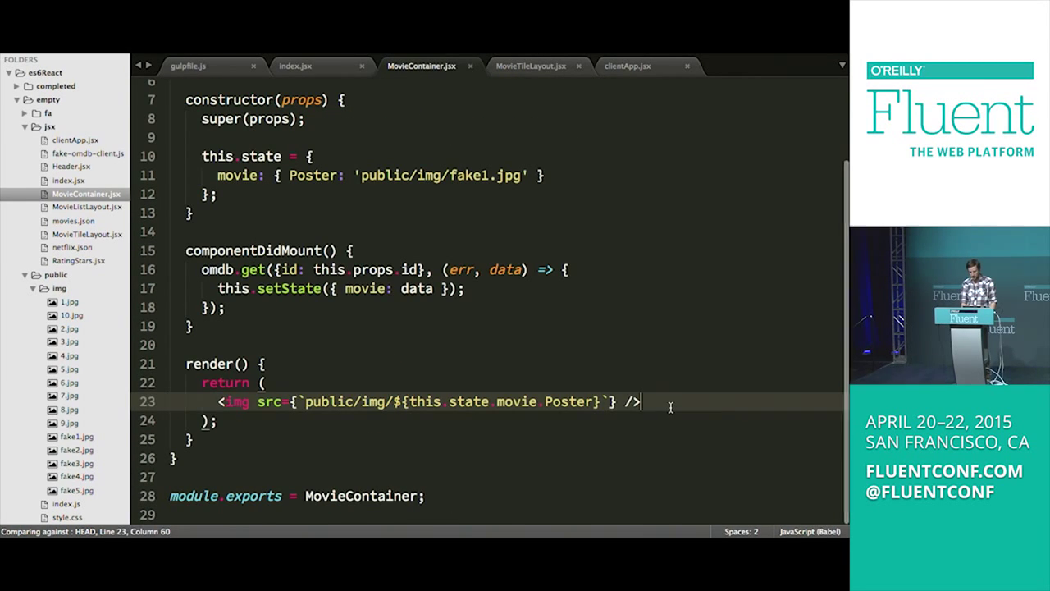
{"action": "left_click_drag", "start_coordinate": [640, 401], "coordinate": [218, 401]}
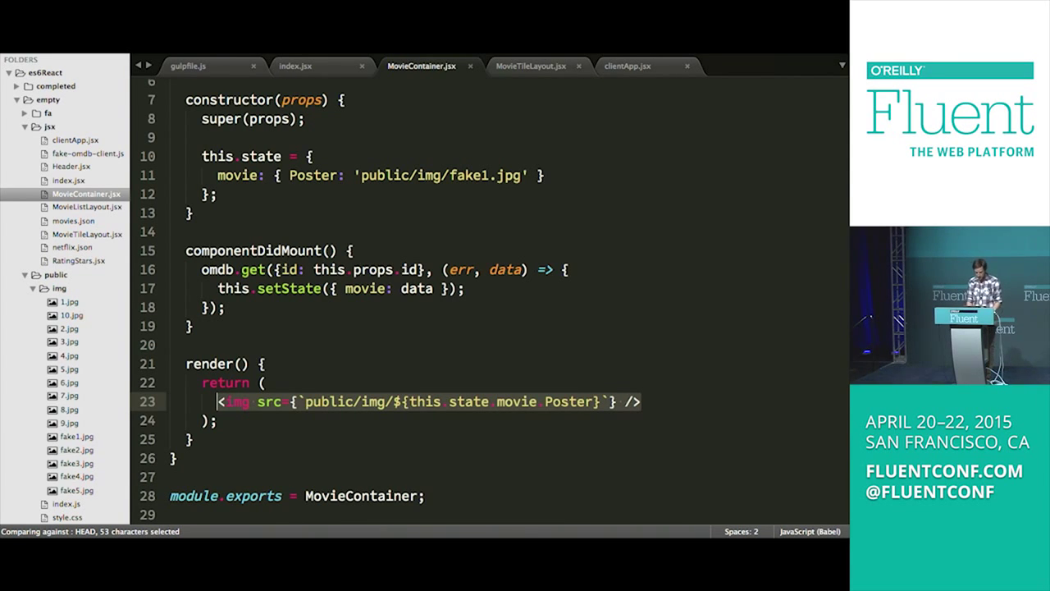
{"action": "type", "text": "<this."}
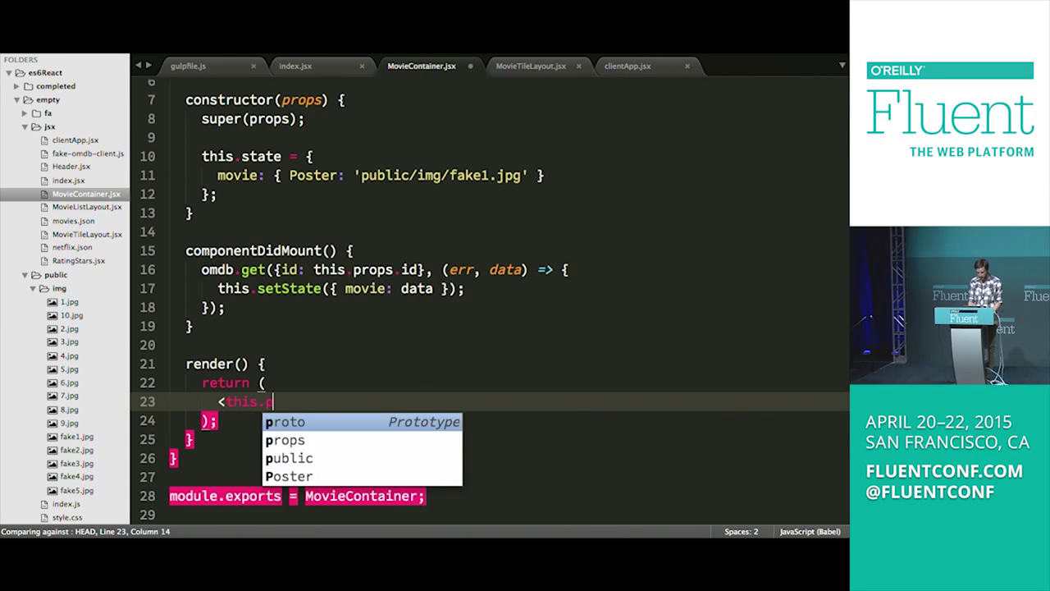
{"action": "type", "text": "props.layout"}
{"action": "type", "text": "/>"}
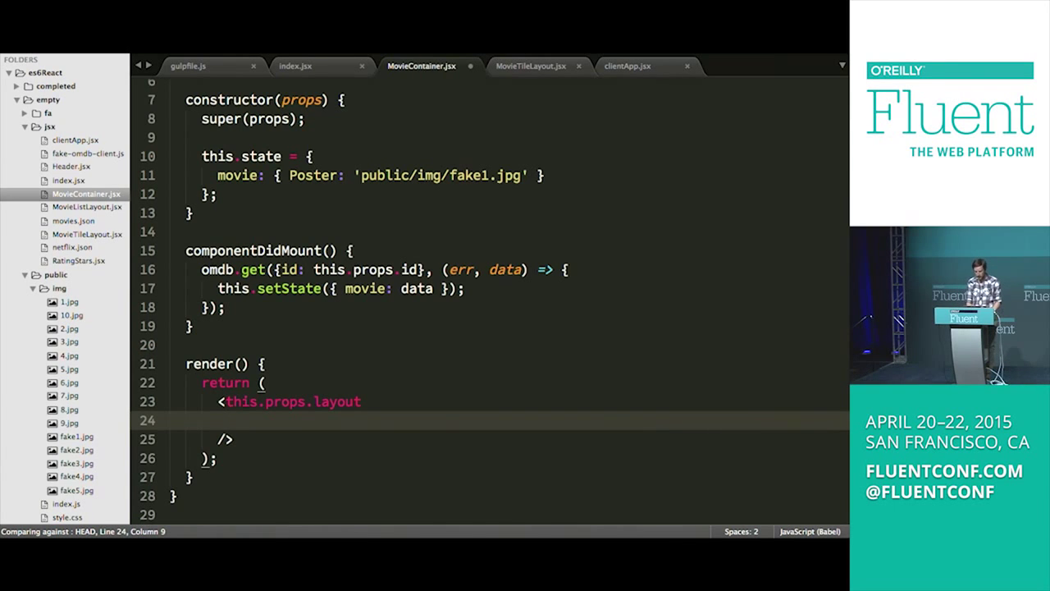
{"action": "type", "text": "{}"}
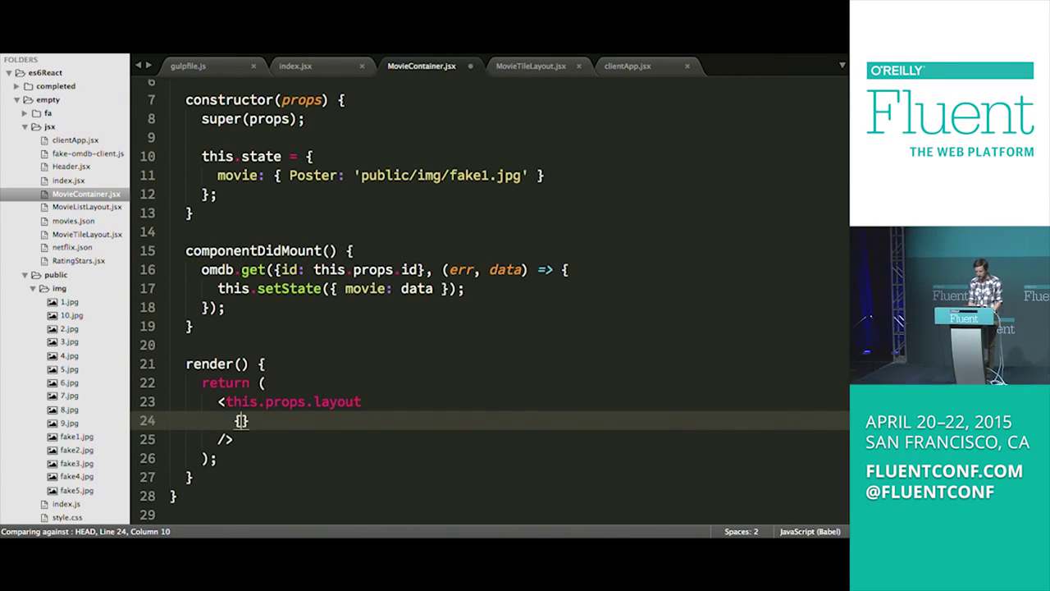
{"action": "type", "text": "...this."}
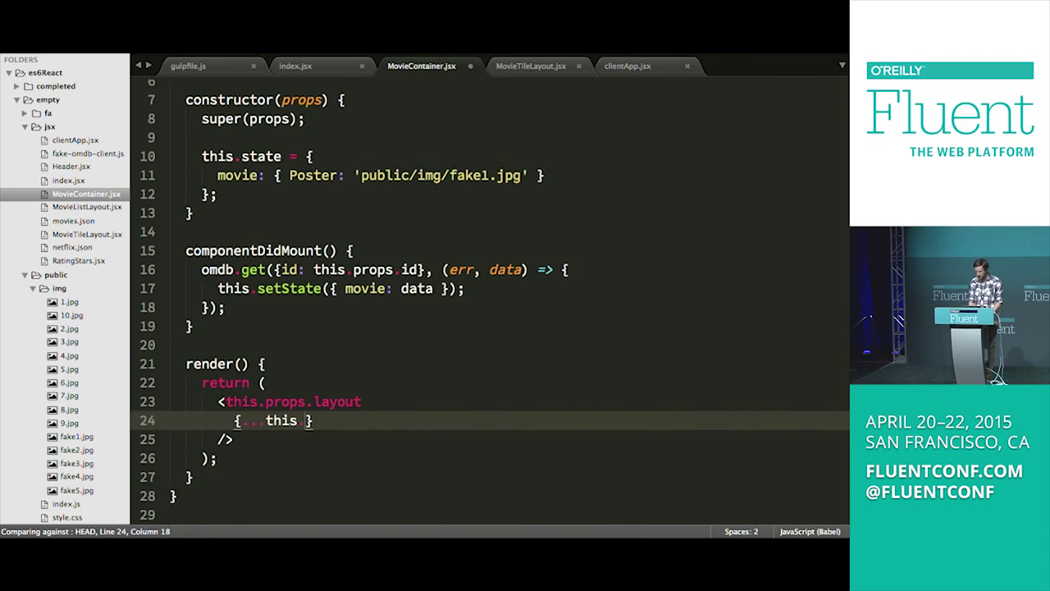
{"action": "type", "text": "state.movie"}
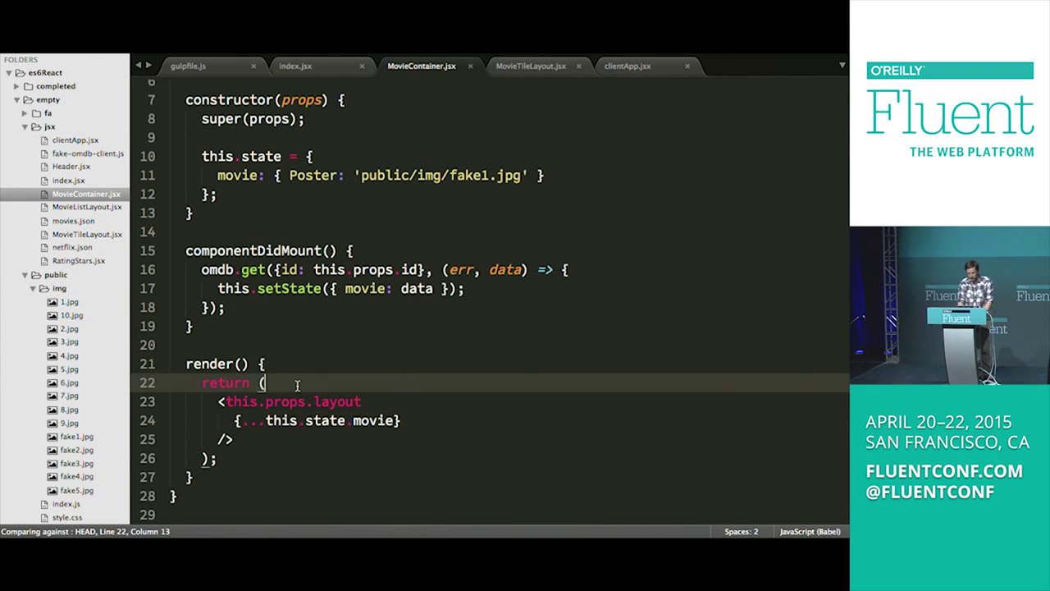
{"action": "type", "text": "<div>"}
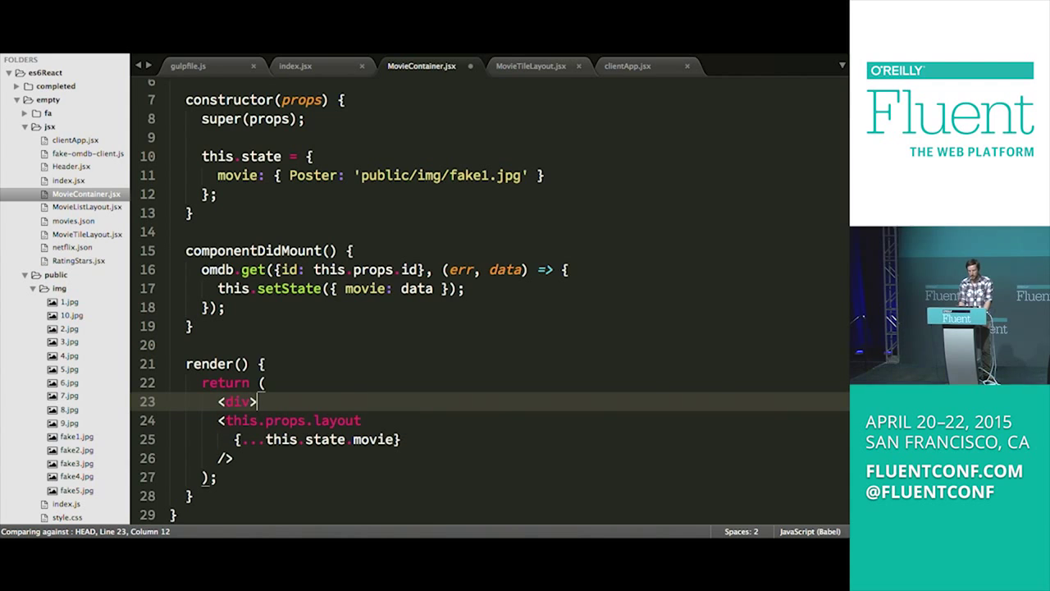
{"action": "type", "text": "/"}
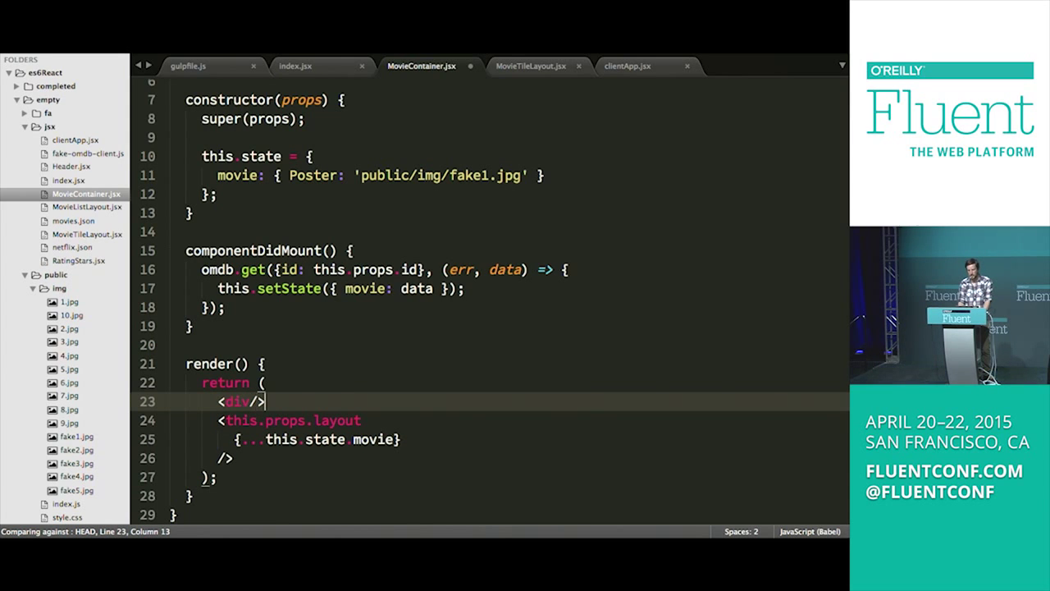
{"action": "type", "text": "<Di"}
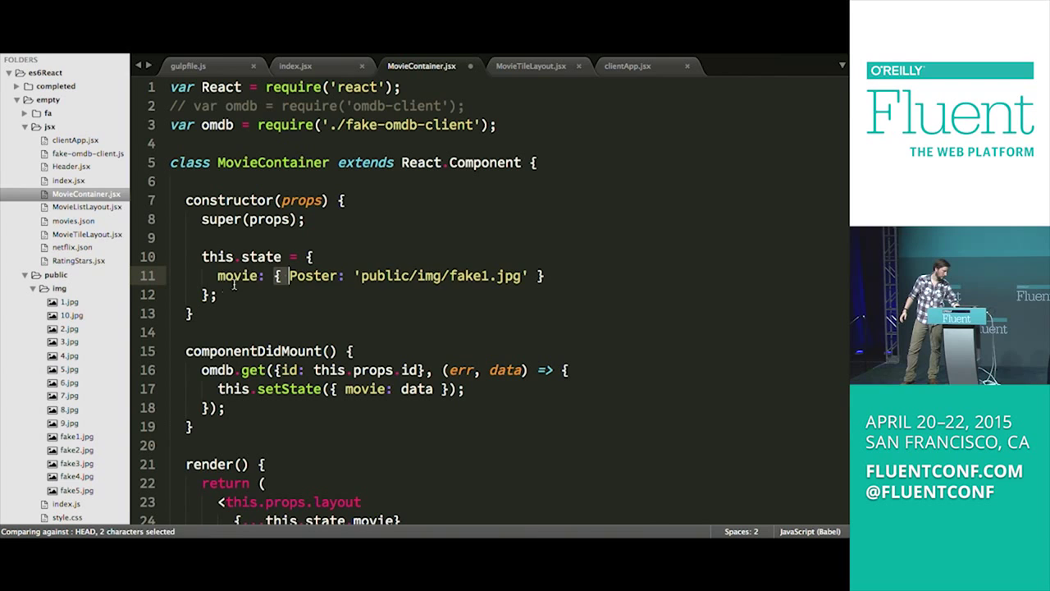
Step: Begin a Poster={this...} attribute on the layout element before the spread state line
{"action": "scroll", "scroll_direction": "down", "scroll_amount": 3}
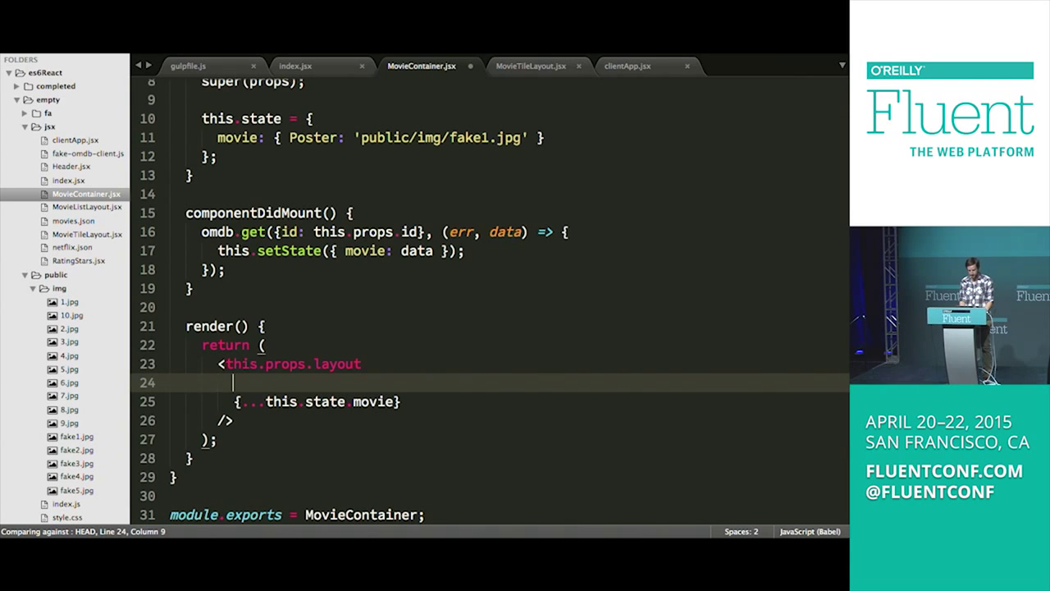
{"action": "type", "text": "t"}
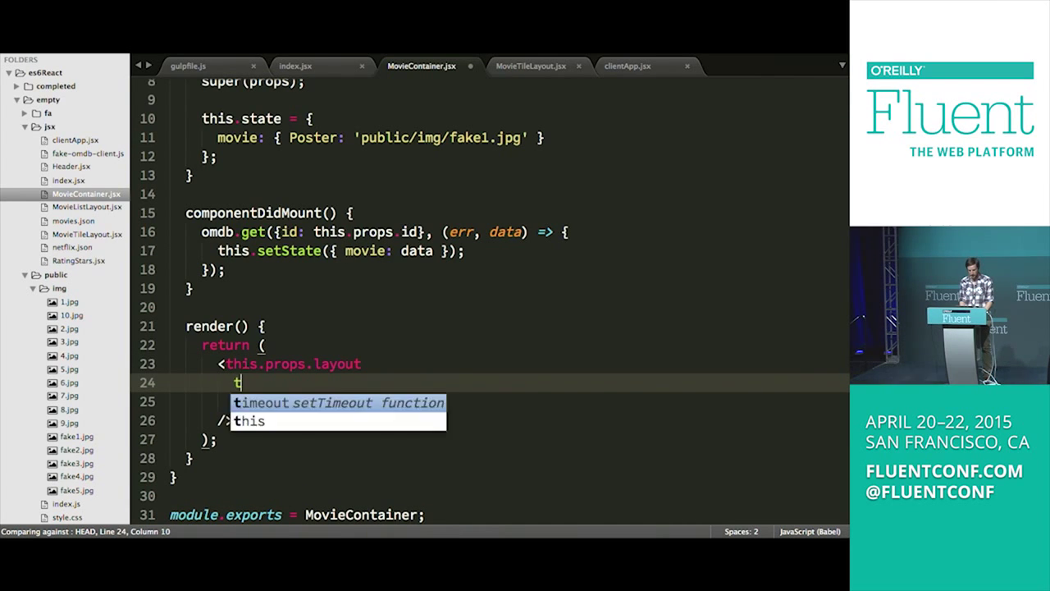
{"action": "type", "text": "m"}
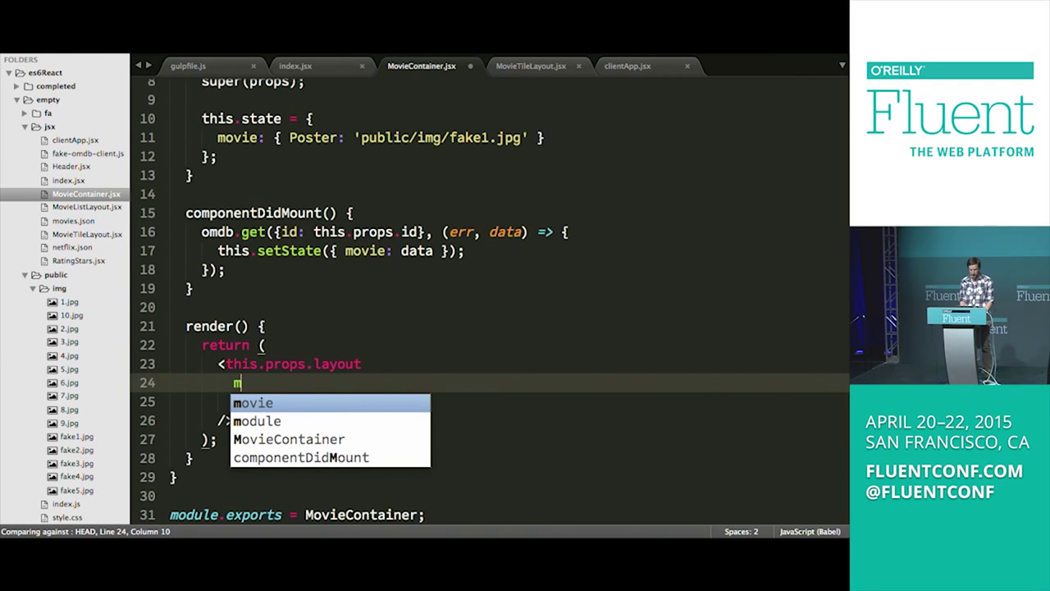
{"action": "type", "text": "Poster"}
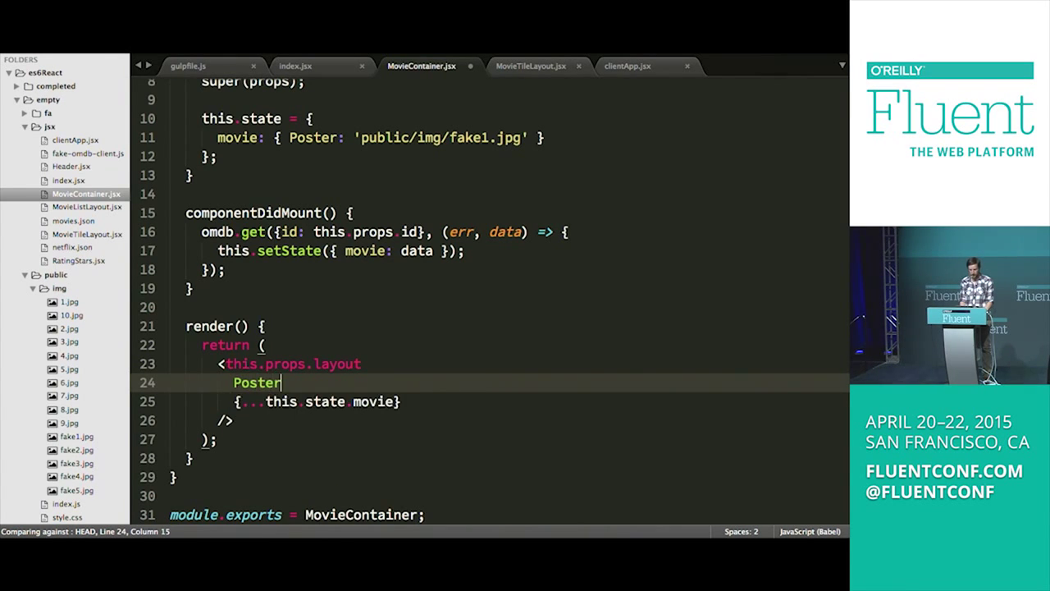
{"action": "type", "text": "="}
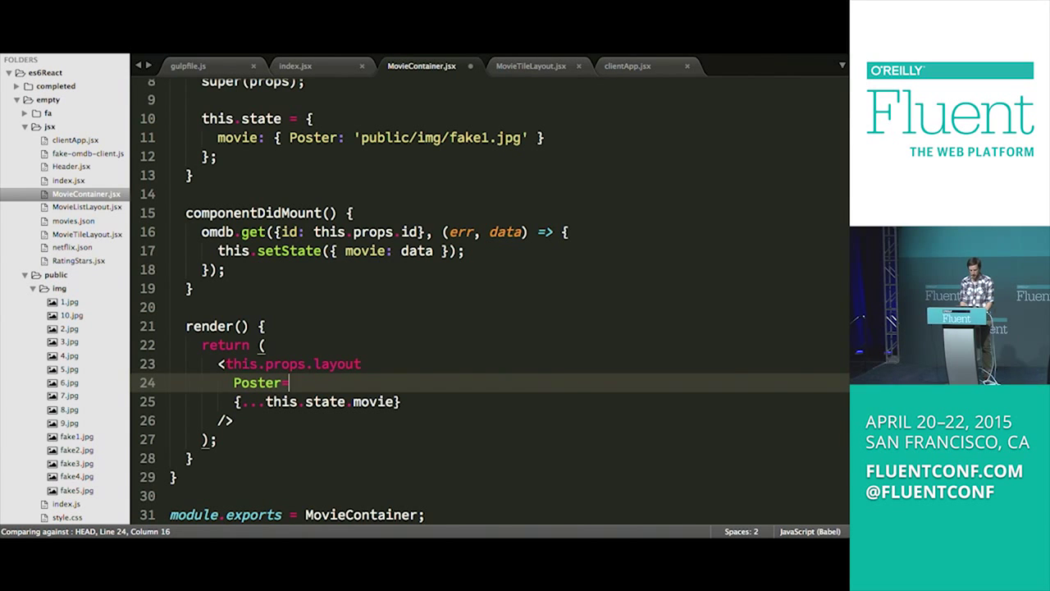
{"action": "type", "text": "{thi"}
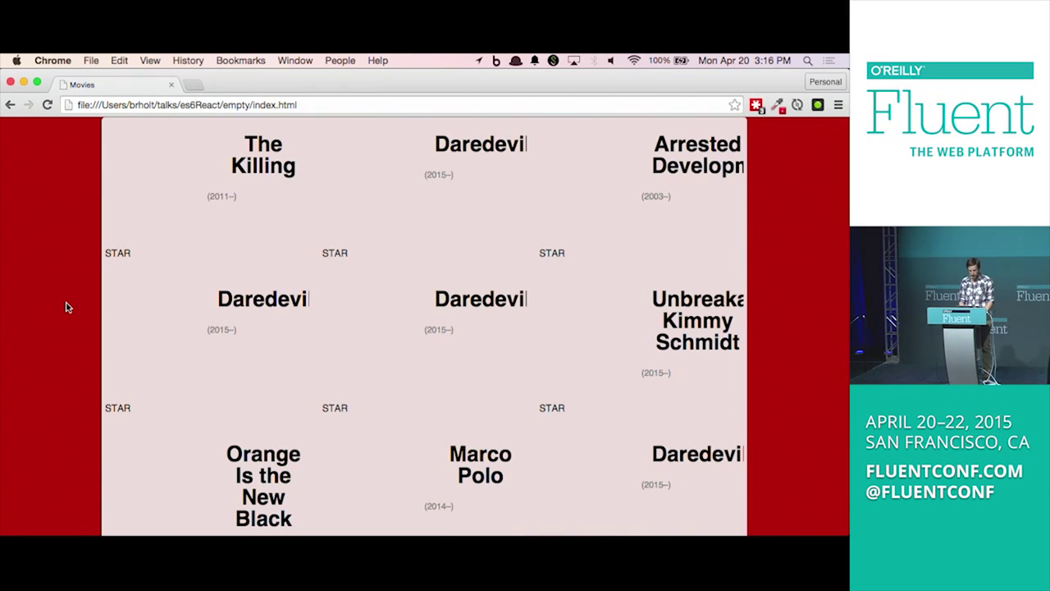
Step: Scroll down the Movies page in Chrome to view more of the tile grid
{"action": "scroll", "scroll_direction": "down", "scroll_amount": 3}
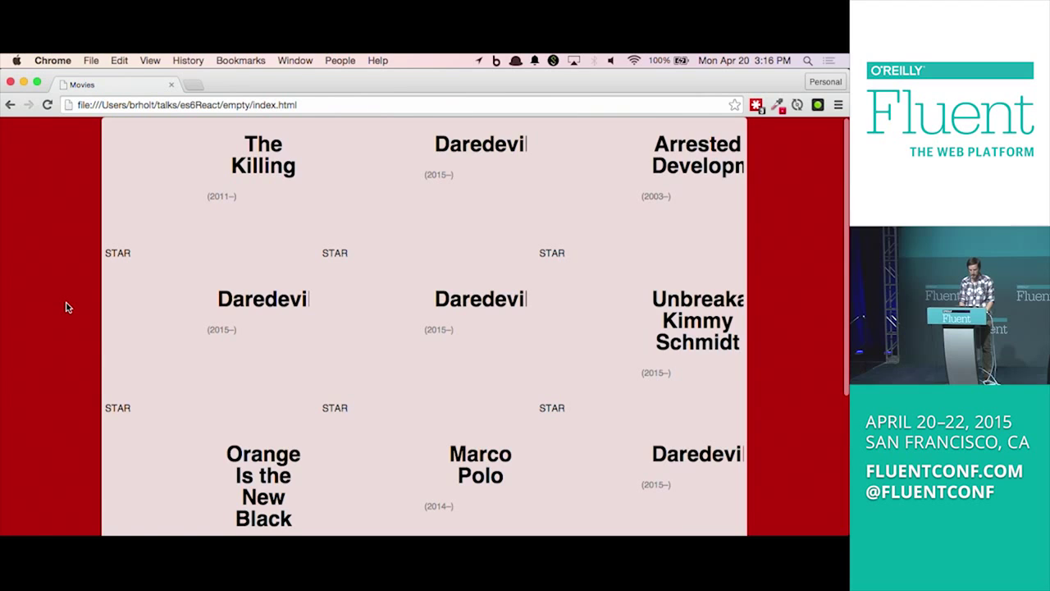
{"action": "mouse_move", "coordinate": [107, 359]}
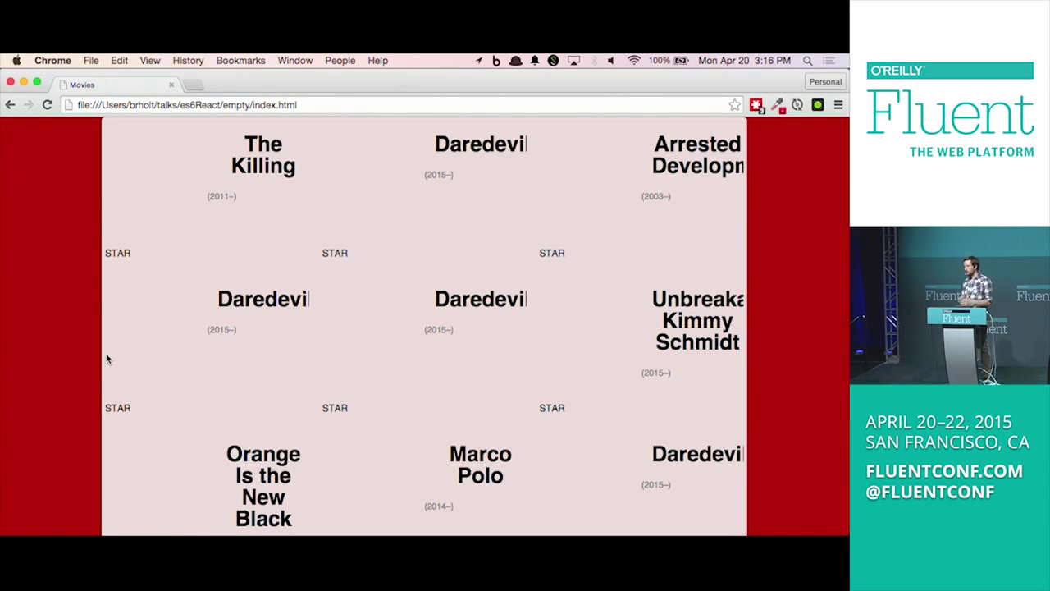